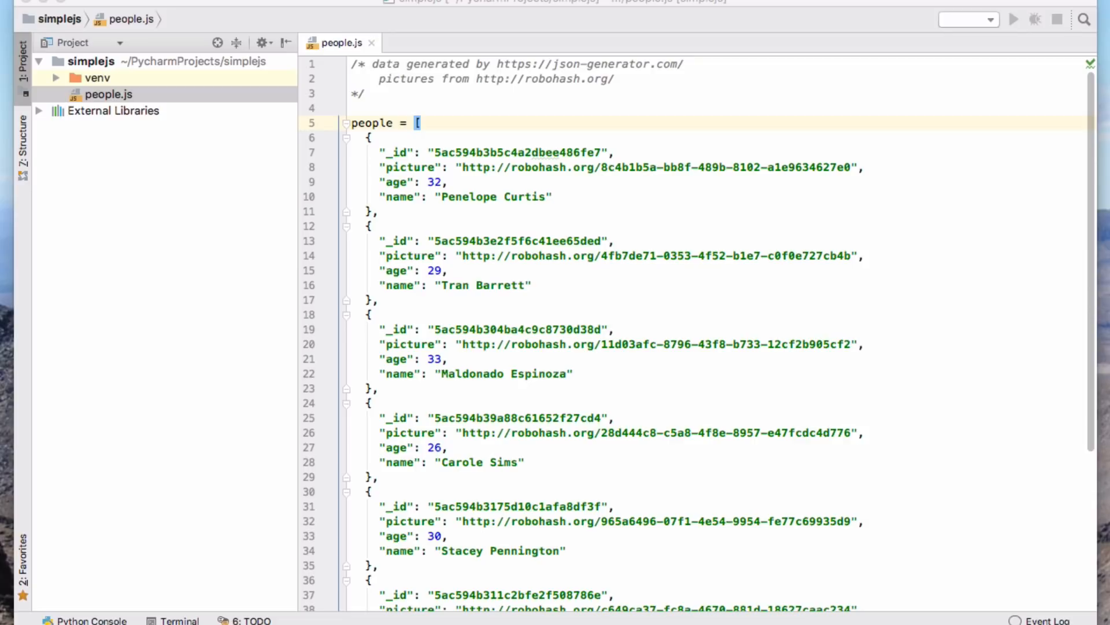
{"action": "mouse_move", "coordinate": [460, 152]}
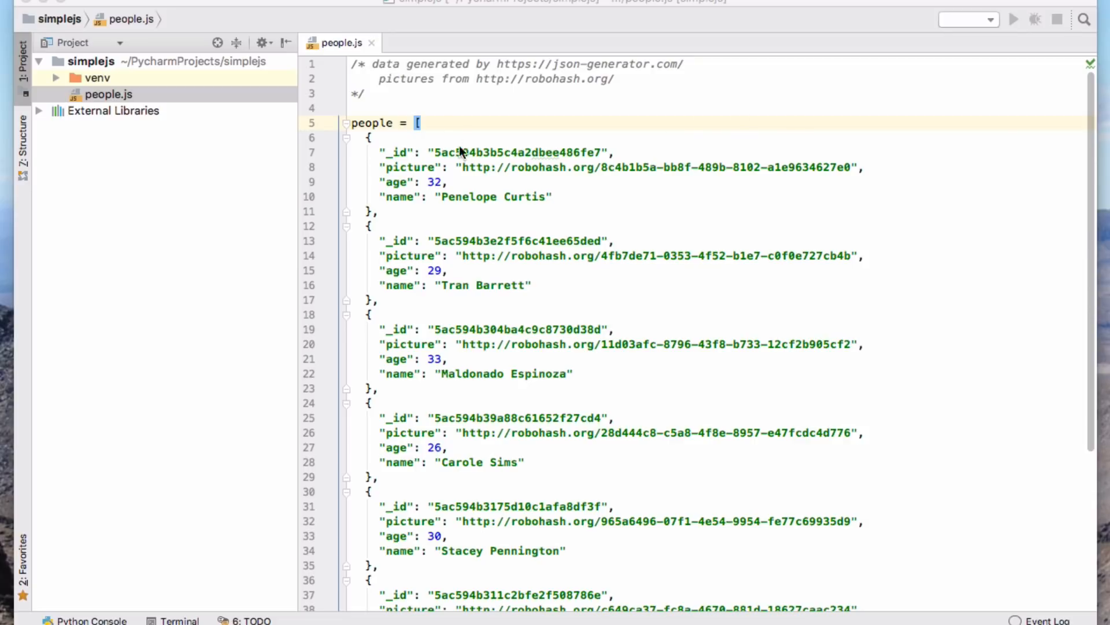
{"action": "mouse_move", "coordinate": [562, 73]}
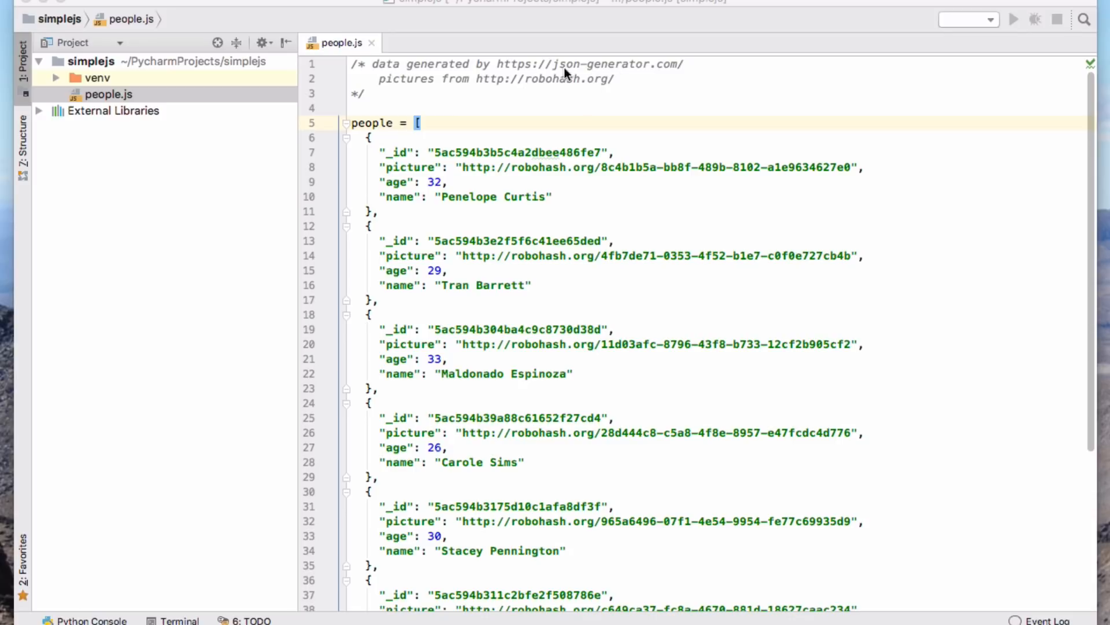
{"action": "mouse_move", "coordinate": [502, 108]}
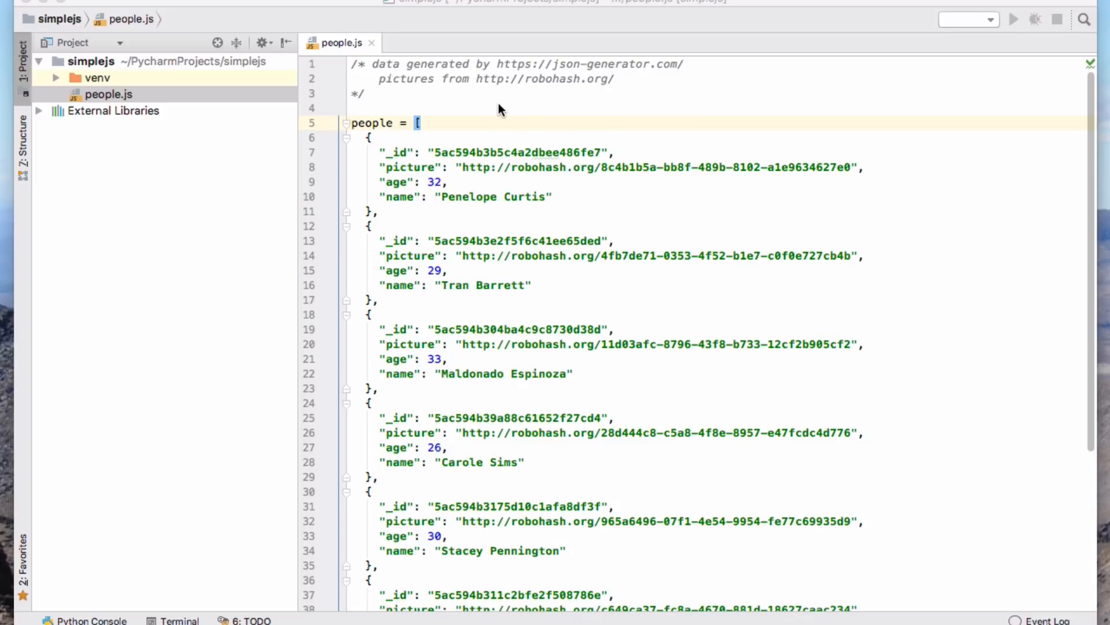
{"action": "mouse_move", "coordinate": [468, 133]}
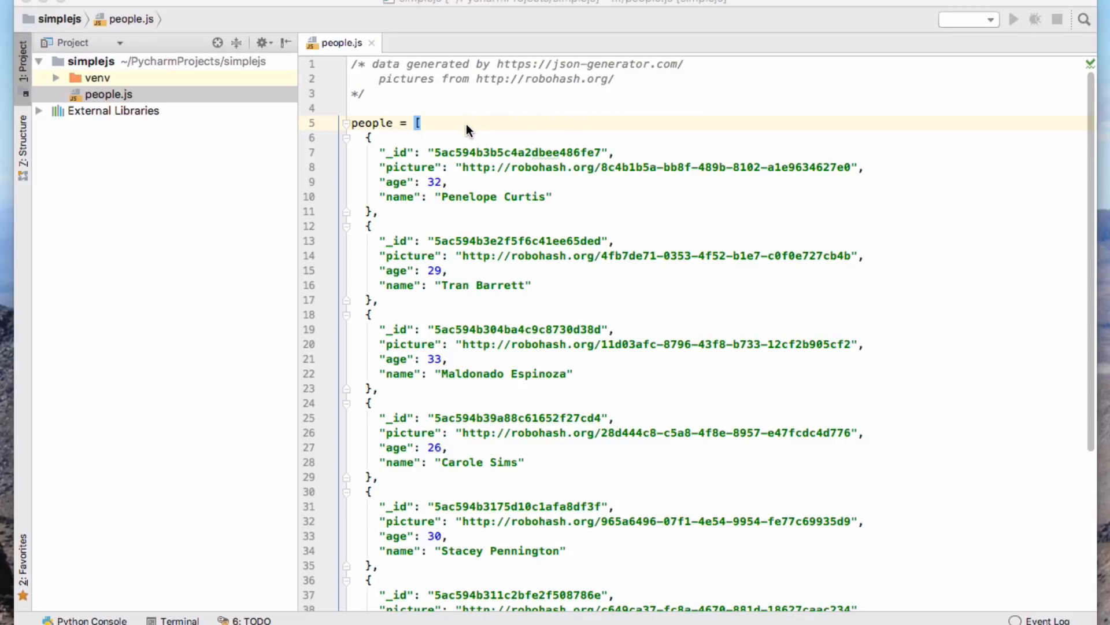
Review the person records in people.js, briefly selecting Penelope Curtis's record
{"action": "scroll", "scroll_direction": "down", "scroll_amount": 3}
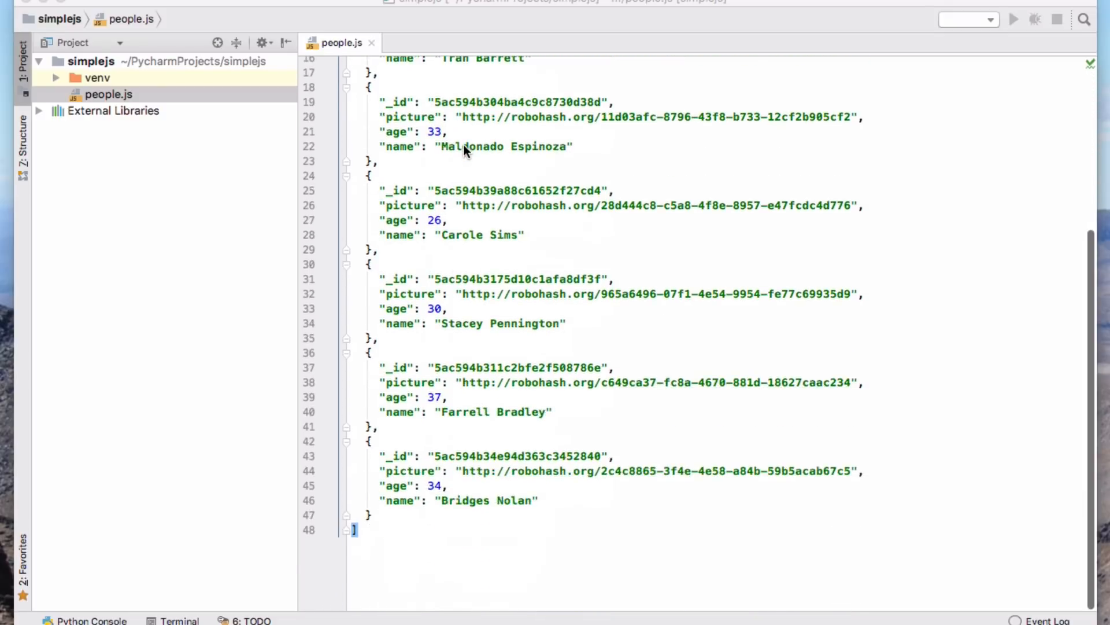
{"action": "scroll", "scroll_direction": "up", "scroll_amount": 3}
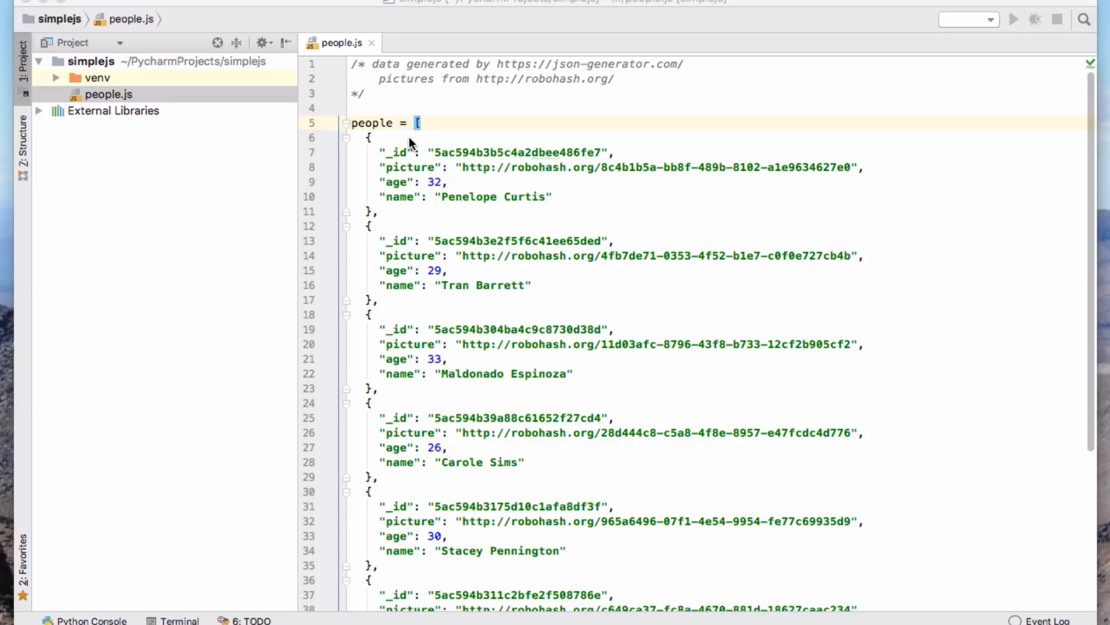
{"action": "mouse_move", "coordinate": [423, 145]}
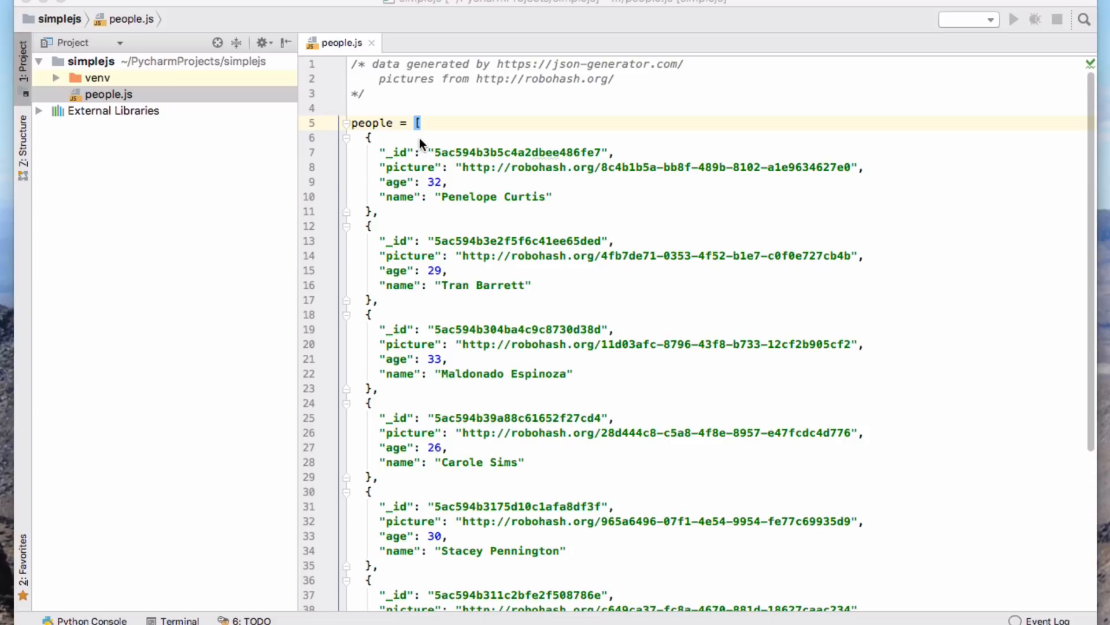
{"action": "mouse_move", "coordinate": [416, 131]}
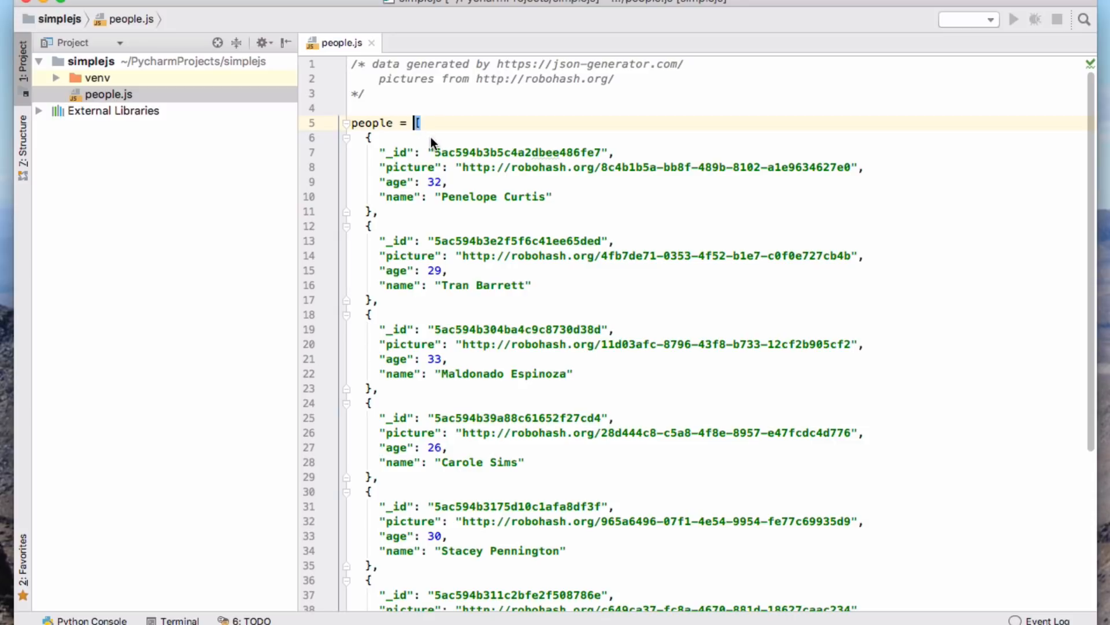
{"action": "scroll", "scroll_direction": "down", "scroll_amount": 3}
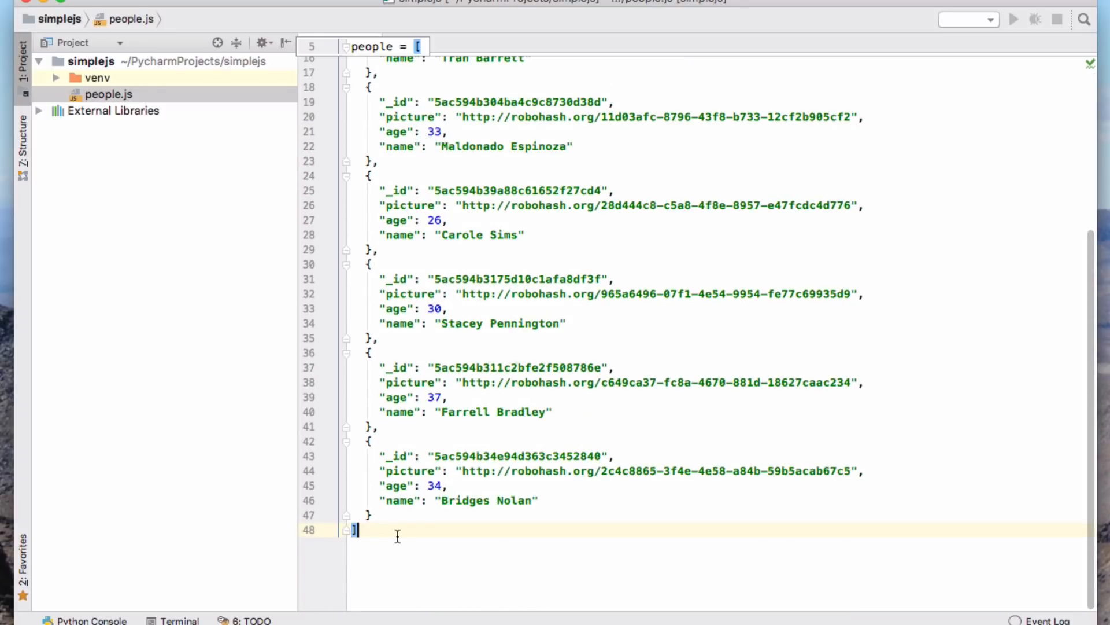
{"action": "scroll", "scroll_direction": "up", "scroll_amount": 3}
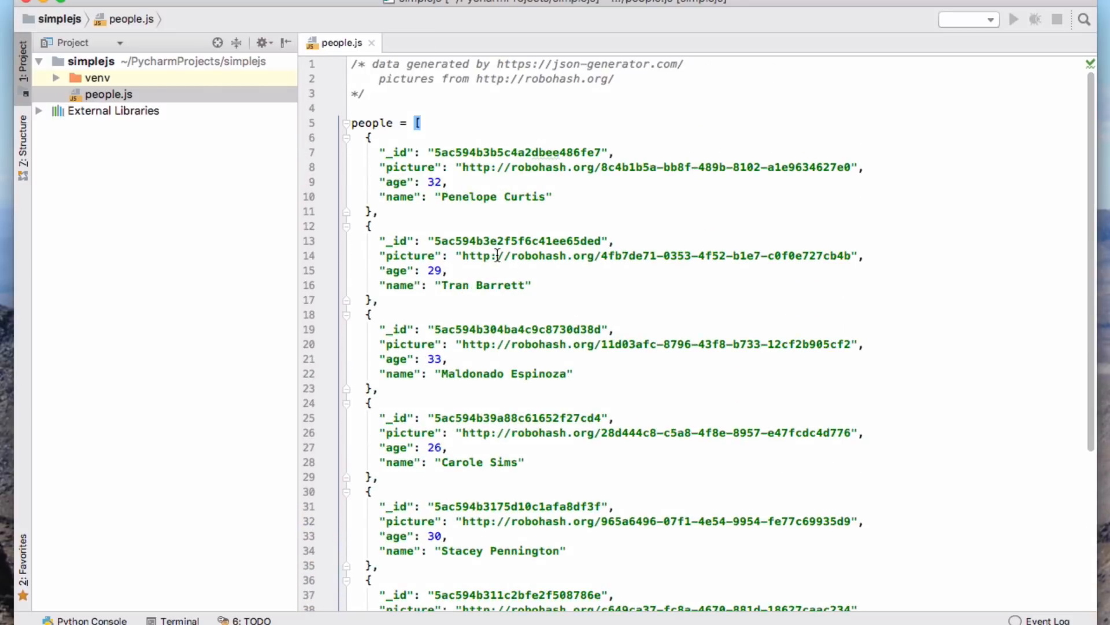
{"action": "left_click", "coordinate": [482, 197]}
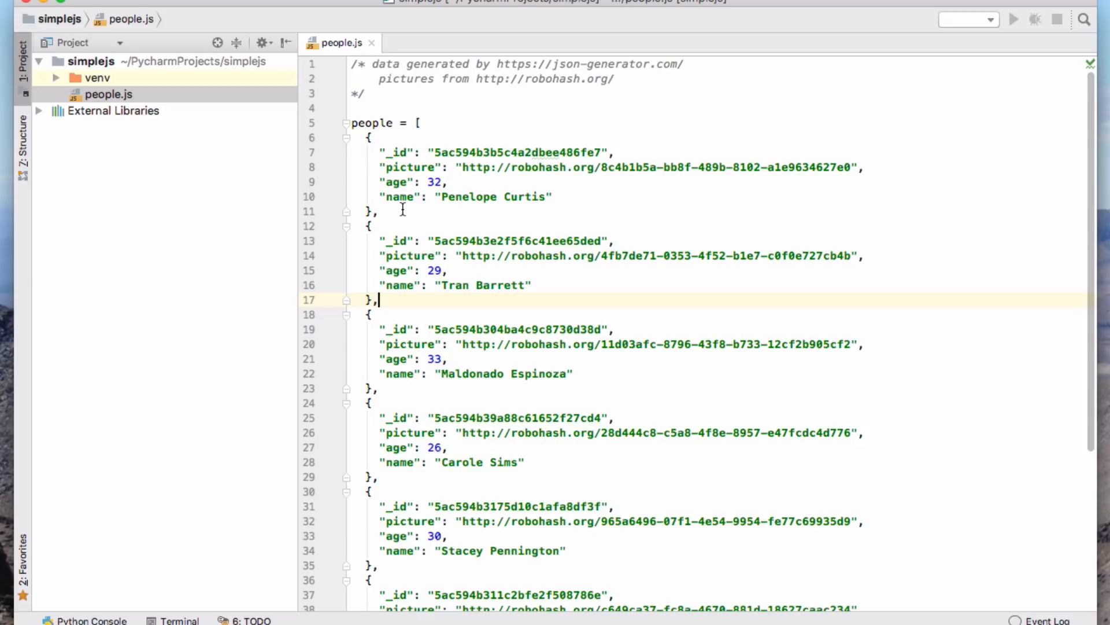
{"action": "left_click_drag", "start_coordinate": [369, 138], "coordinate": [380, 211]}
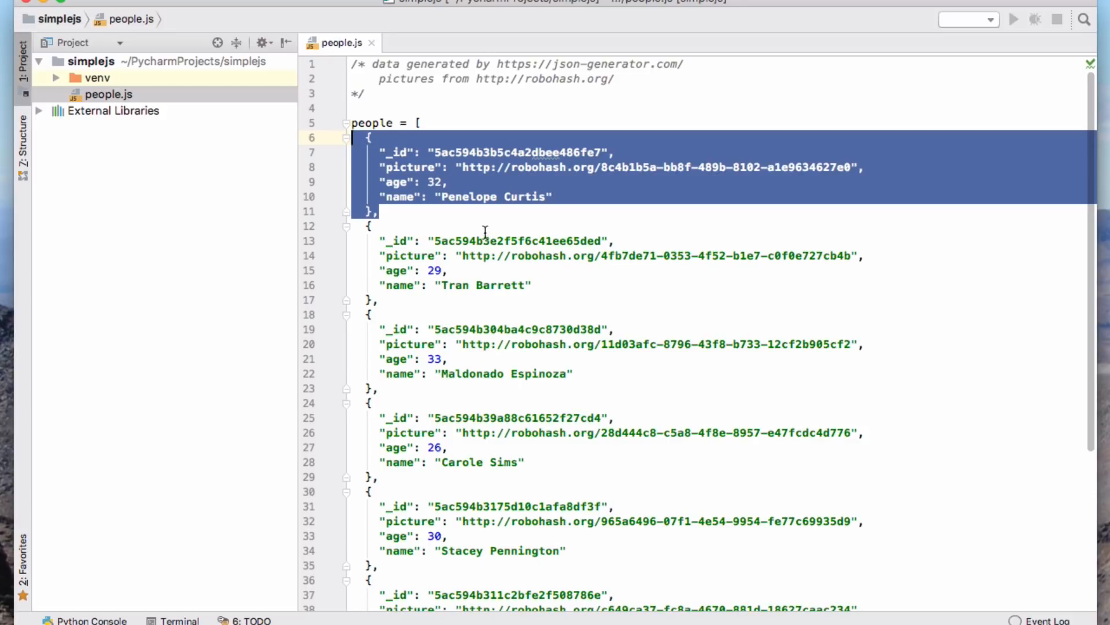
{"action": "left_click", "coordinate": [414, 211]}
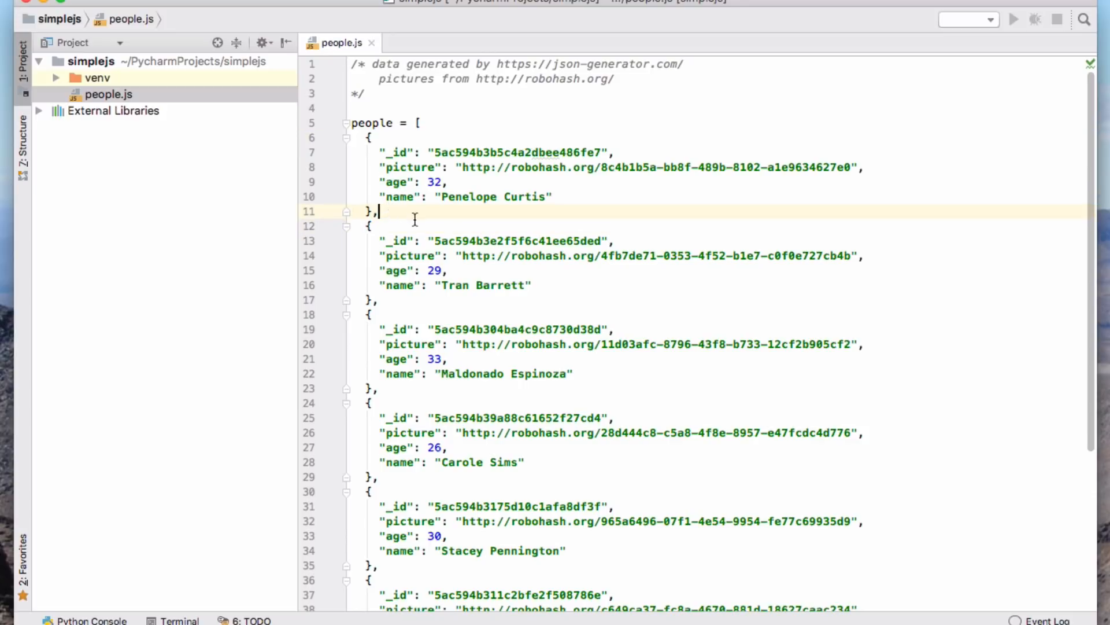
{"action": "mouse_move", "coordinate": [425, 214]}
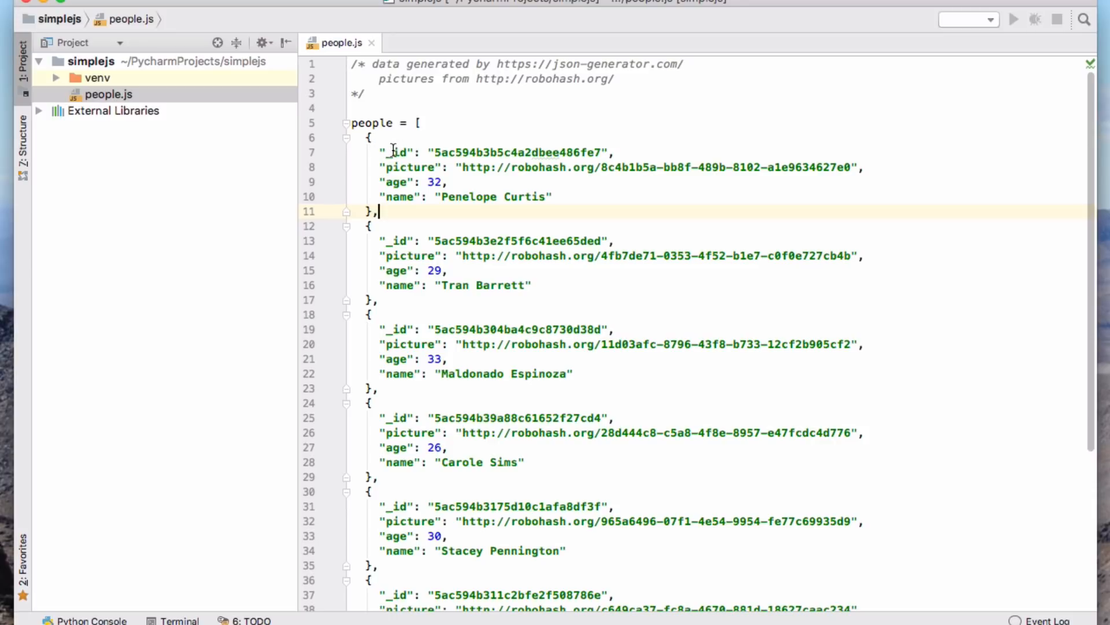
{"action": "mouse_move", "coordinate": [407, 152]}
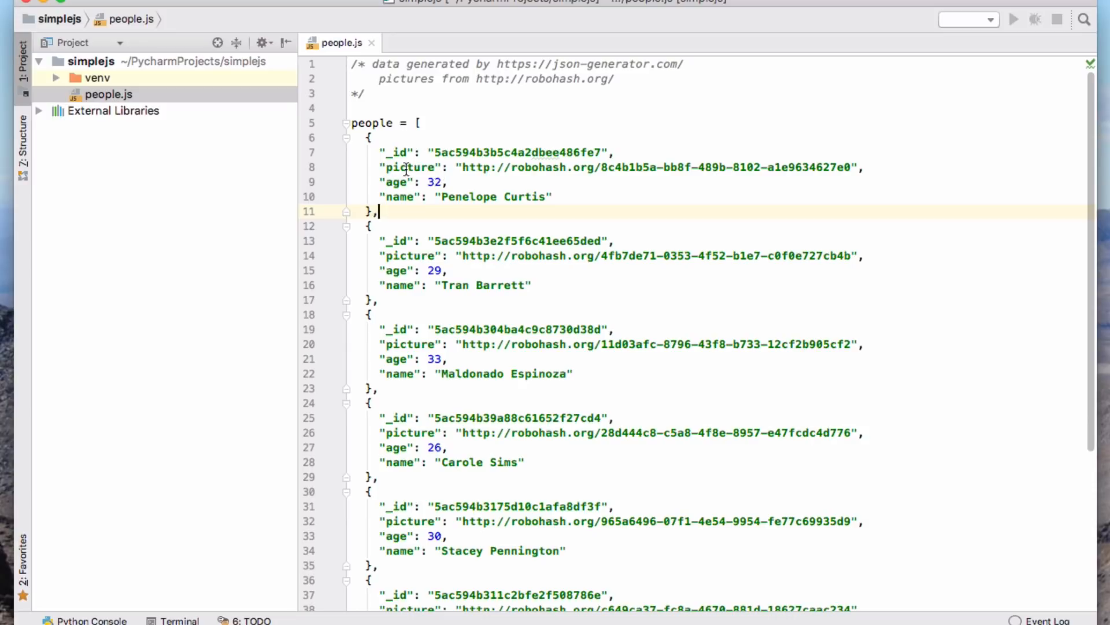
{"action": "mouse_move", "coordinate": [473, 218]}
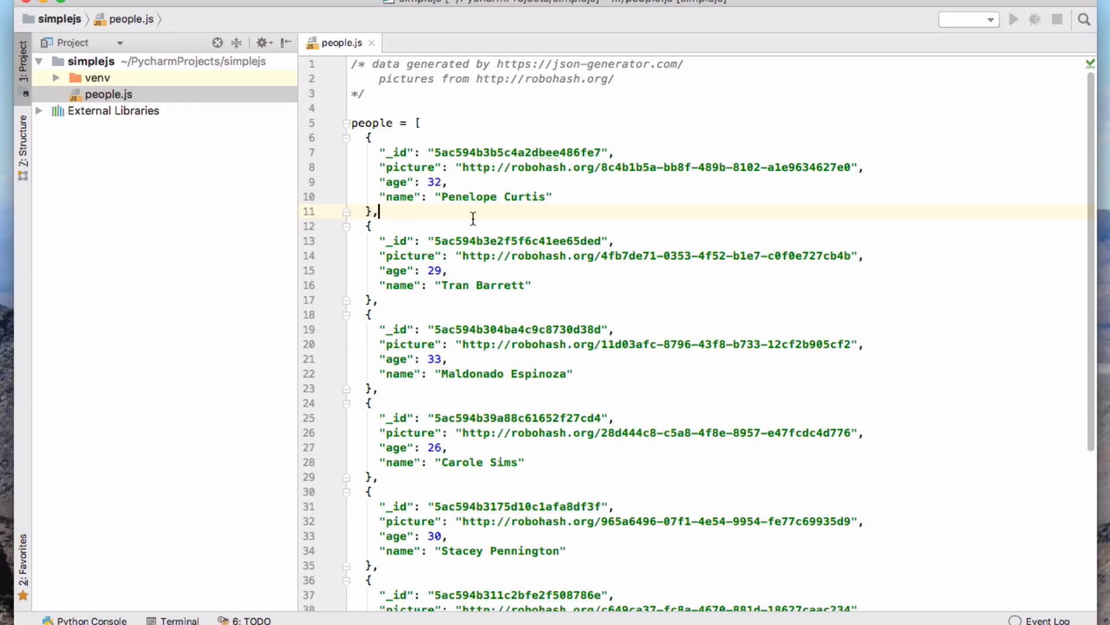
{"action": "scroll", "scroll_direction": "down", "scroll_amount": 3}
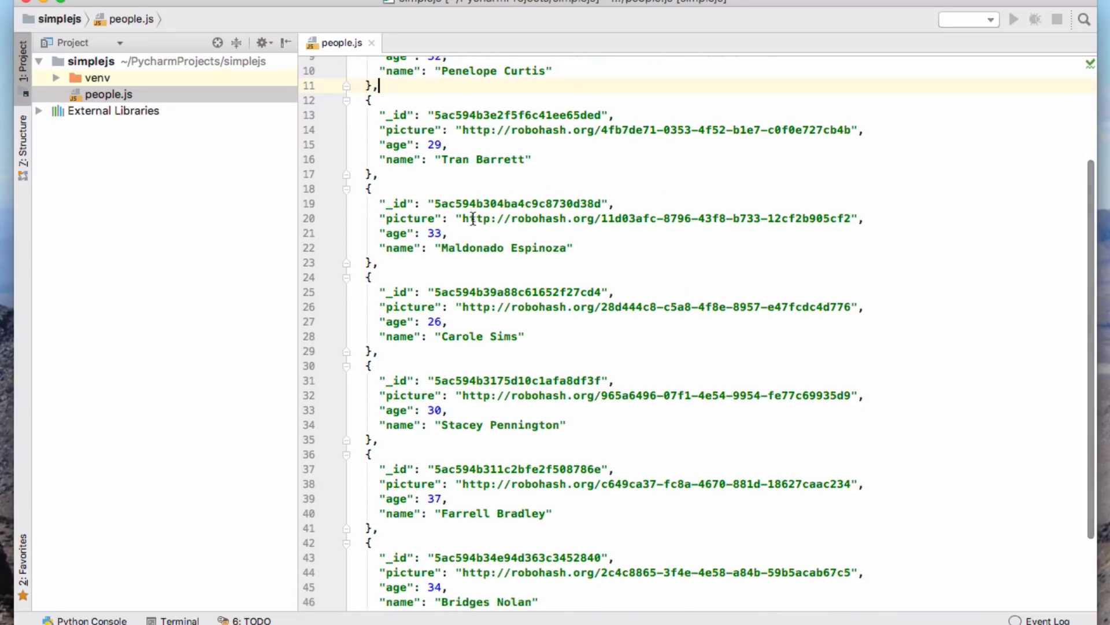
{"action": "scroll", "scroll_direction": "down", "scroll_amount": 3}
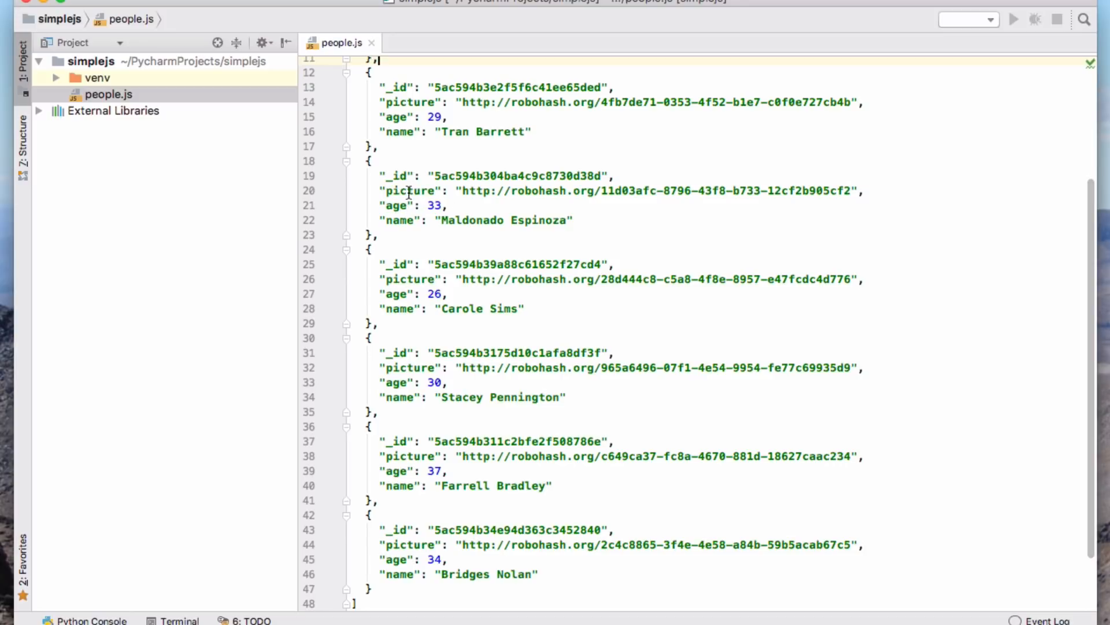
{"action": "mouse_move", "coordinate": [406, 191]}
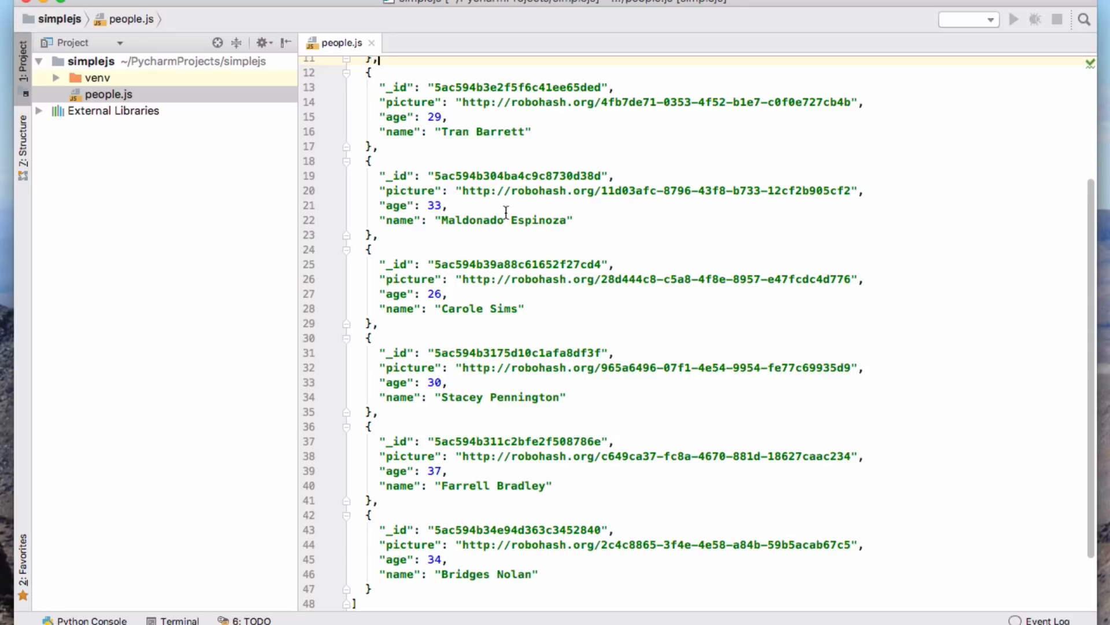
{"action": "mouse_move", "coordinate": [482, 228]}
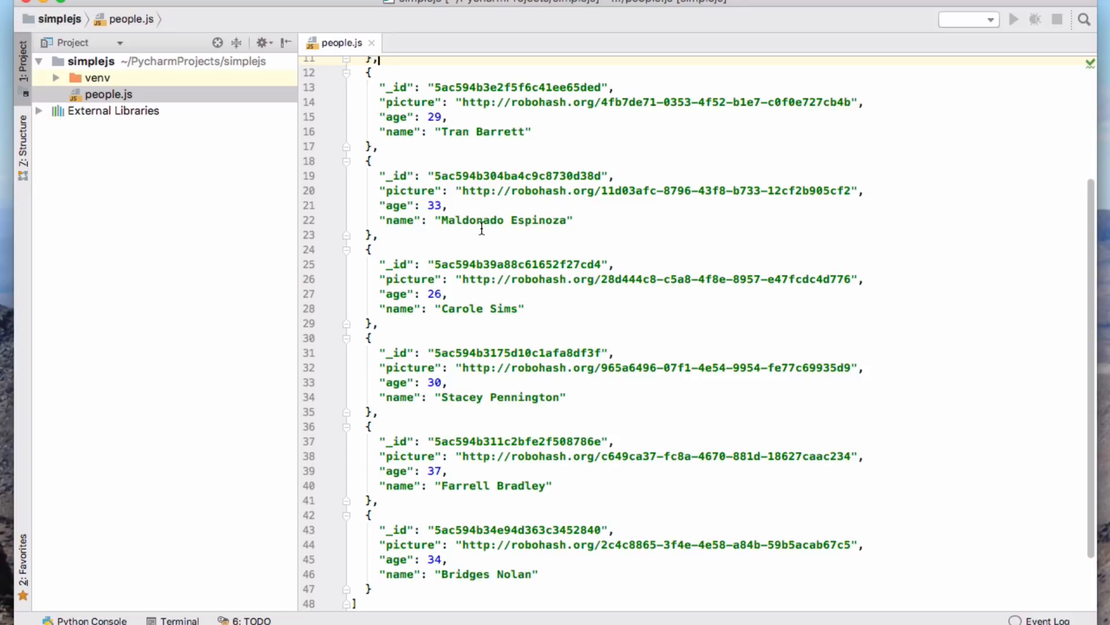
{"action": "scroll", "scroll_direction": "down", "scroll_amount": 3}
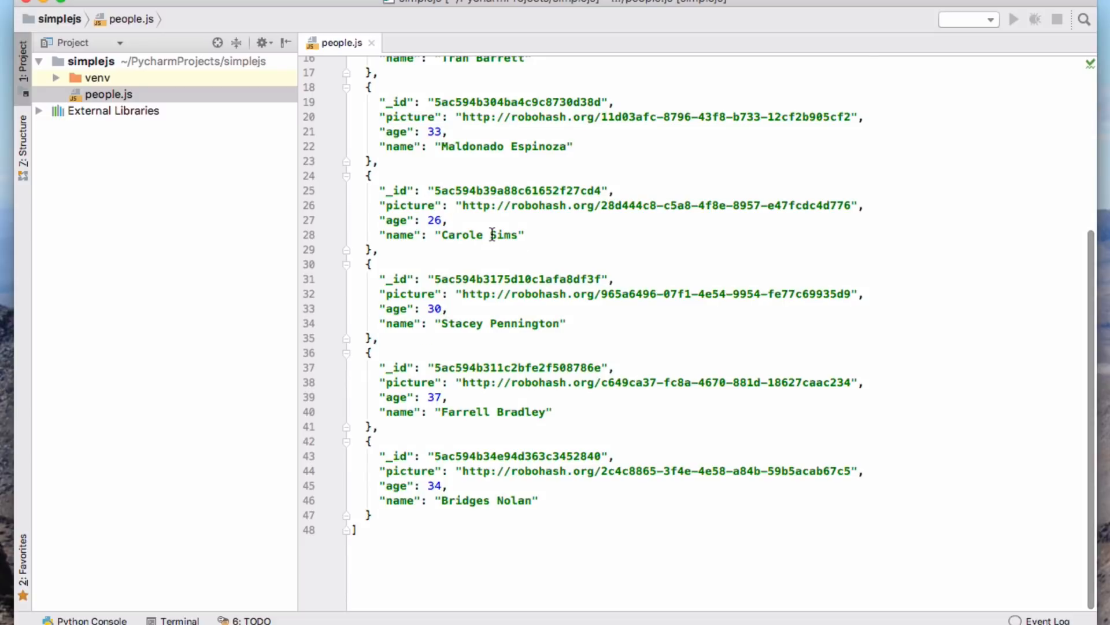
{"action": "scroll", "scroll_direction": "up", "scroll_amount": 3}
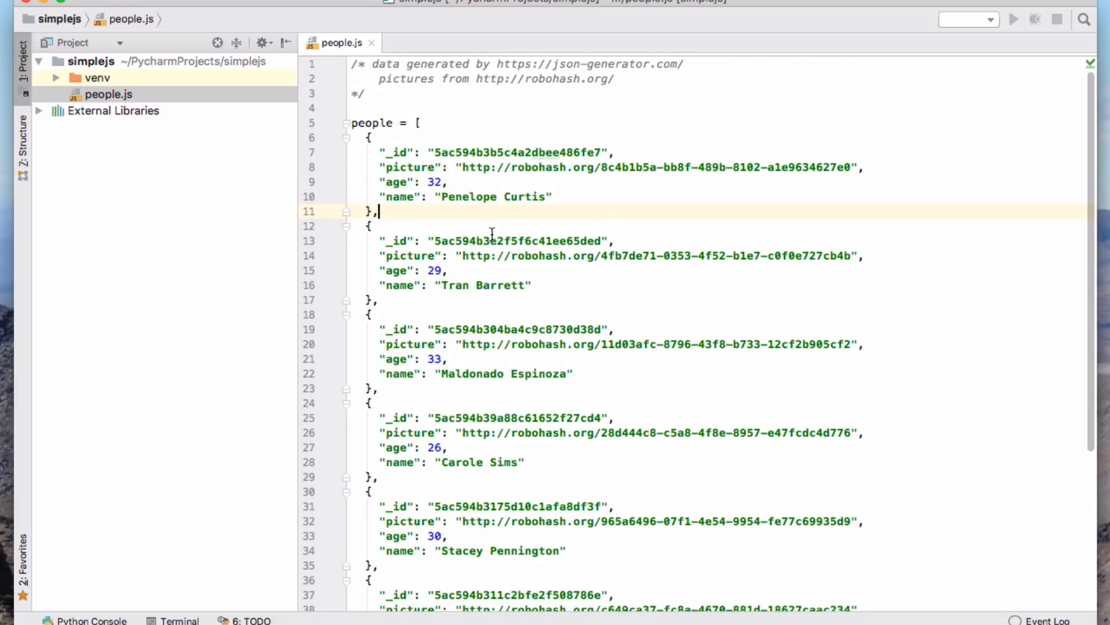
{"action": "left_click", "coordinate": [352, 108]}
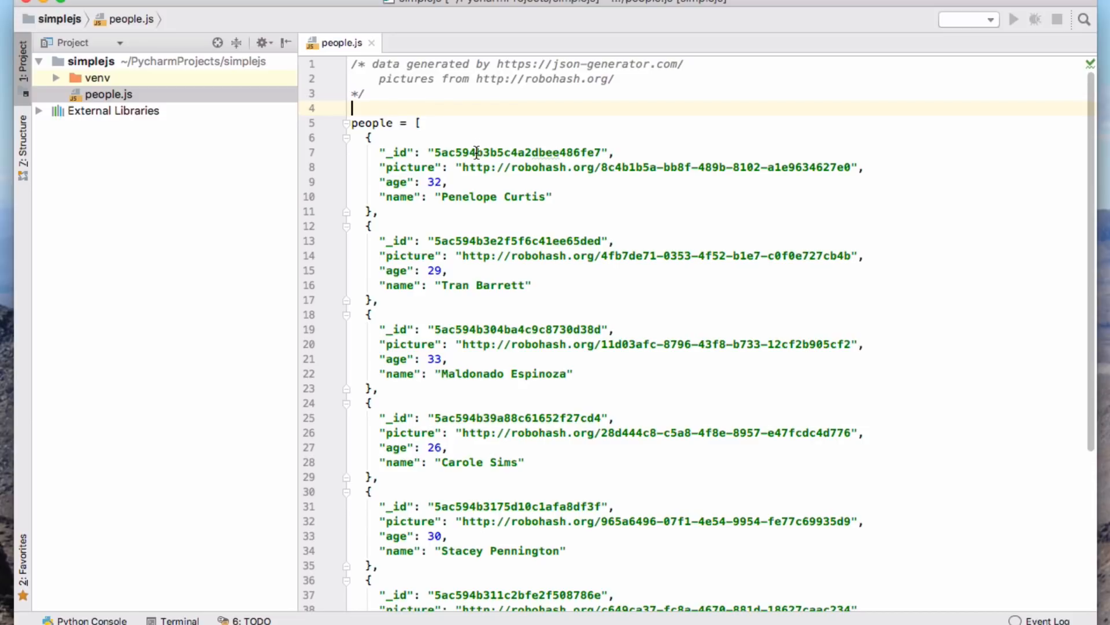
{"action": "mouse_move", "coordinate": [407, 161]}
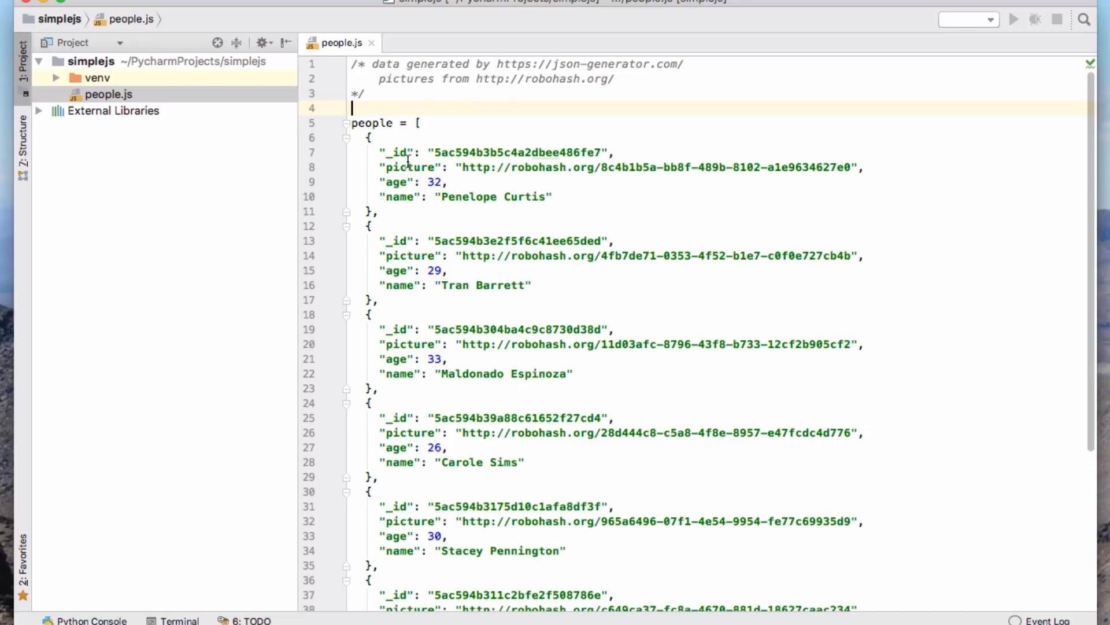
Create a new HTML file named index in the simplejs project
{"action": "right_click", "coordinate": [105, 94]}
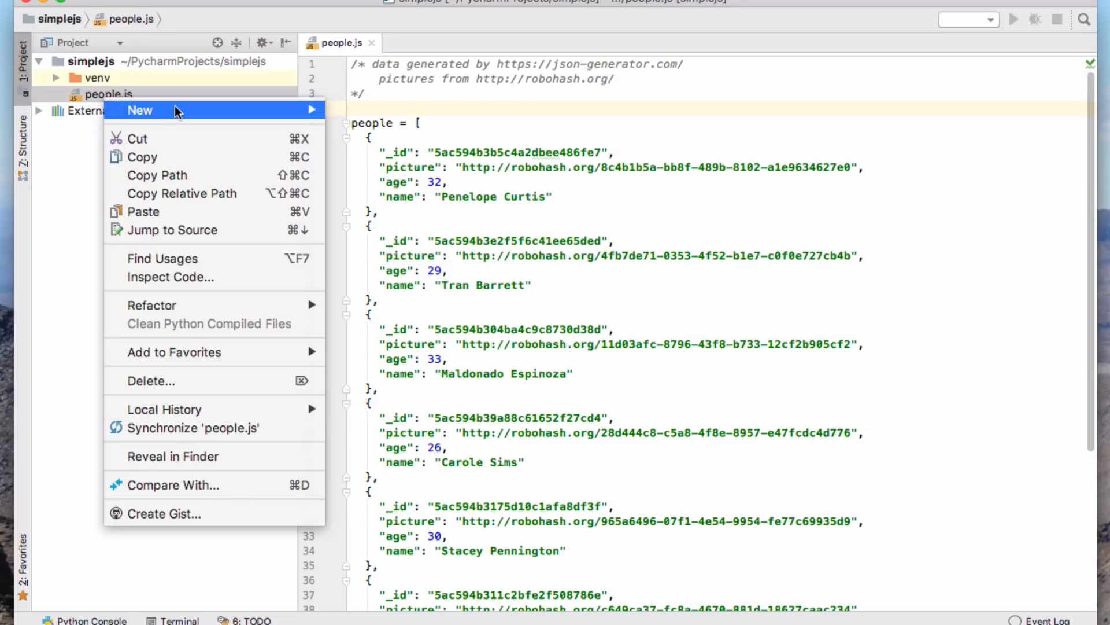
{"action": "left_click", "coordinate": [140, 109]}
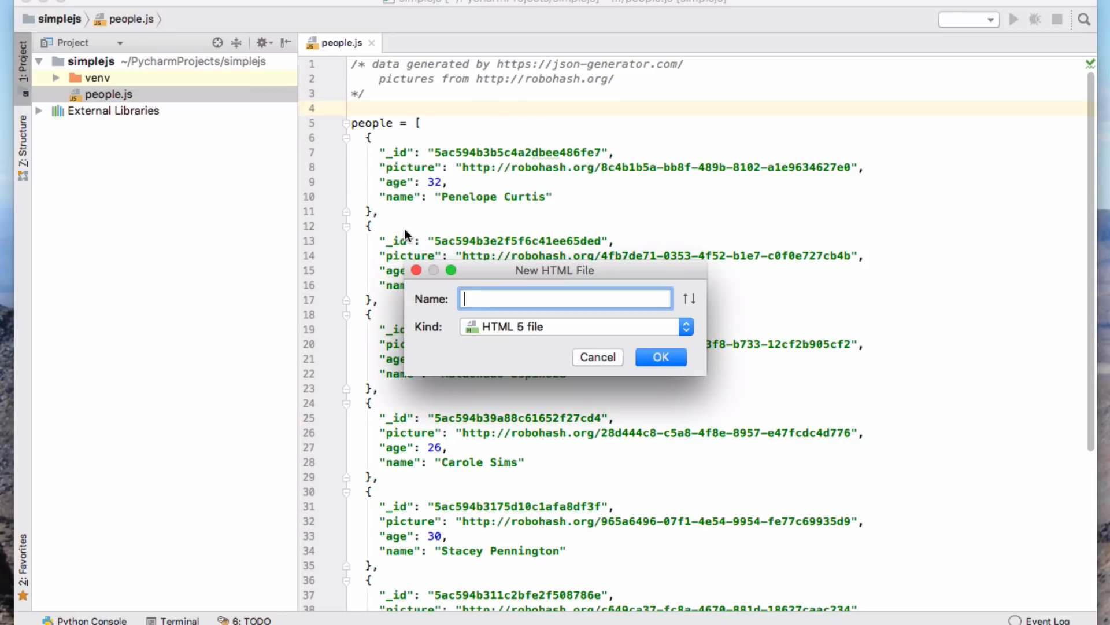
{"action": "type", "text": "index"}
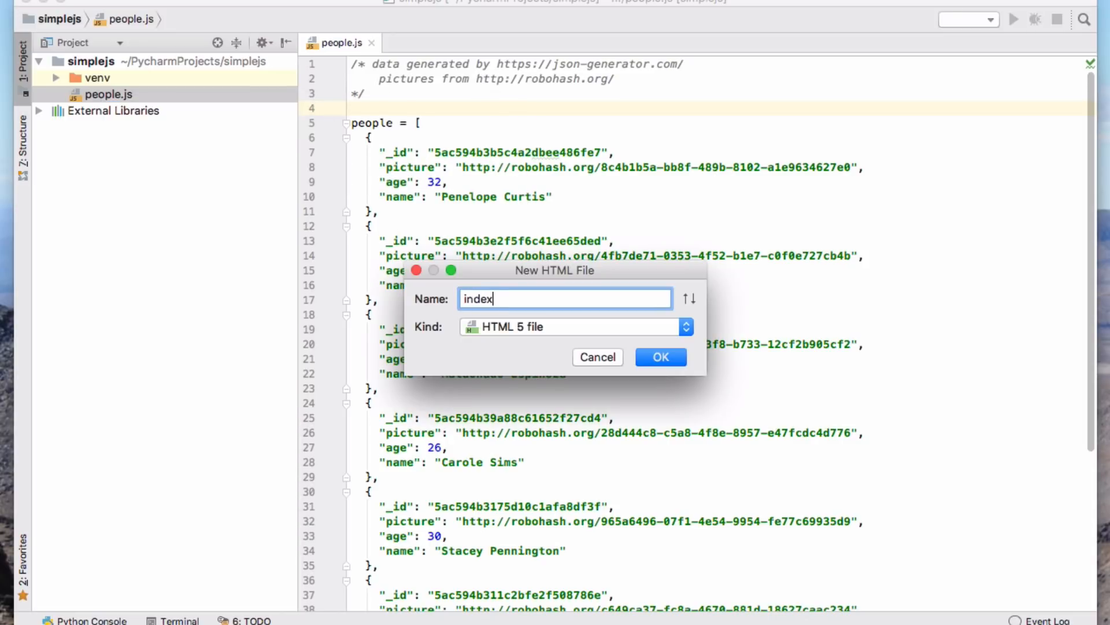
{"action": "left_click", "coordinate": [659, 357]}
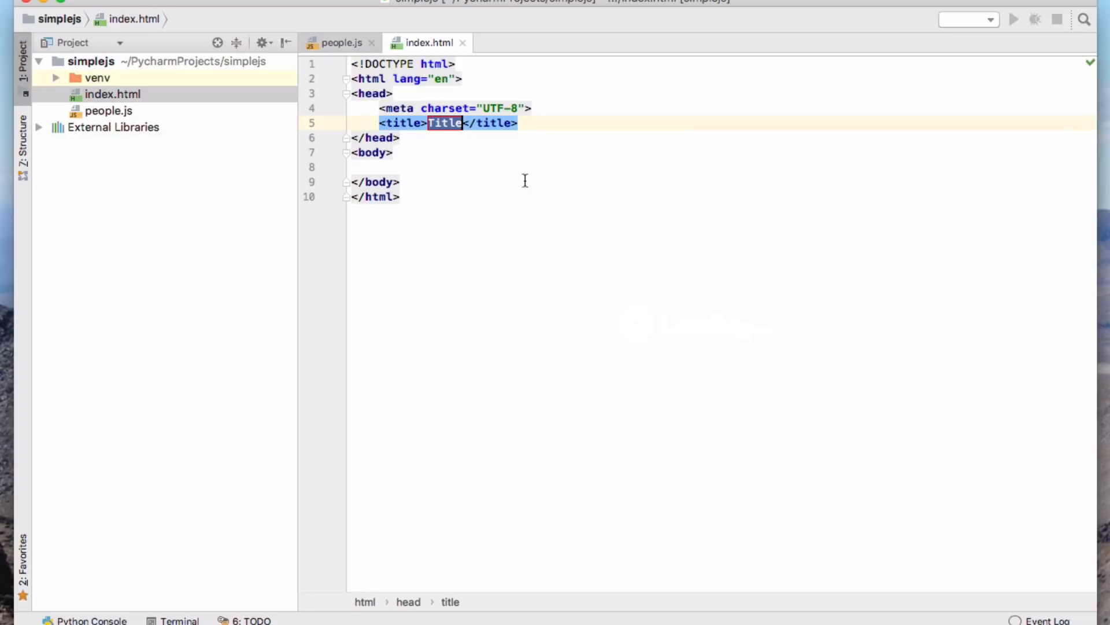
Add <script src="people.js"></script> to the head of index.html
{"action": "left_click", "coordinate": [457, 166]}
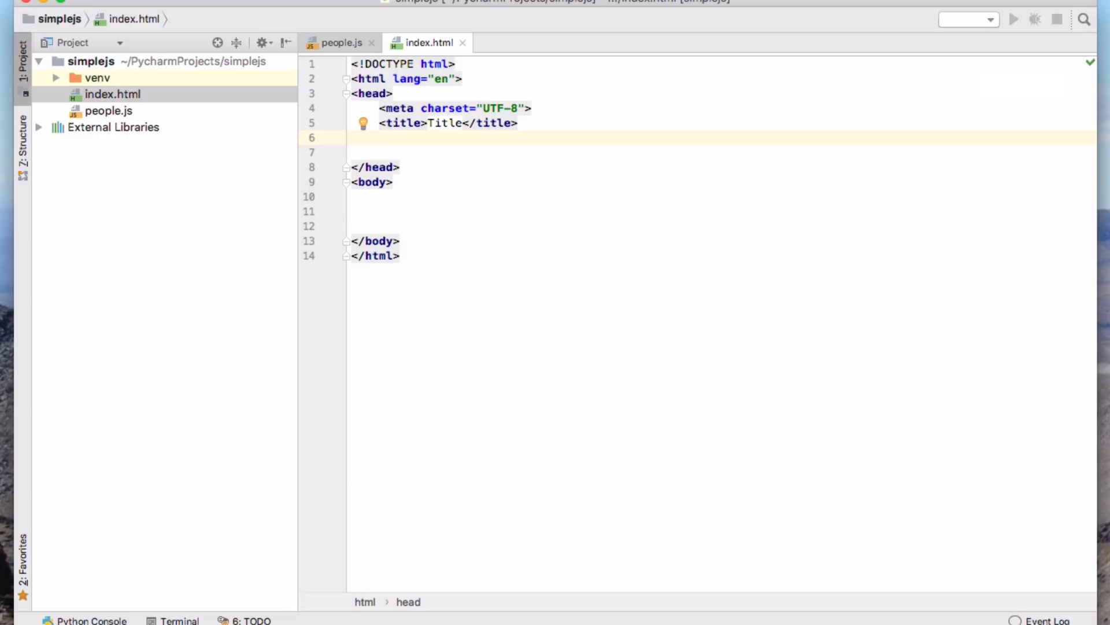
{"action": "mouse_move", "coordinate": [342, 51]}
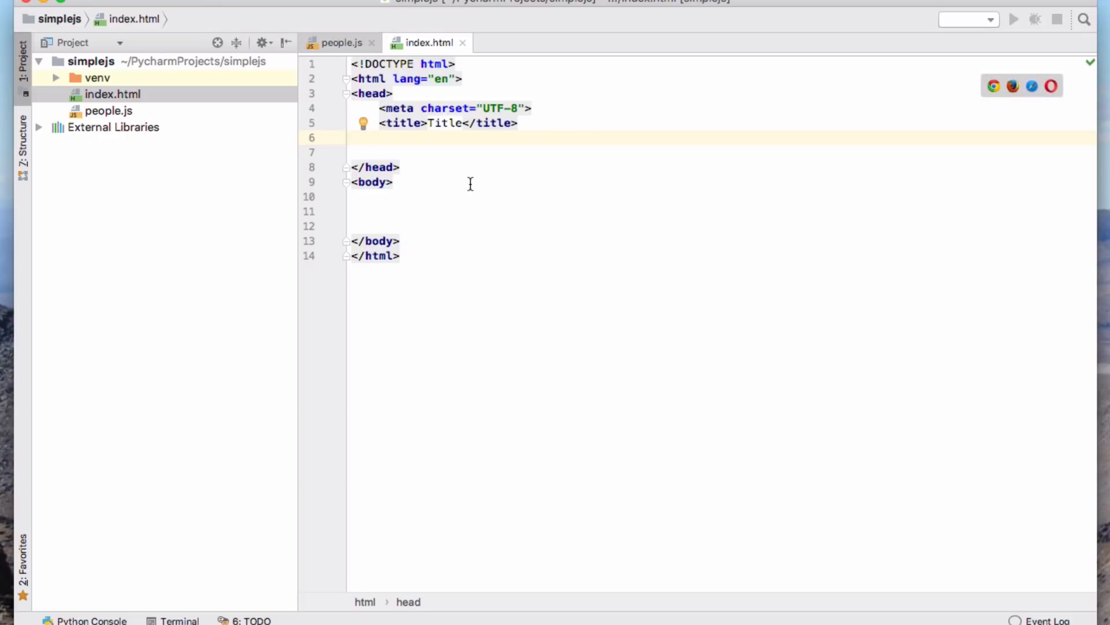
{"action": "type", "text": "<script"}
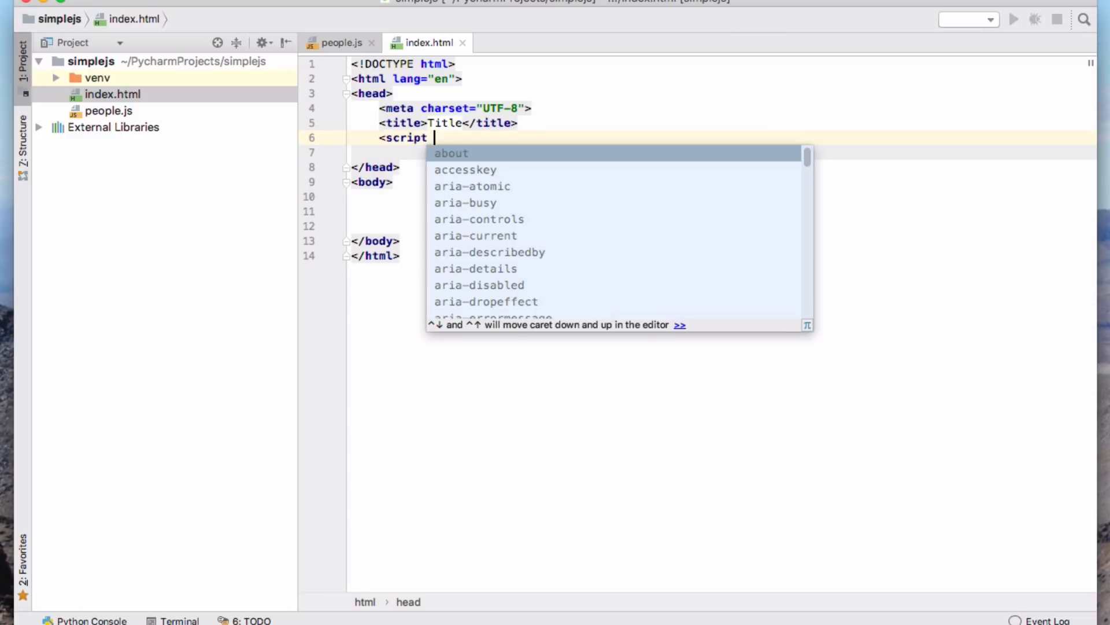
{"action": "type", "text": "src=\"peopl"}
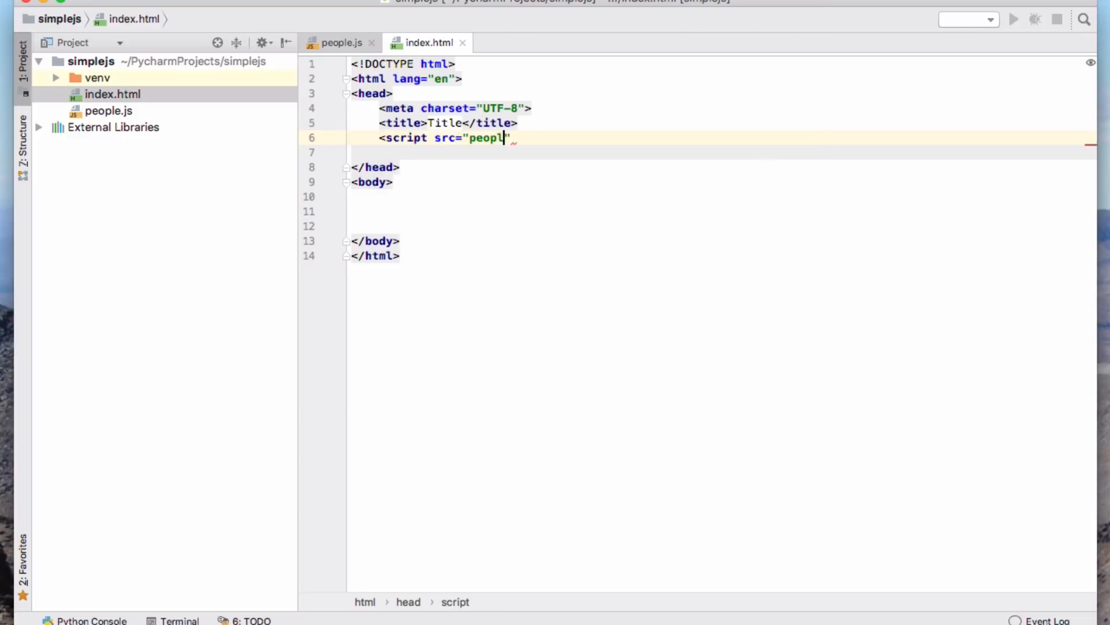
{"action": "type", "text": "e.js\"></script>"}
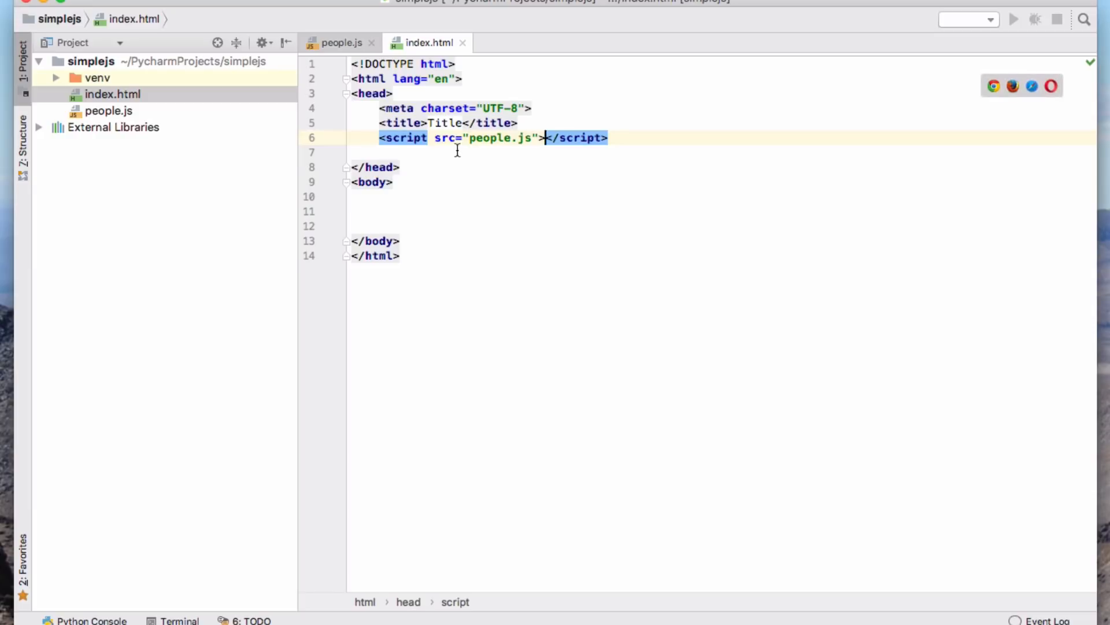
Add <script src="script.js"></script> below the people.js script tag
{"action": "left_click", "coordinate": [340, 42]}
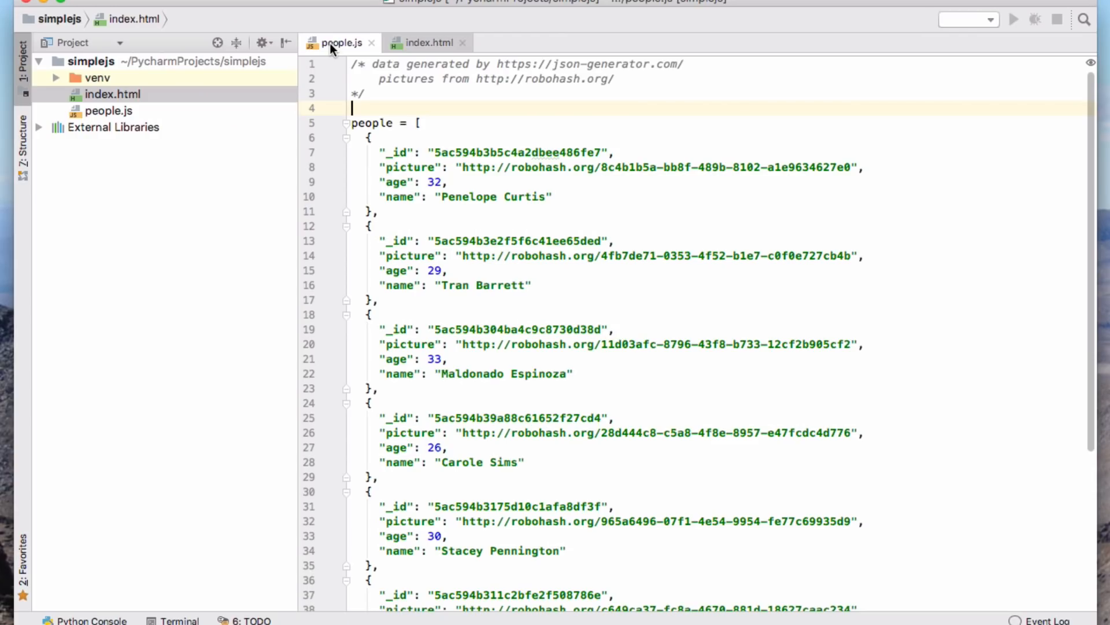
{"action": "scroll", "scroll_direction": "down", "scroll_amount": 3}
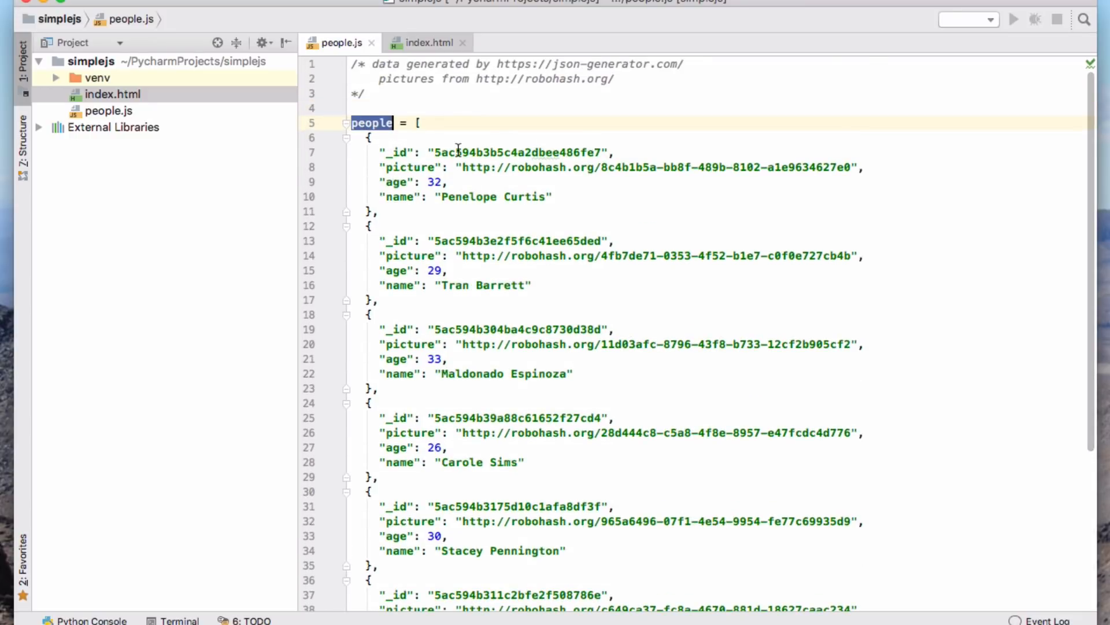
{"action": "left_click", "coordinate": [428, 42]}
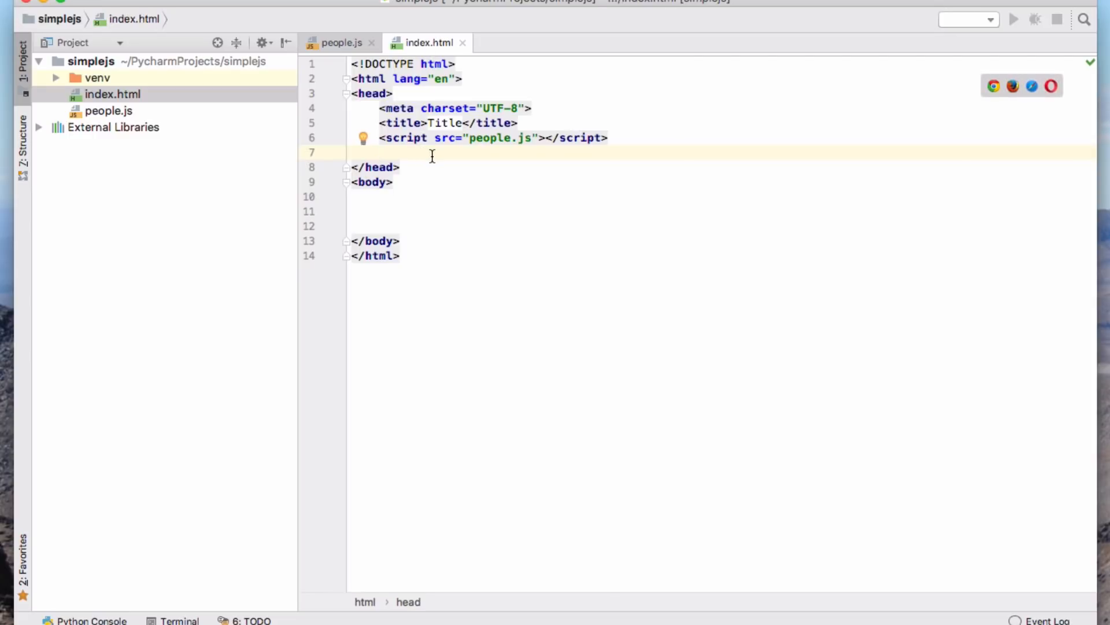
{"action": "type", "text": "<script src"}
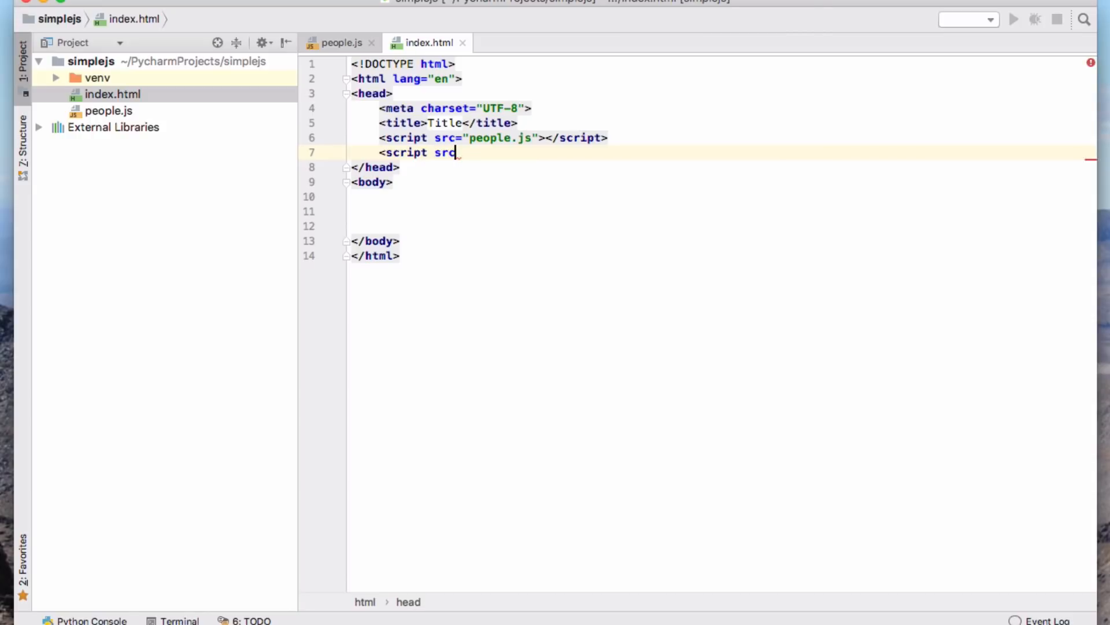
{"action": "type", "text": "=\"s\""}
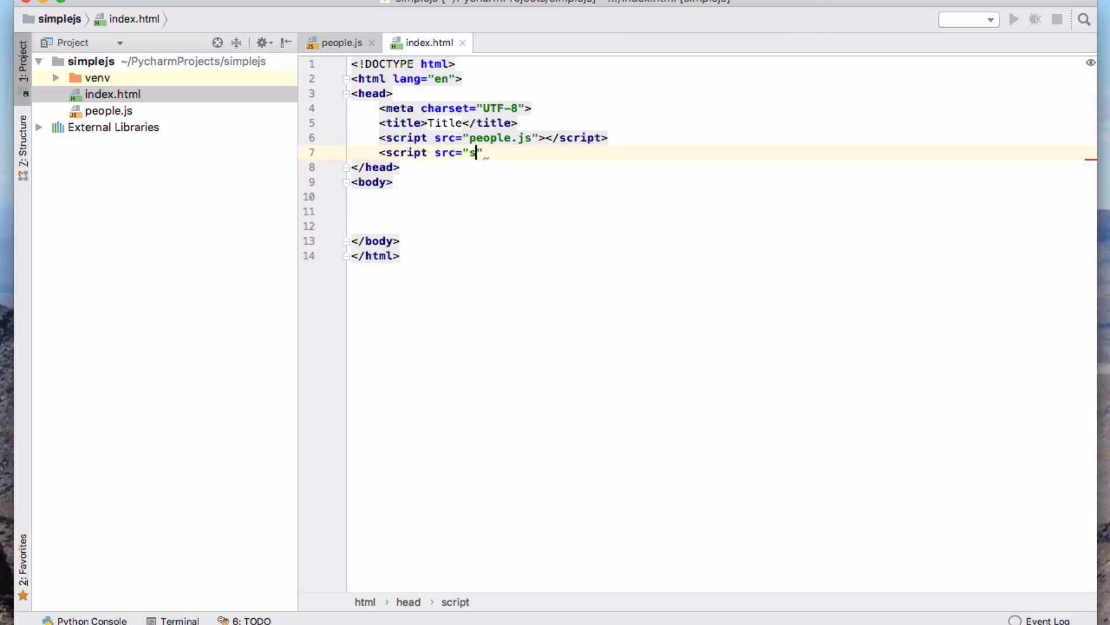
{"action": "type", "text": "cript.js"}
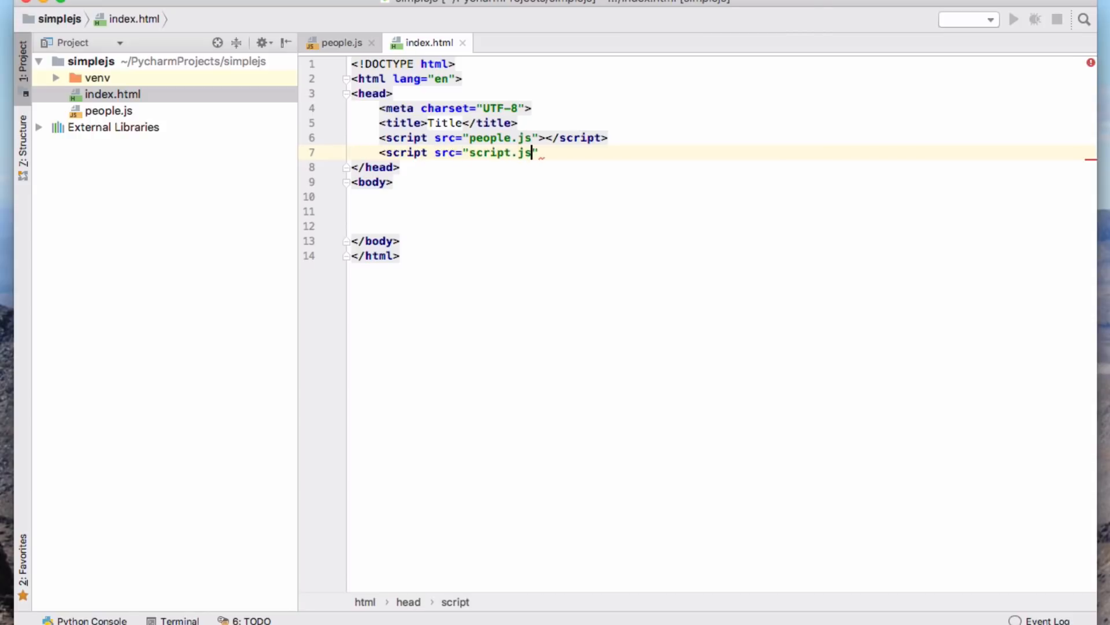
{"action": "type", "text": "></script>"}
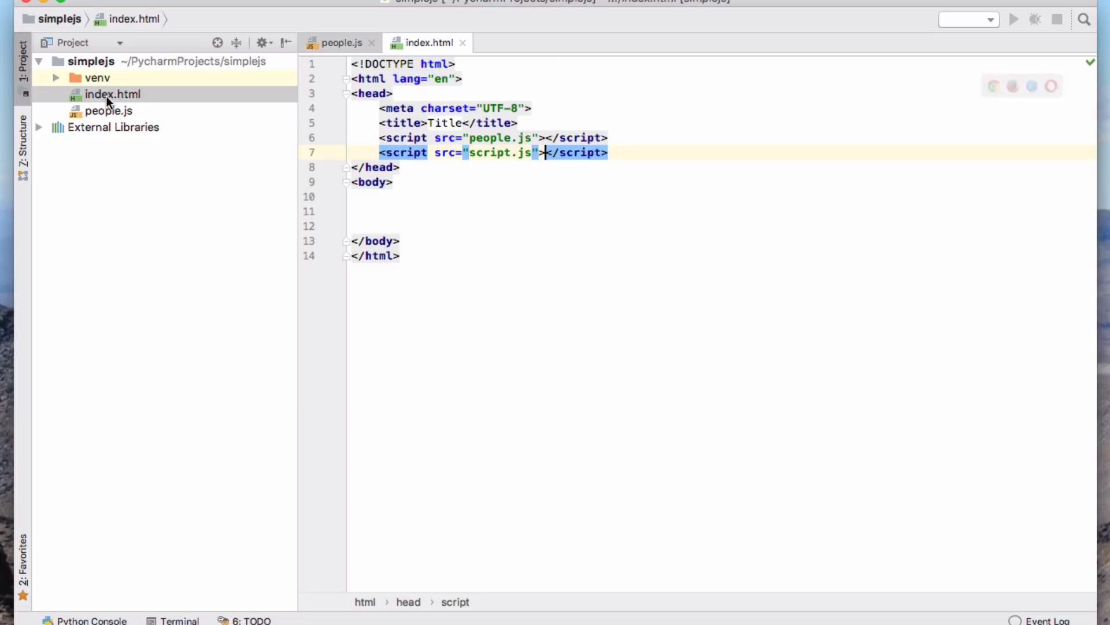
{"action": "right_click", "coordinate": [112, 94]}
{"action": "type", "text": "scre"}
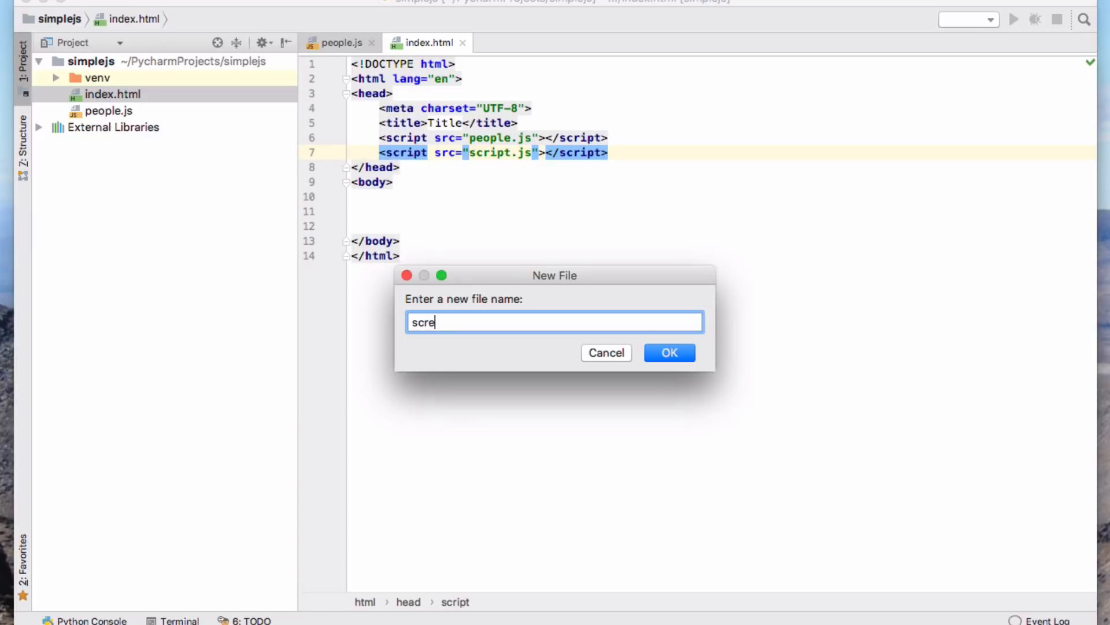
Confirm the new script.js file and return to index.html
{"action": "left_click", "coordinate": [668, 352]}
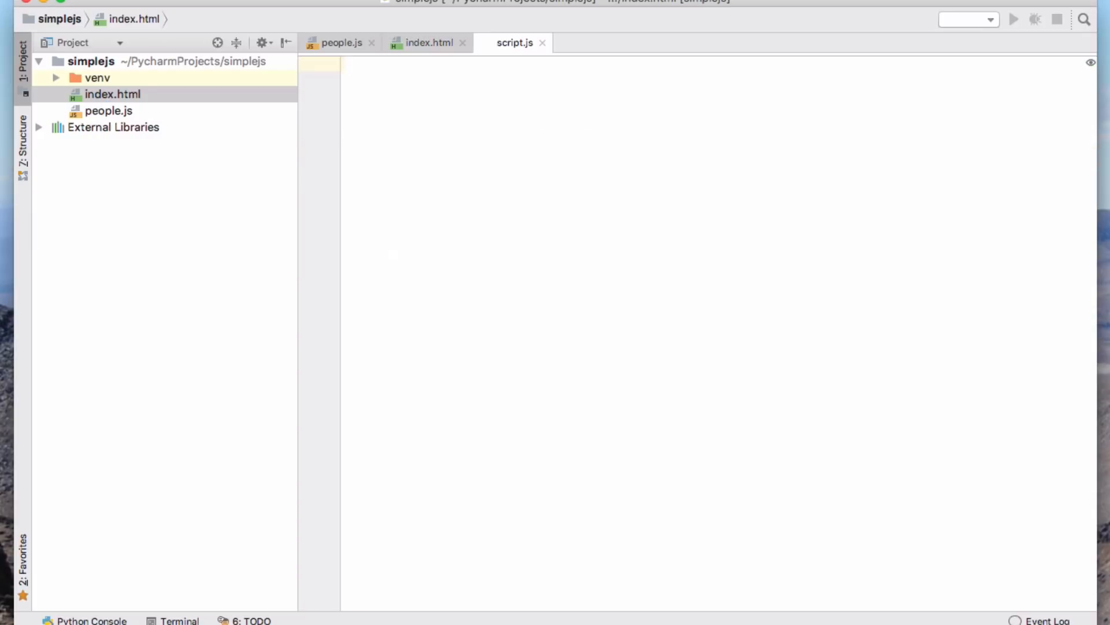
{"action": "left_click", "coordinate": [425, 42]}
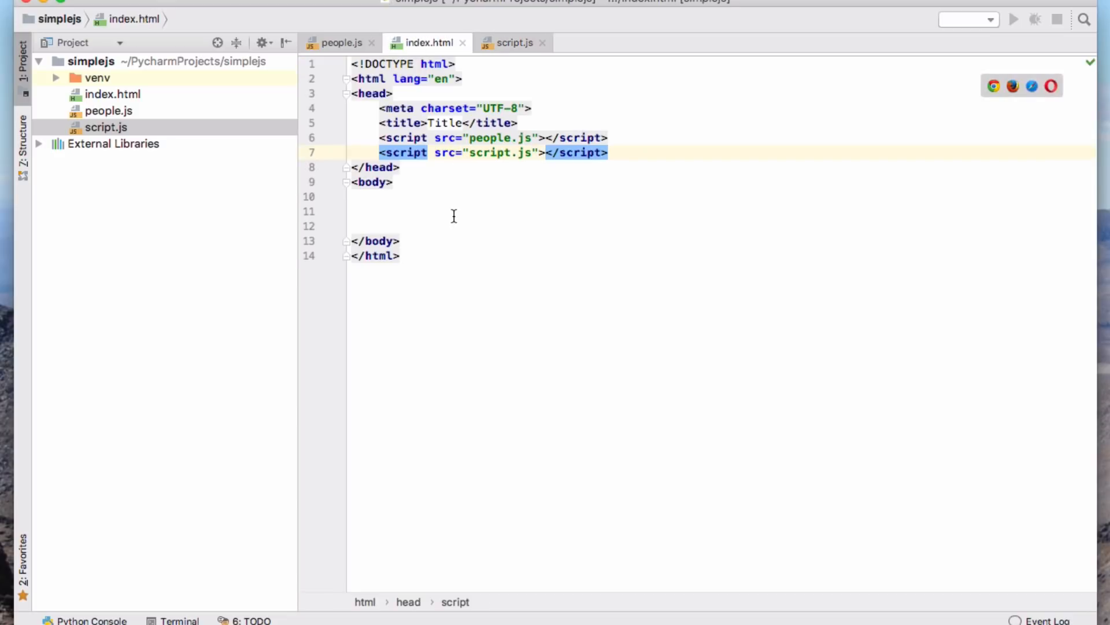
{"action": "mouse_move", "coordinate": [342, 42]}
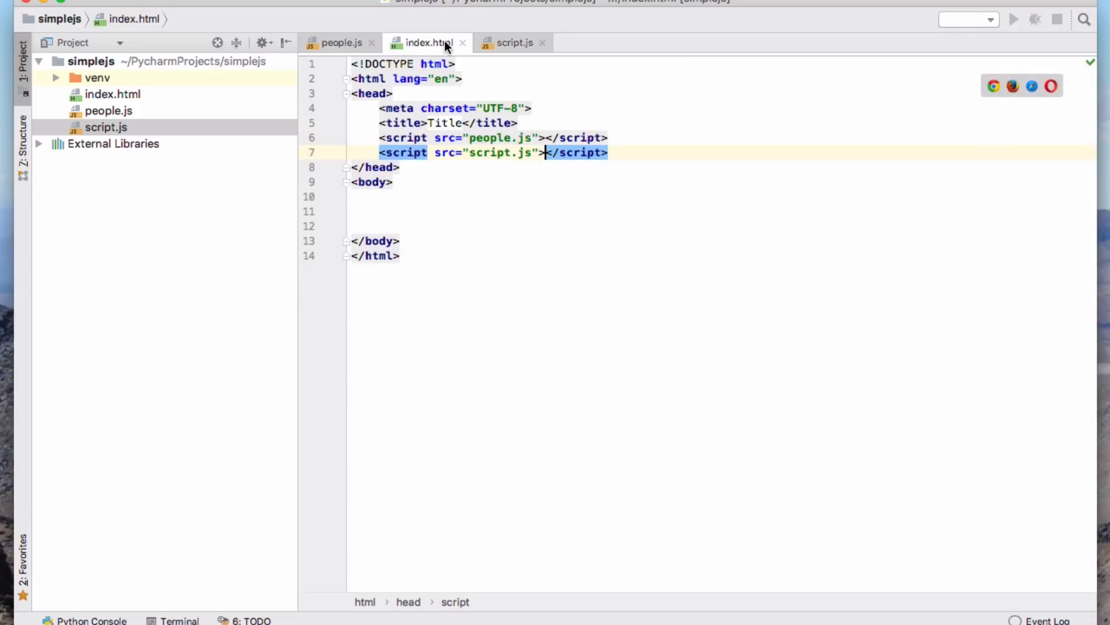
Type function add_people(data) { } in script.js, leaving the caret in its body
{"action": "left_click", "coordinate": [511, 42]}
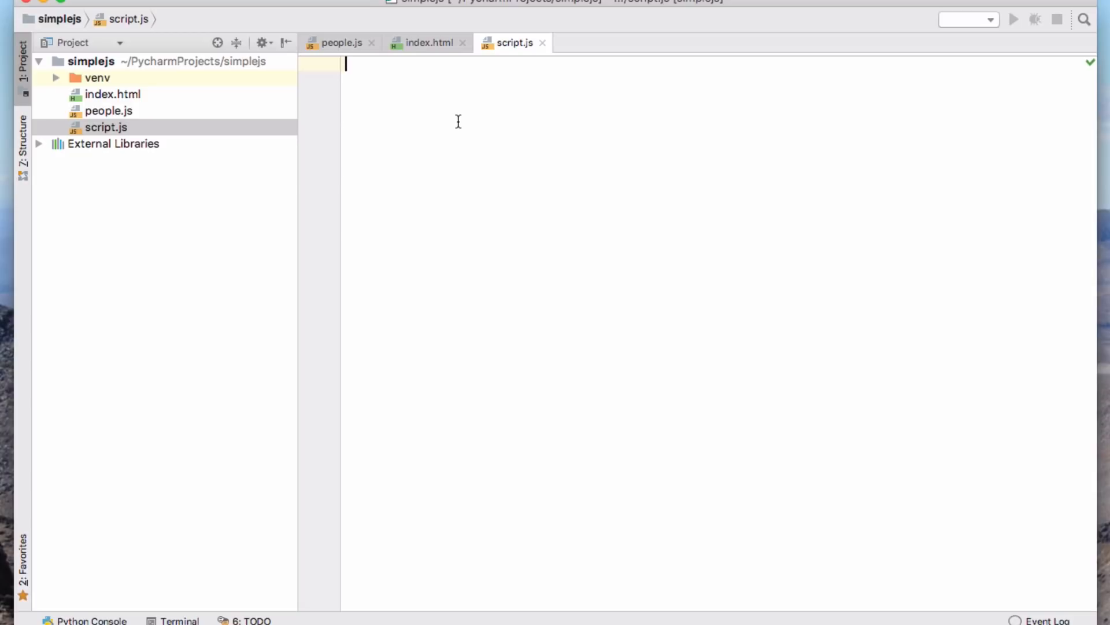
{"action": "type", "text": "function"}
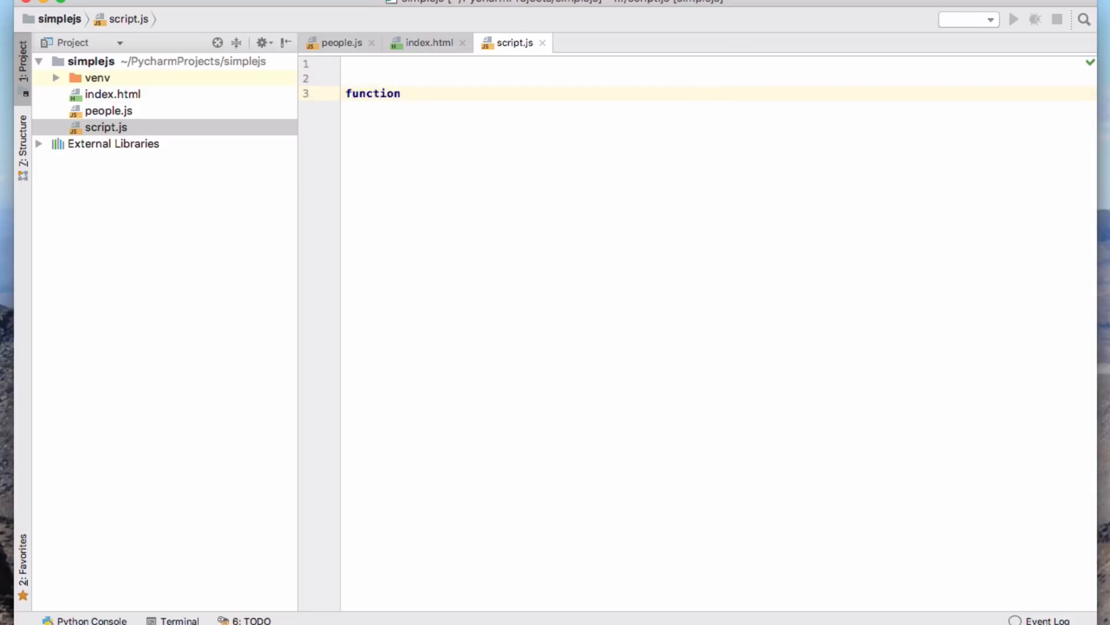
{"action": "type", "text": "a"}
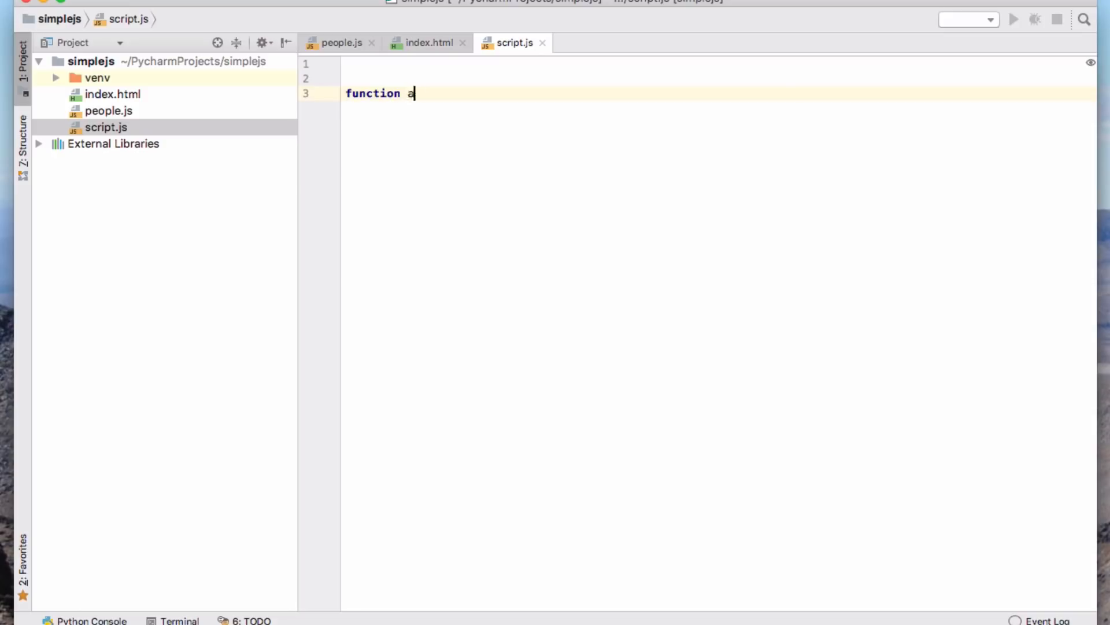
{"action": "type", "text": "dd_pe"}
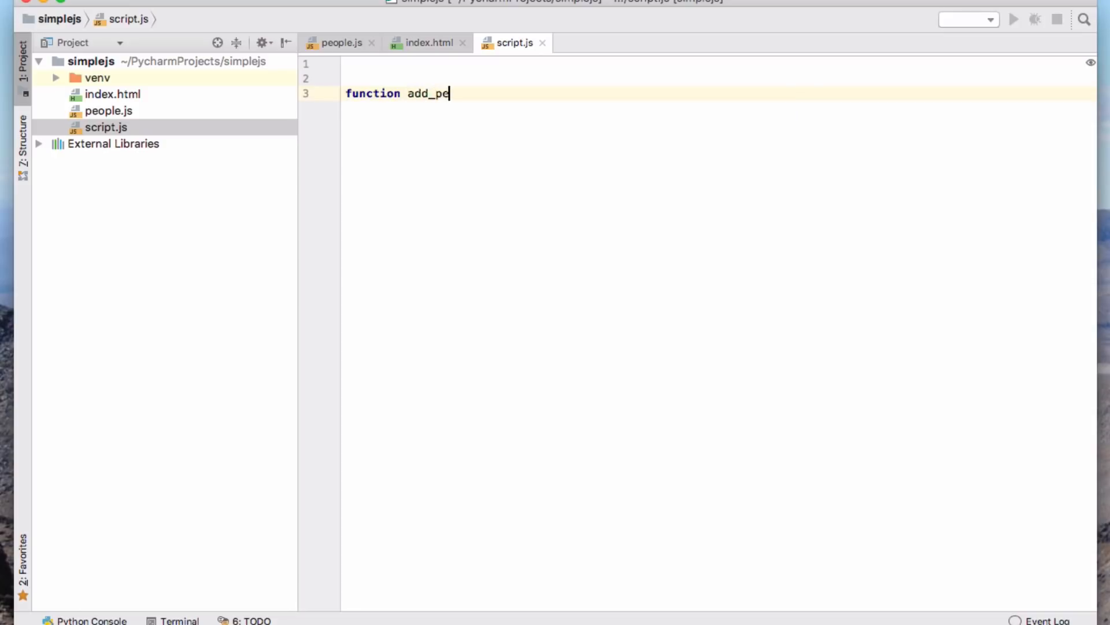
{"action": "type", "text": "ople(d"}
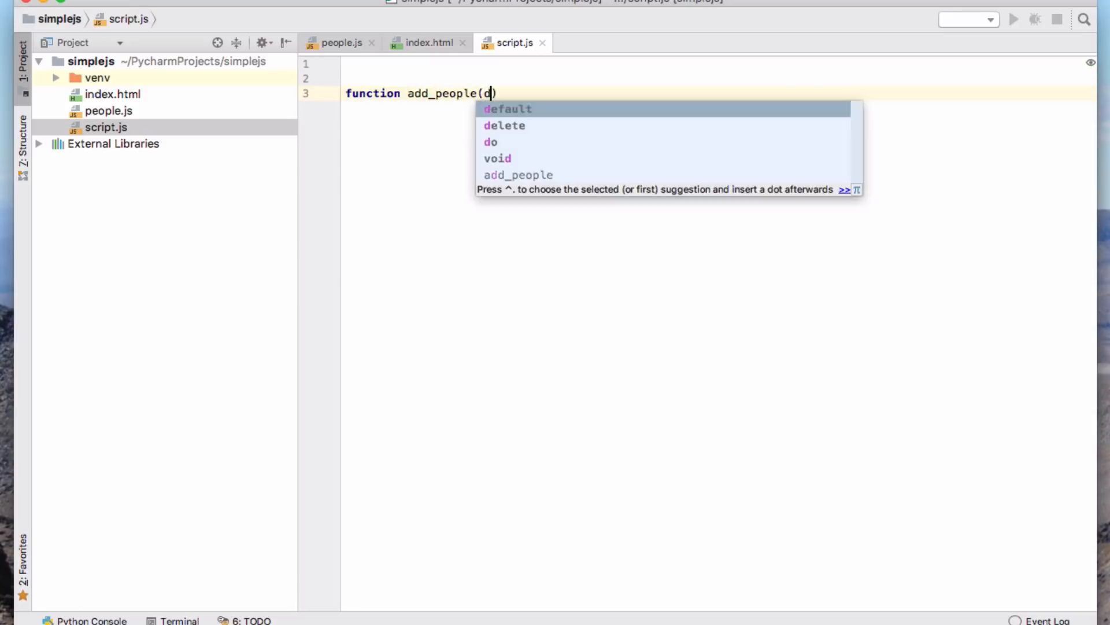
{"action": "type", "text": "ata"}
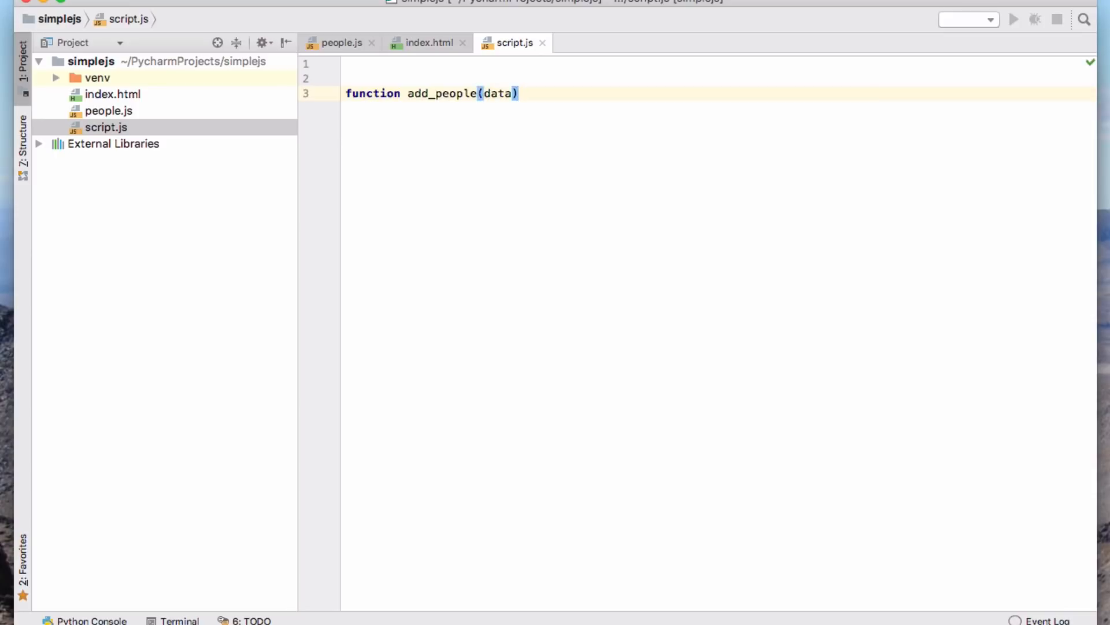
{"action": "type", "text": "{"}
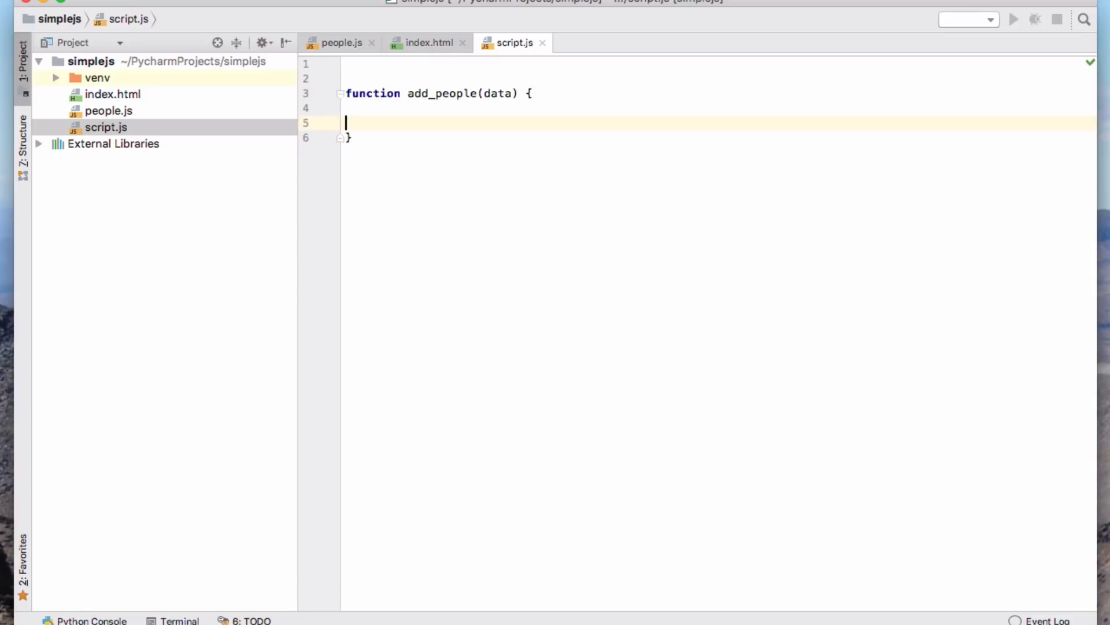
{"action": "key", "text": "Up"}
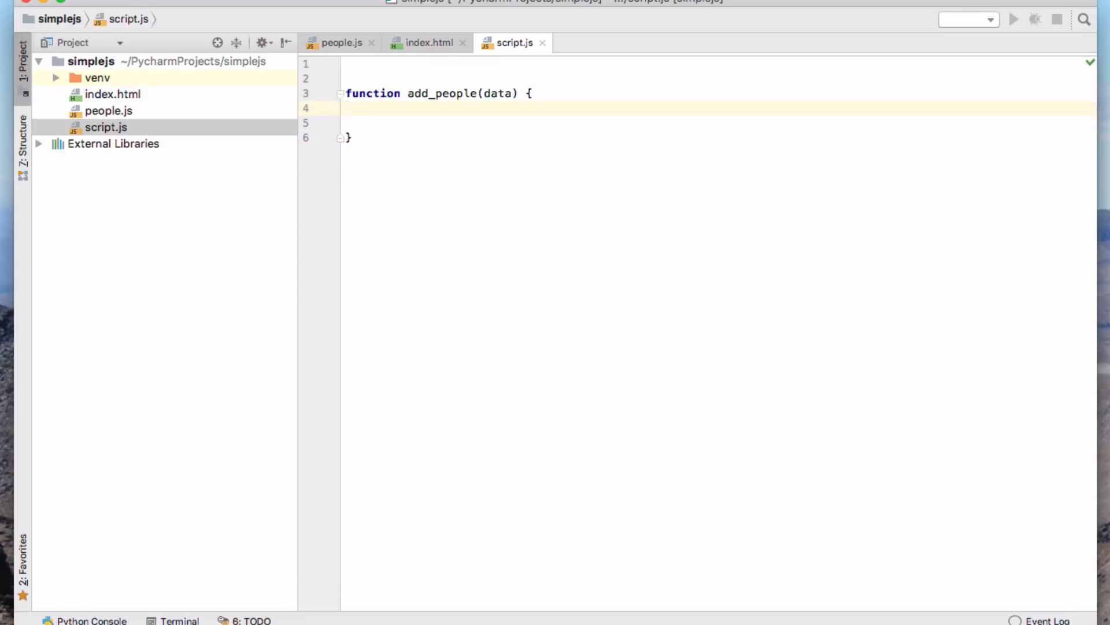
{"action": "mouse_move", "coordinate": [505, 134]}
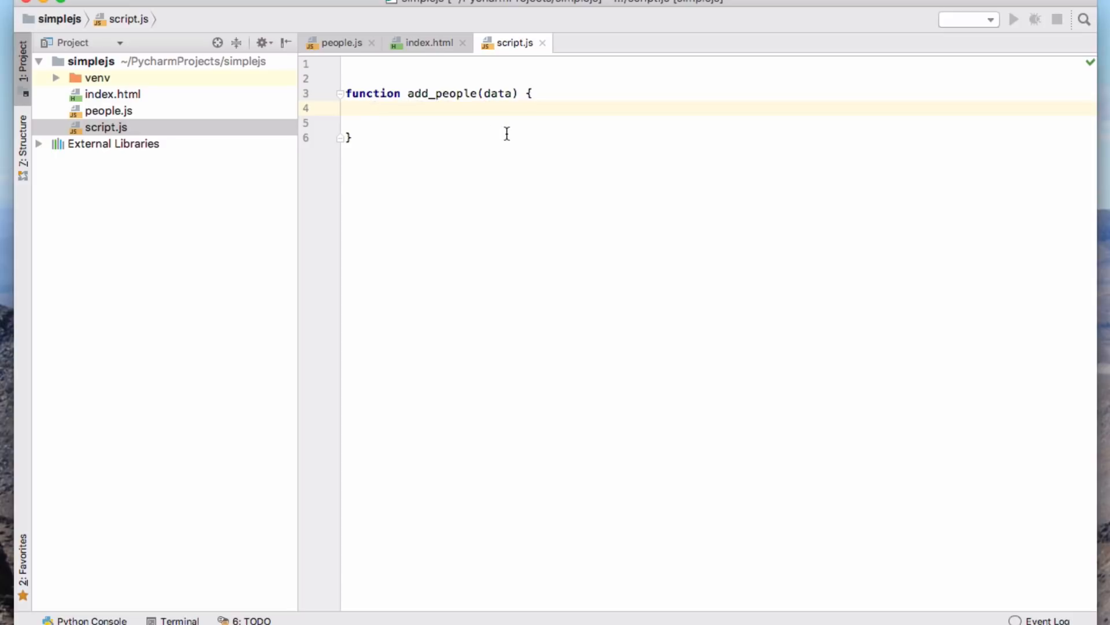
{"action": "mouse_move", "coordinate": [474, 102]}
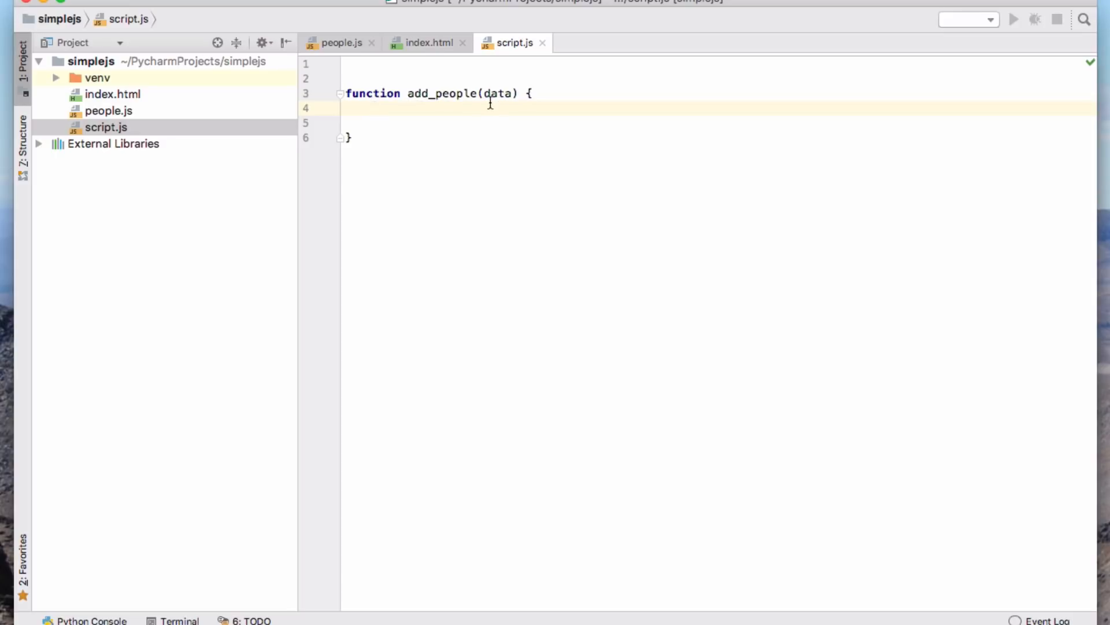
{"action": "double_click", "coordinate": [497, 92]}
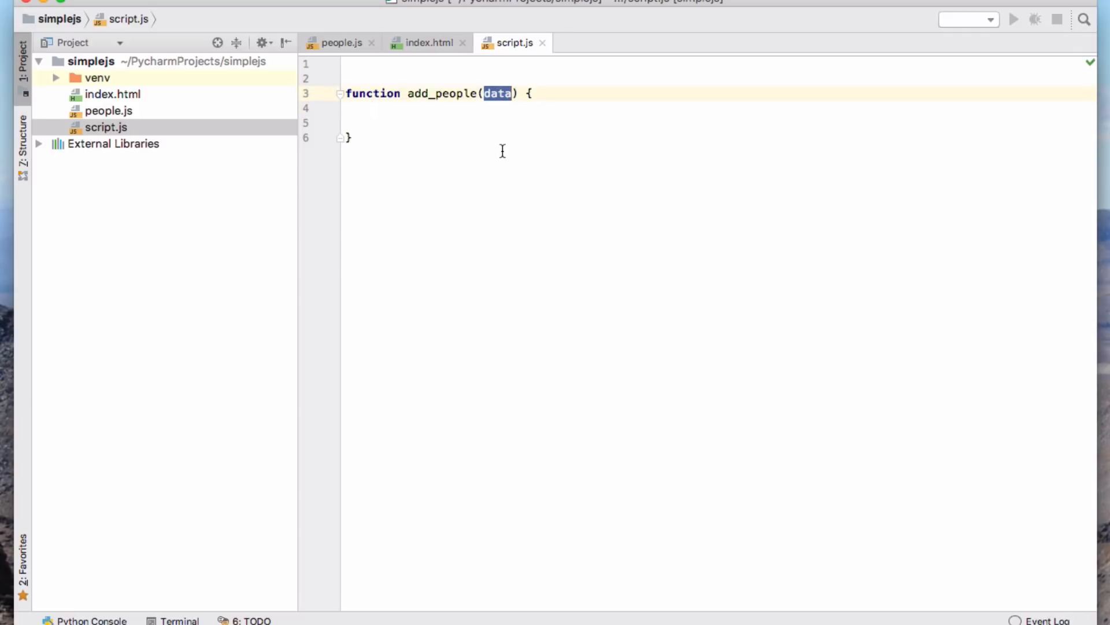
{"action": "left_click", "coordinate": [432, 121]}
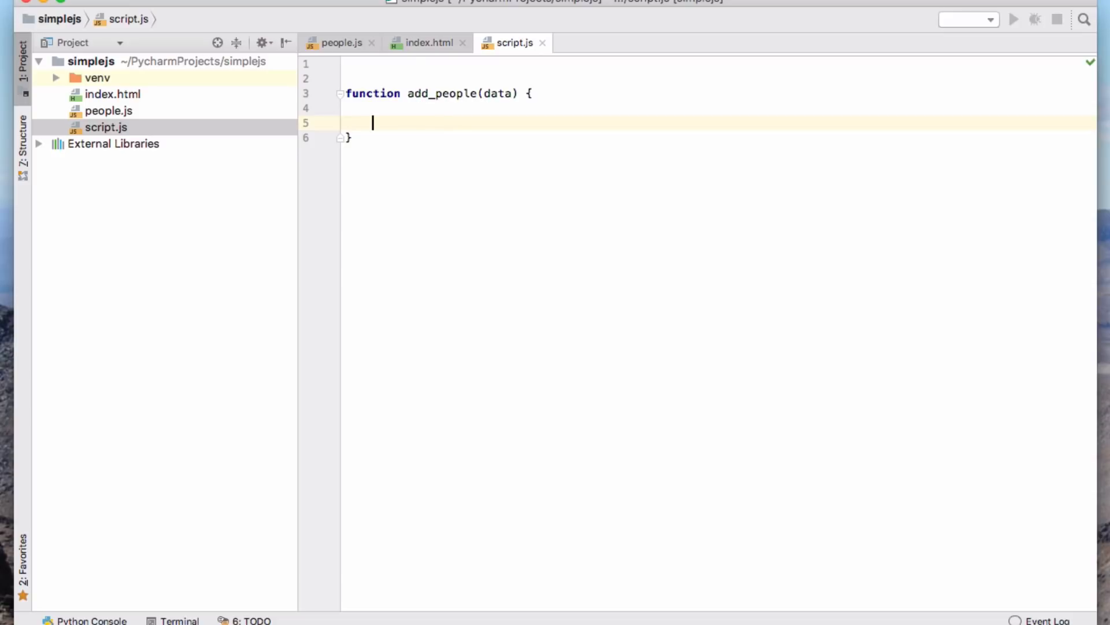
{"action": "mouse_move", "coordinate": [428, 54]}
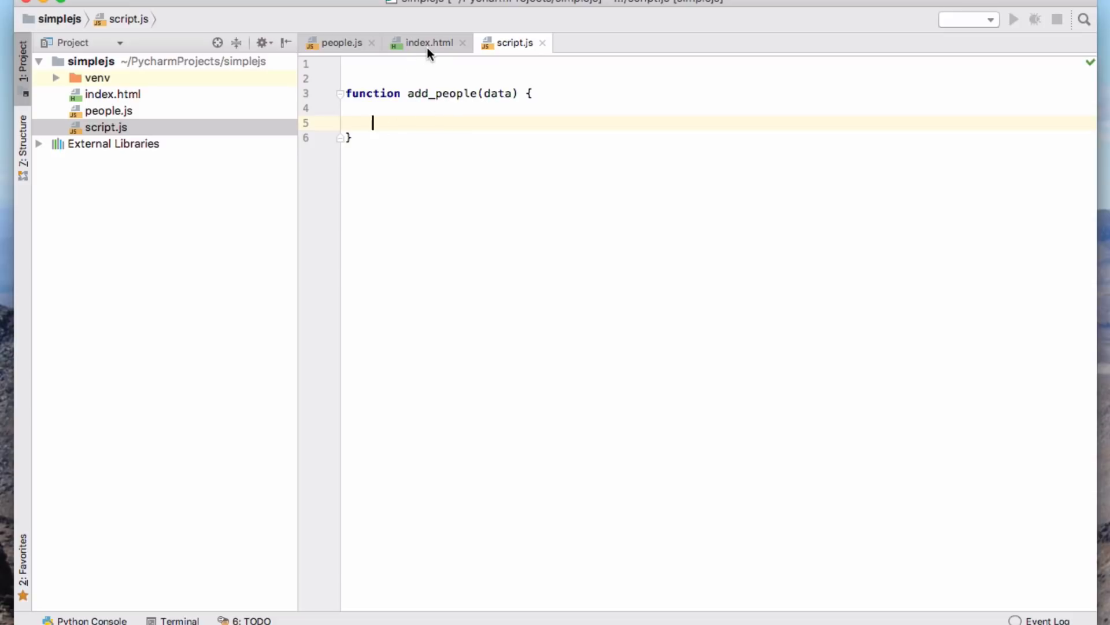
Add <div id="people"></div> to the index.html body
{"action": "left_click", "coordinate": [428, 42]}
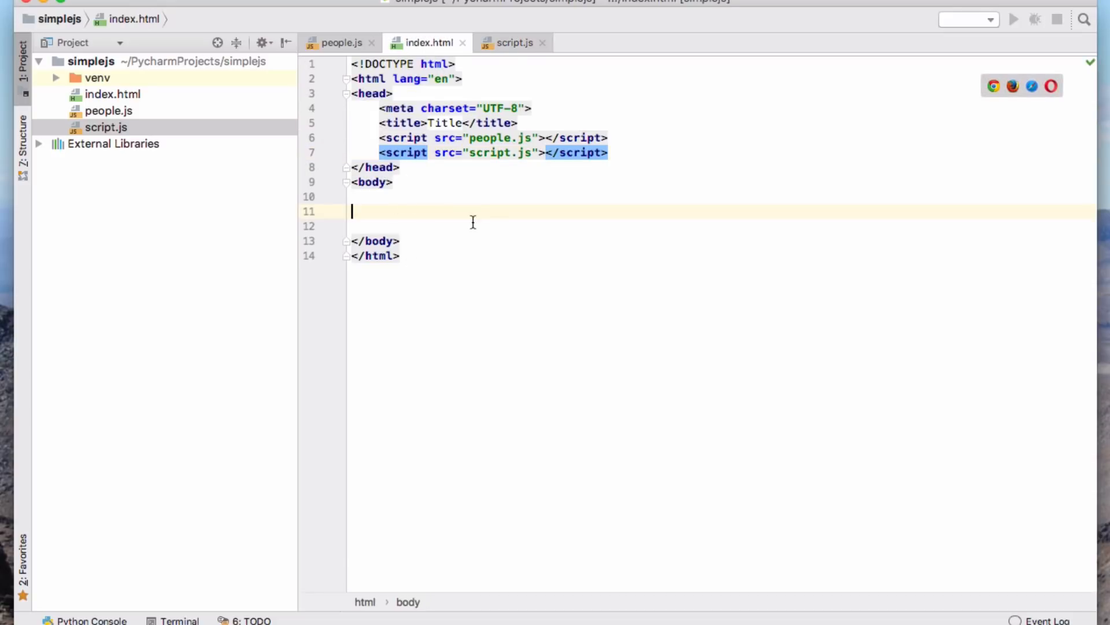
{"action": "type", "text": "<div"}
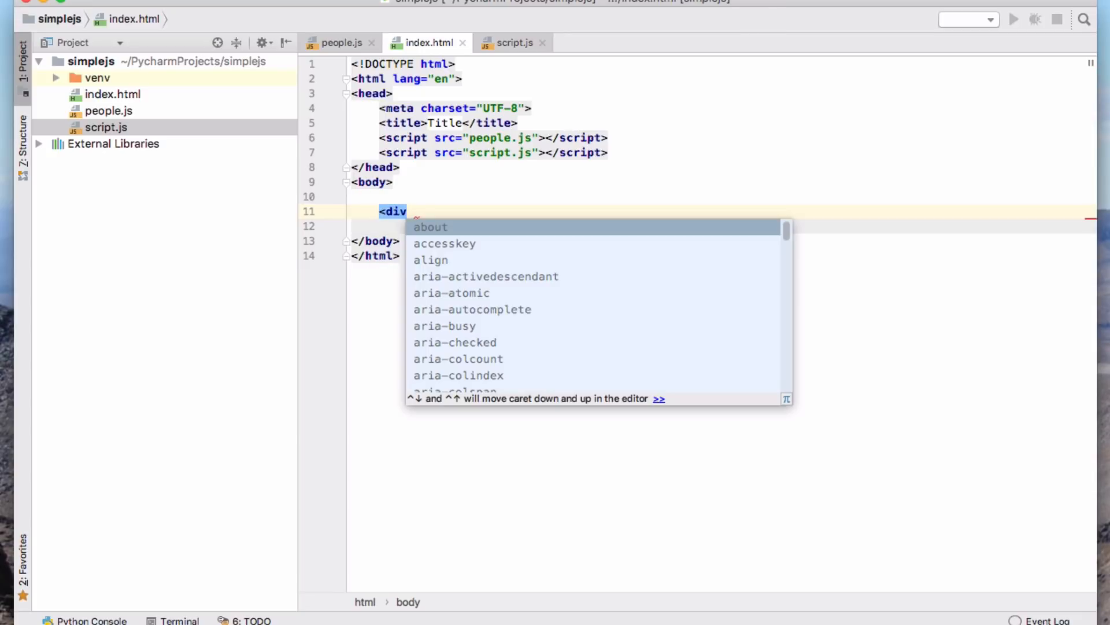
{"action": "type", "text": "id=\"pe\""}
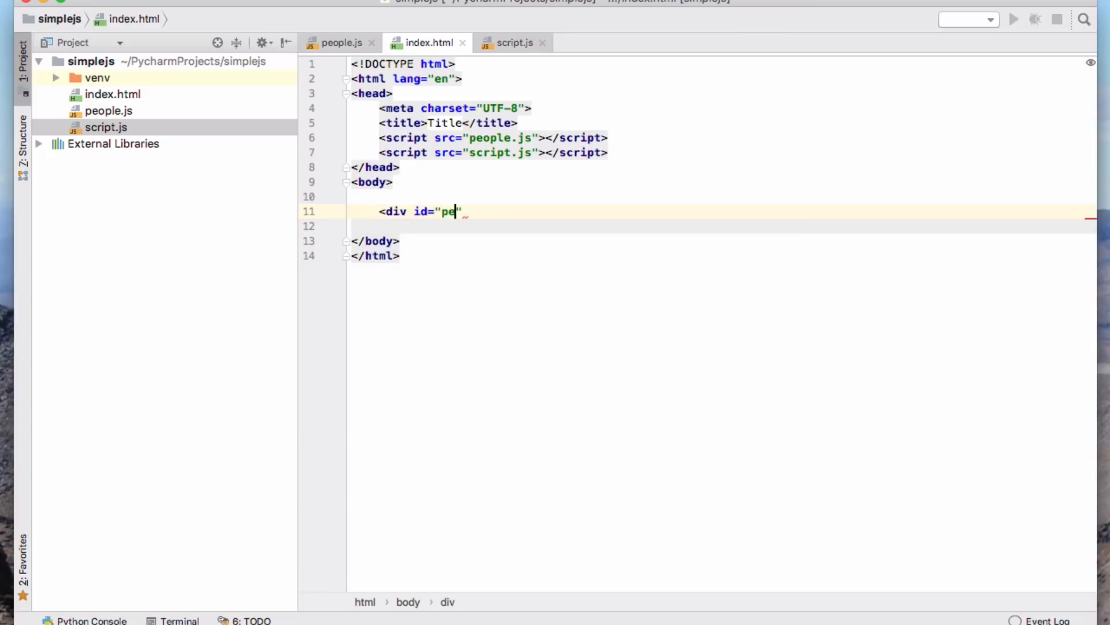
{"action": "type", "text": "ople"}
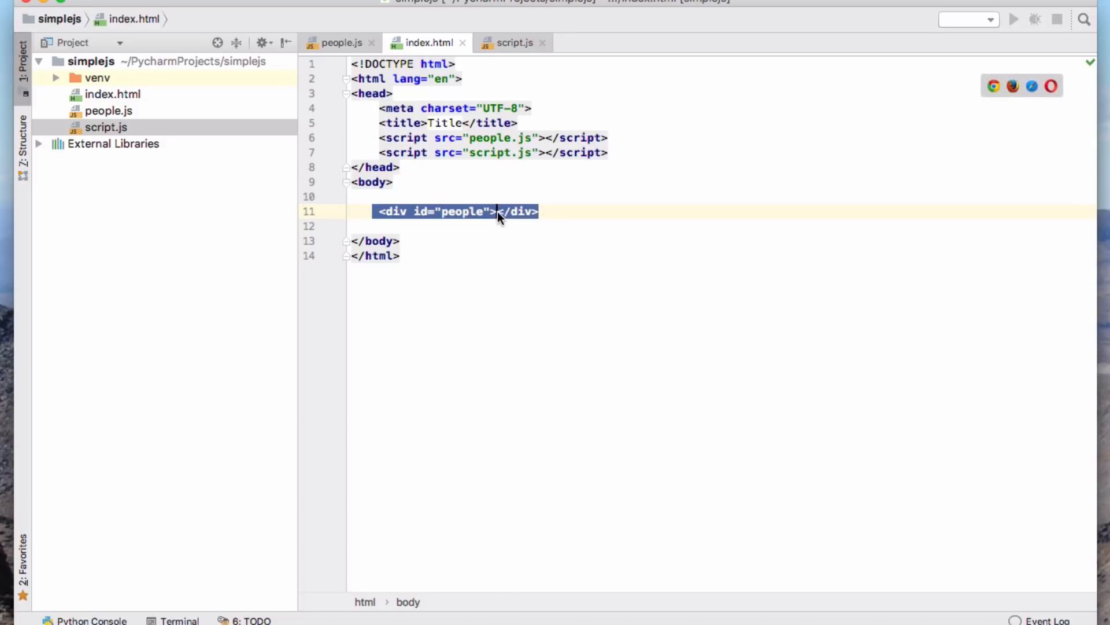
Type sample list markup inside the people div, then delete it
{"action": "left_click", "coordinate": [491, 211]}
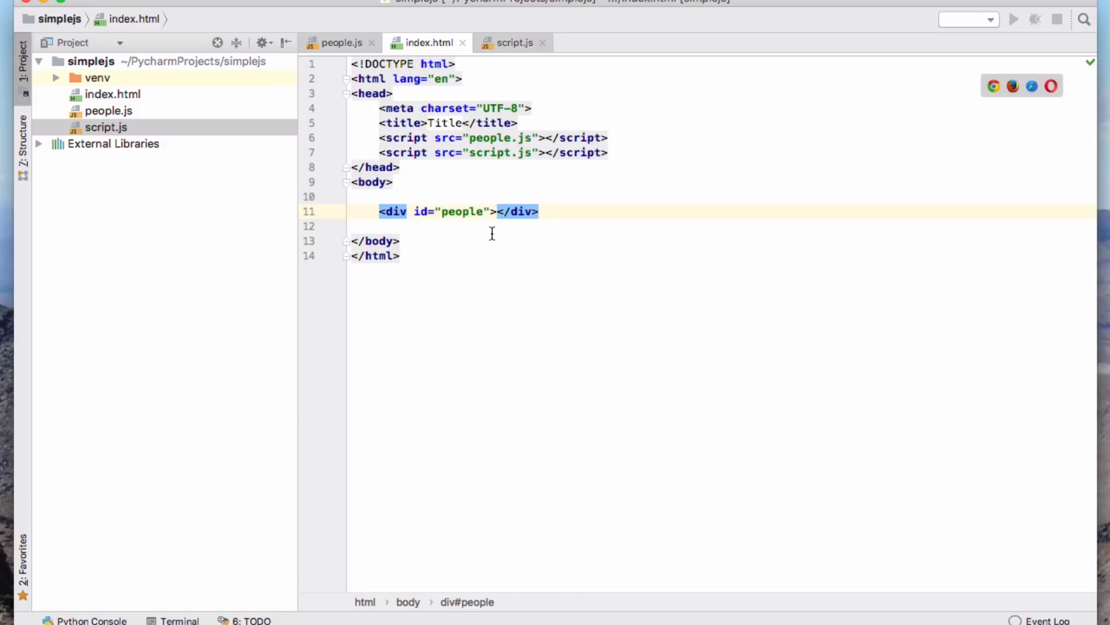
{"action": "type", "text": "<ul>"}
{"action": "type", "text": "<li"}
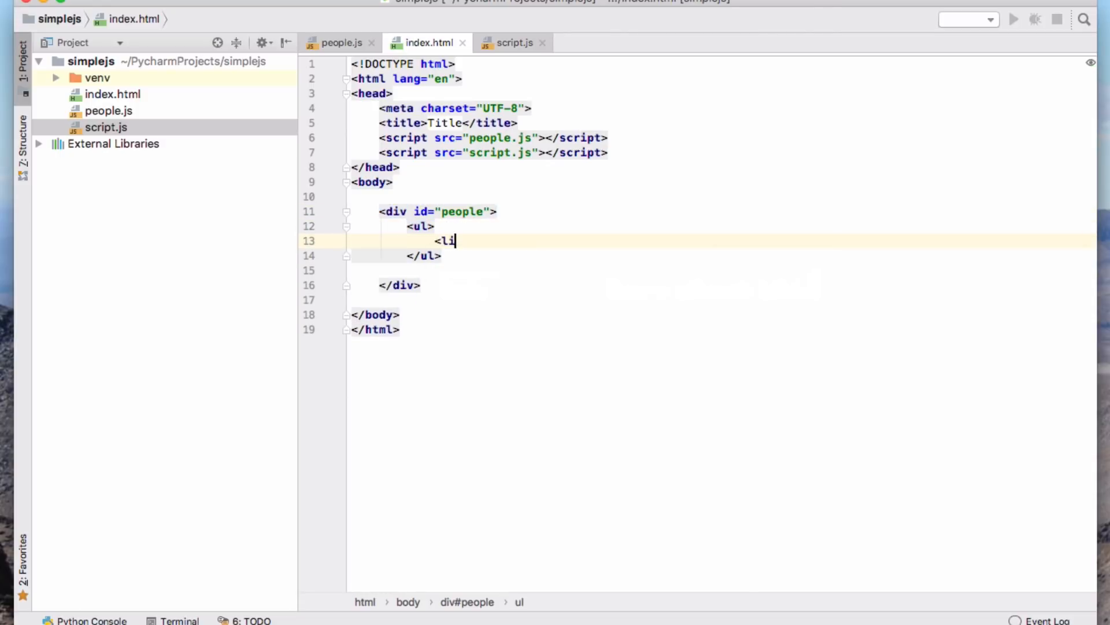
{"action": "type", "text": "sdfjsl</li>"}
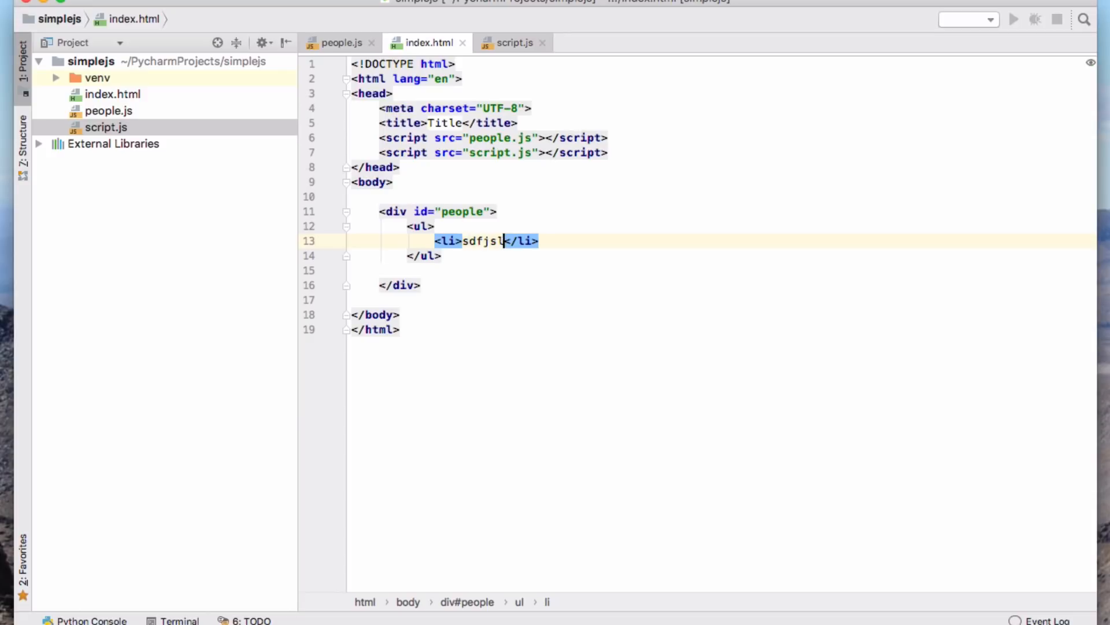
{"action": "type", "text": "dkf"}
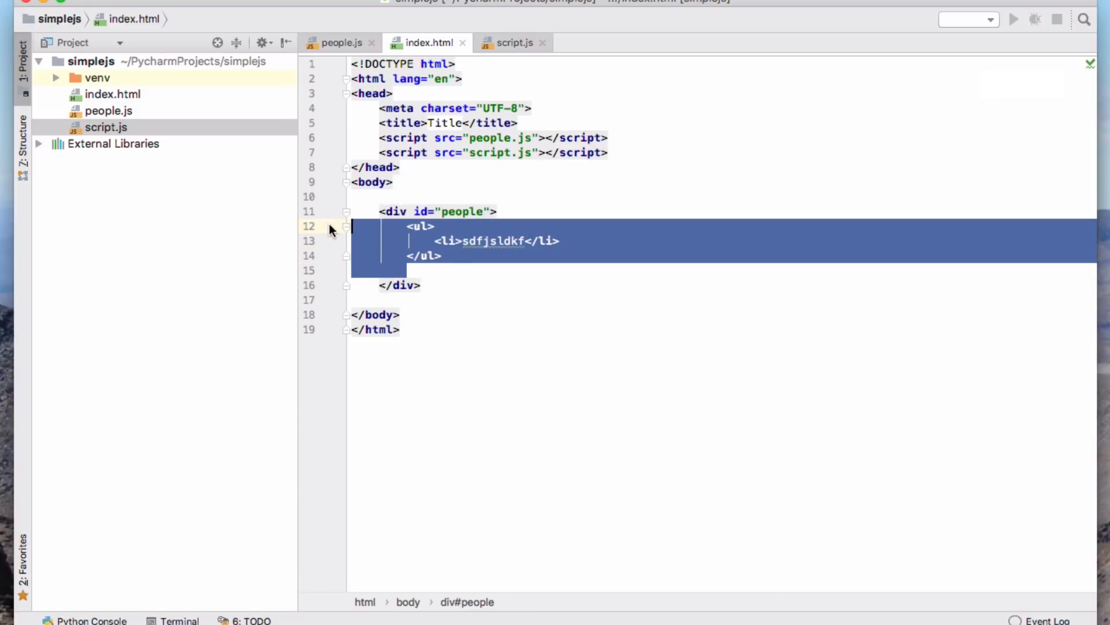
{"action": "key", "text": "Delete"}
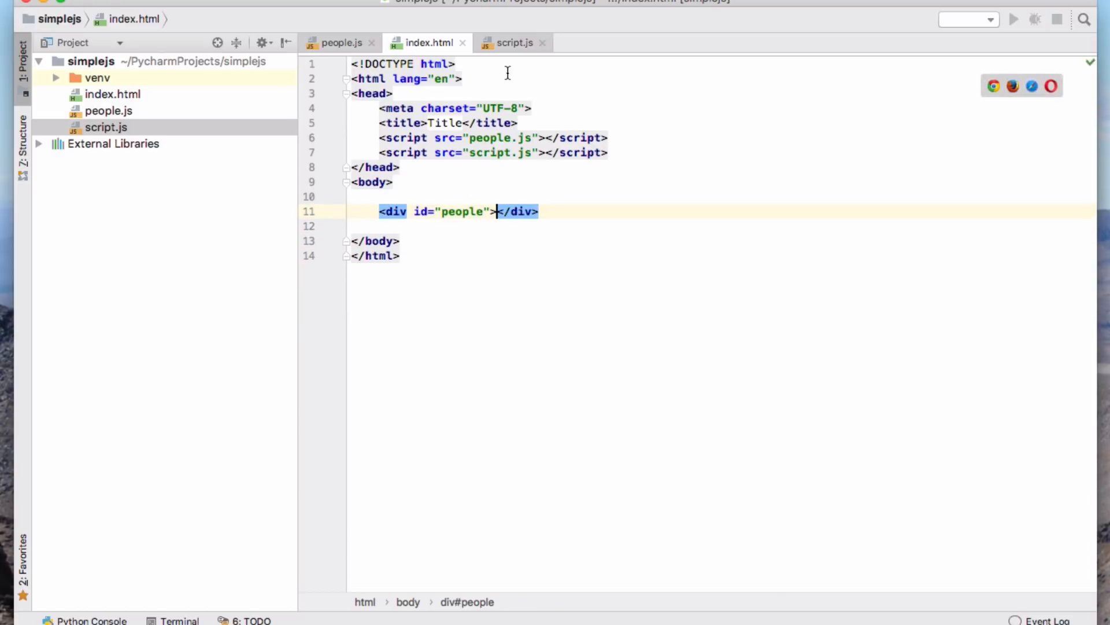
Add var element = document.getElementById('people'); inside add_people
{"action": "left_click", "coordinate": [514, 42]}
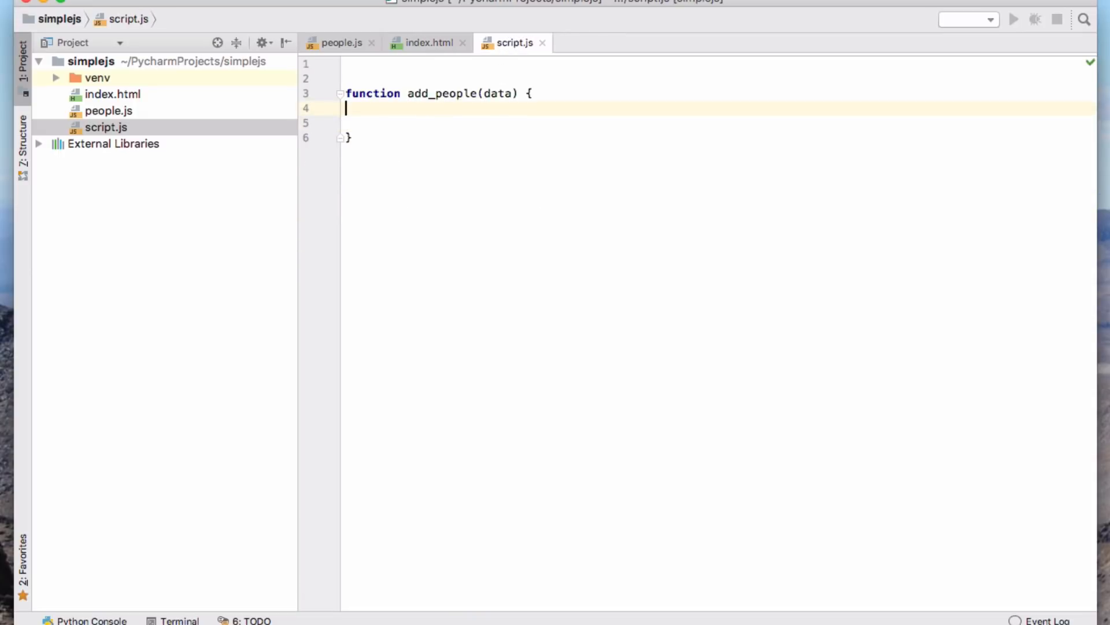
{"action": "key", "text": "Return"}
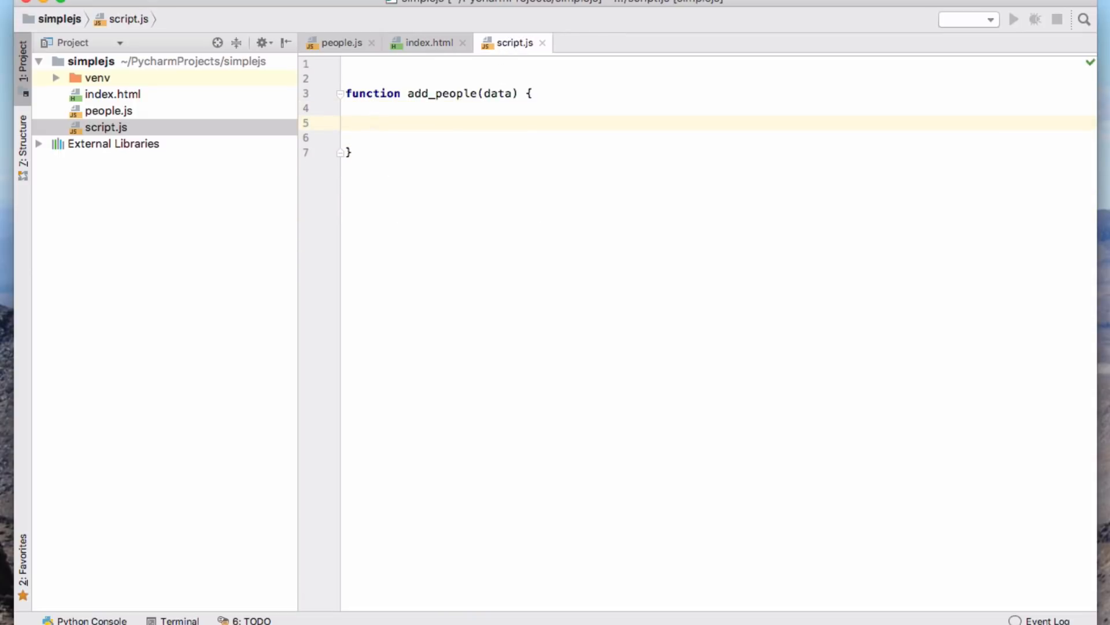
{"action": "mouse_move", "coordinate": [476, 104]}
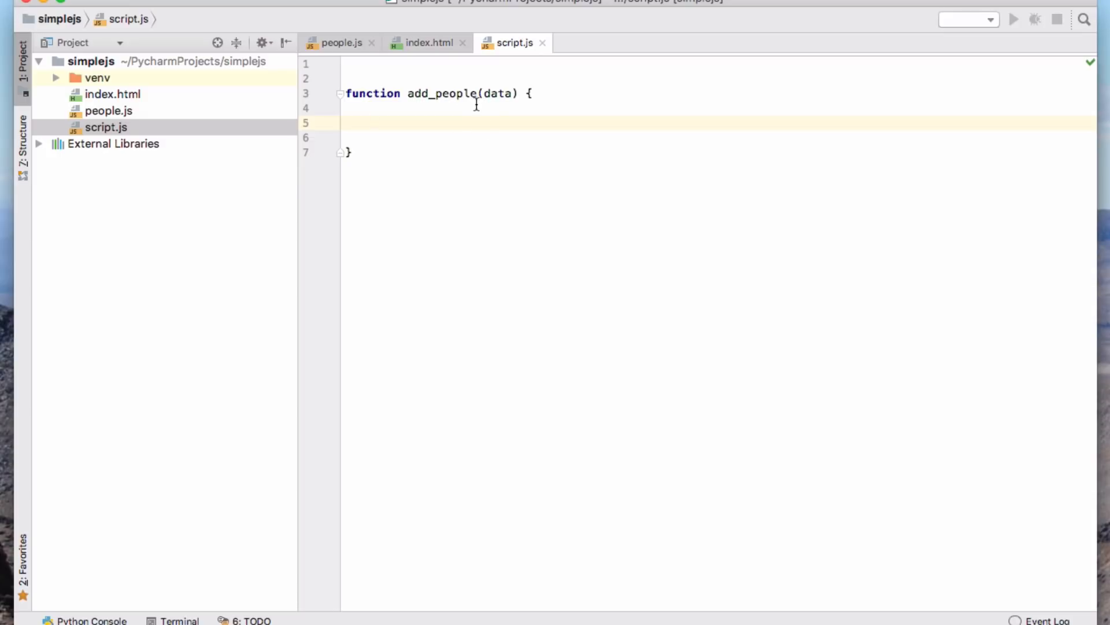
{"action": "mouse_move", "coordinate": [482, 105]}
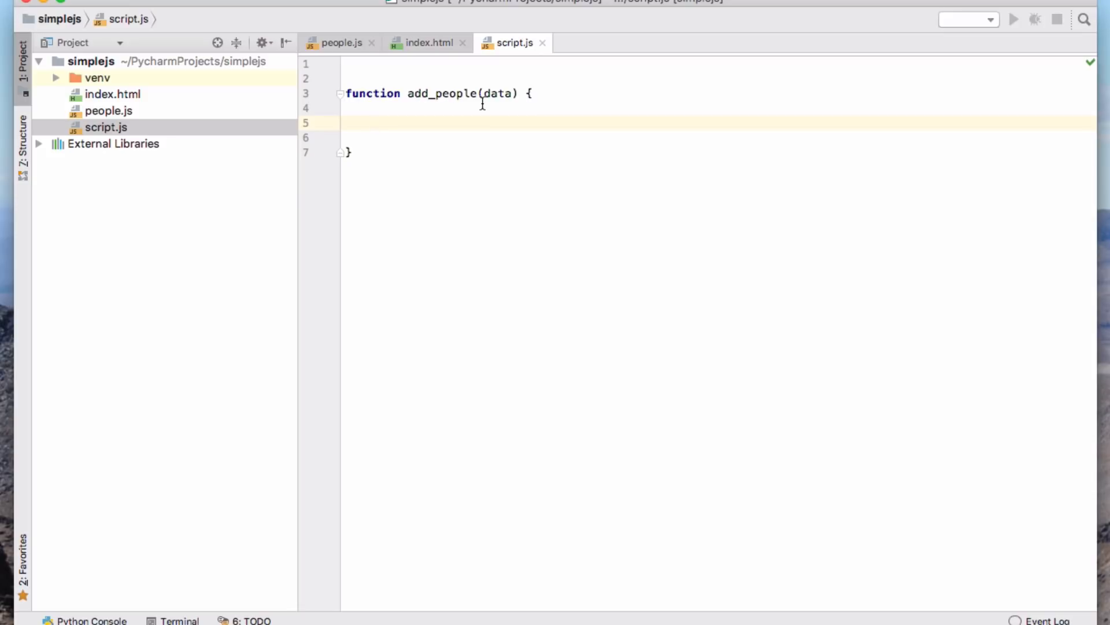
{"action": "type", "text": "var"}
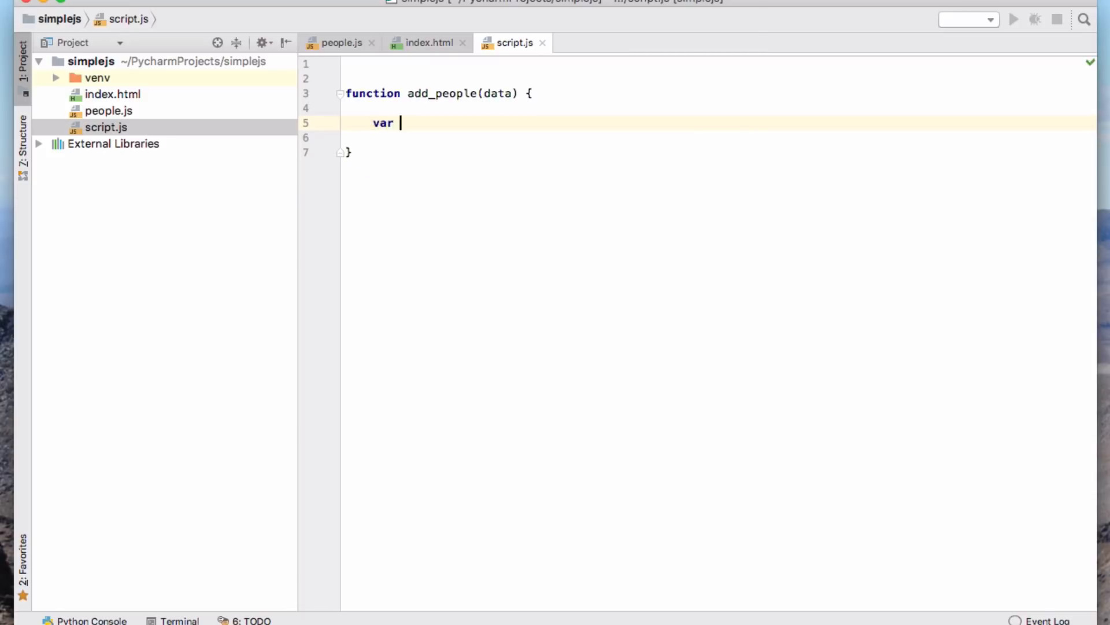
{"action": "type", "text": "d"}
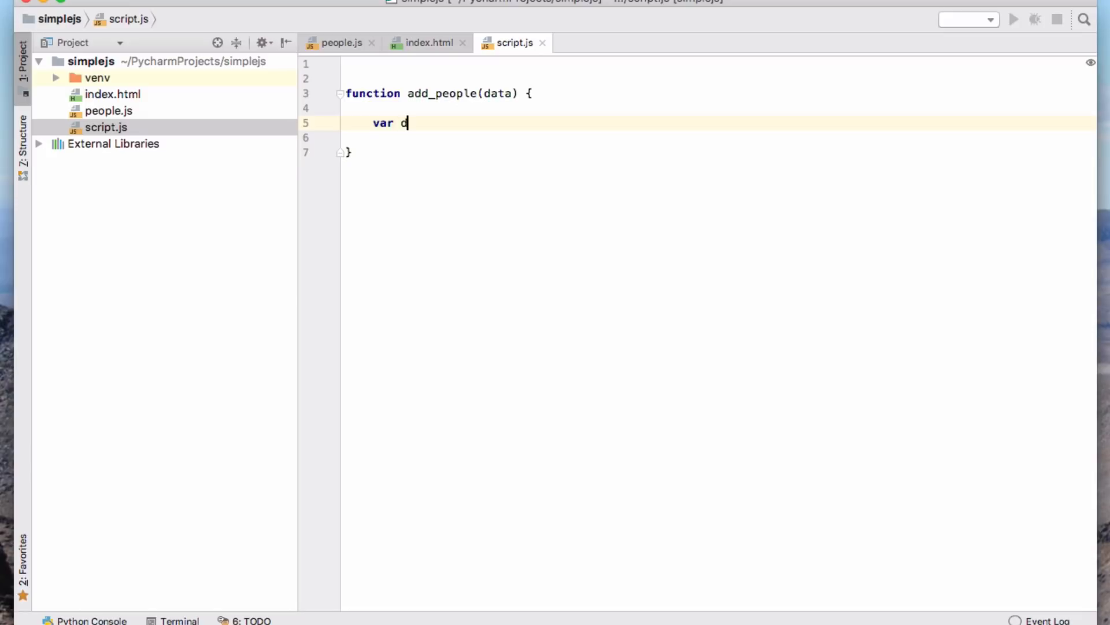
{"action": "type", "text": "ocument"}
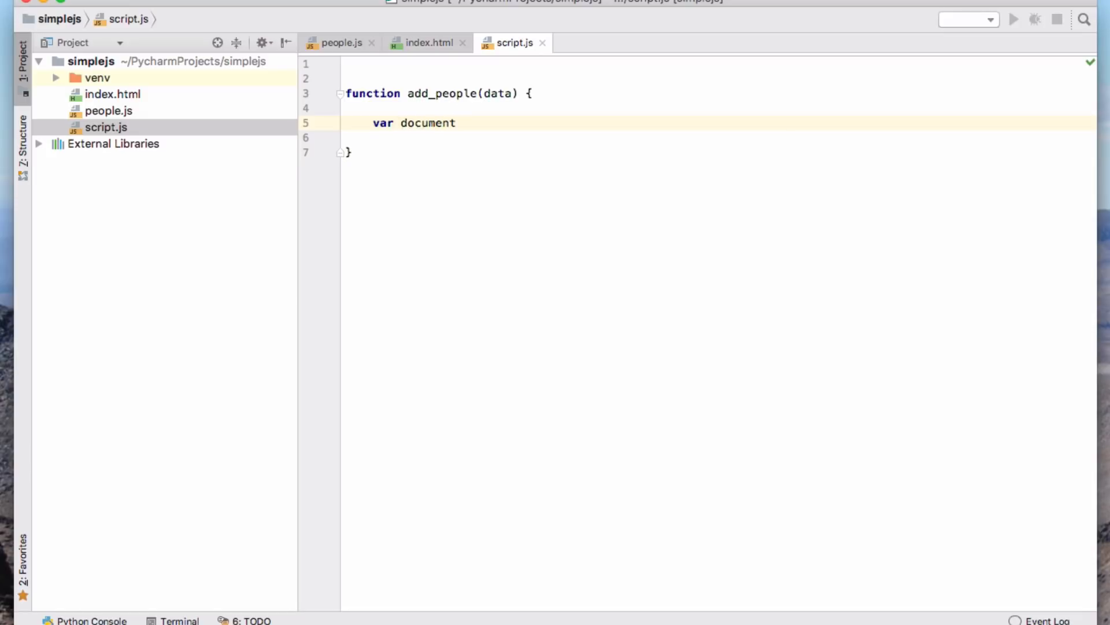
{"action": "type", "text": "elem"}
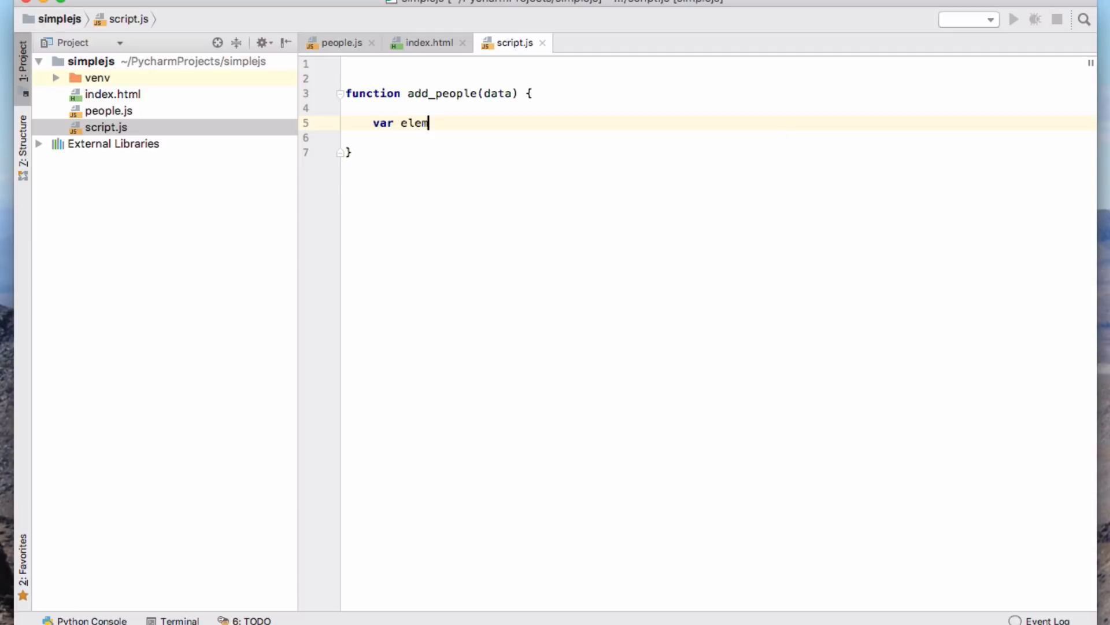
{"action": "type", "text": "ent ="}
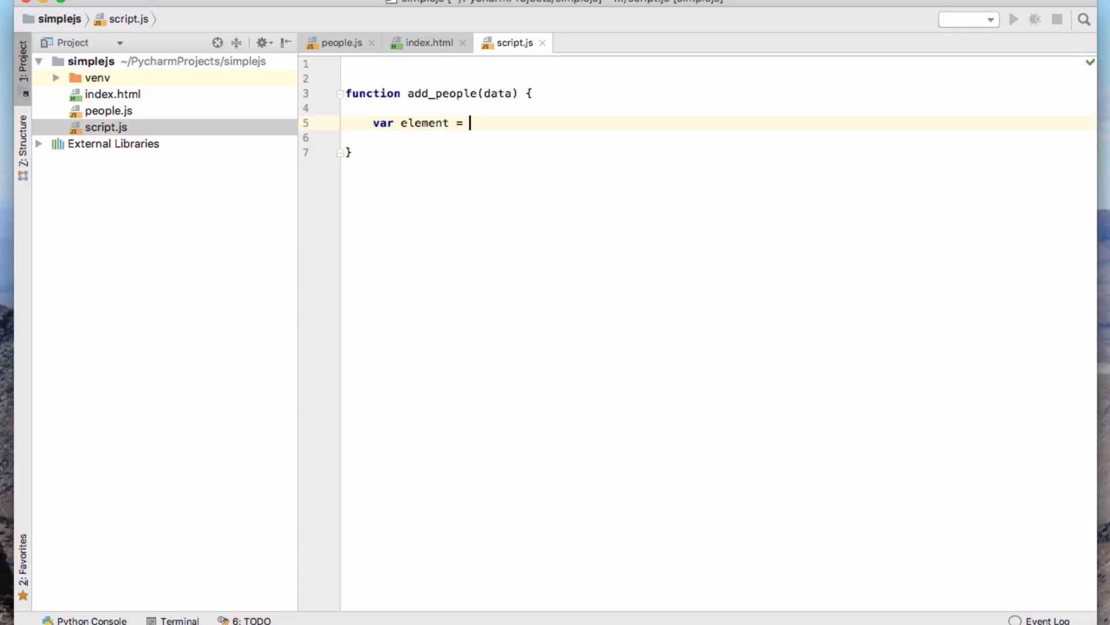
{"action": "type", "text": "document.get"}
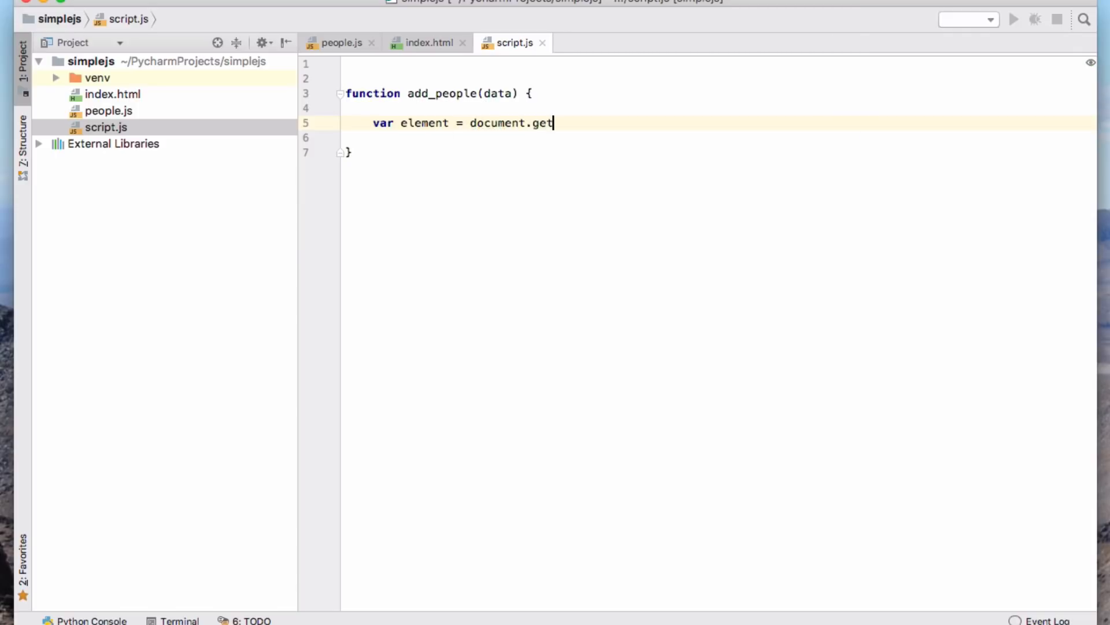
{"action": "type", "text": "ElementBy"}
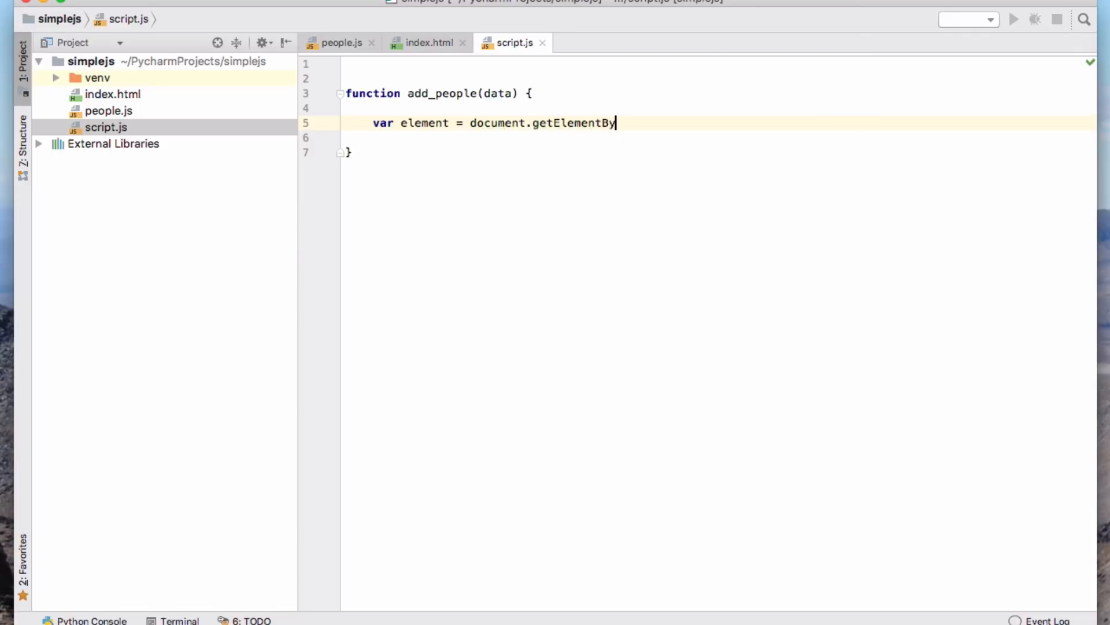
{"action": "type", "text": "Id('')"}
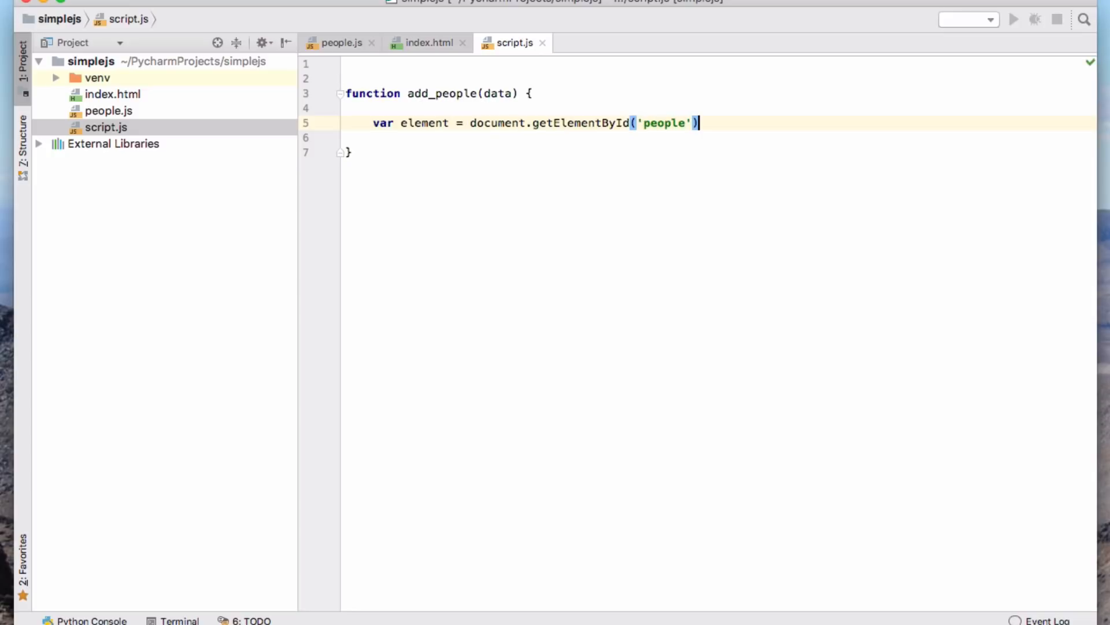
{"action": "key", "text": "enter"}
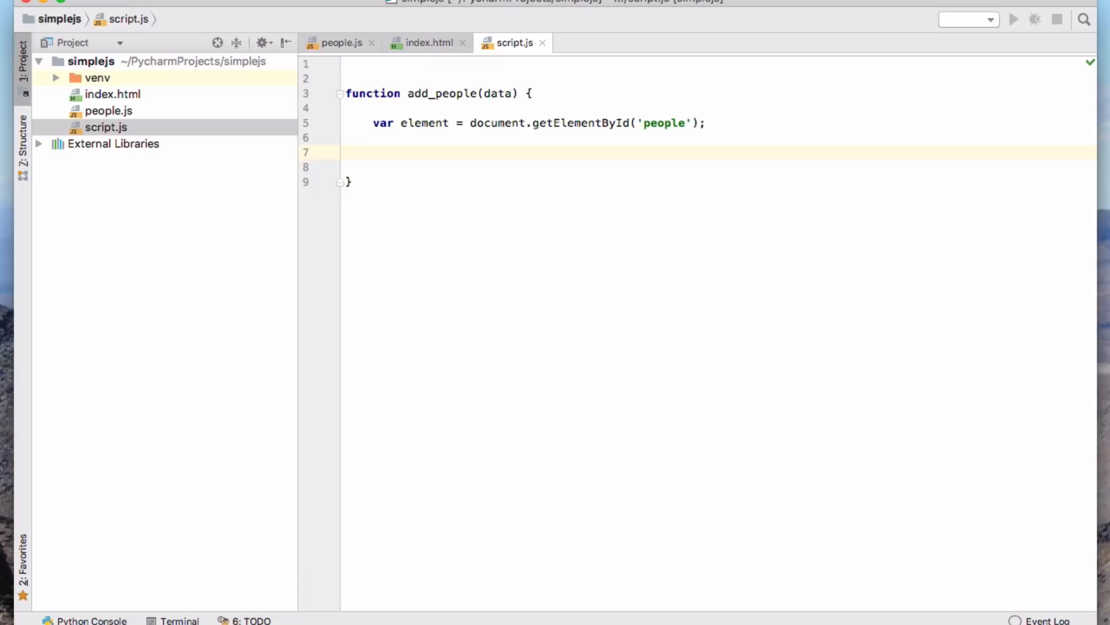
{"action": "mouse_move", "coordinate": [366, 122]}
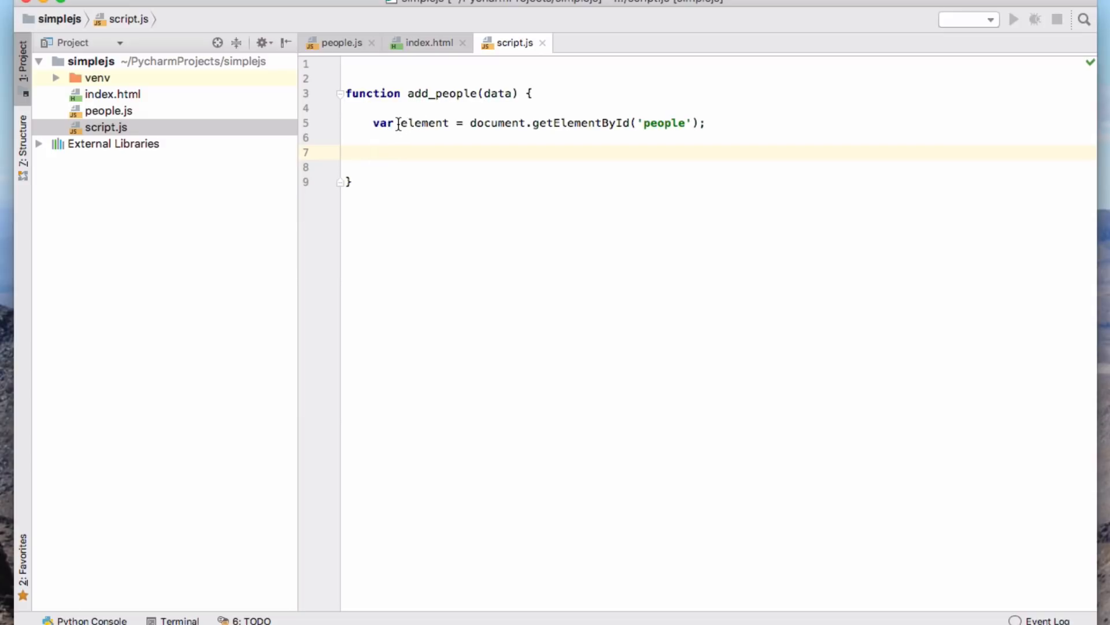
{"action": "mouse_move", "coordinate": [385, 122]}
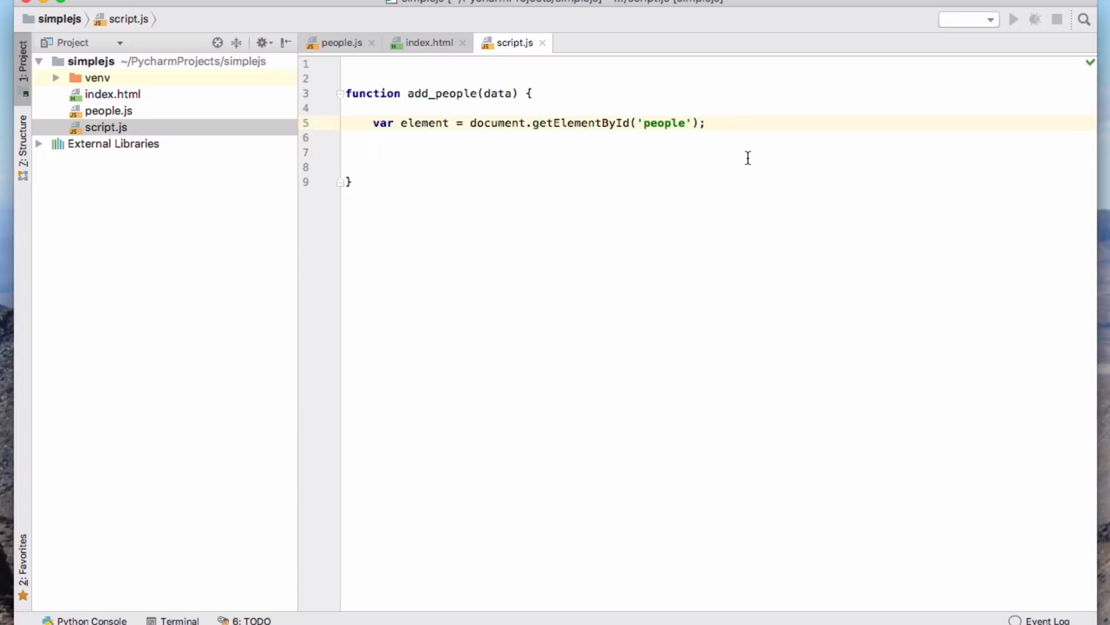
{"action": "left_click", "coordinate": [507, 138]}
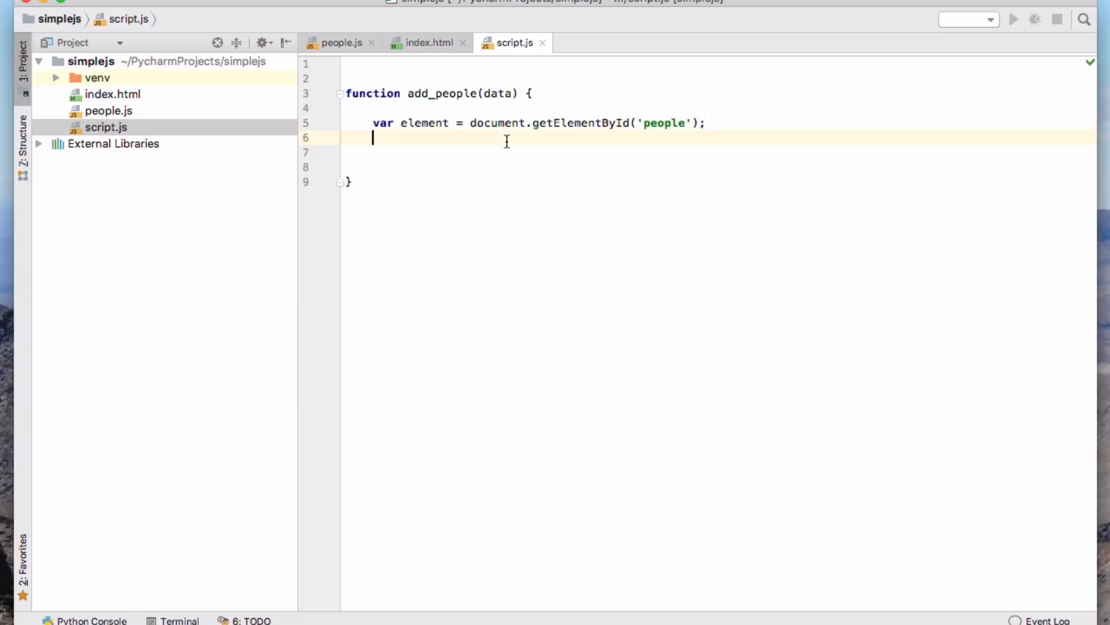
{"action": "mouse_move", "coordinate": [512, 157]}
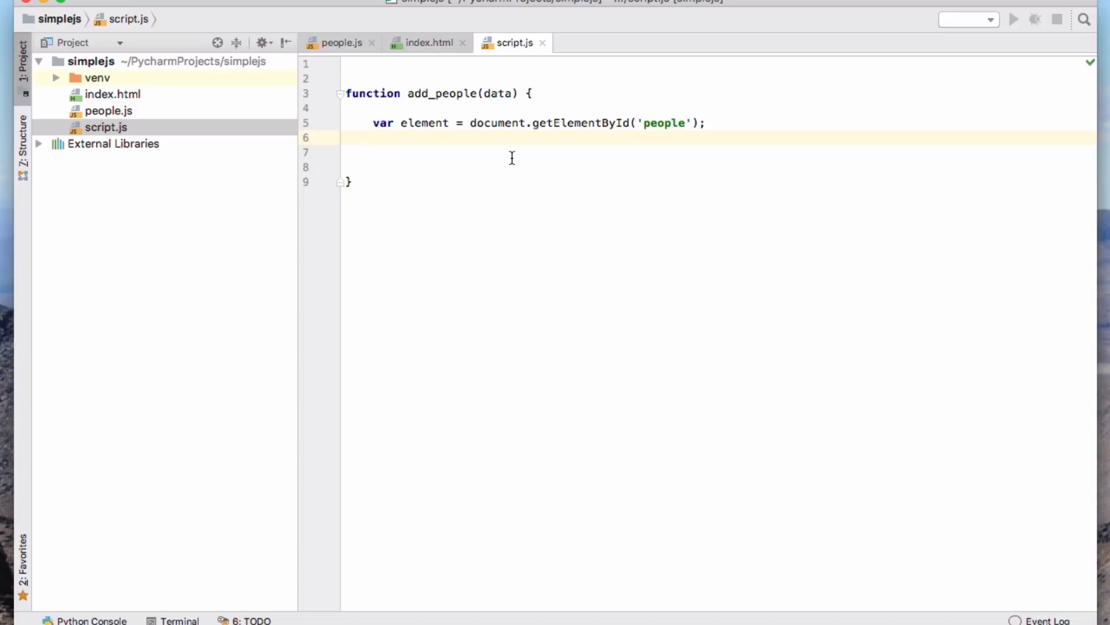
{"action": "mouse_move", "coordinate": [703, 150]}
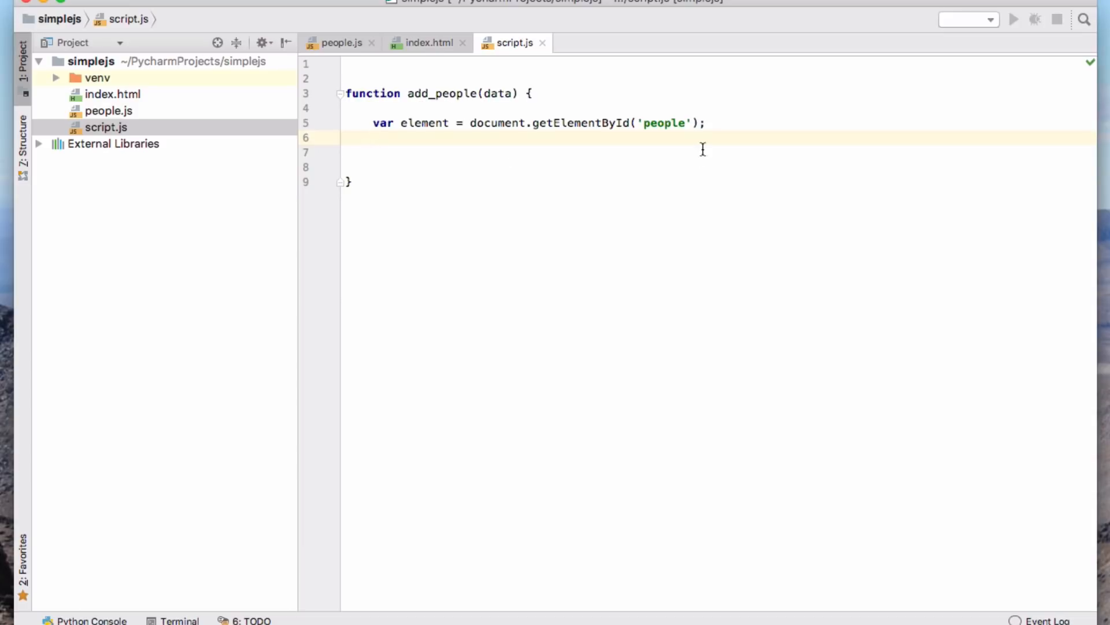
{"action": "mouse_move", "coordinate": [518, 176]}
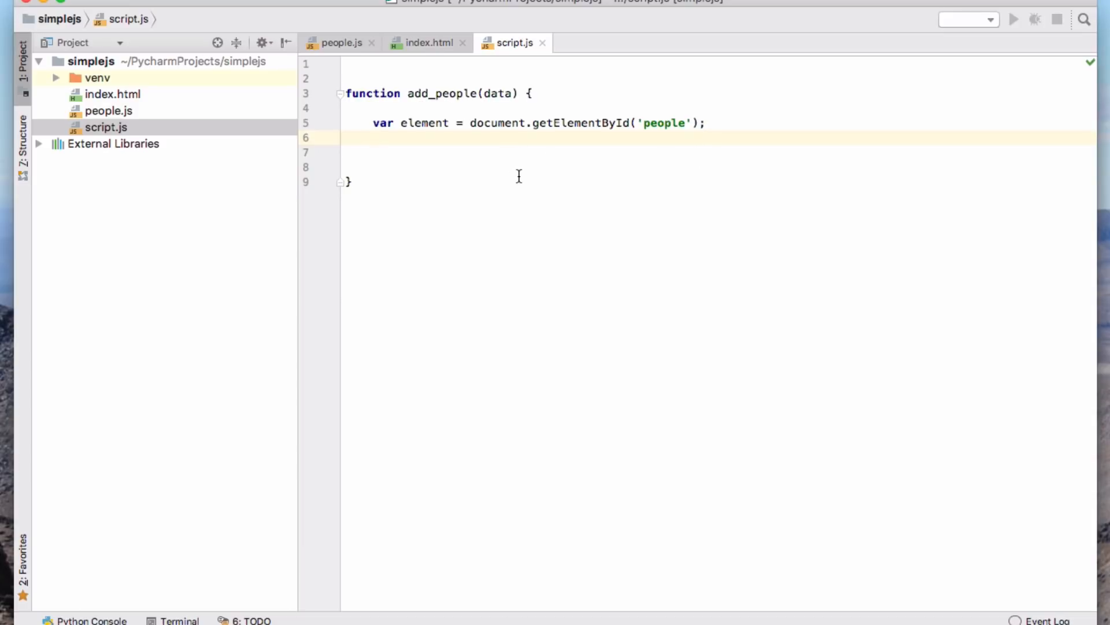
{"action": "mouse_move", "coordinate": [666, 215]}
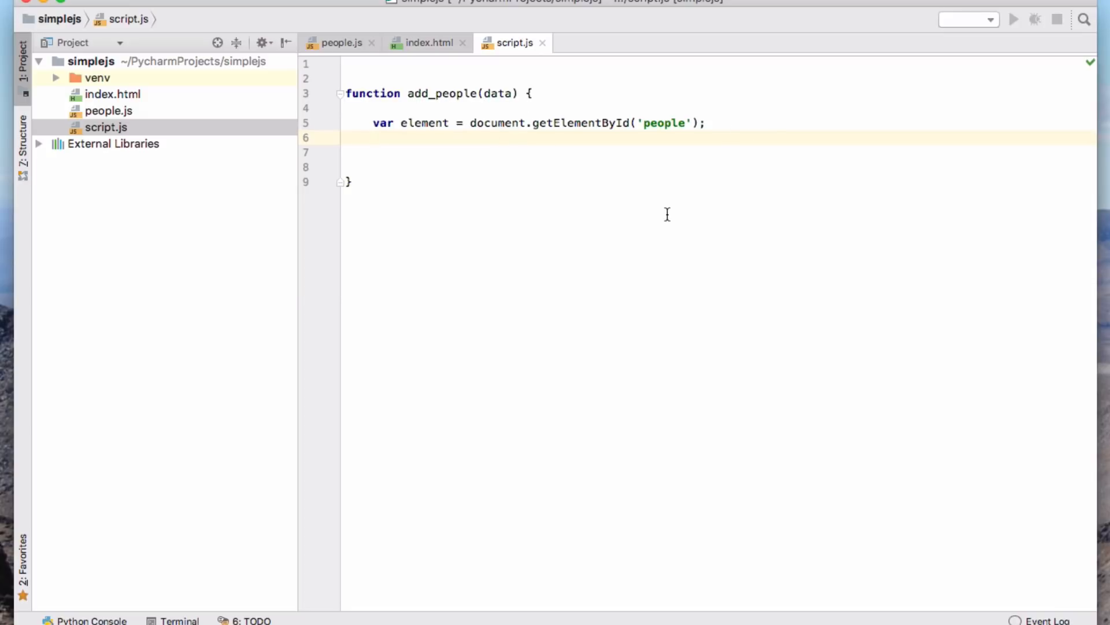
{"action": "mouse_move", "coordinate": [593, 214]}
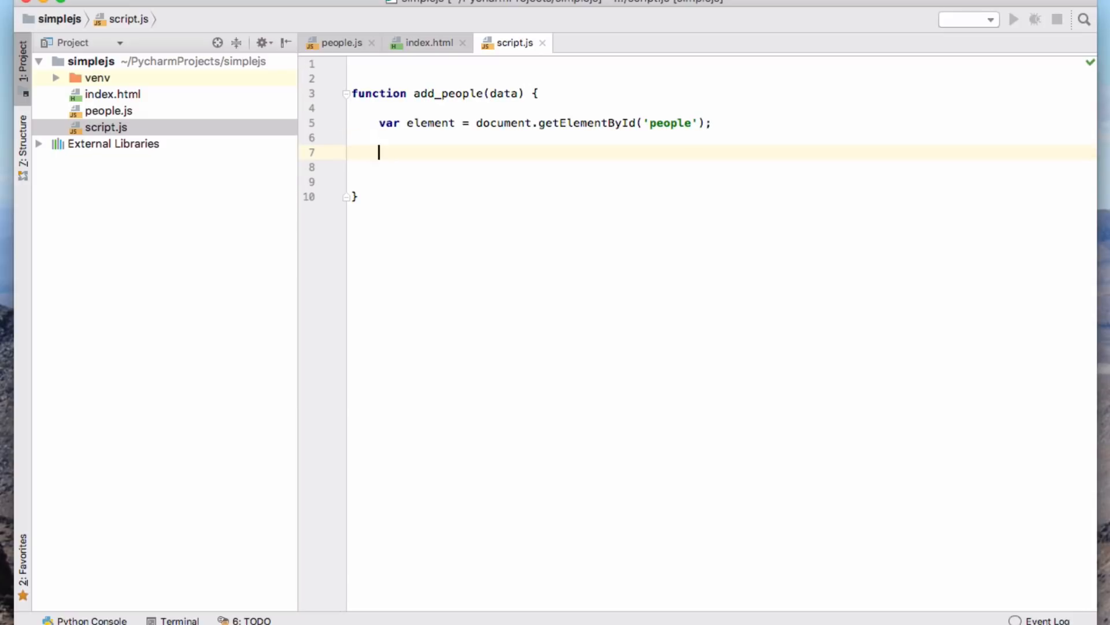
{"action": "mouse_move", "coordinate": [618, 214]}
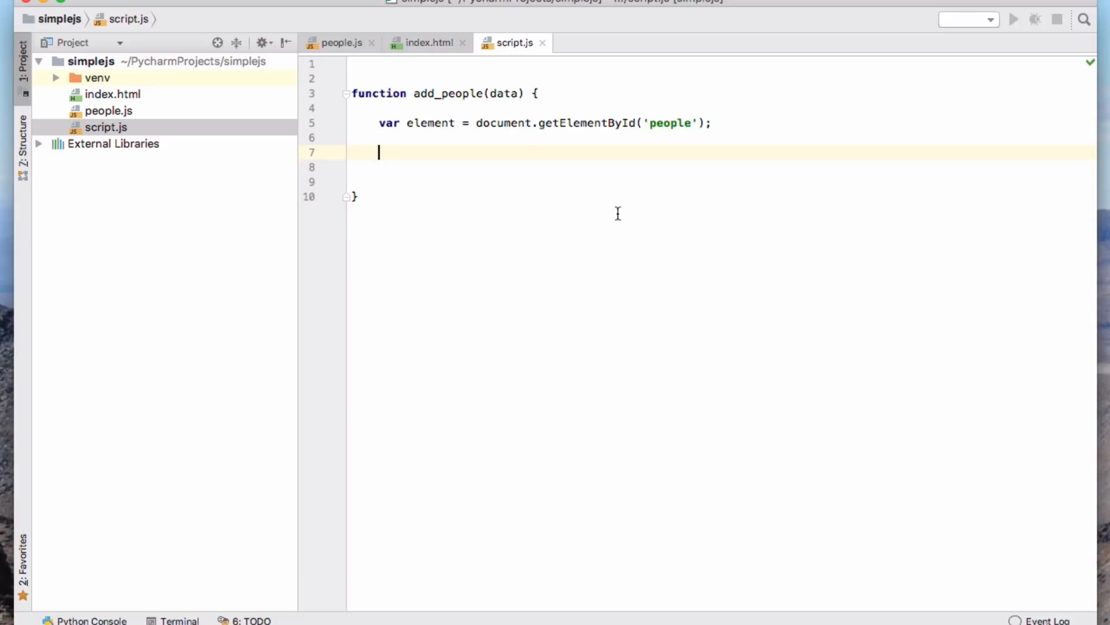
{"action": "left_click", "coordinate": [477, 122]}
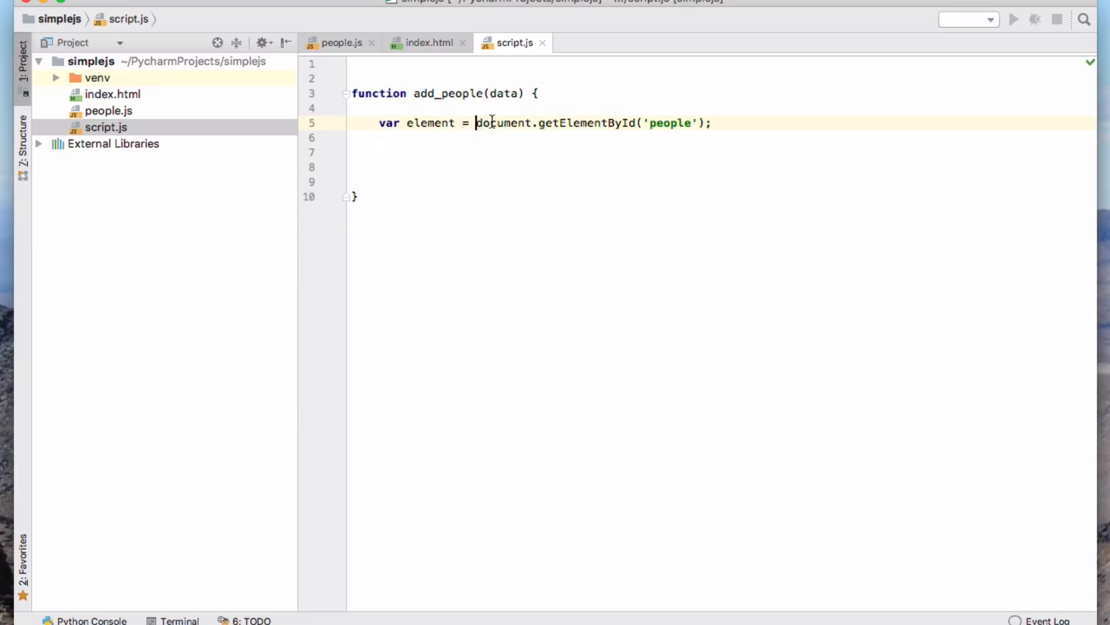
{"action": "double_click", "coordinate": [503, 123]}
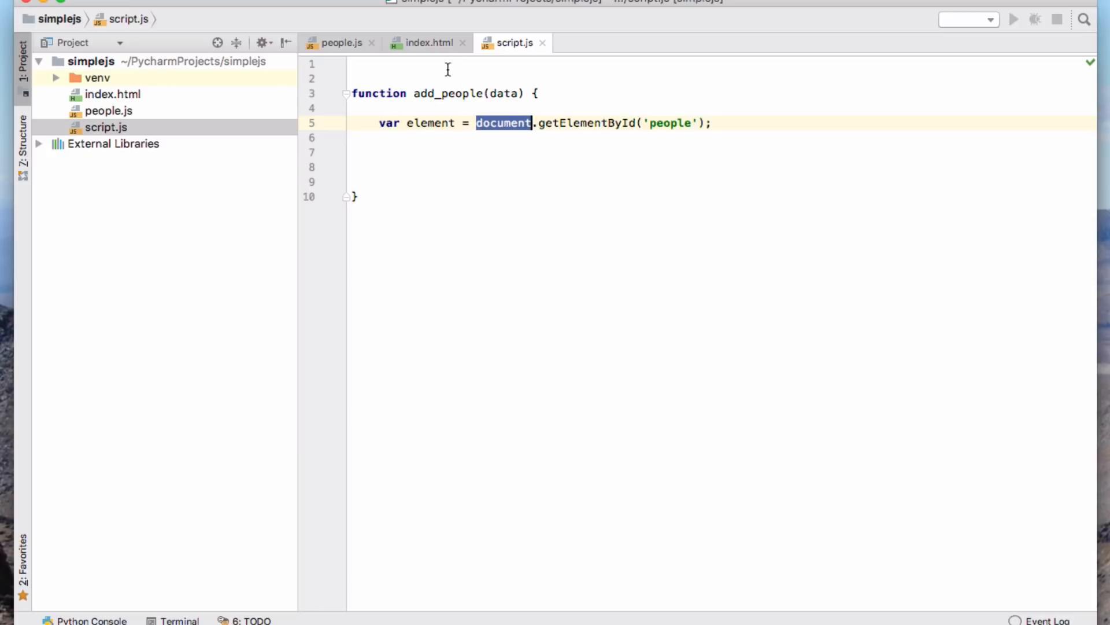
{"action": "left_click", "coordinate": [428, 42]}
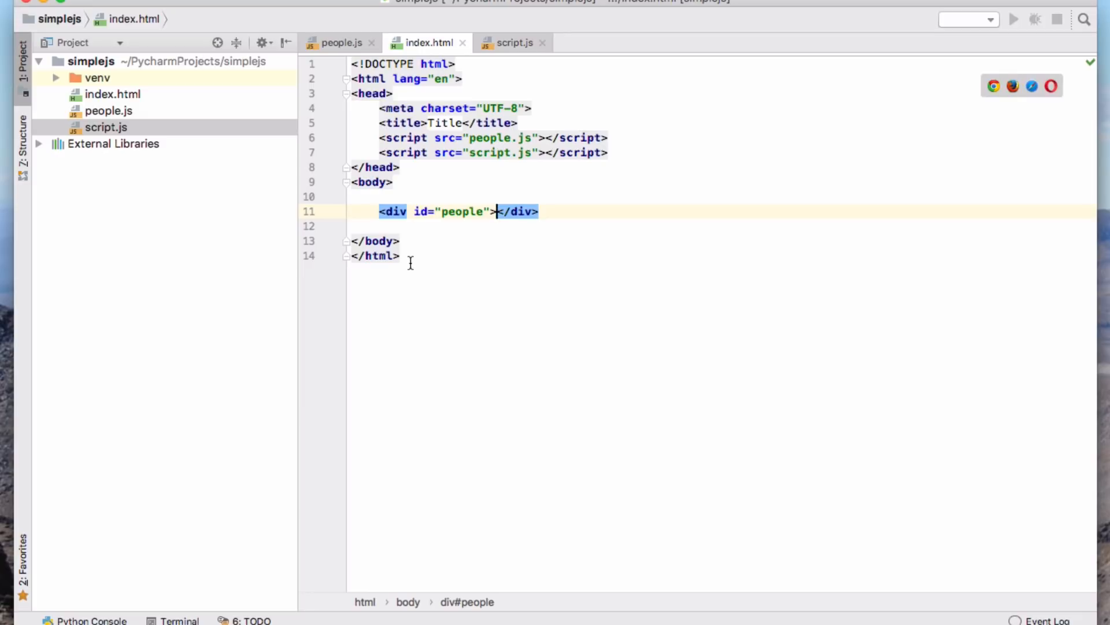
{"action": "mouse_move", "coordinate": [373, 211]}
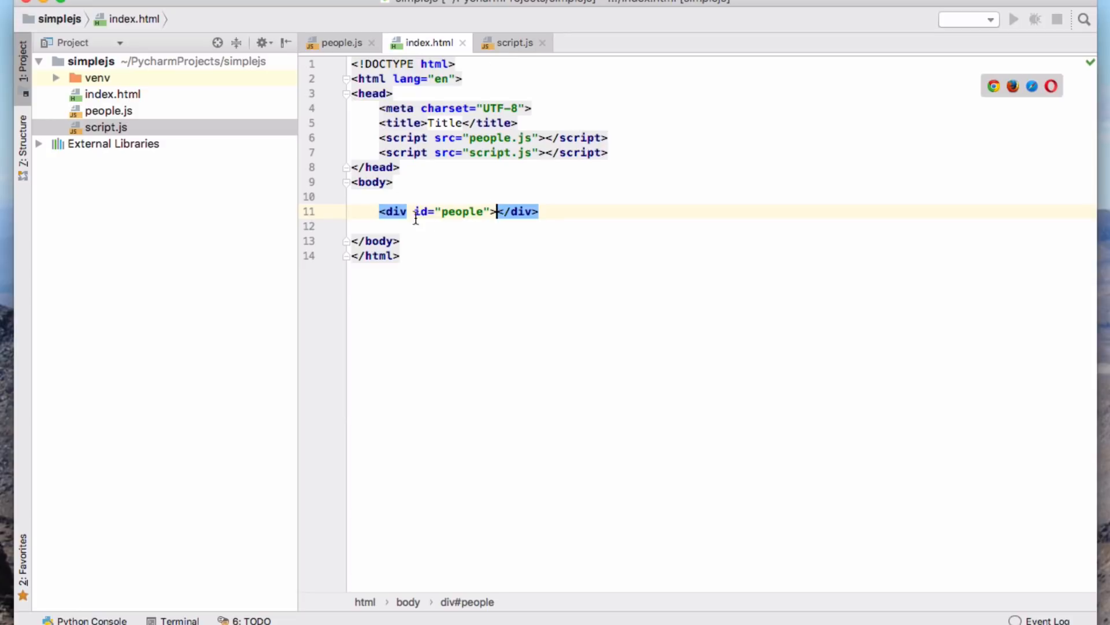
{"action": "left_click", "coordinate": [514, 42]}
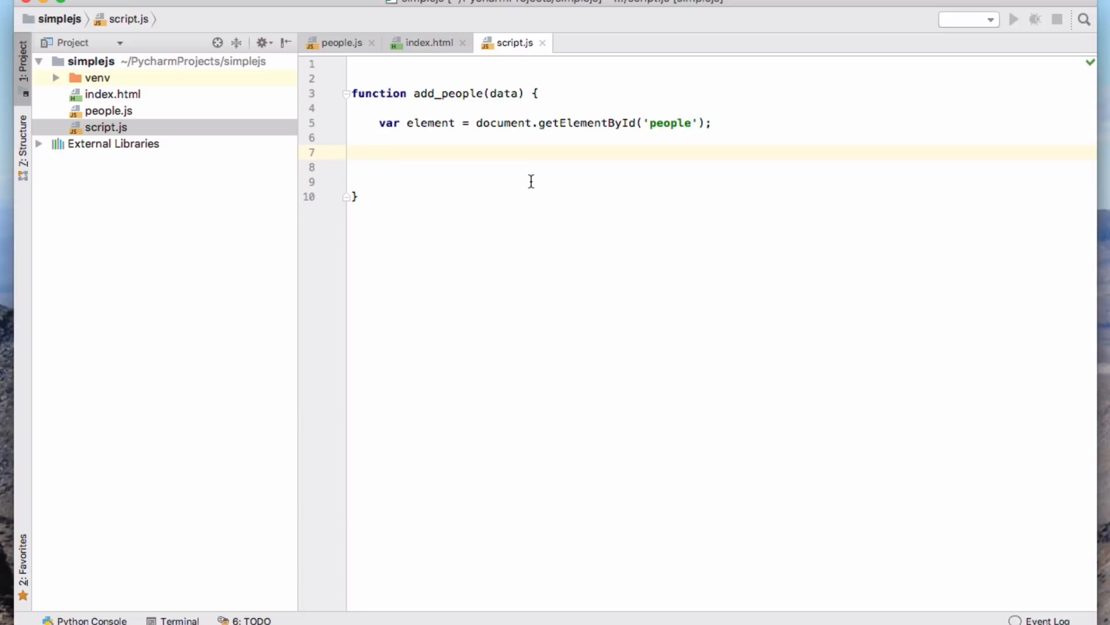
Add element.innerHTML = "<b>Hello World</b>"; to add_people and remove the blank line
{"action": "type", "text": "ele"}
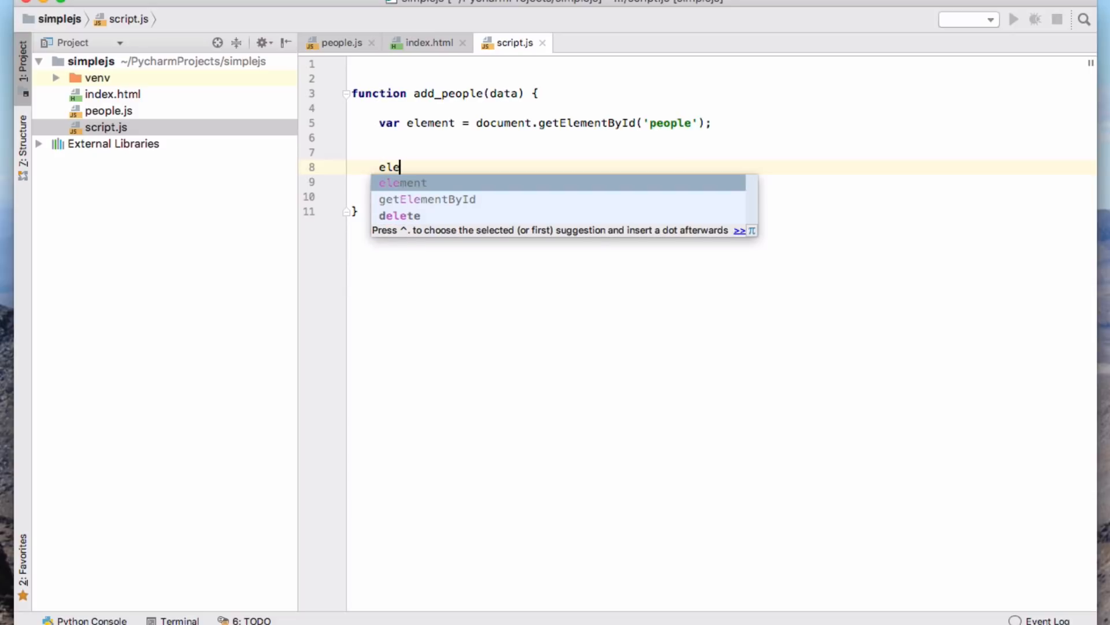
{"action": "type", "text": "ment.in"}
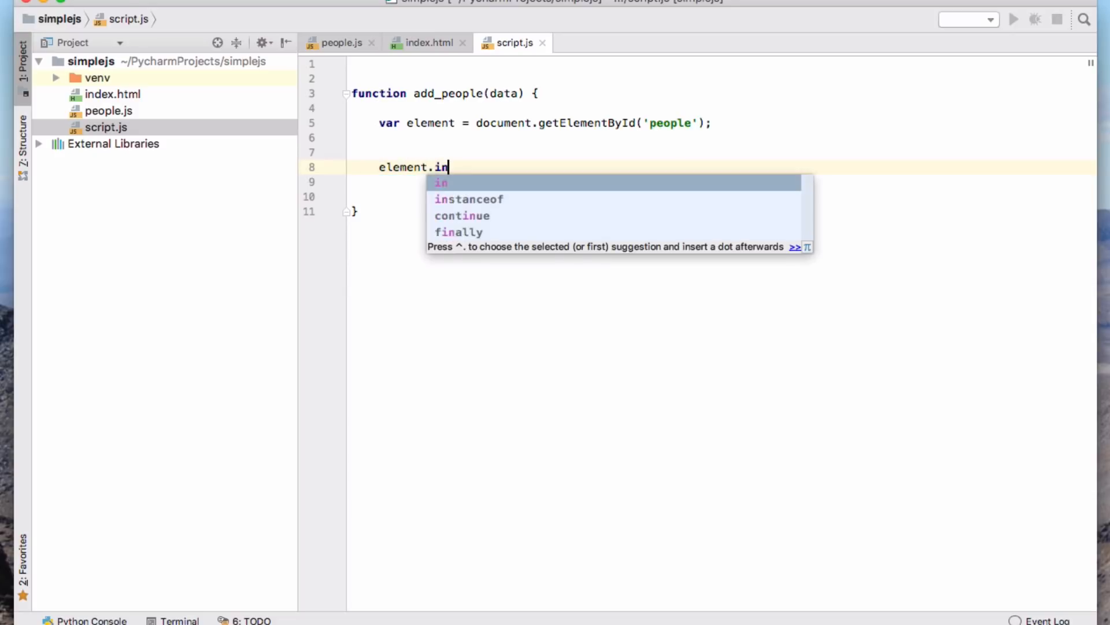
{"action": "type", "text": "nerHTM"}
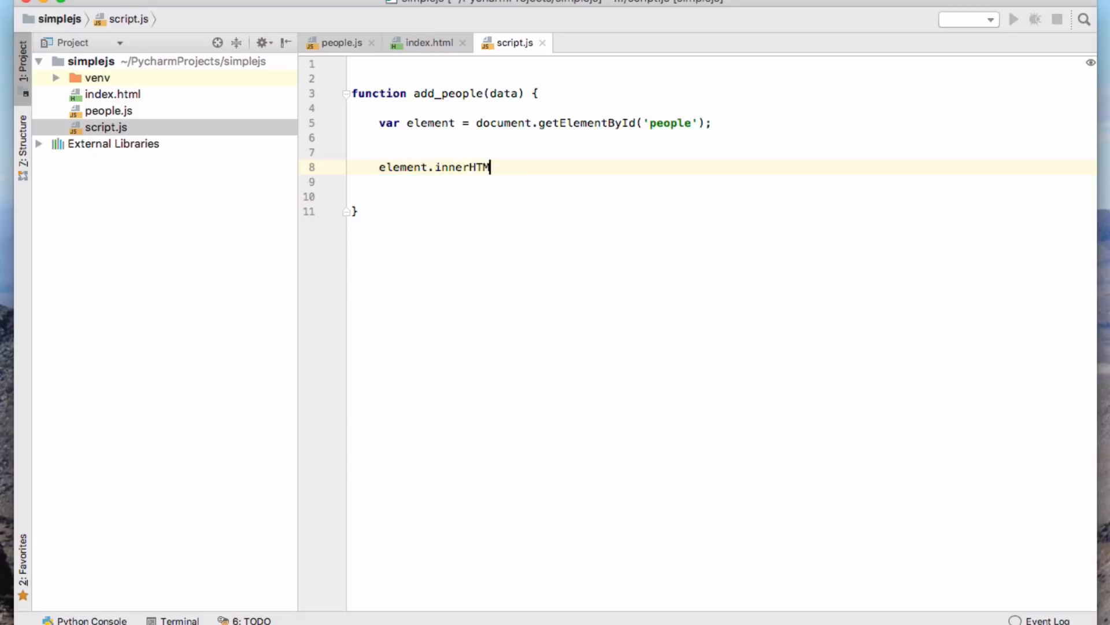
{"action": "type", "text": "L = \"<"}
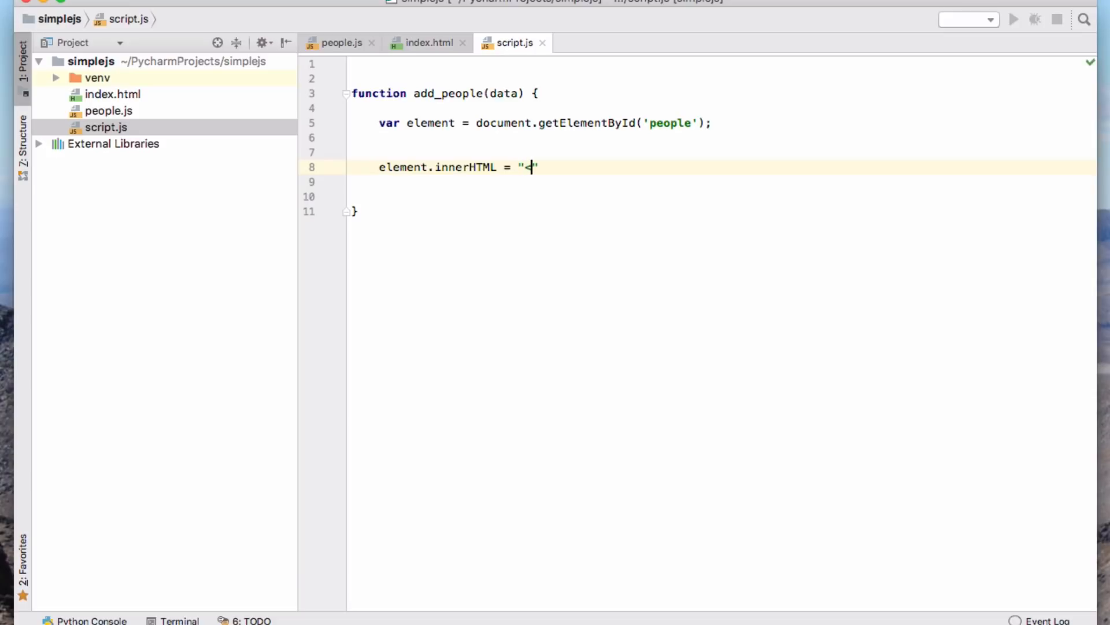
{"action": "type", "text": "<b>Hell"}
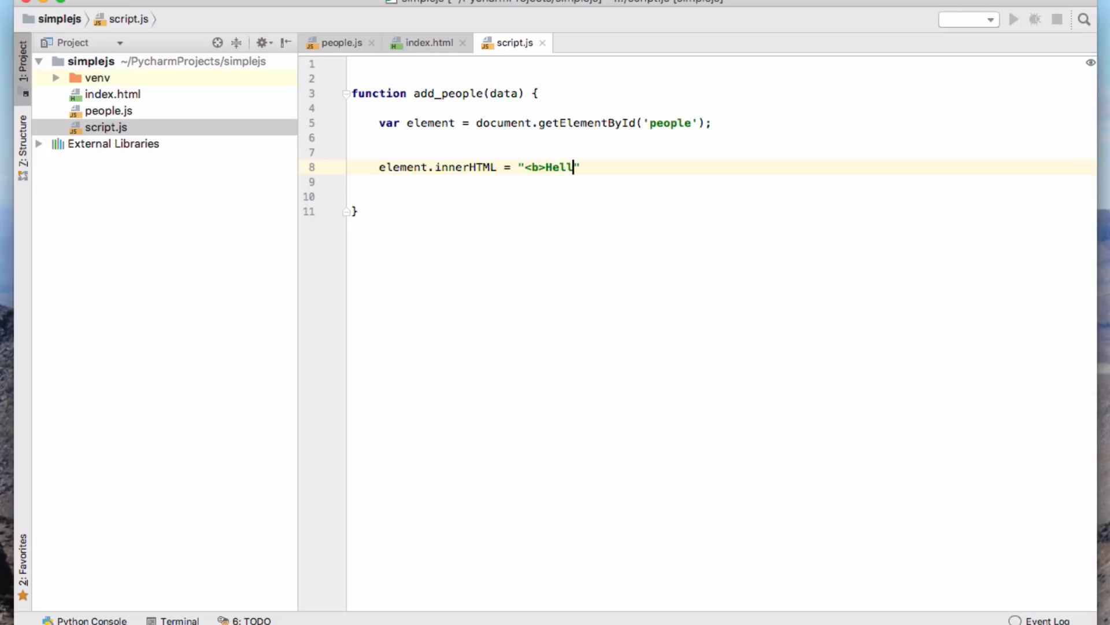
{"action": "type", "text": "o World"}
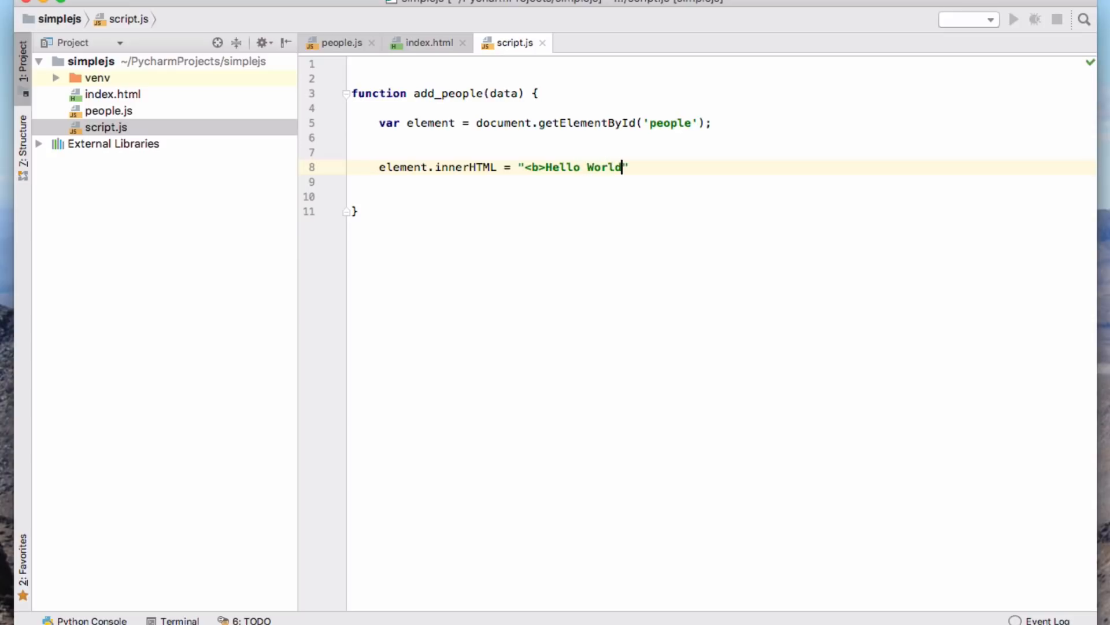
{"action": "type", "text": "</b>"}
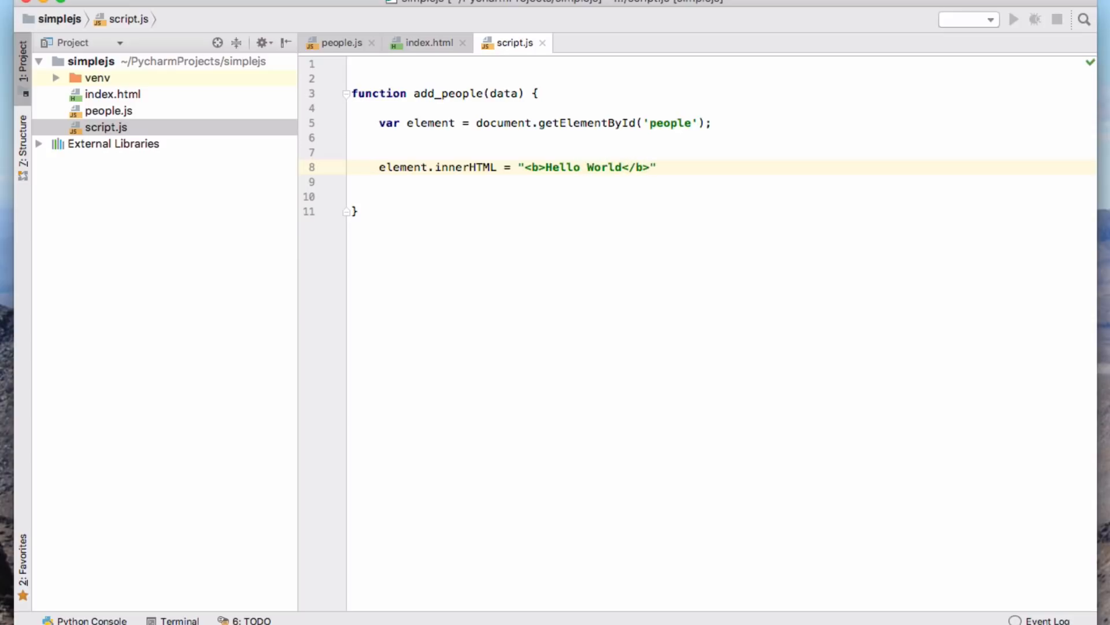
{"action": "type", "text": ";"}
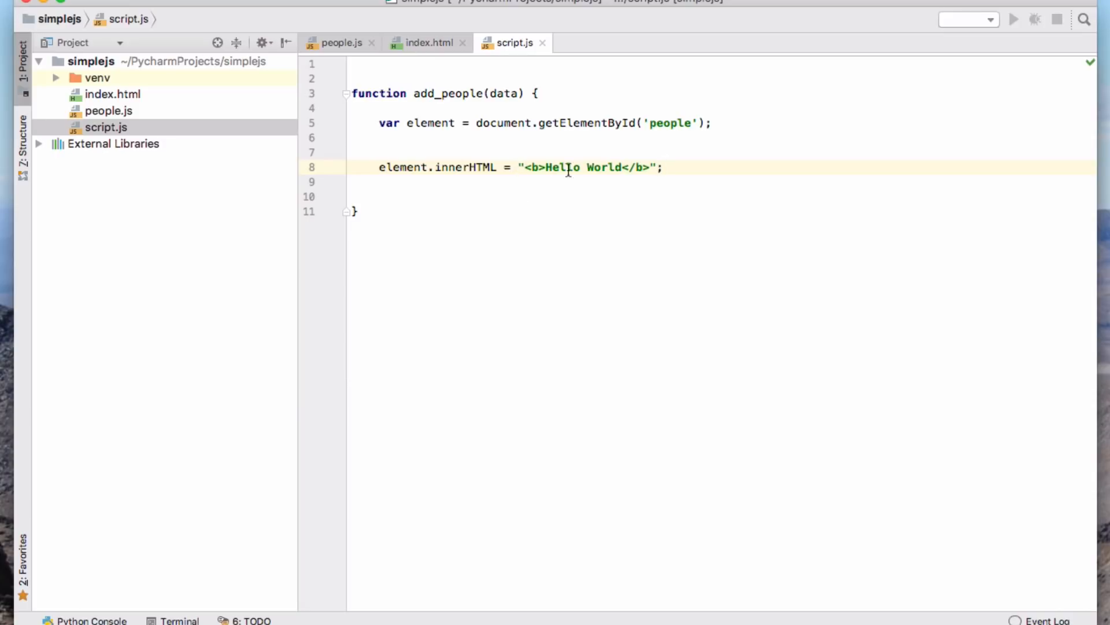
{"action": "mouse_move", "coordinate": [526, 196]}
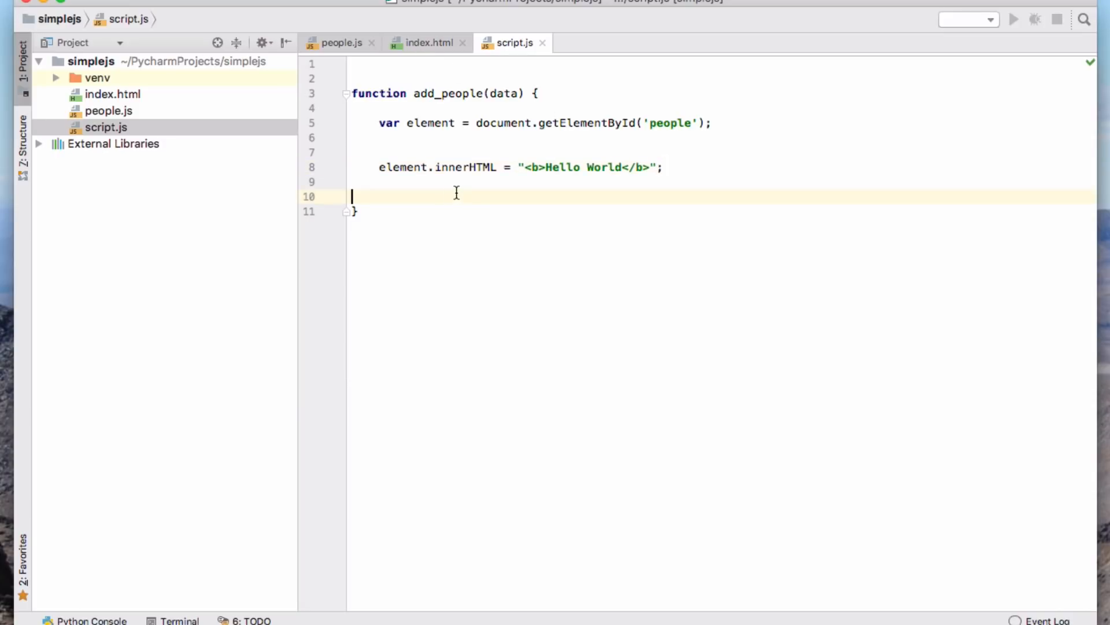
{"action": "key", "text": "Backspace"}
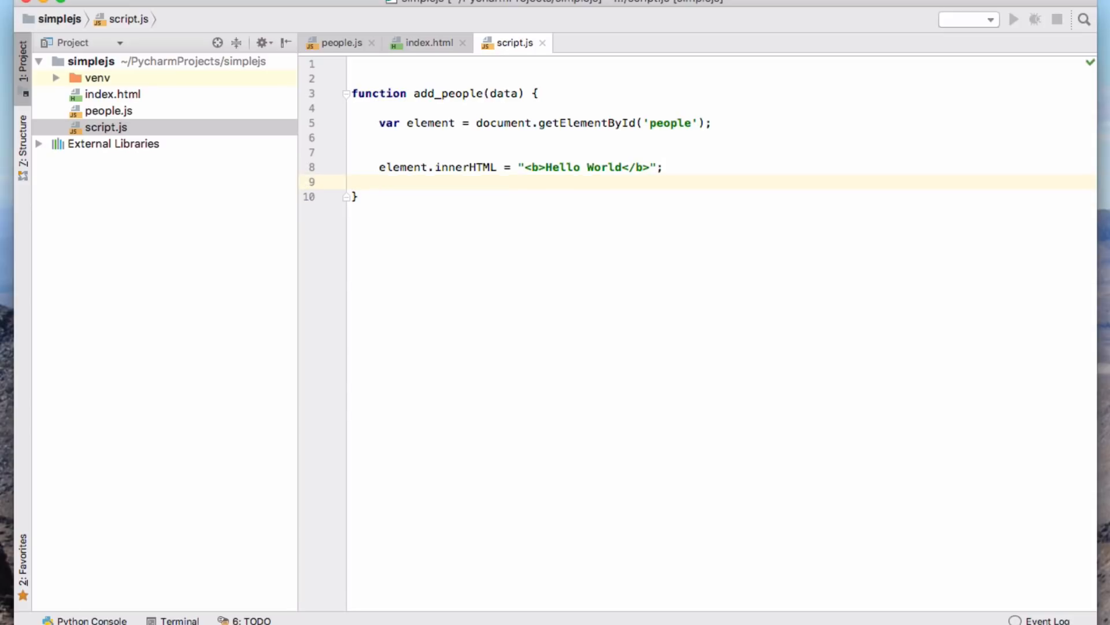
{"action": "left_click", "coordinate": [357, 183]}
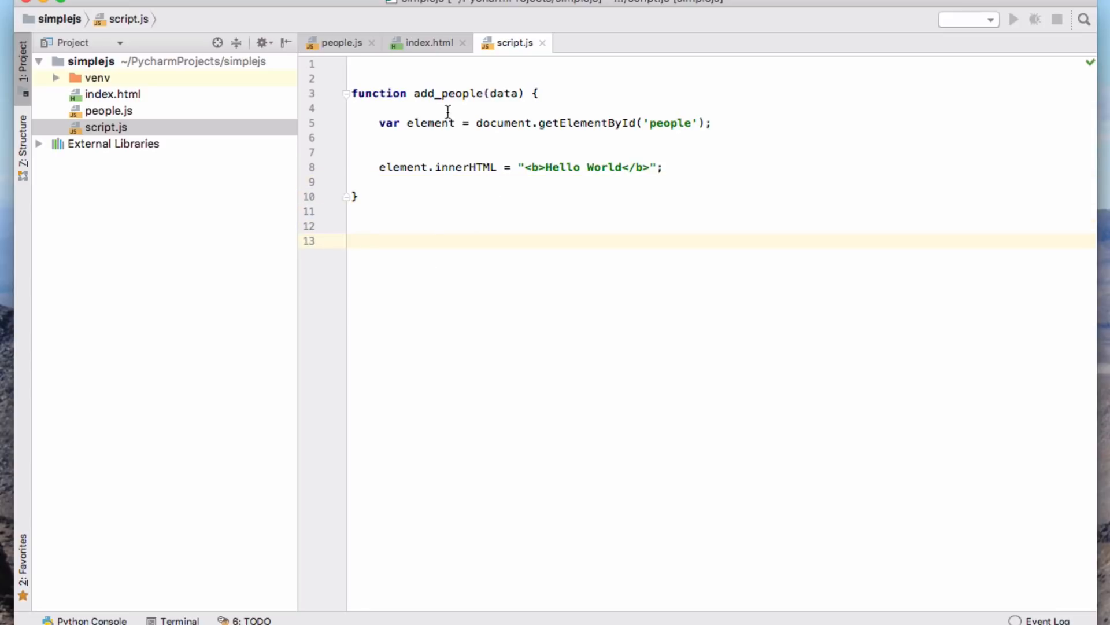
{"action": "left_click", "coordinate": [428, 43]}
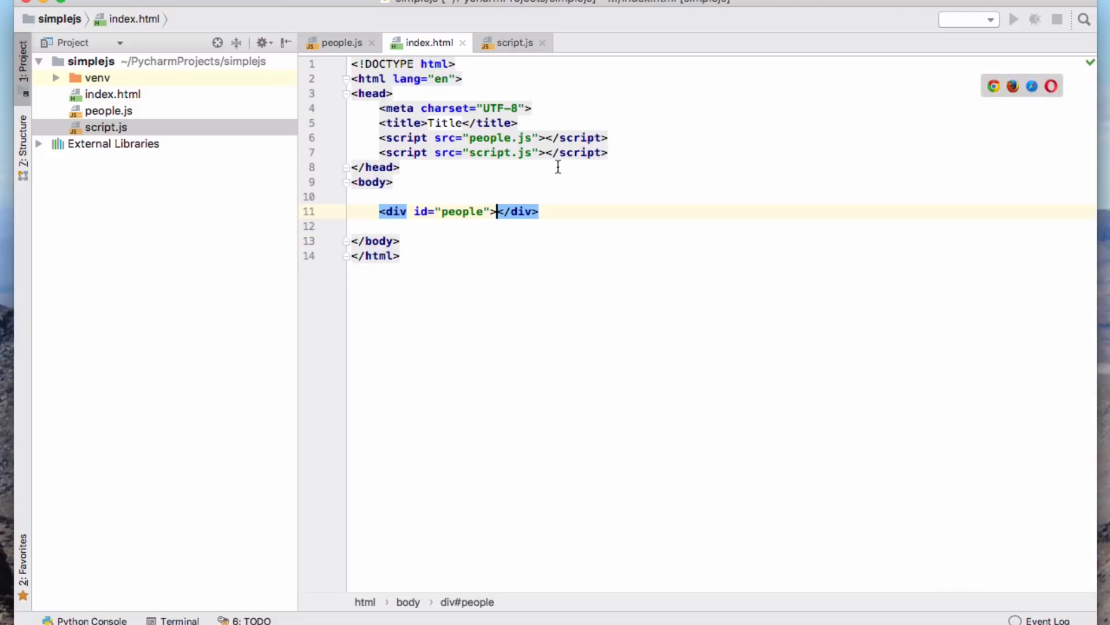
{"action": "mouse_move", "coordinate": [514, 79]}
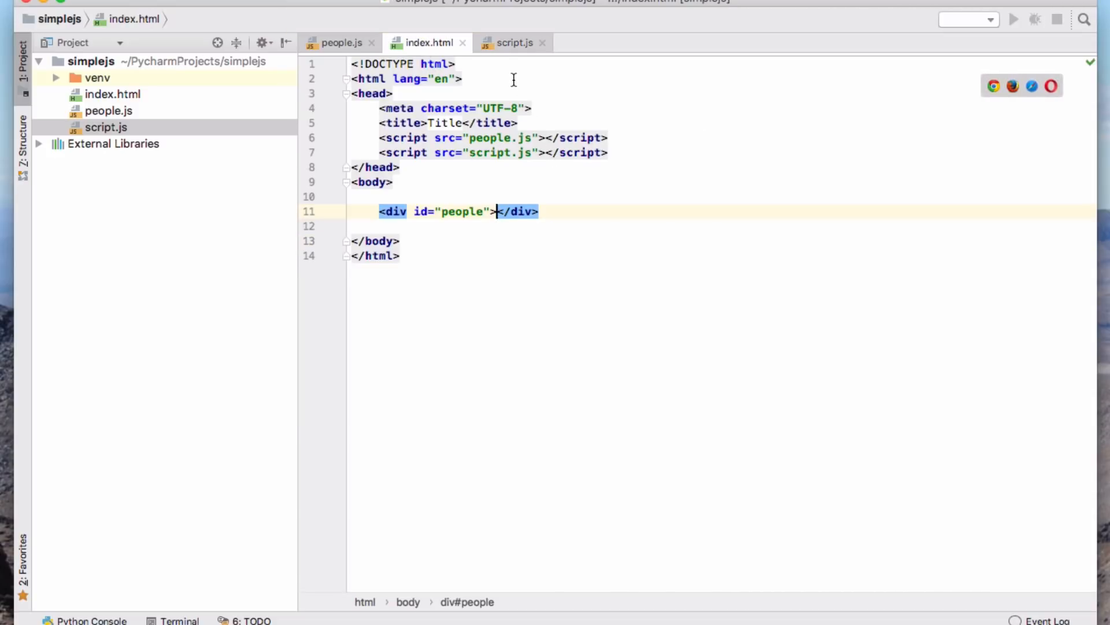
{"action": "mouse_move", "coordinate": [606, 162]}
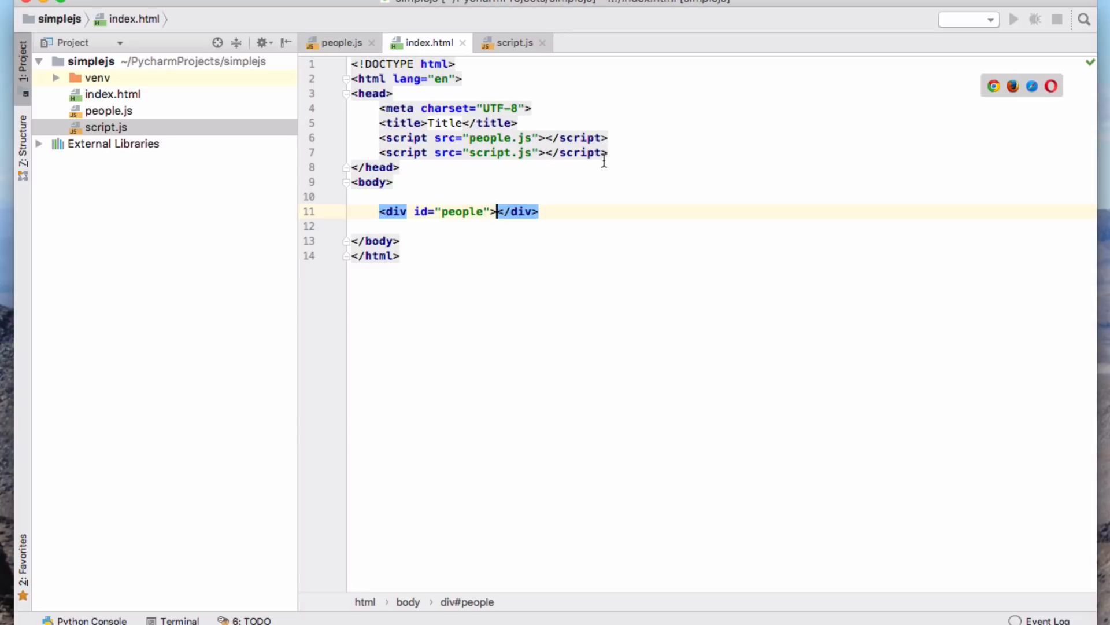
{"action": "mouse_move", "coordinate": [473, 80]}
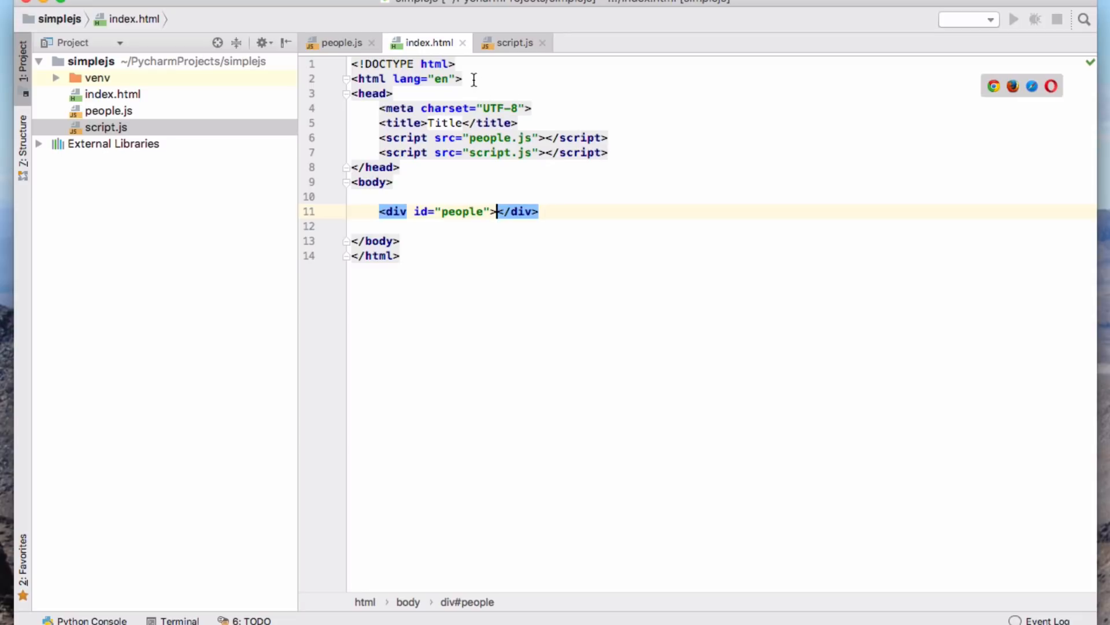
{"action": "mouse_move", "coordinate": [481, 249]}
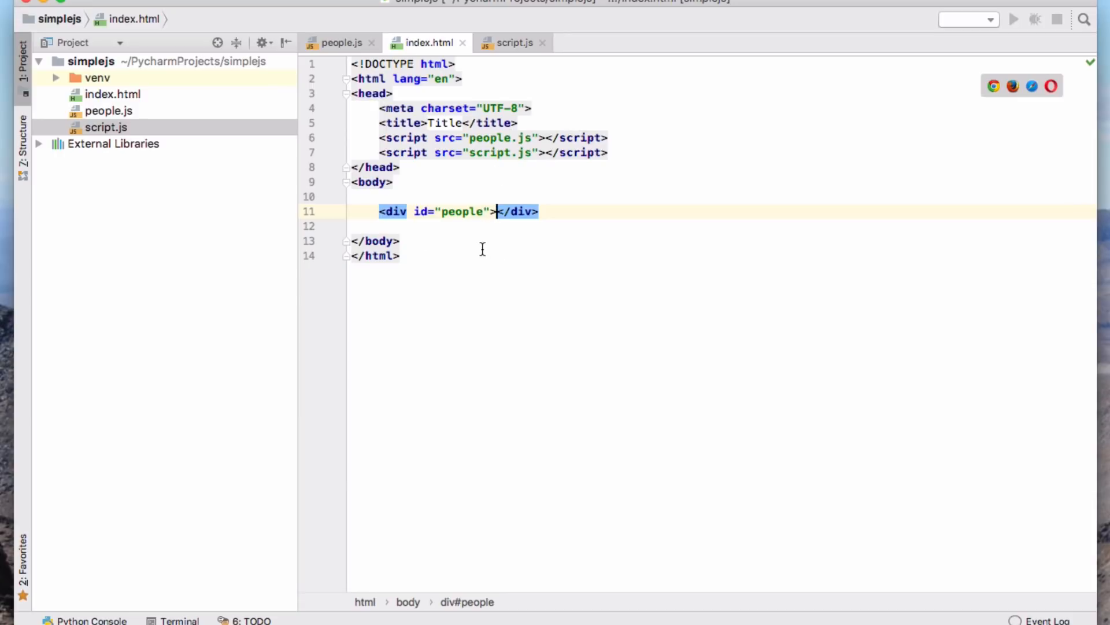
{"action": "mouse_move", "coordinate": [503, 43]}
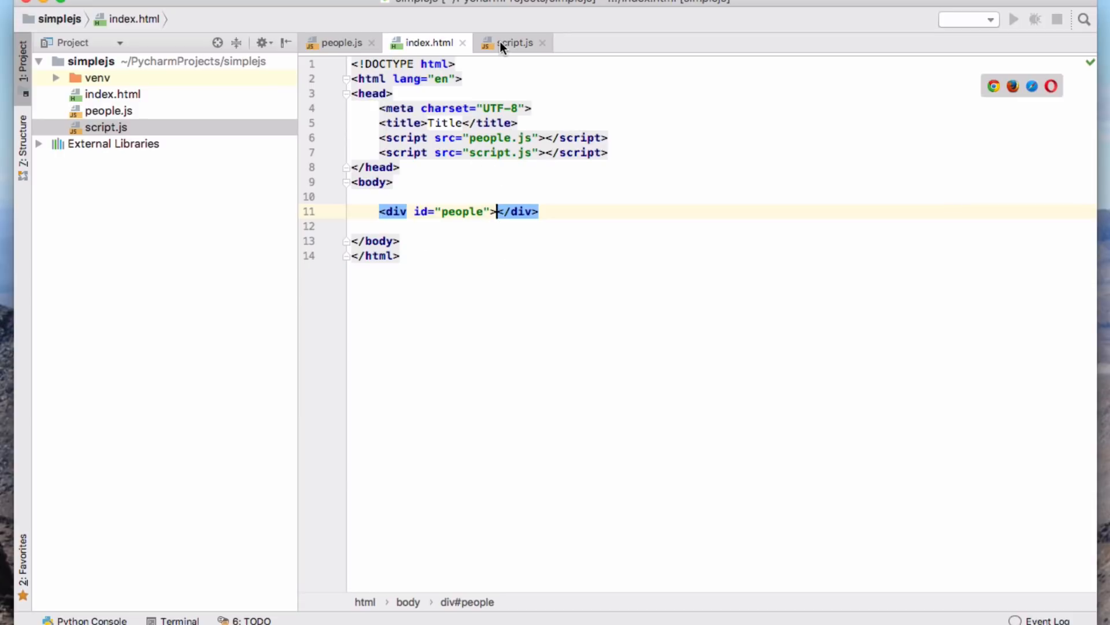
{"action": "left_click", "coordinate": [512, 42]}
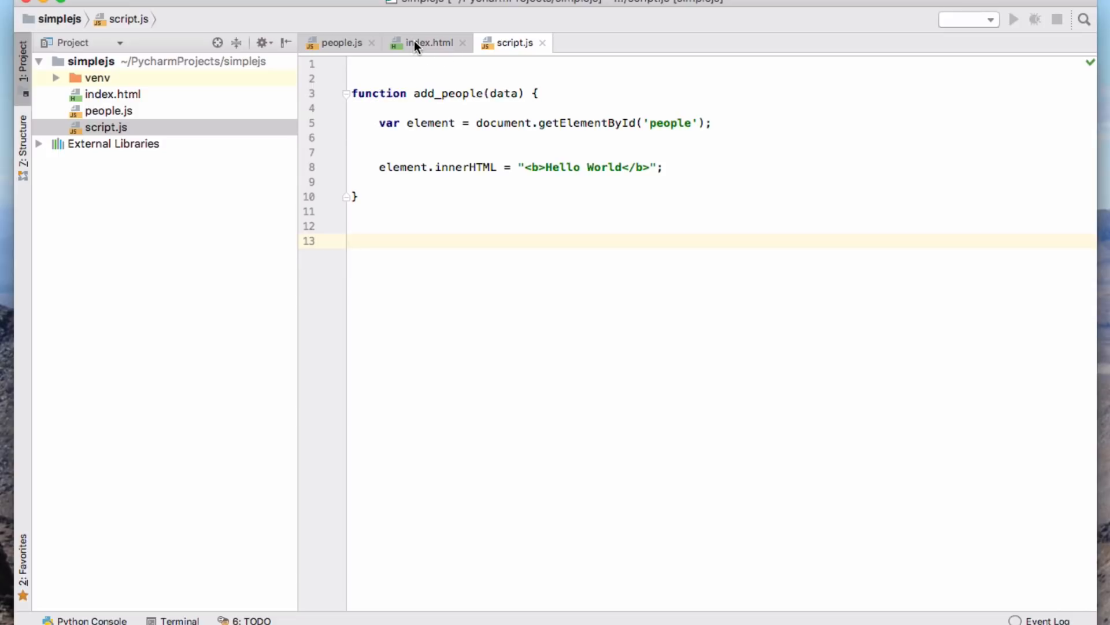
{"action": "mouse_move", "coordinate": [467, 285]}
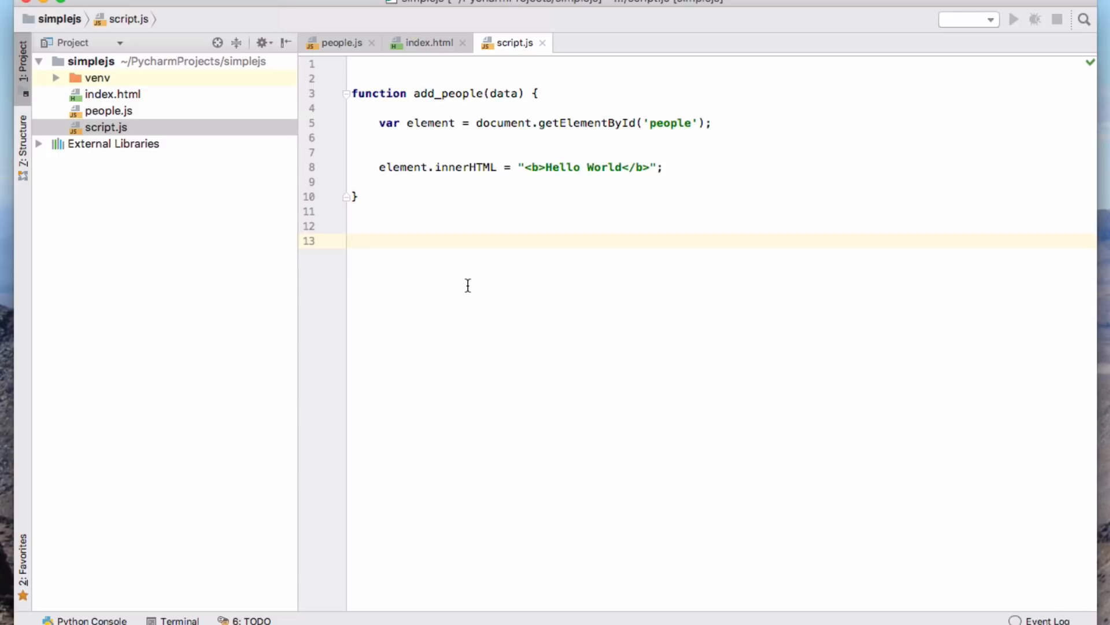
Add a window.onload function that calls add_people(people) in script.js
{"action": "type", "text": "doc"}
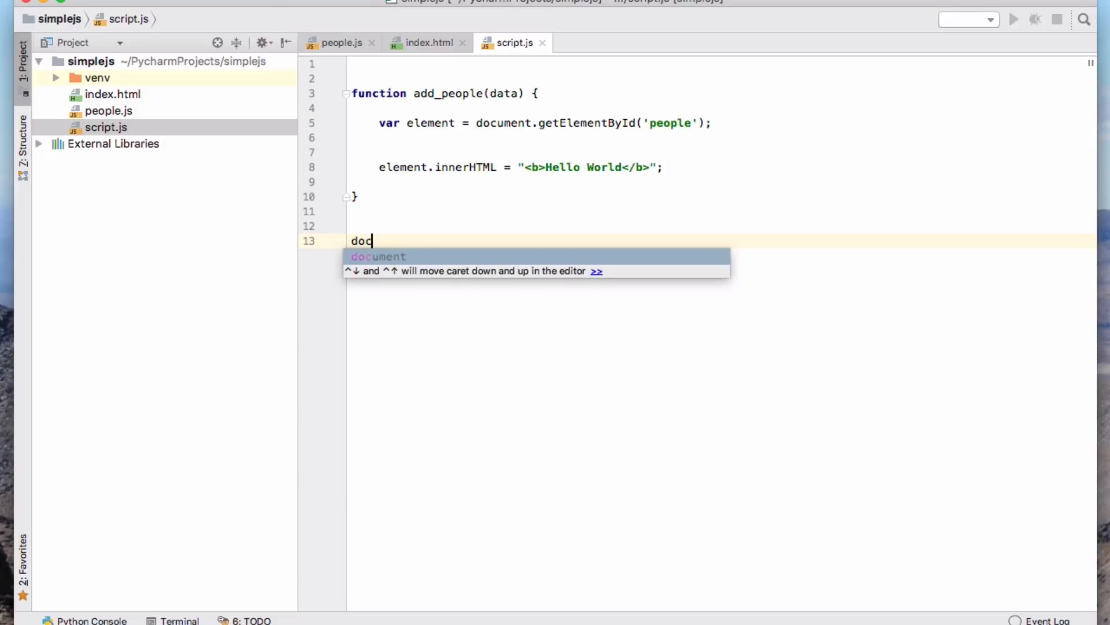
{"action": "type", "text": "windo"}
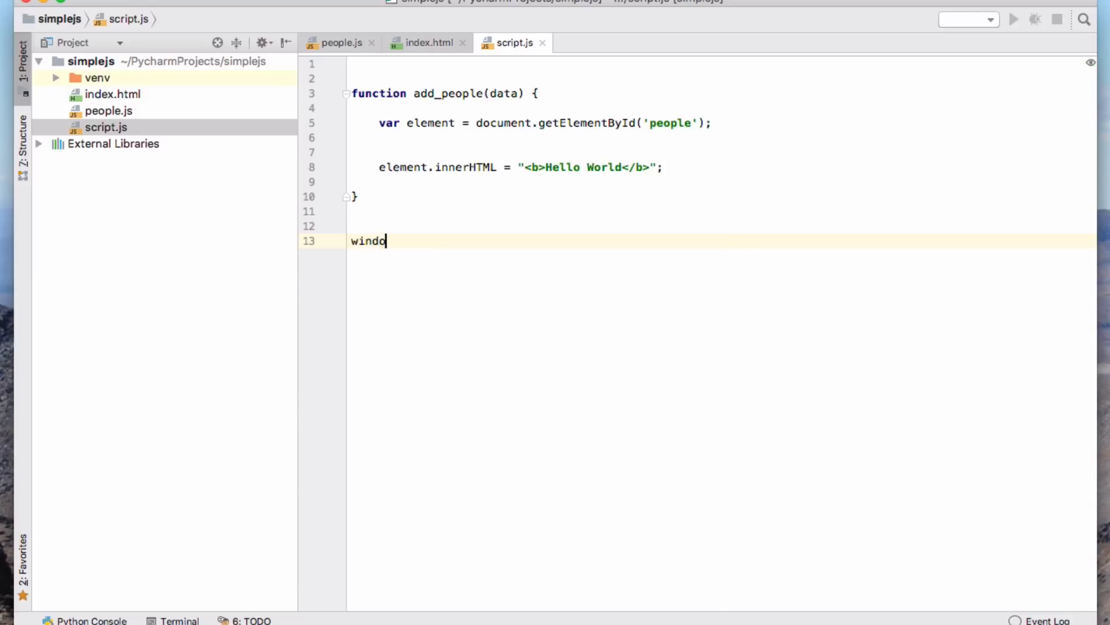
{"action": "type", "text": "w.ob"}
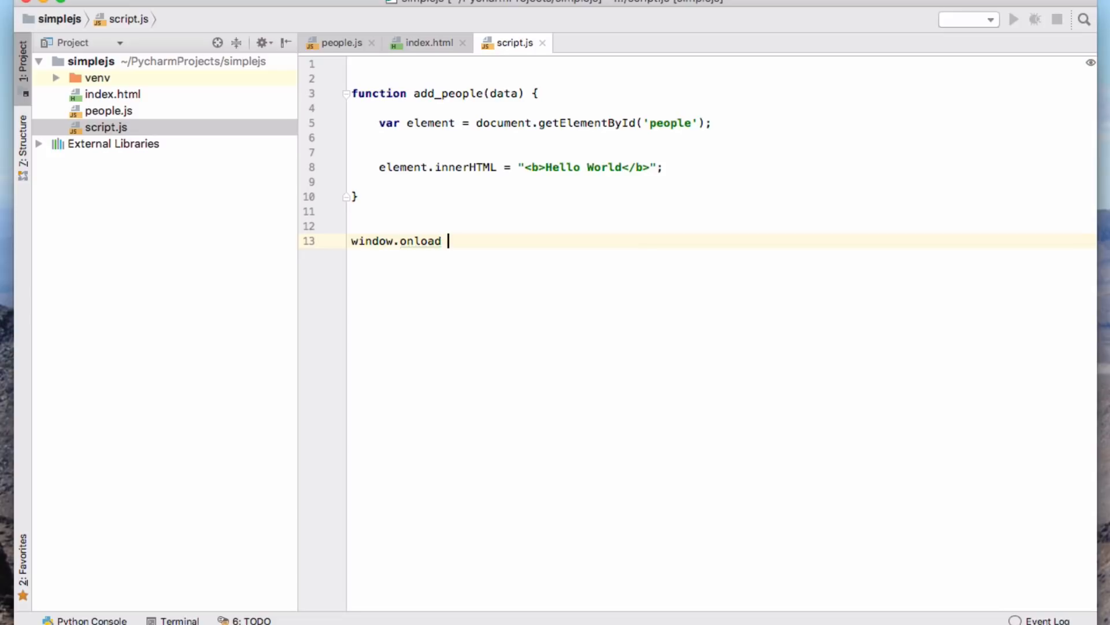
{"action": "type", "text": "= function"}
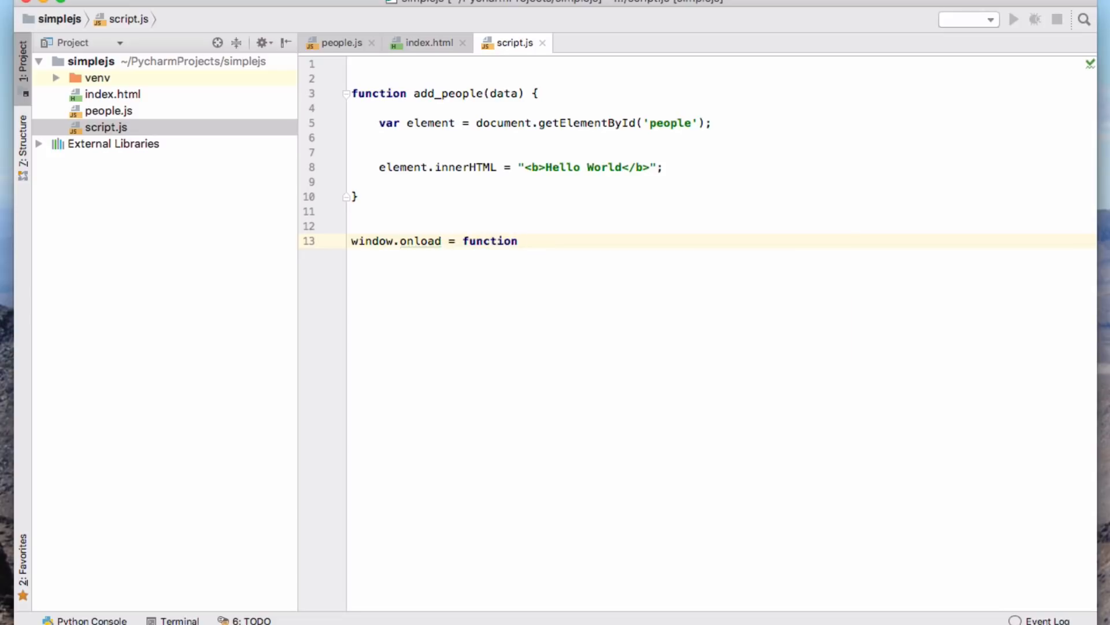
{"action": "type", "text": "() {"}
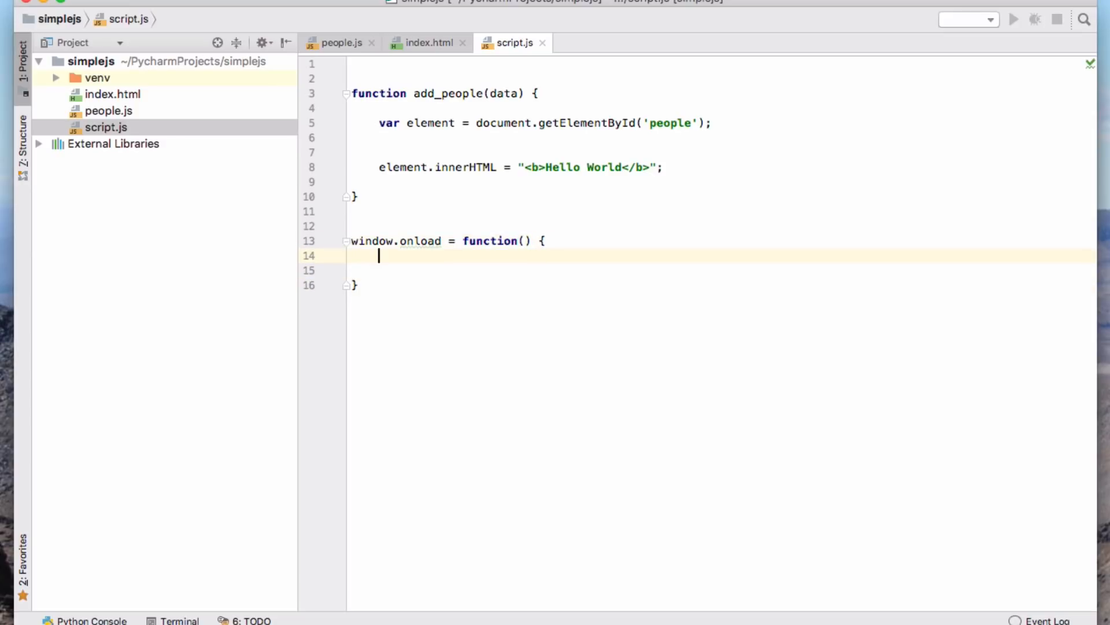
{"action": "type", "text": "add_people"}
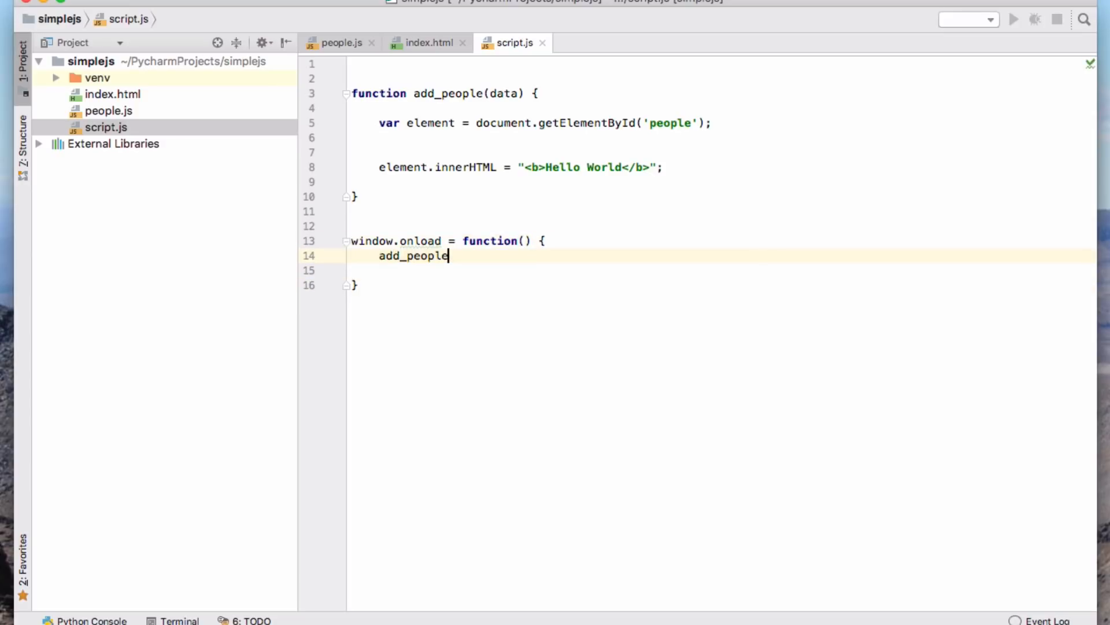
{"action": "type", "text": "()"}
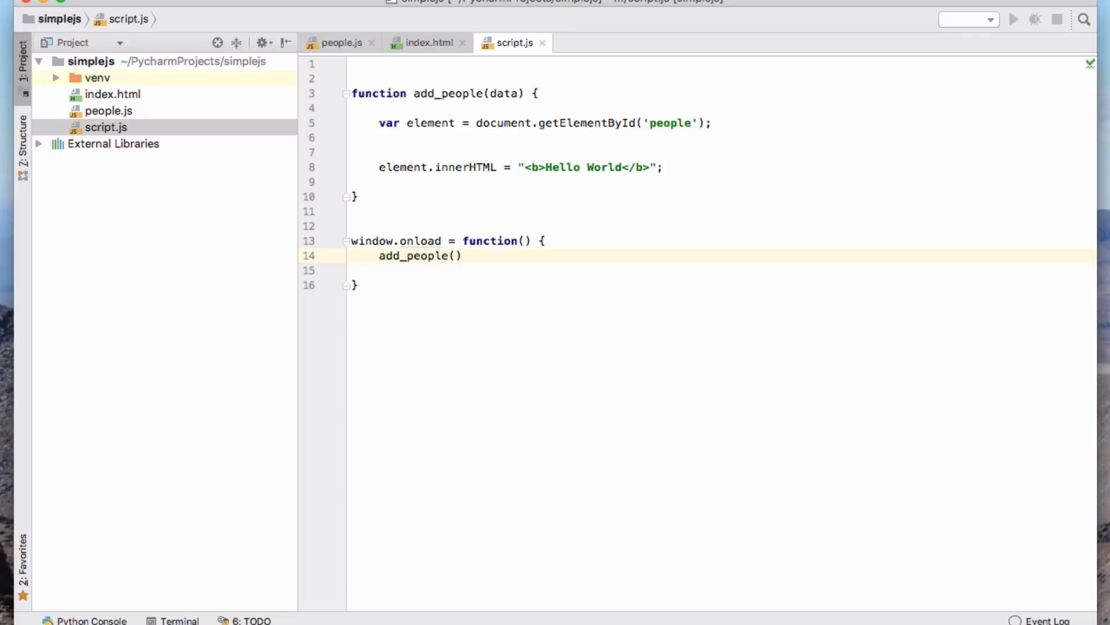
{"action": "type", "text": "people"}
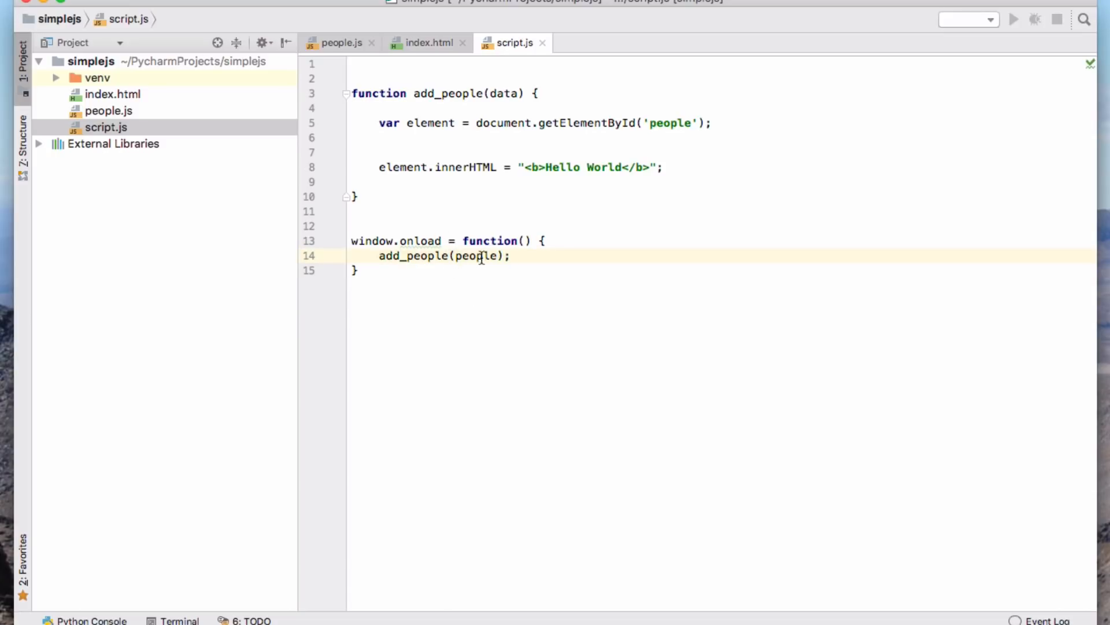
{"action": "double_click", "coordinate": [476, 255]}
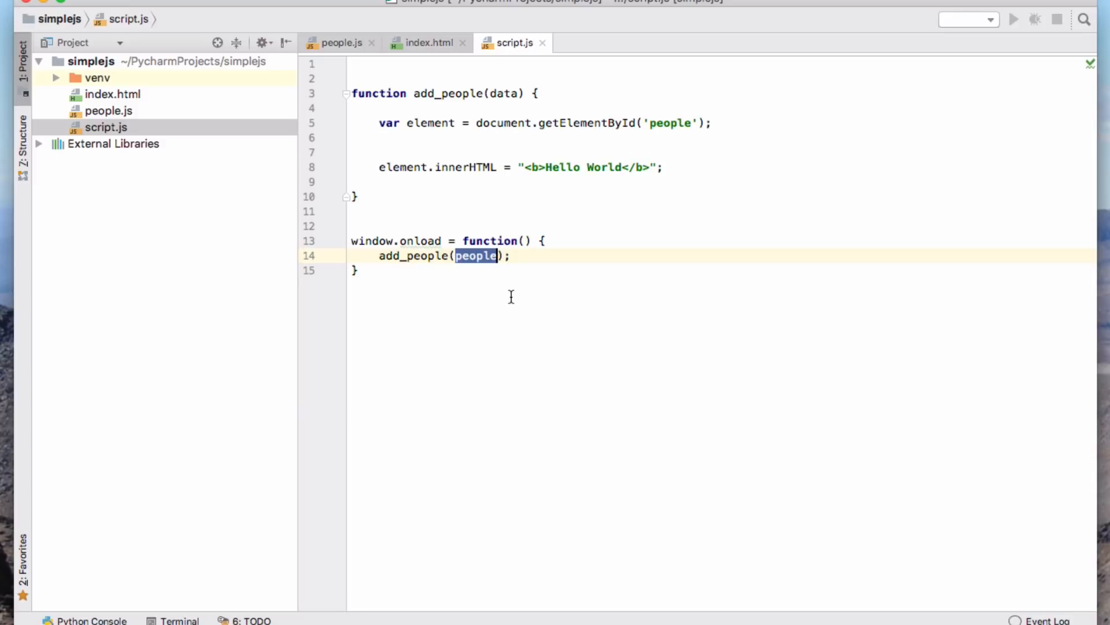
{"action": "double_click", "coordinate": [413, 255]}
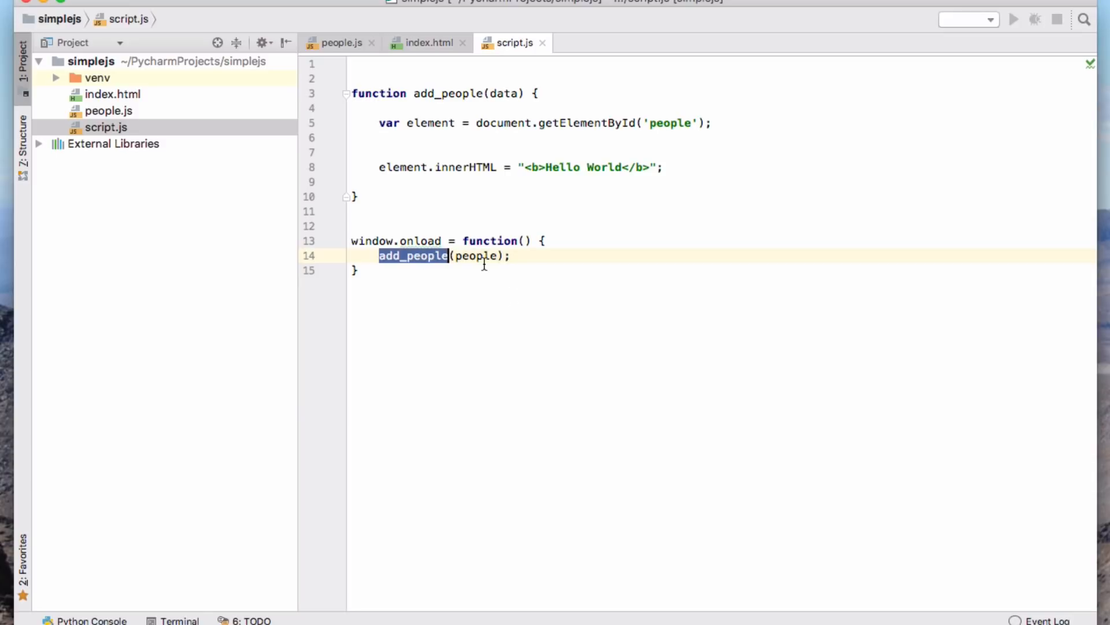
{"action": "left_click", "coordinate": [537, 255]}
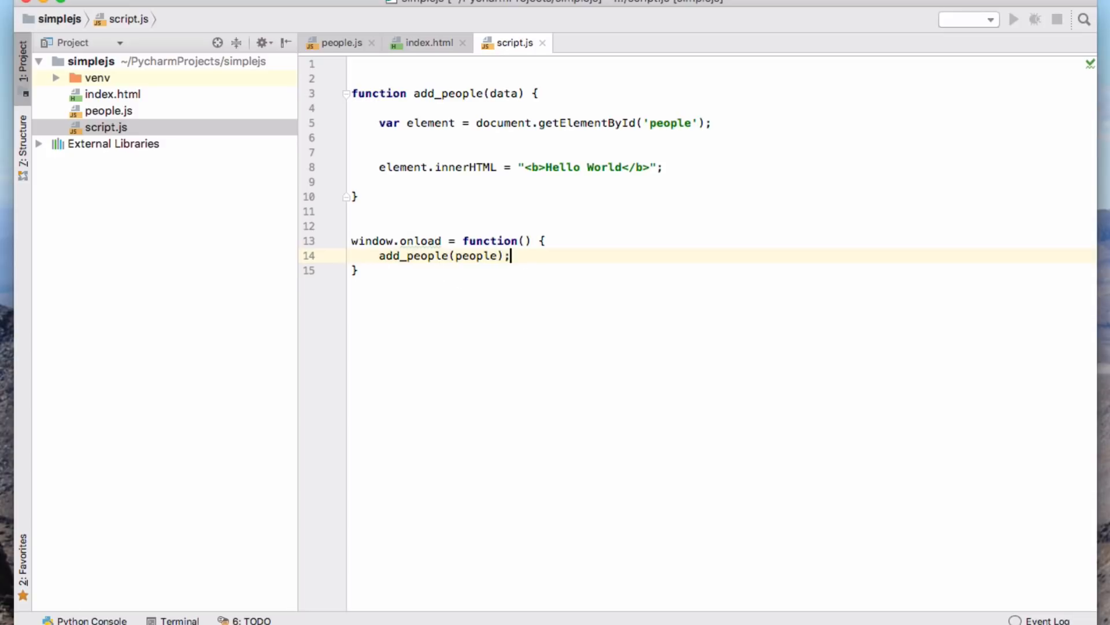
{"action": "mouse_move", "coordinate": [404, 266]}
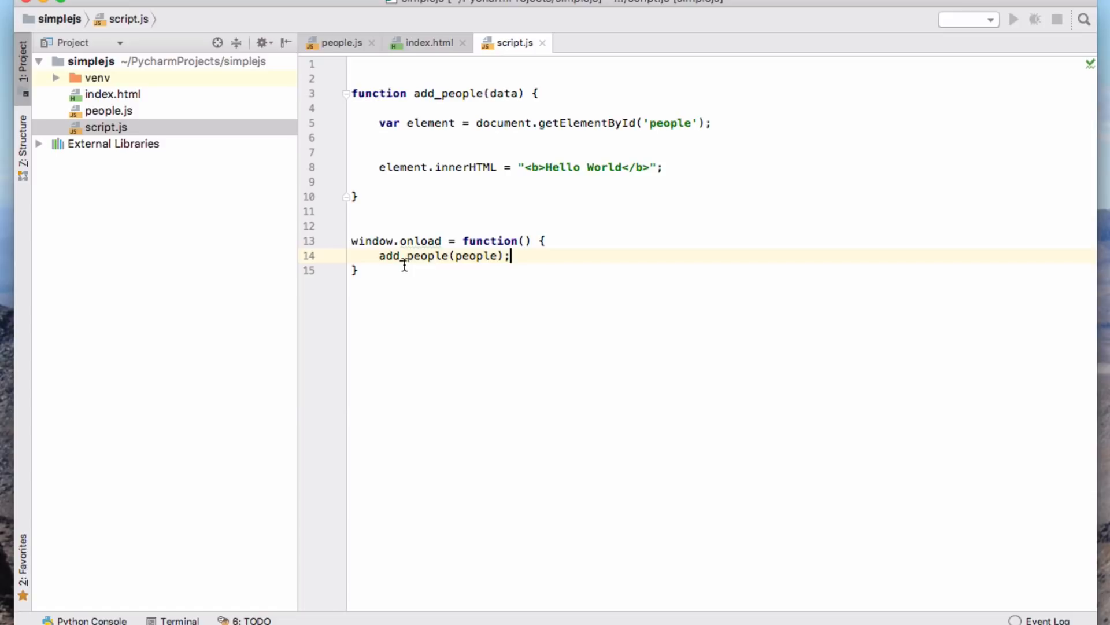
{"action": "mouse_move", "coordinate": [424, 240]}
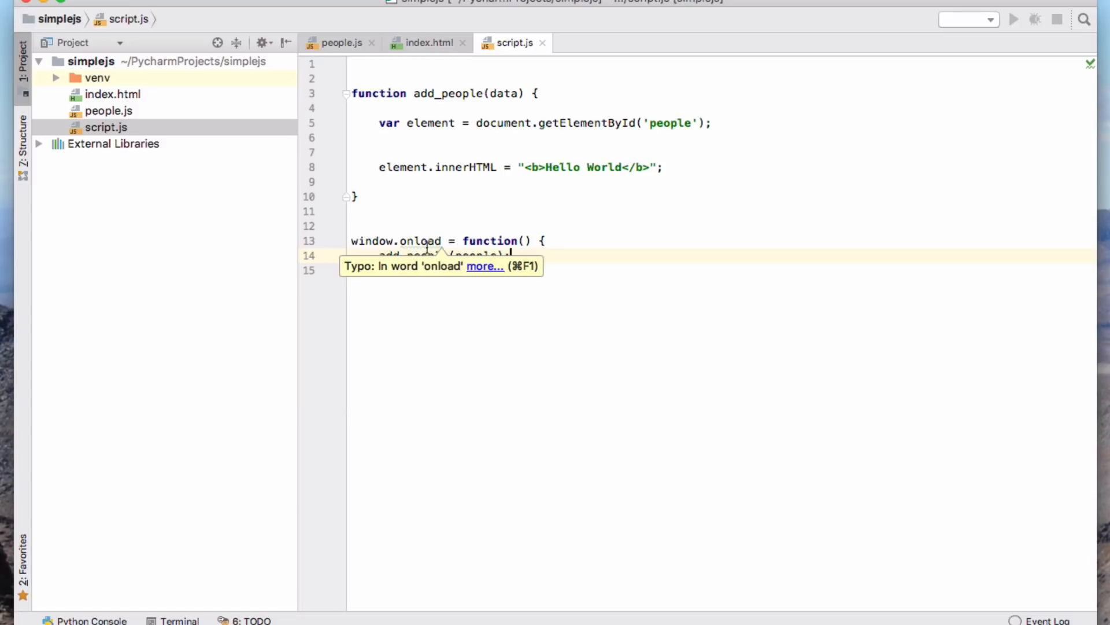
{"action": "mouse_move", "coordinate": [422, 230]}
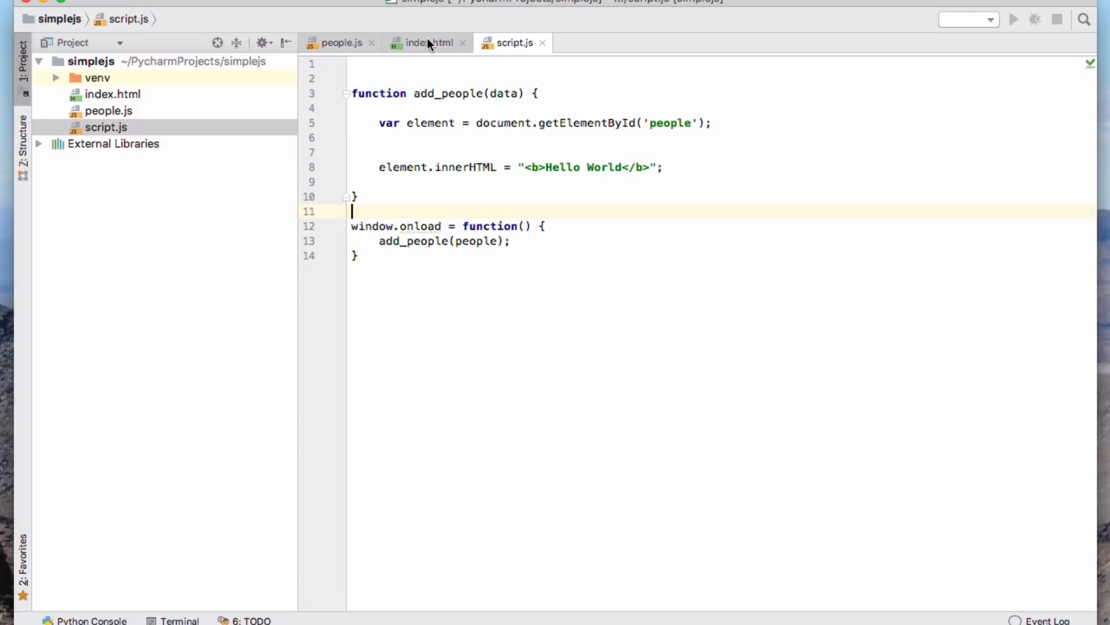
Open index.html in Chrome from the Project panel
{"action": "left_click", "coordinate": [427, 42]}
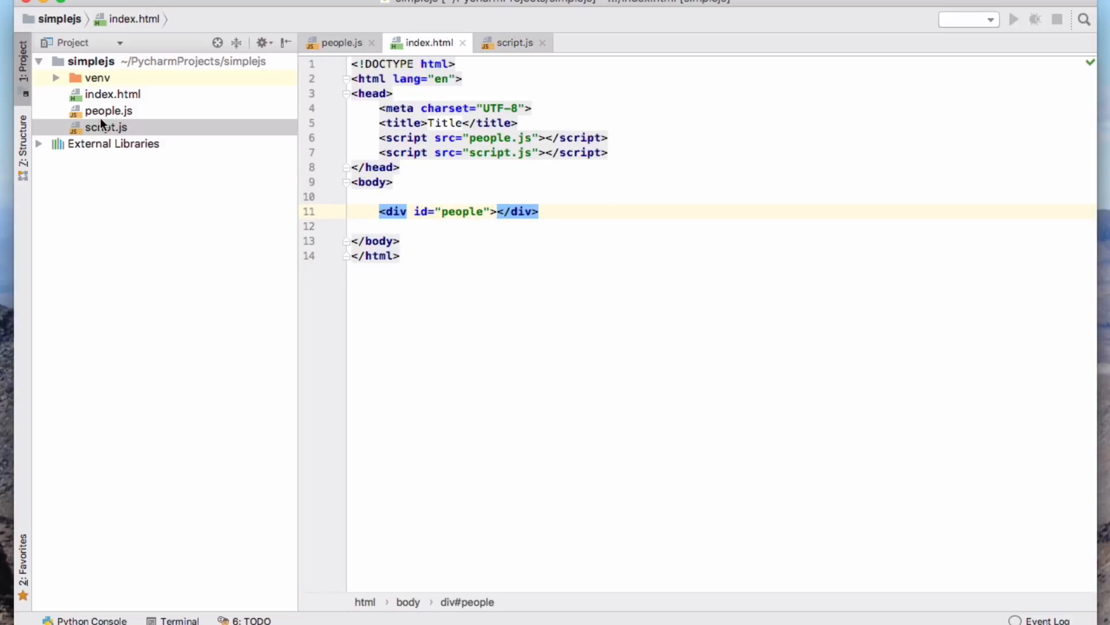
{"action": "right_click", "coordinate": [113, 94]}
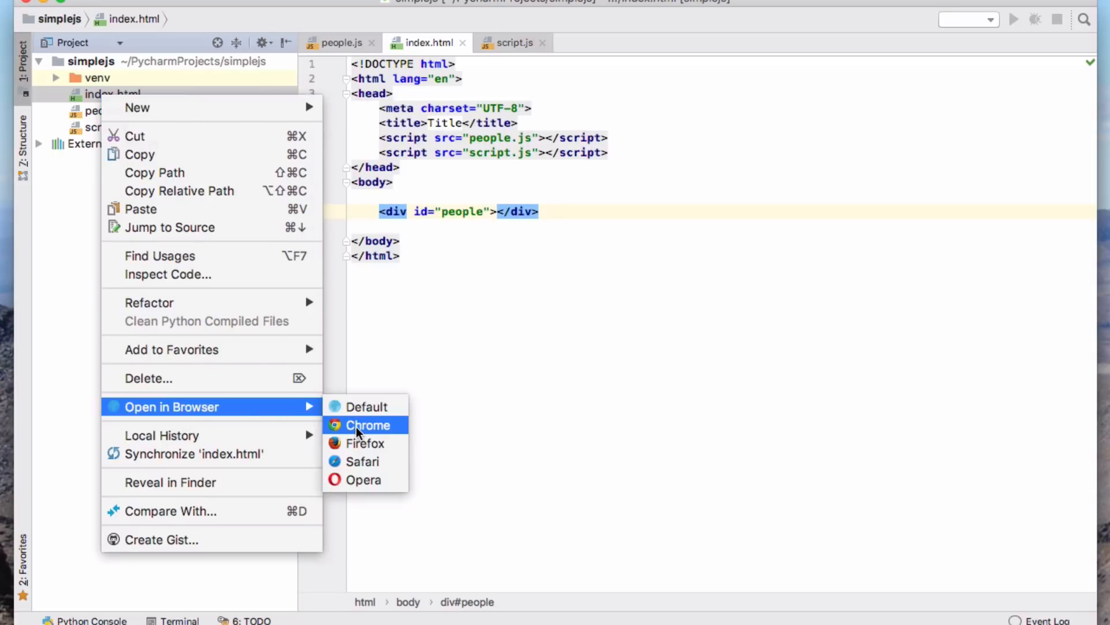
{"action": "left_click", "coordinate": [368, 425]}
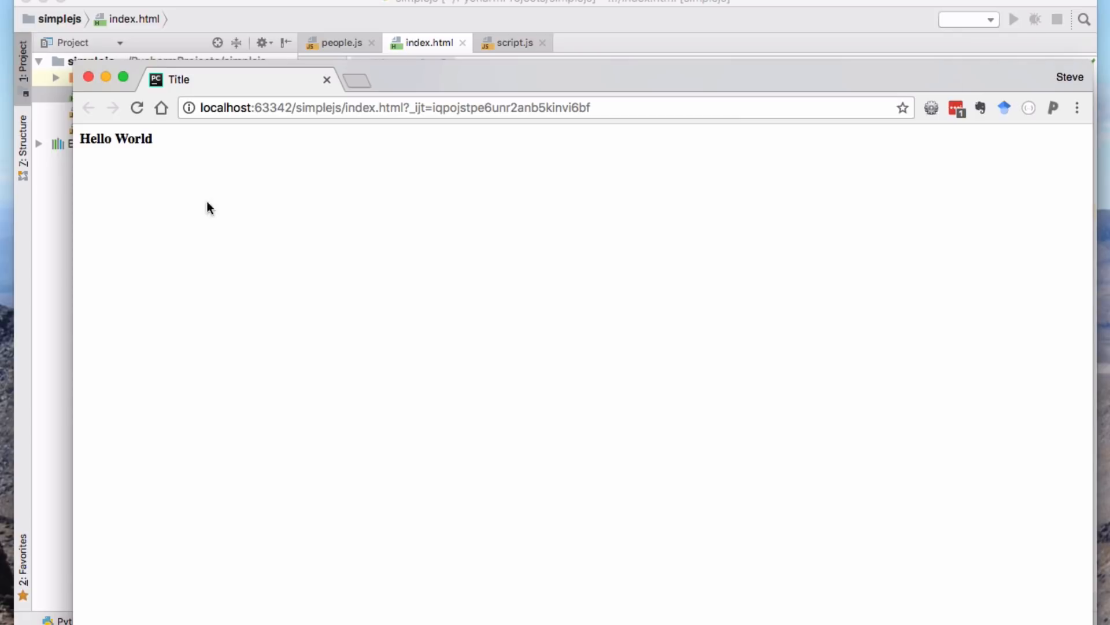
Open Chrome's Inspect tools and expand the body to reveal the people div
{"action": "right_click", "coordinate": [209, 207]}
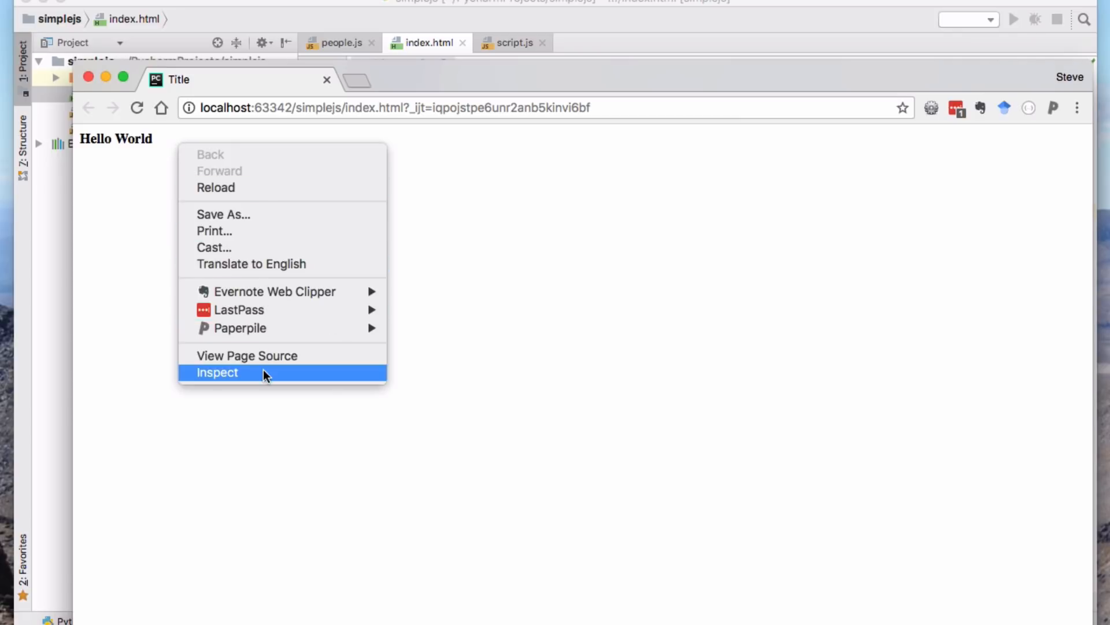
{"action": "mouse_move", "coordinate": [258, 376]}
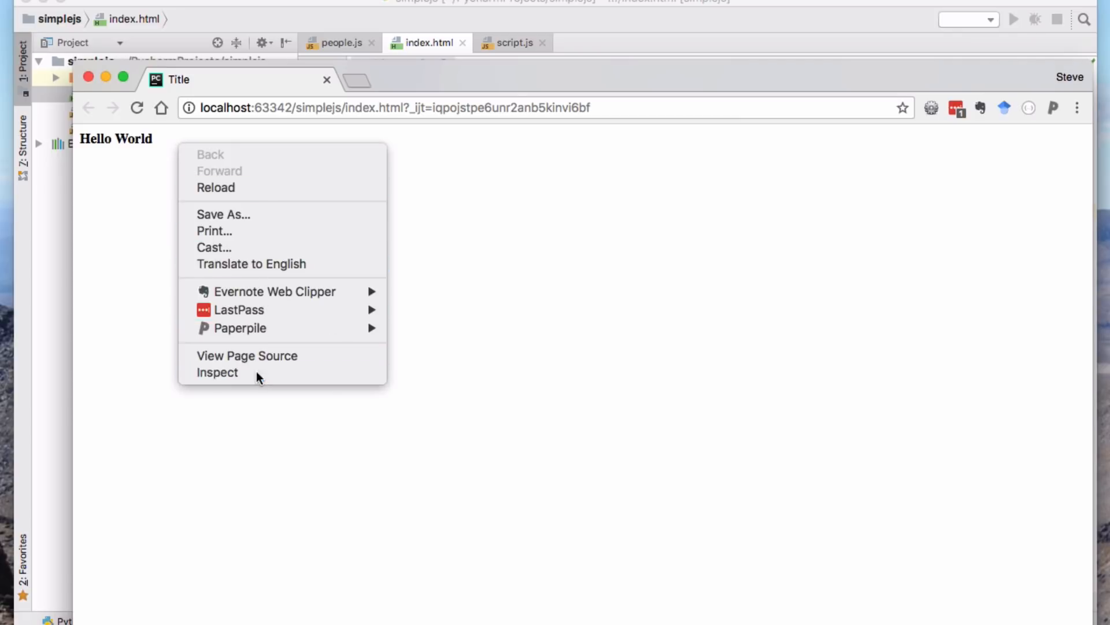
{"action": "left_click", "coordinate": [218, 371]}
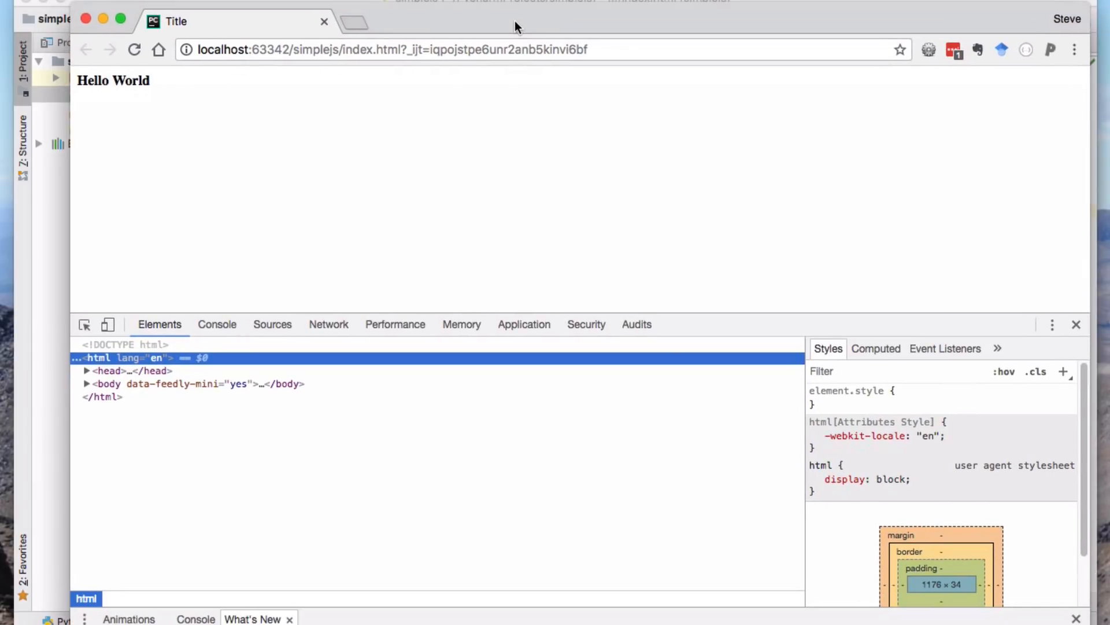
{"action": "mouse_move", "coordinate": [107, 383]}
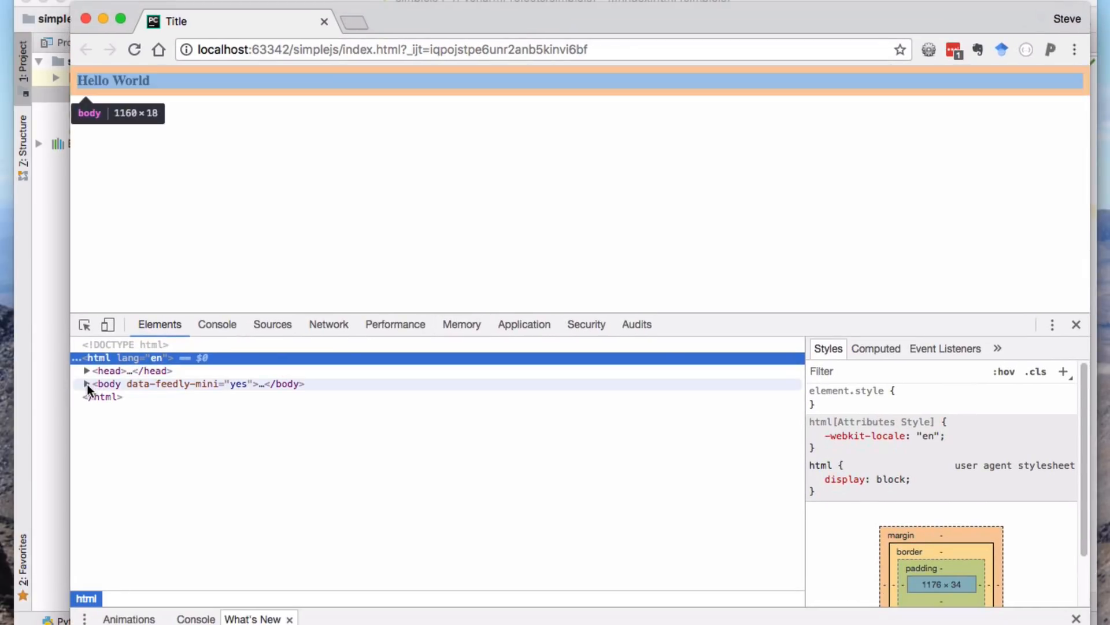
{"action": "left_click", "coordinate": [86, 384]}
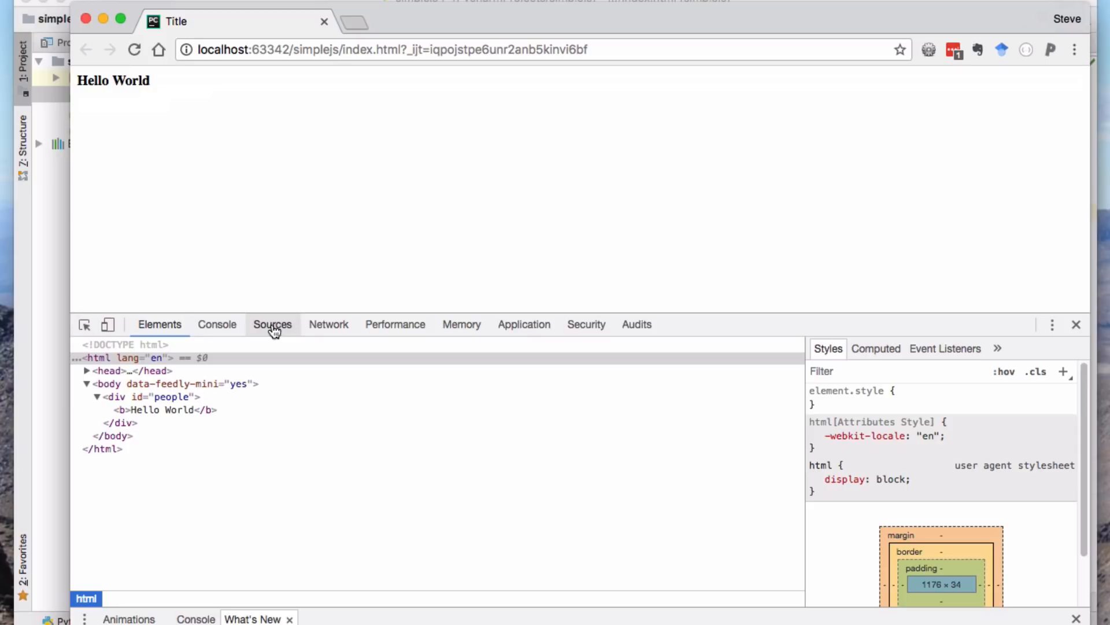
View the index.html request's Headers, Preview and Response in Network, then return to Elements
{"action": "left_click", "coordinate": [328, 324]}
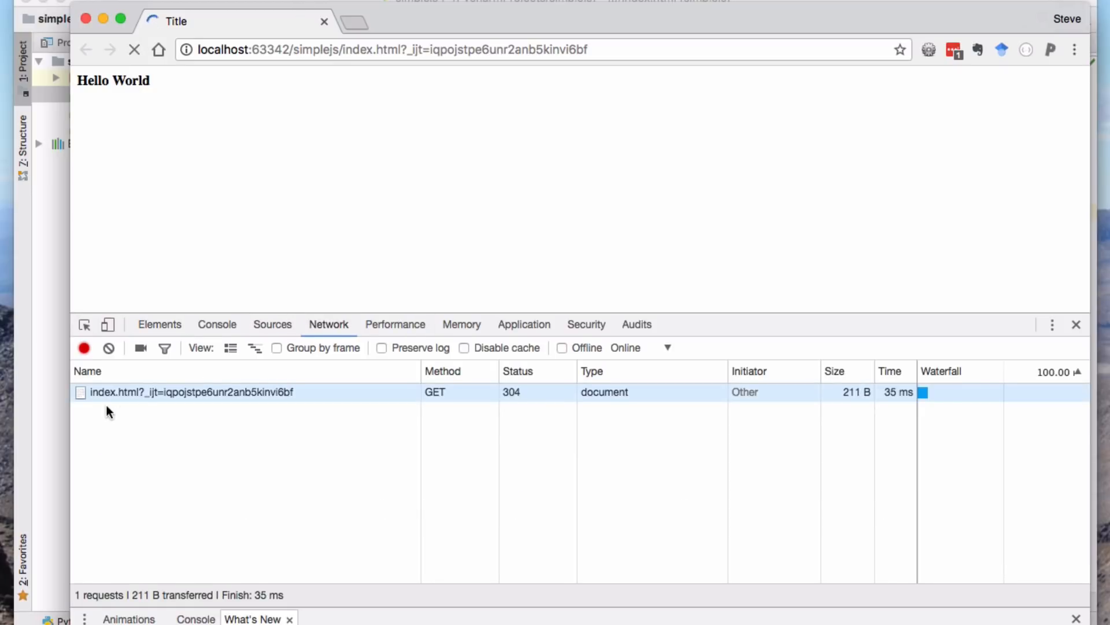
{"action": "left_click", "coordinate": [135, 50]}
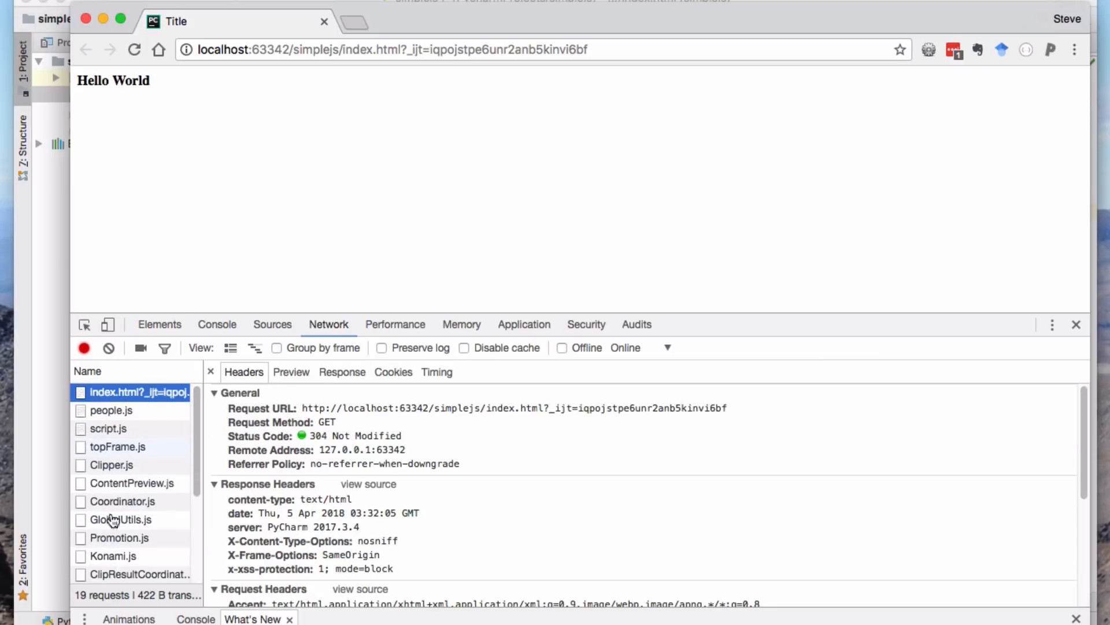
{"action": "mouse_move", "coordinate": [265, 418]}
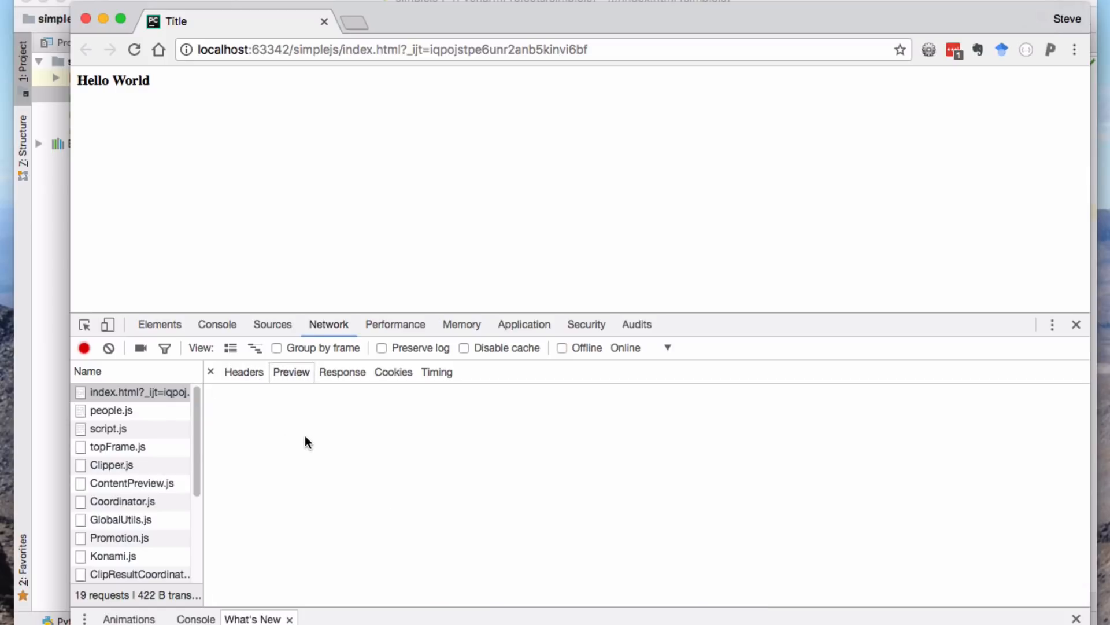
{"action": "mouse_move", "coordinate": [244, 372]}
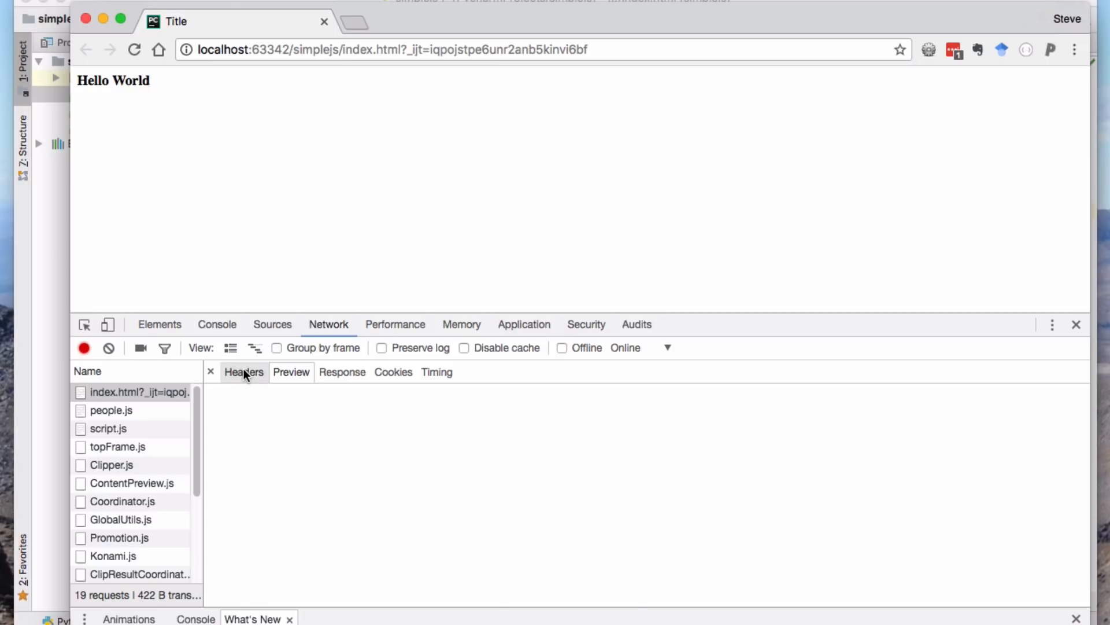
{"action": "left_click", "coordinate": [243, 372]}
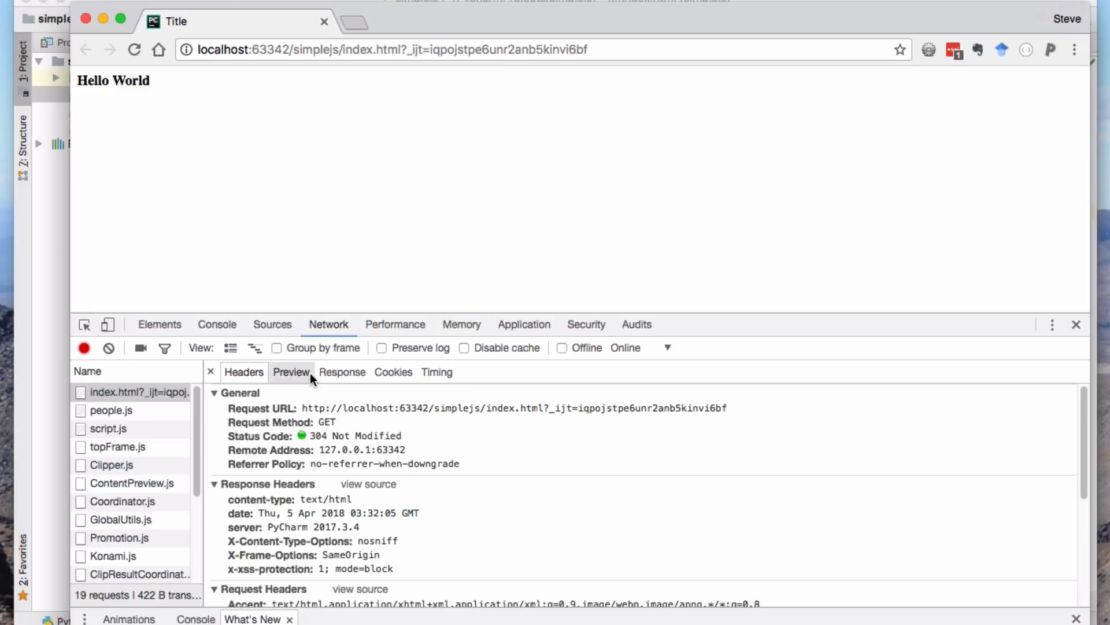
{"action": "left_click", "coordinate": [342, 372]}
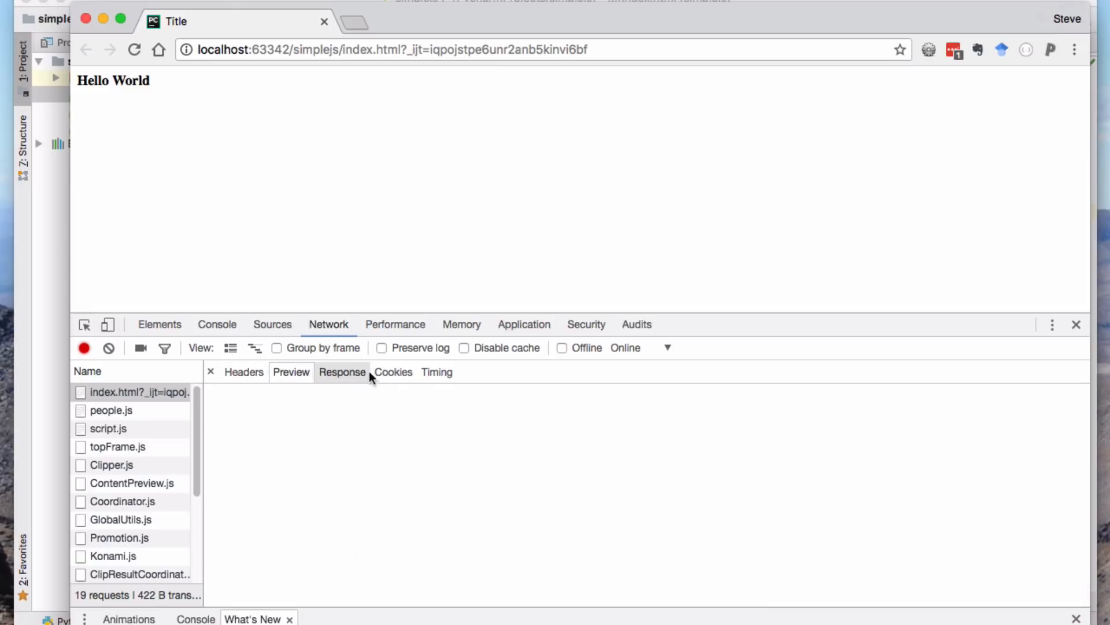
{"action": "left_click", "coordinate": [342, 372]}
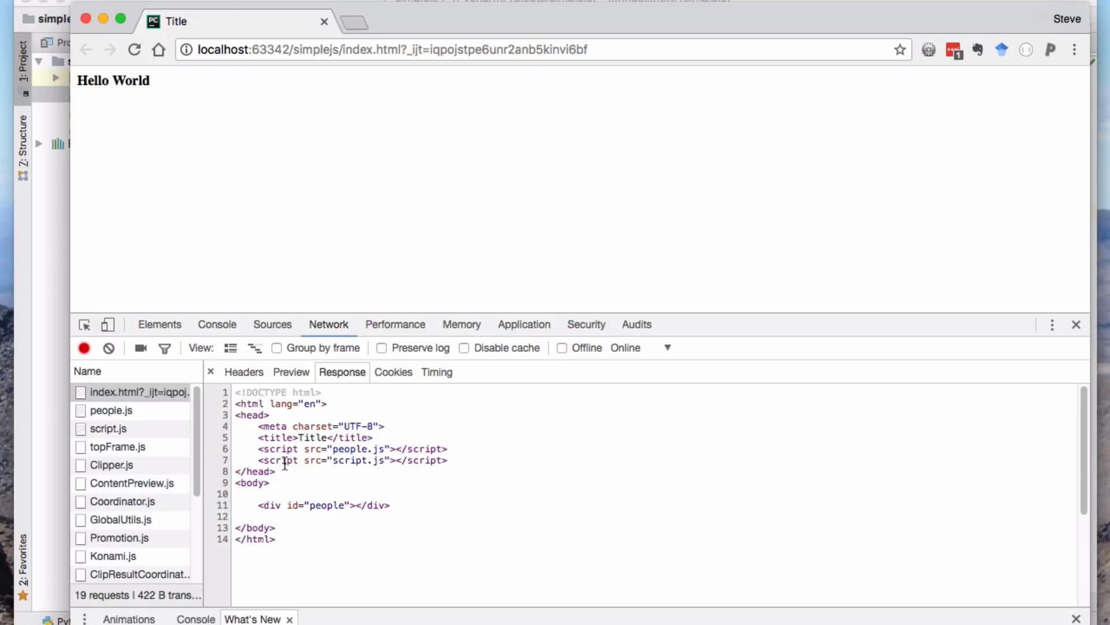
{"action": "left_click", "coordinate": [158, 324]}
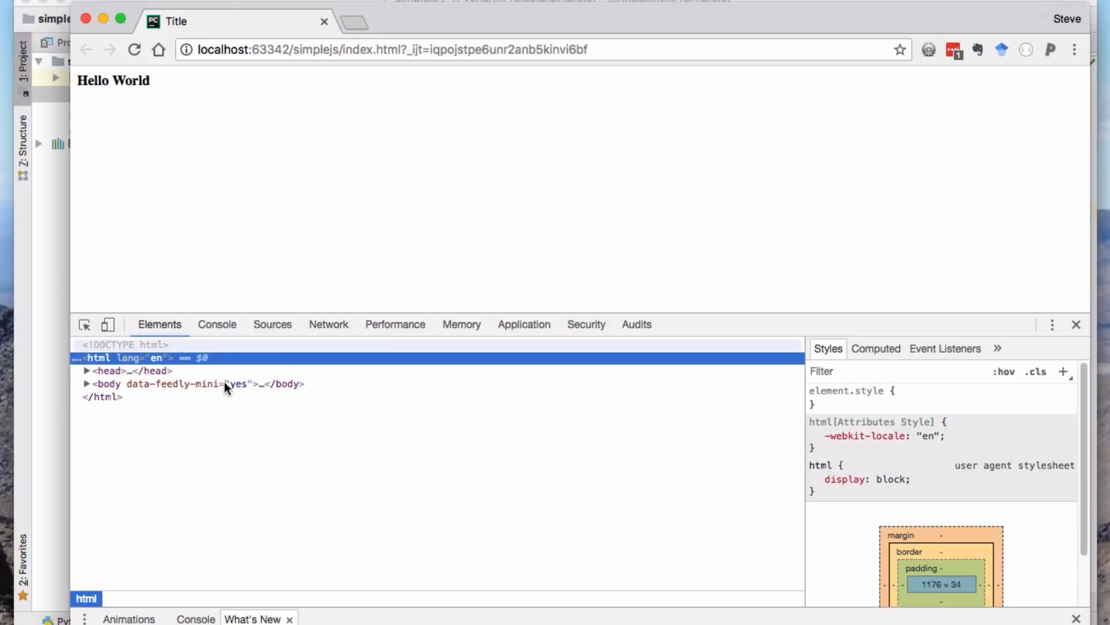
Expand body and div#people in Chrome's Elements panel to reveal the bold Hello World
{"action": "left_click", "coordinate": [85, 383]}
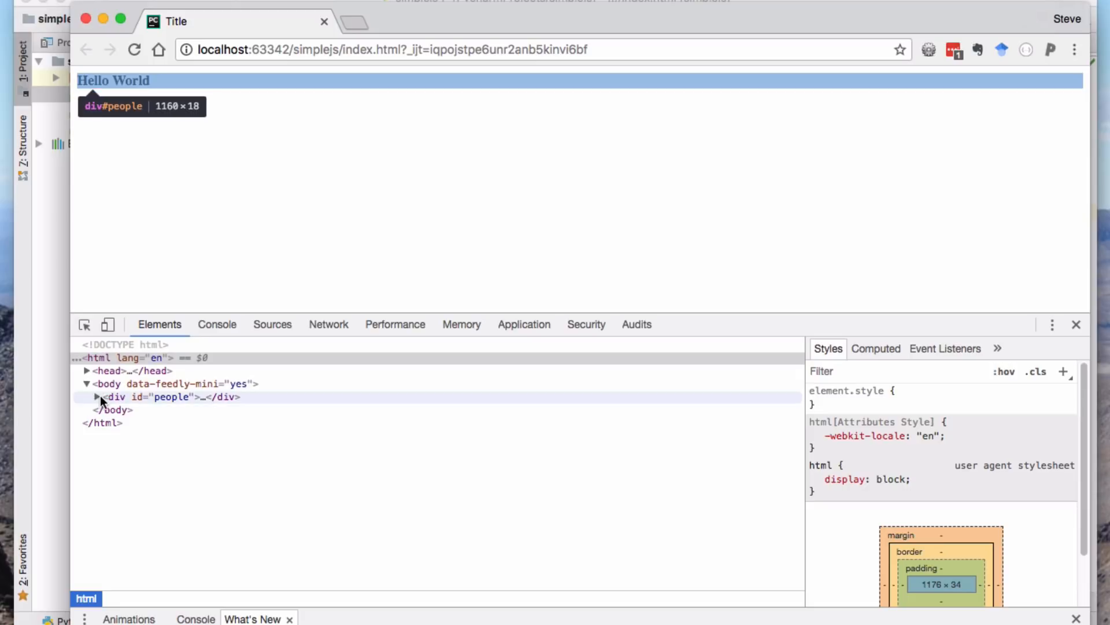
{"action": "left_click", "coordinate": [98, 397]}
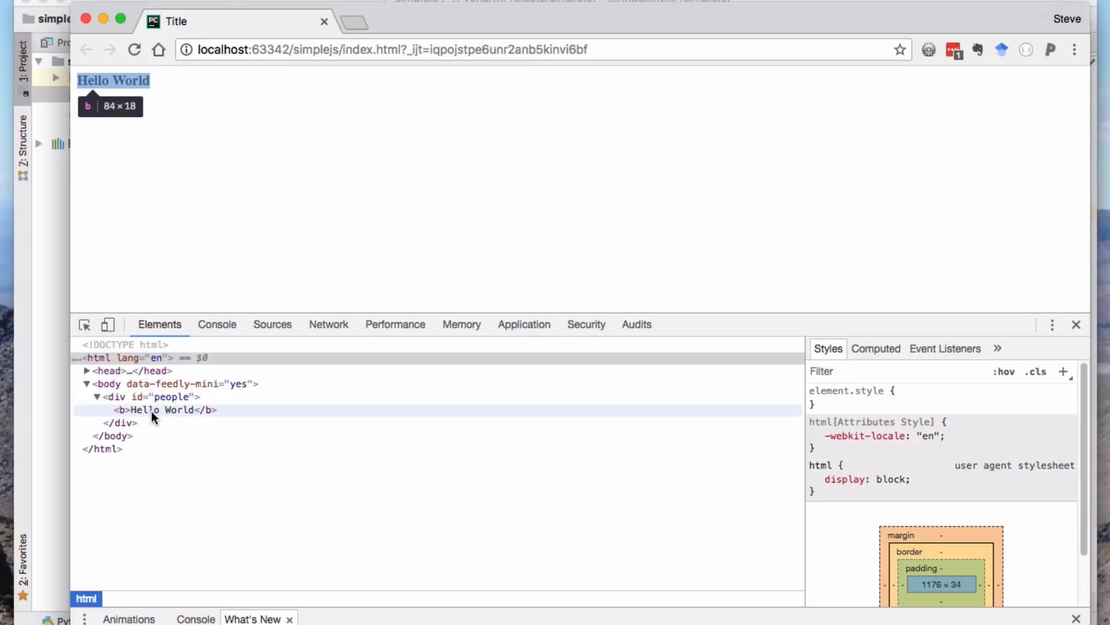
{"action": "mouse_move", "coordinate": [305, 110]}
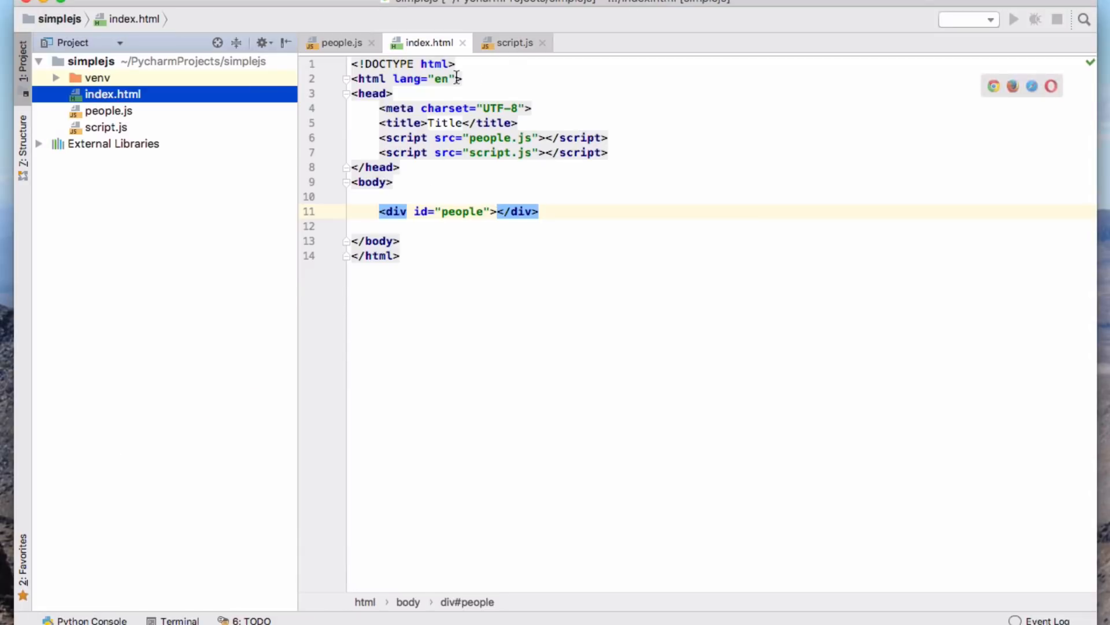
In script.js, replace the Hello World string with var list = "<ul>"; and add blank lines below
{"action": "left_click", "coordinate": [514, 42]}
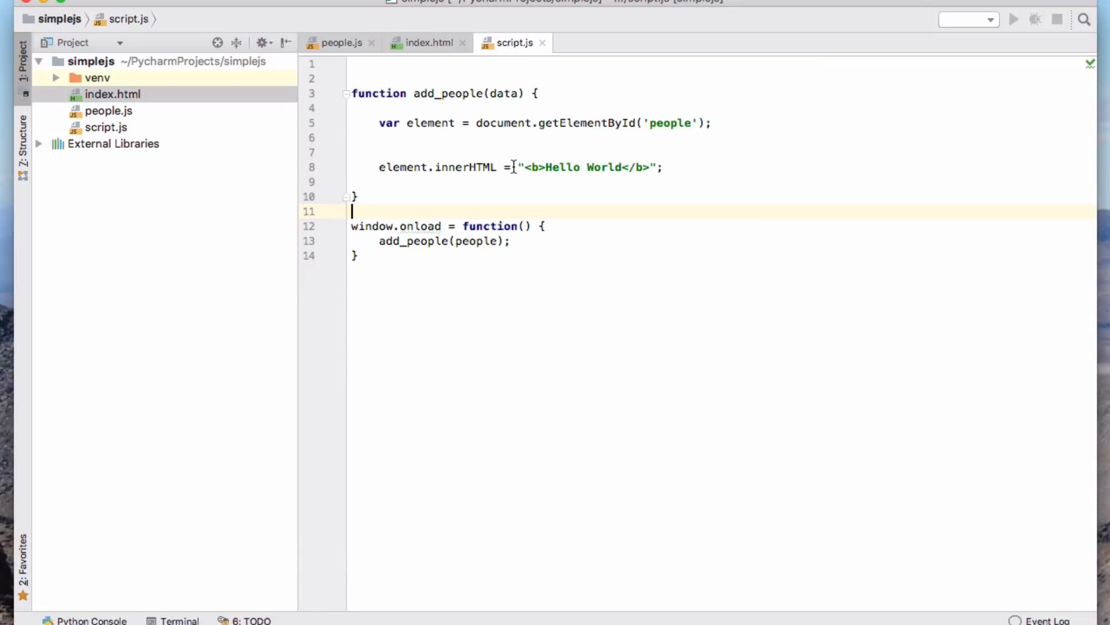
{"action": "double_click", "coordinate": [588, 167]}
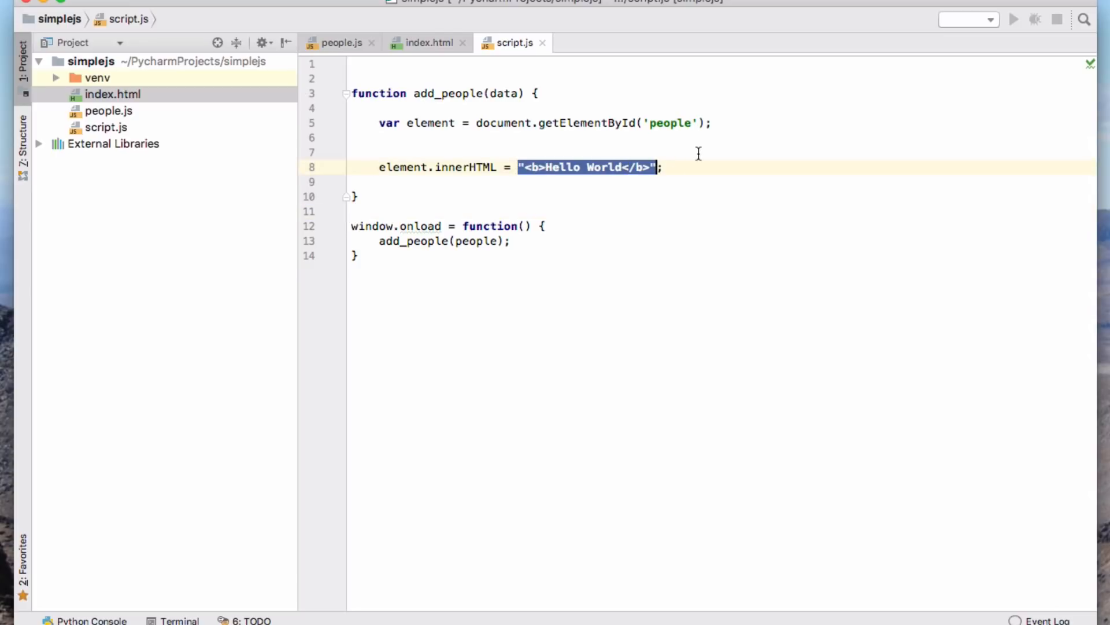
{"action": "key", "text": "Delete"}
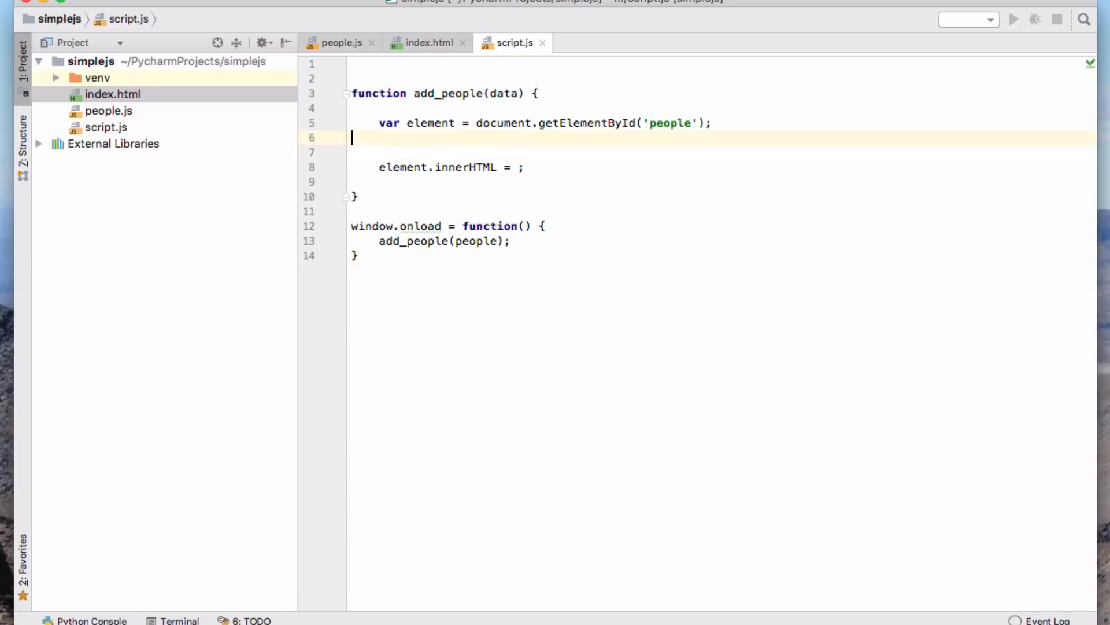
{"action": "type", "text": "var li"}
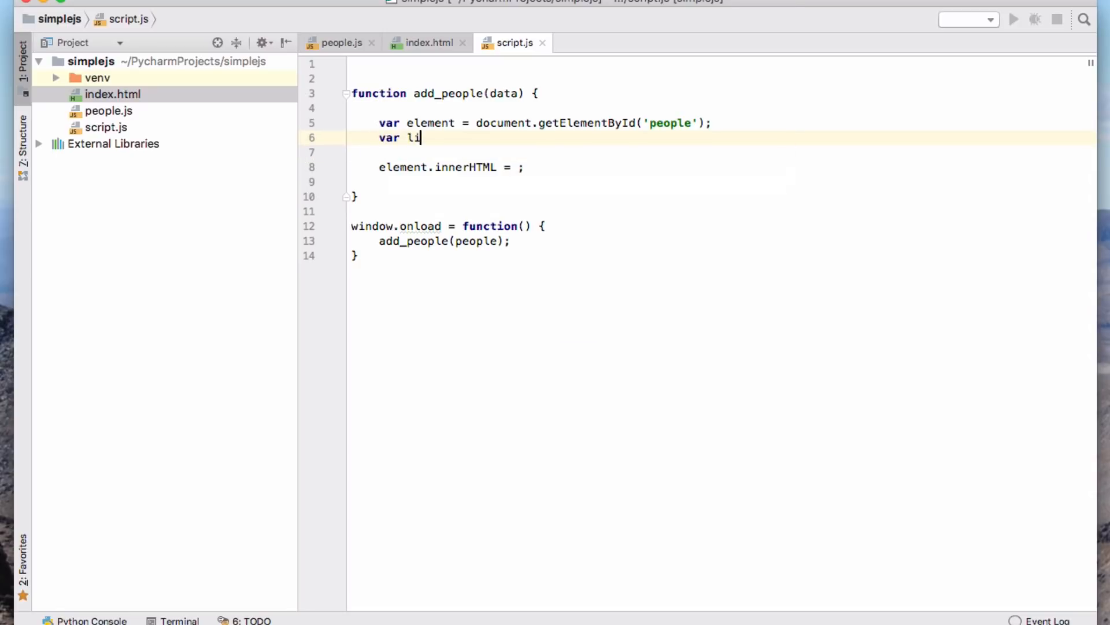
{"action": "type", "text": "st ="}
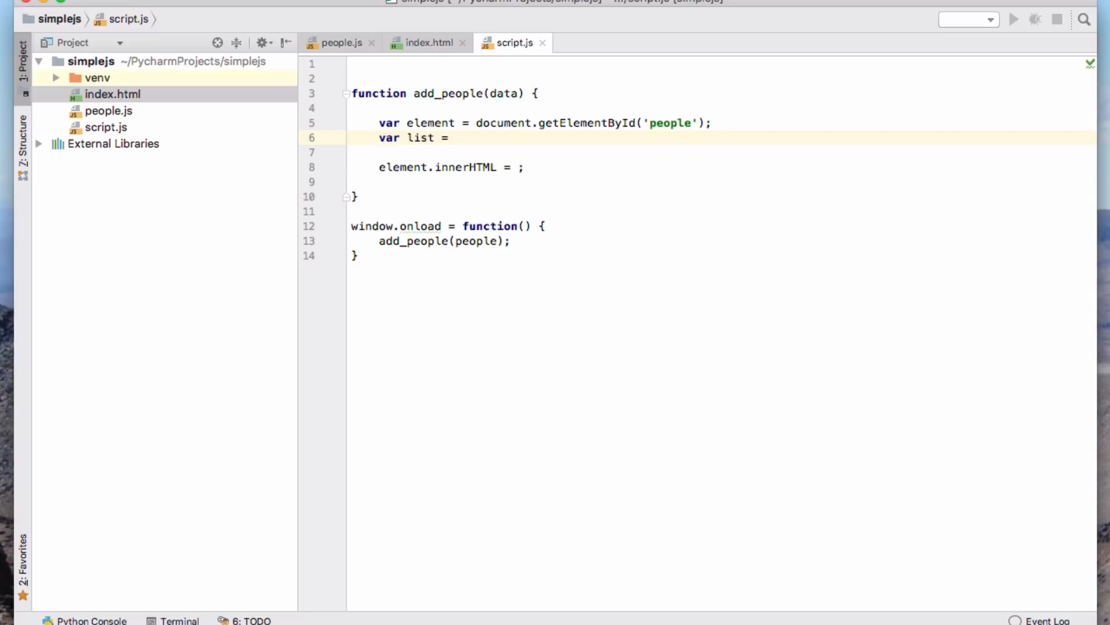
{"action": "type", "text": "\"<u"}
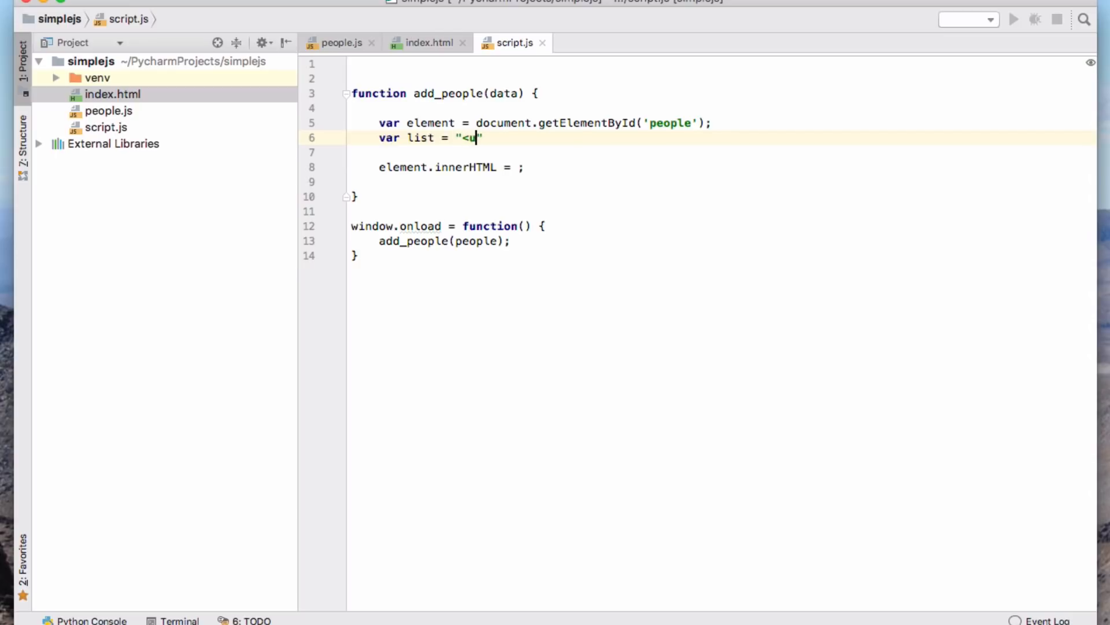
{"action": "type", "text": "l:"}
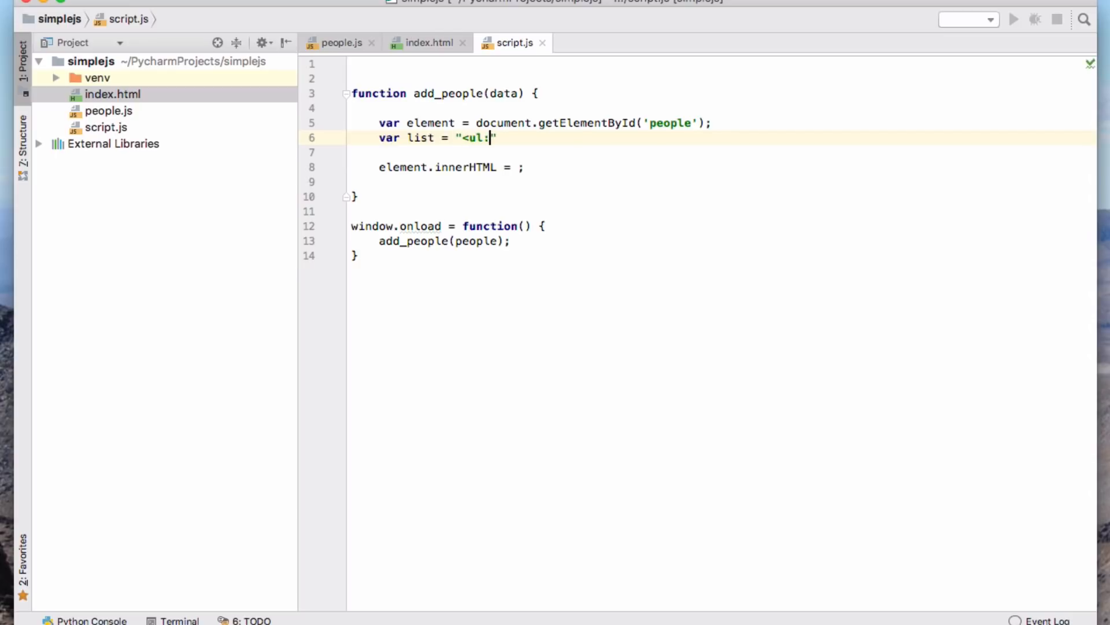
{"action": "key", "text": "Backspace"}
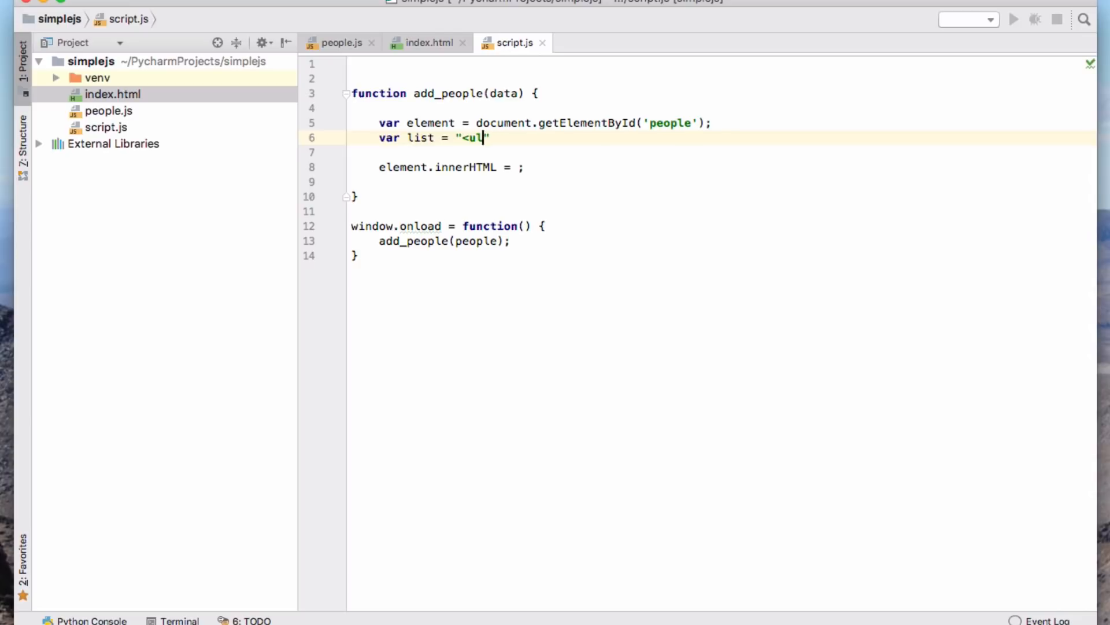
{"action": "type", "text": ">\";"}
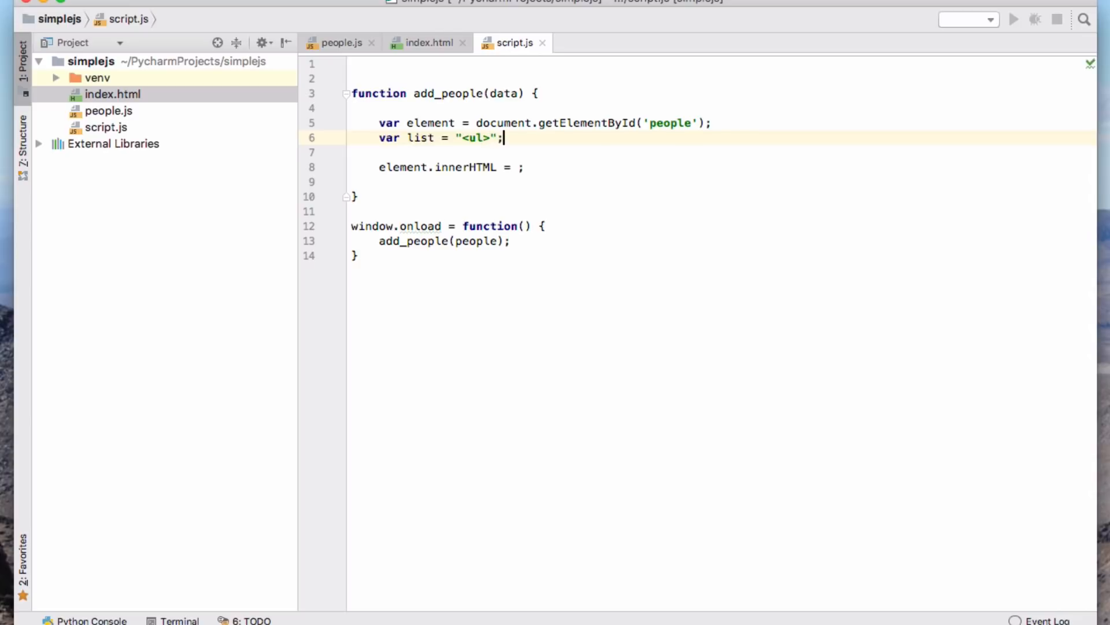
{"action": "key", "text": "enter"}
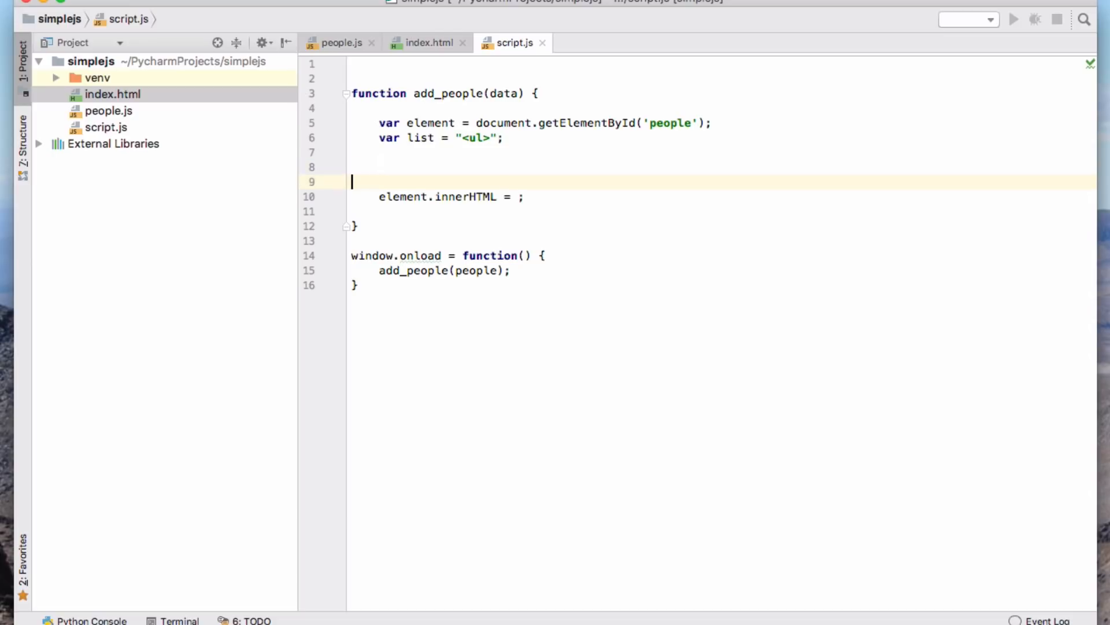
Add list += "</ul>"; and element.innerHTML = list;, leaving a line for the loop
{"action": "type", "text": "list += \"</ul>\";"}
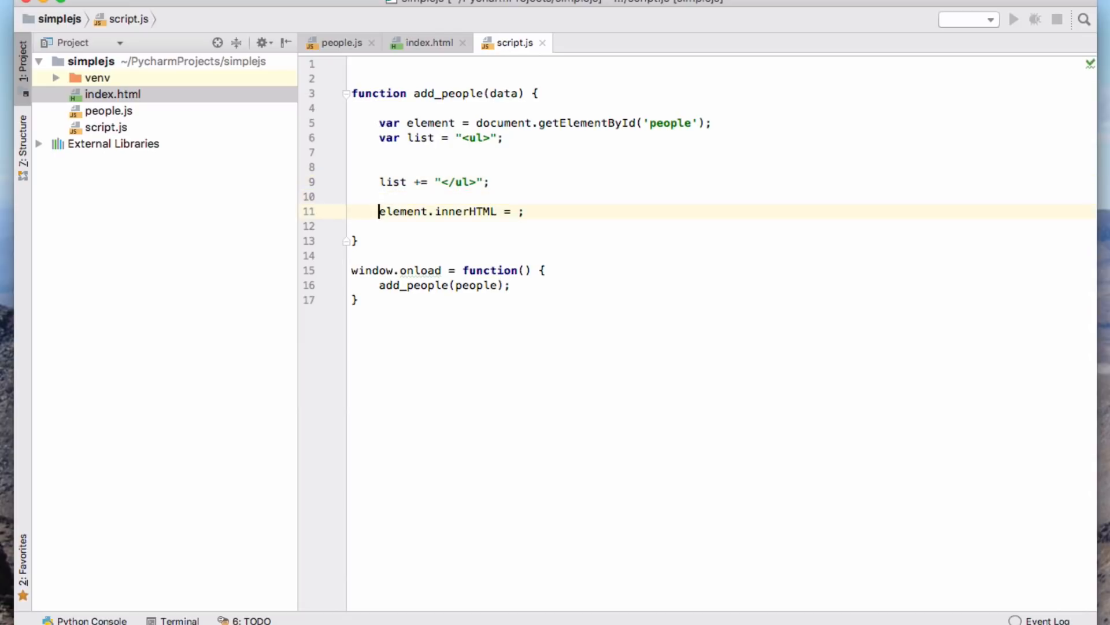
{"action": "type", "text": "list"}
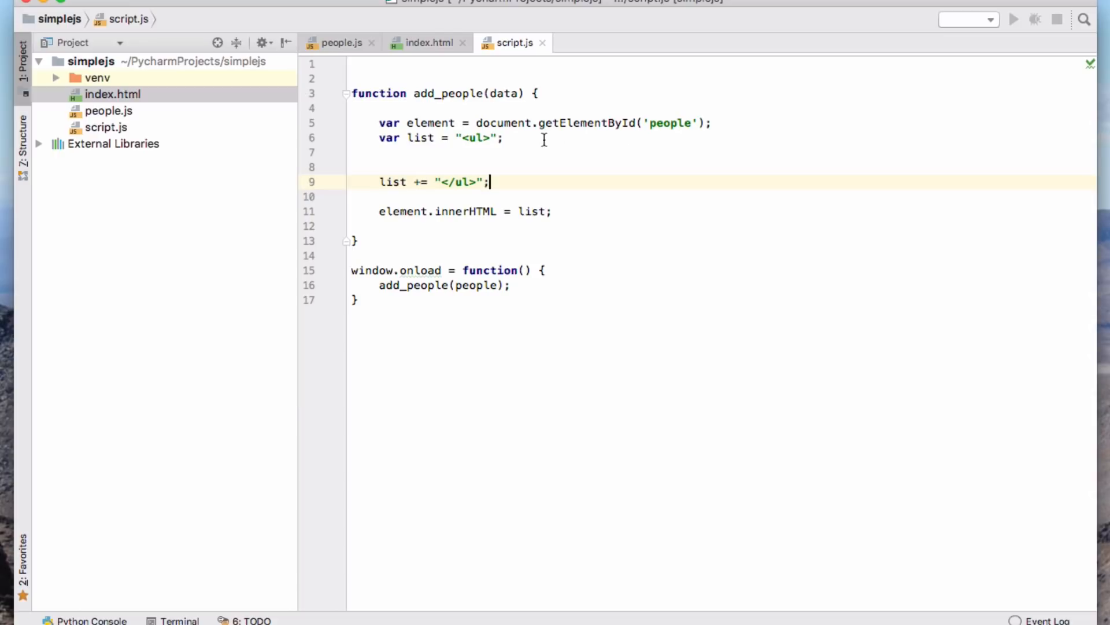
{"action": "left_click", "coordinate": [504, 138]}
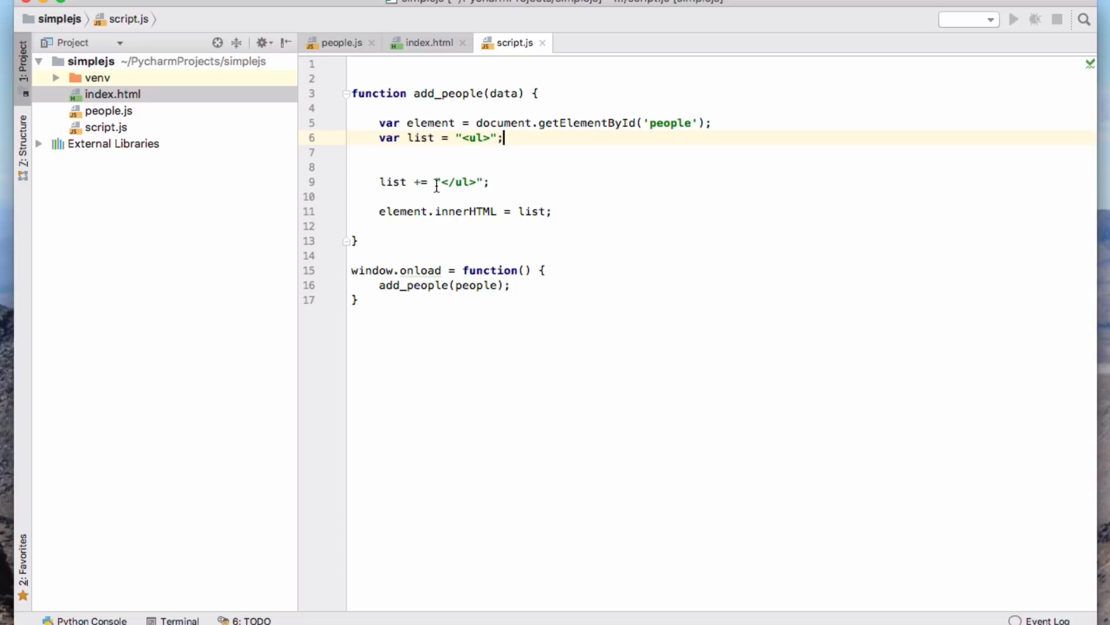
{"action": "mouse_move", "coordinate": [428, 183]}
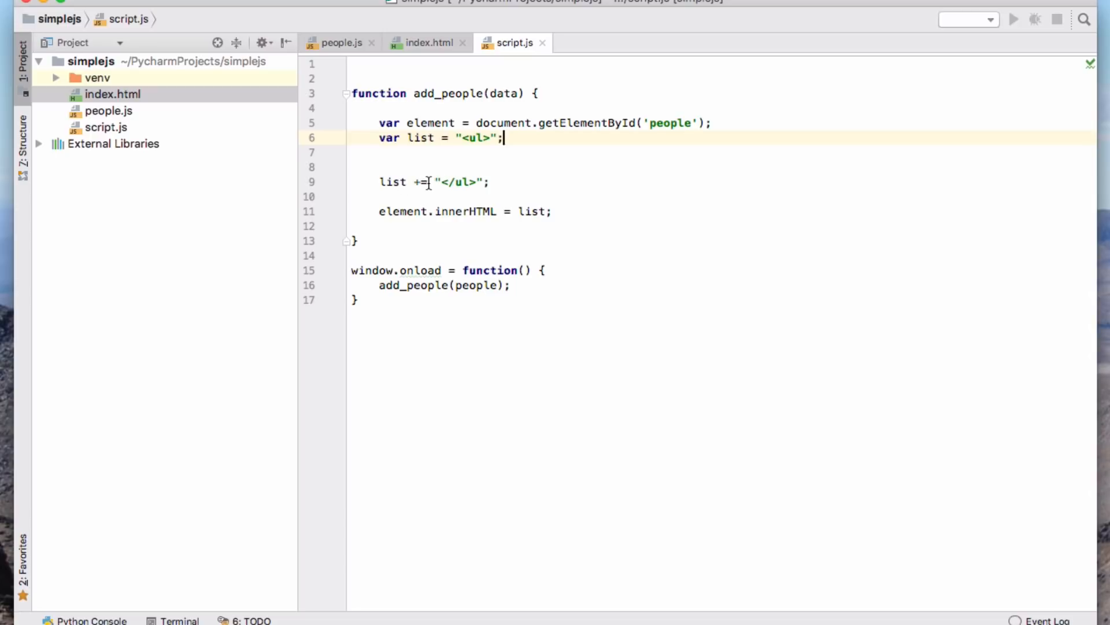
{"action": "left_click", "coordinate": [439, 182]}
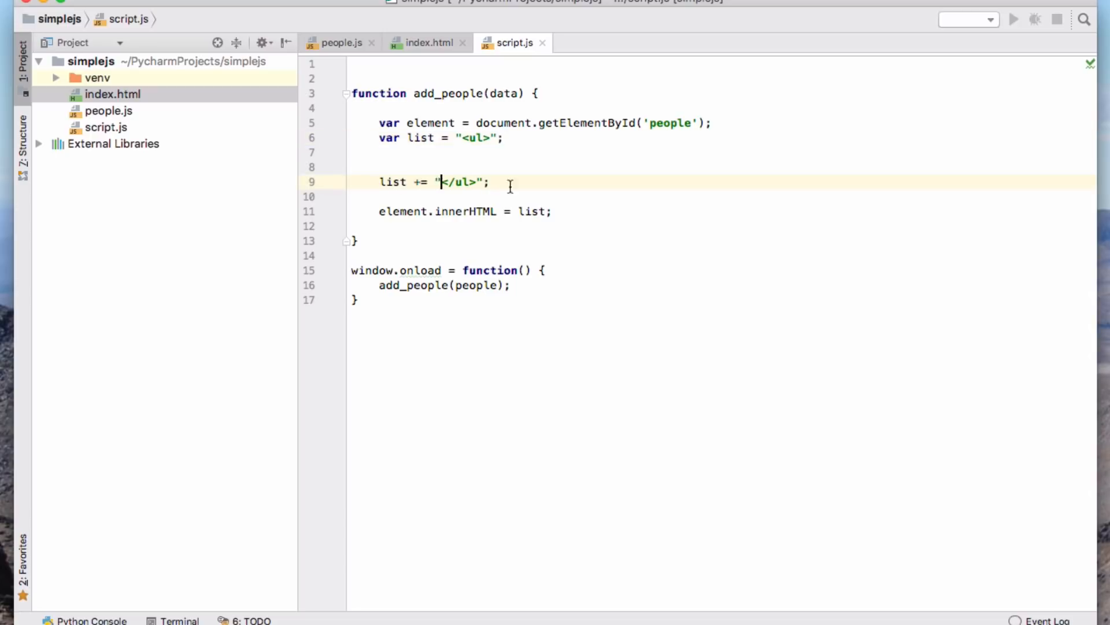
{"action": "left_click", "coordinate": [489, 182]}
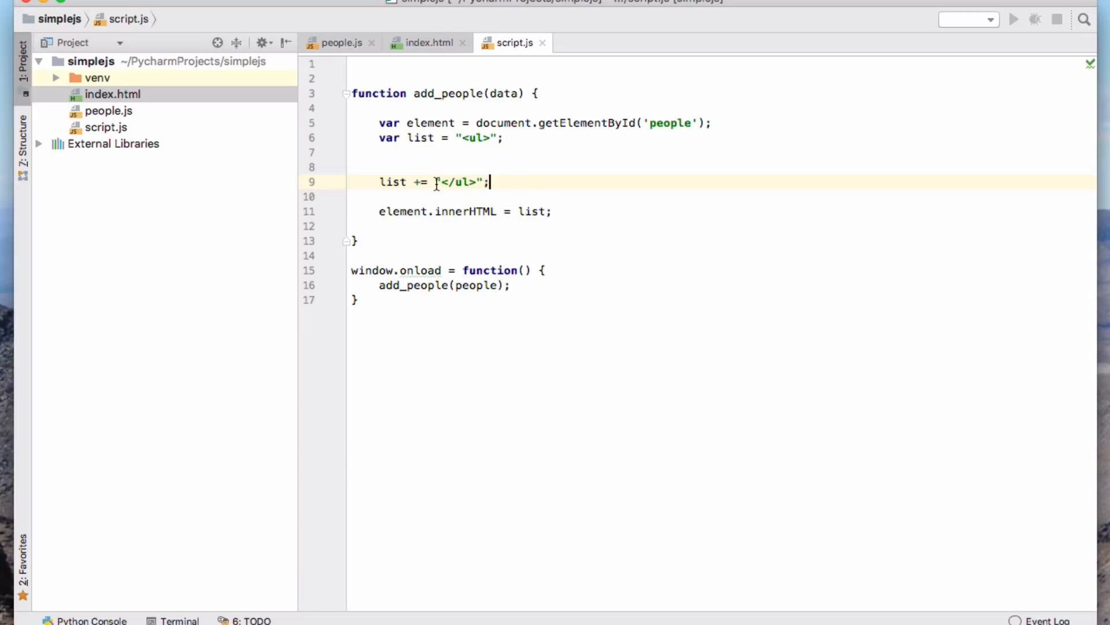
{"action": "double_click", "coordinate": [460, 182]}
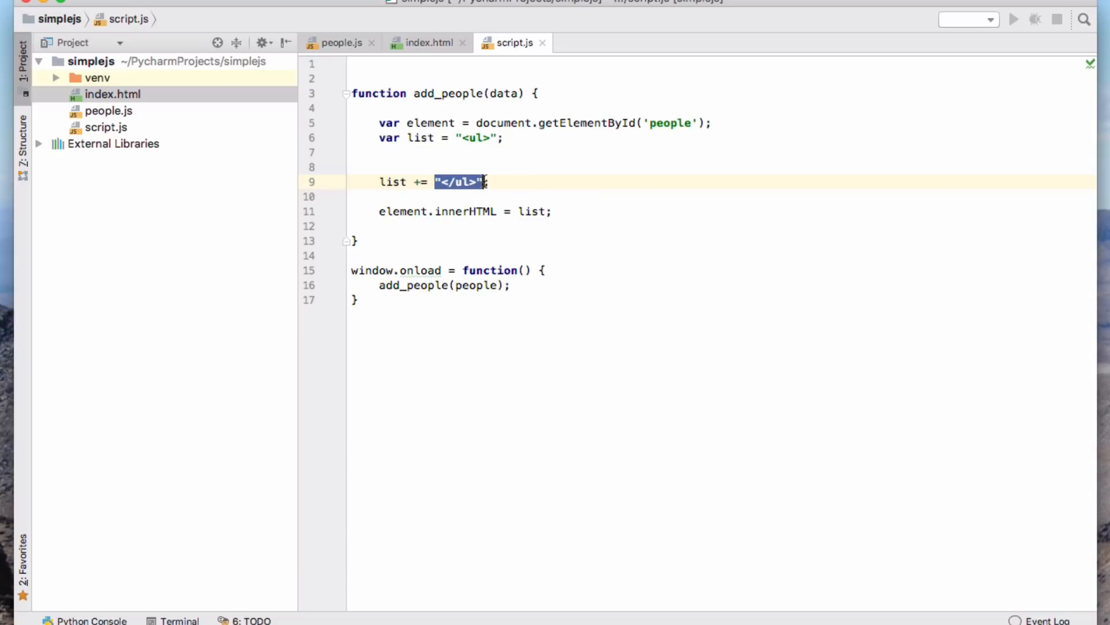
{"action": "left_click", "coordinate": [379, 151]}
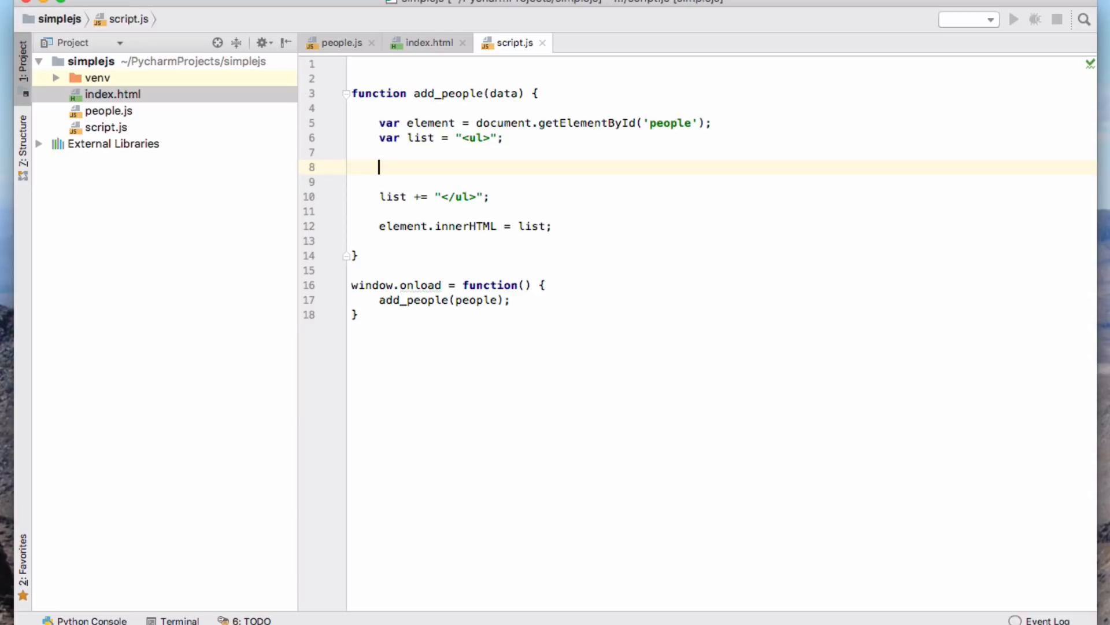
{"action": "type", "text": "for"}
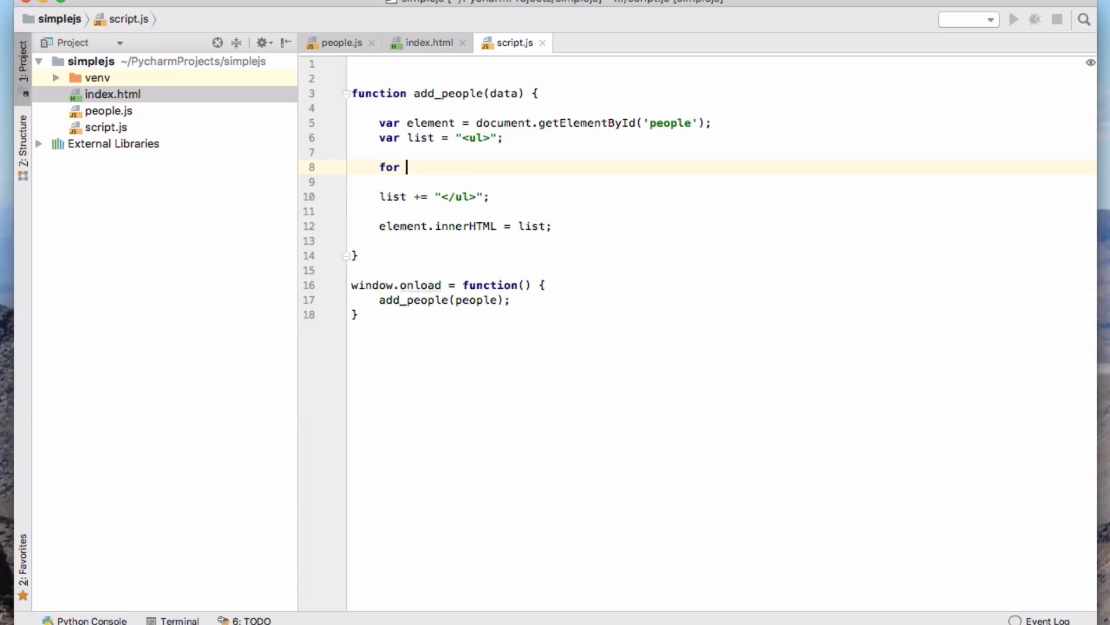
Write for (var i=0; i<data.length; i++) { } in add_people, fixing the length misspelling
{"action": "left_click", "coordinate": [338, 42]}
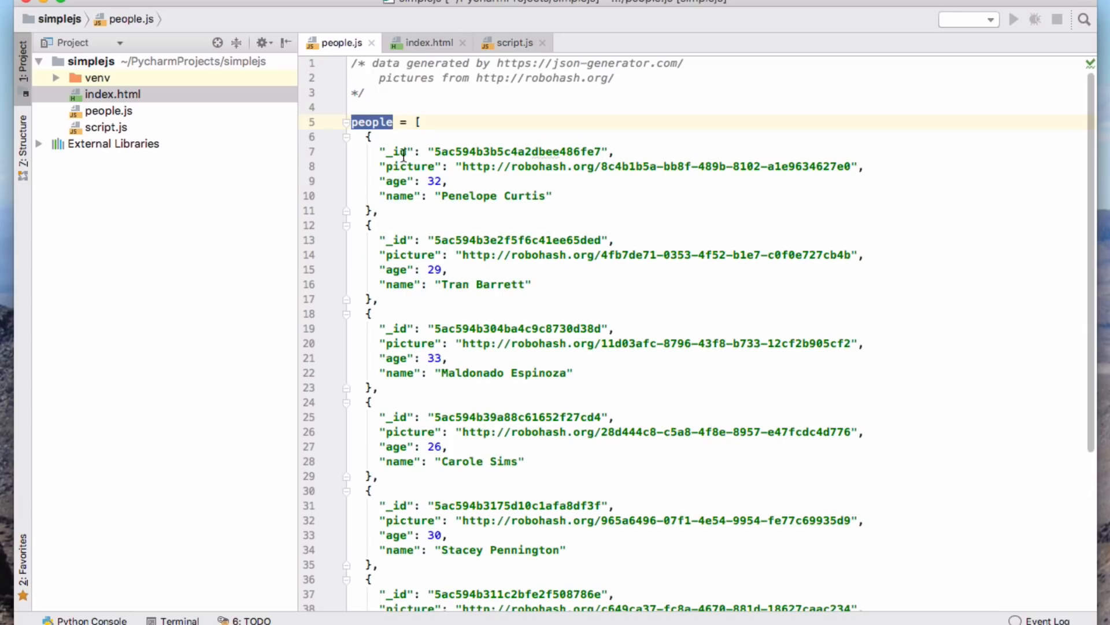
{"action": "left_click", "coordinate": [514, 42]}
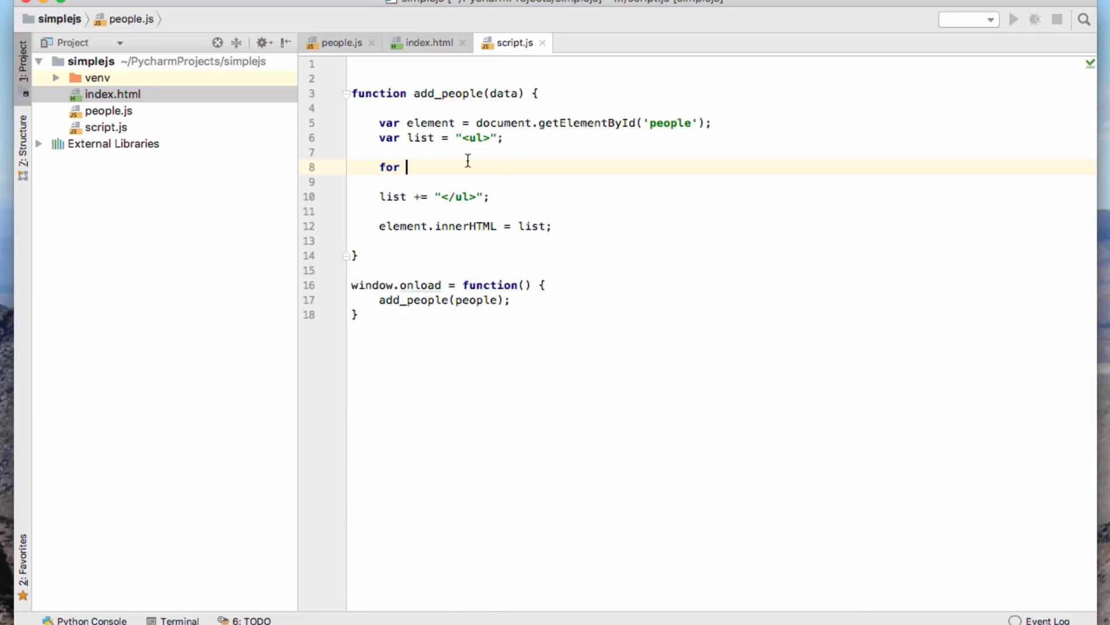
{"action": "type", "text": "("}
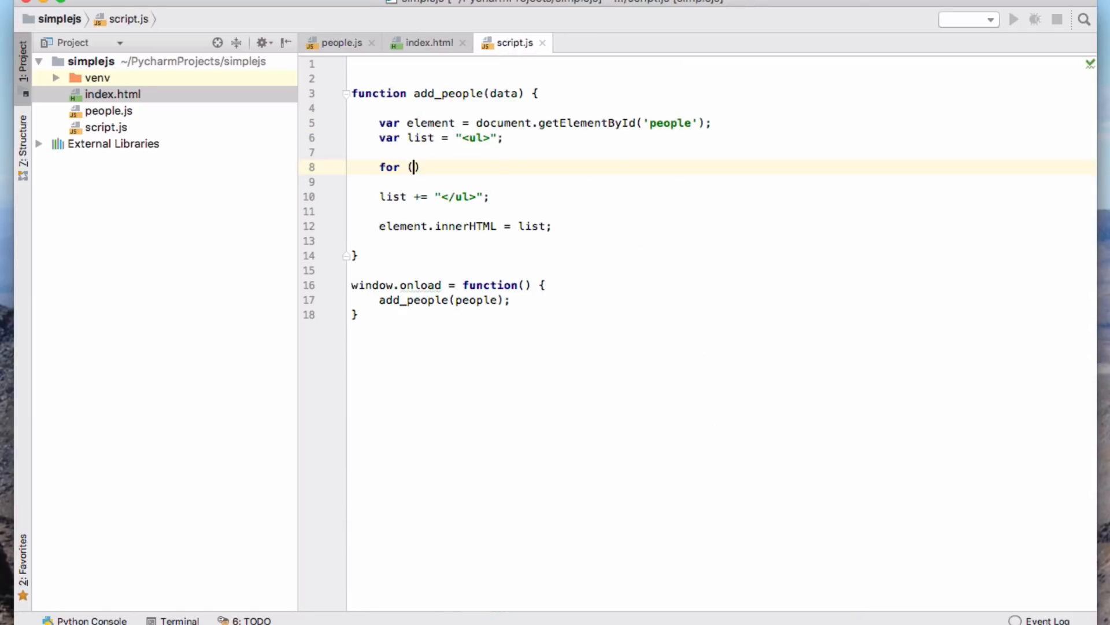
{"action": "type", "text": "i"}
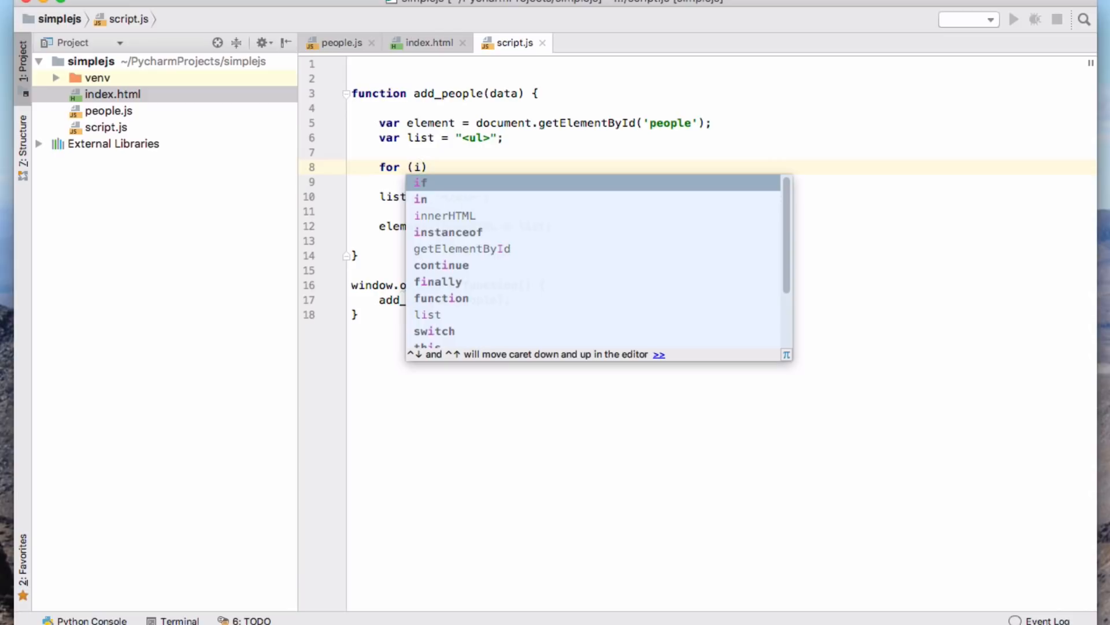
{"action": "type", "text": "="}
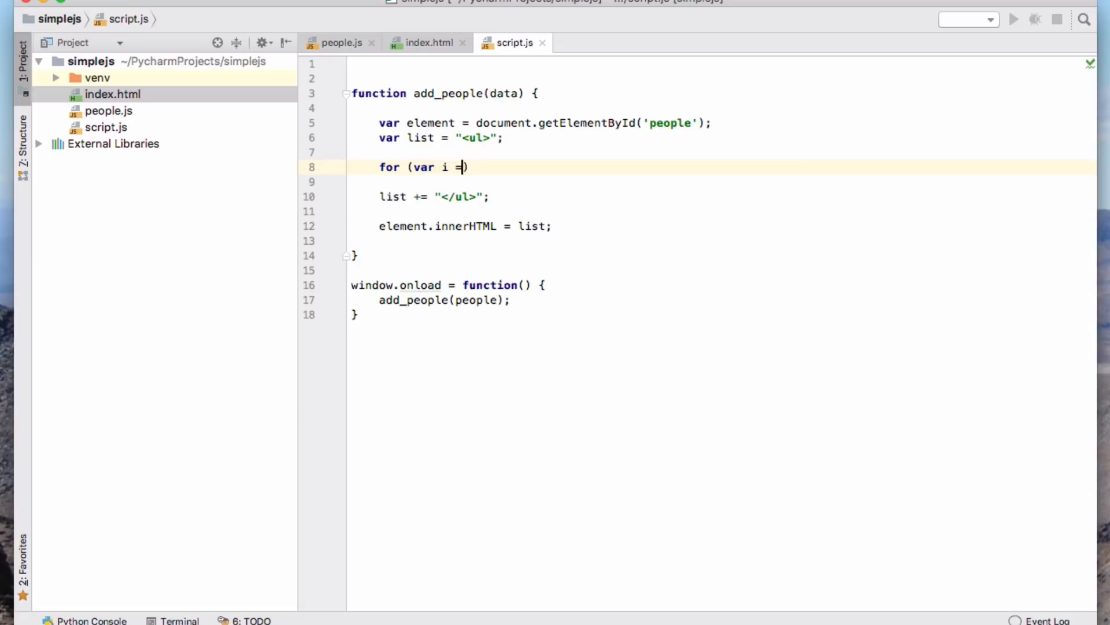
{"action": "key", "text": "Backspace"}
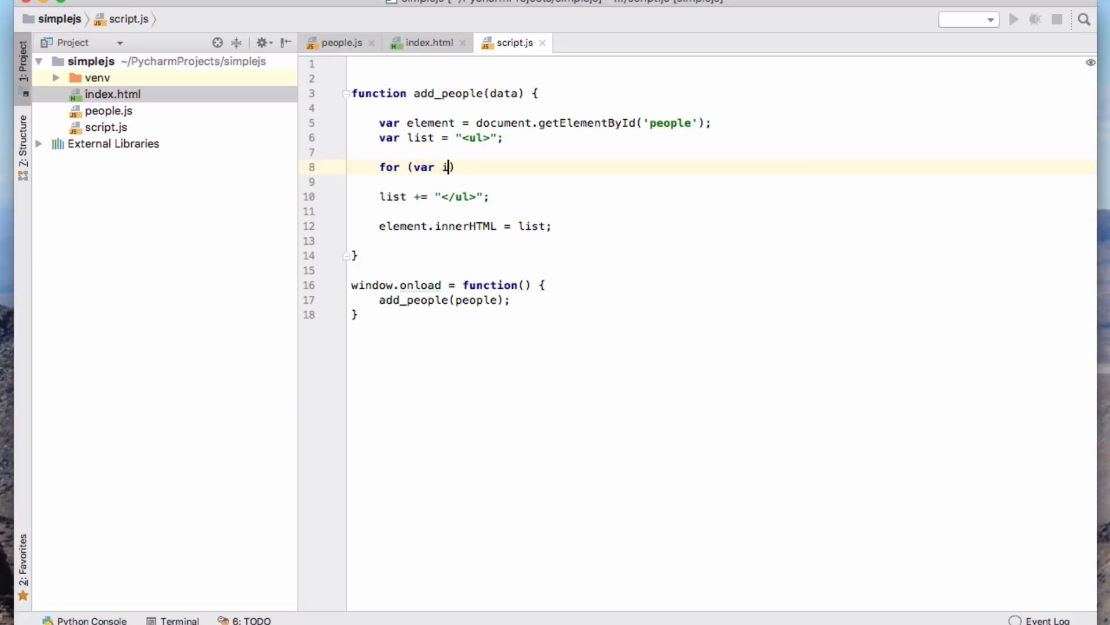
{"action": "type", "text": "=0"}
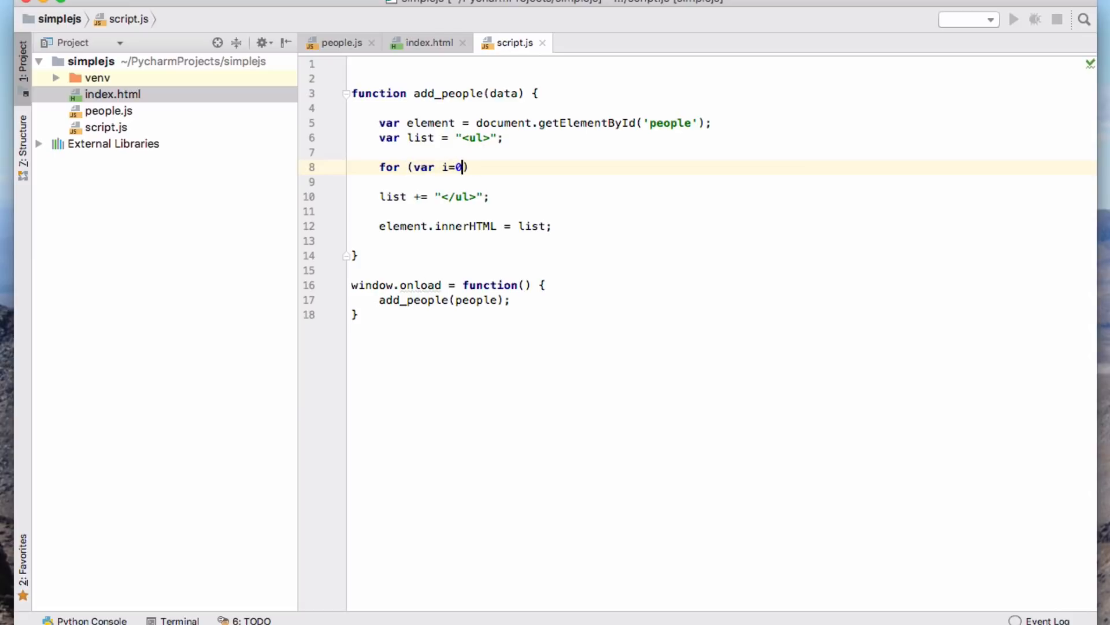
{"action": "type", "text": "; i<"}
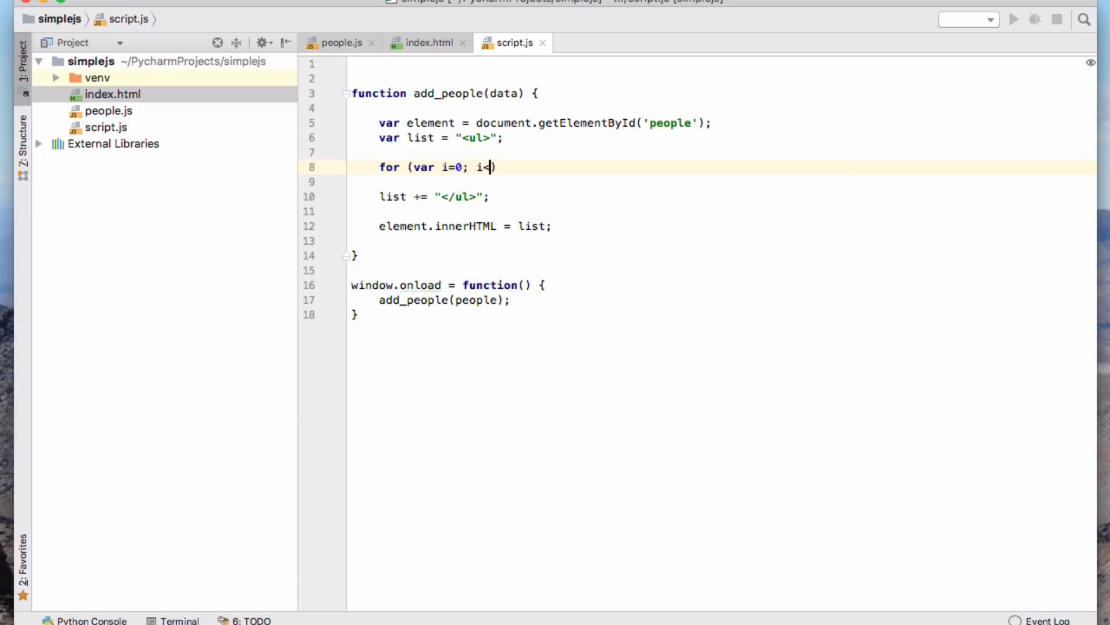
{"action": "type", "text": "dt"}
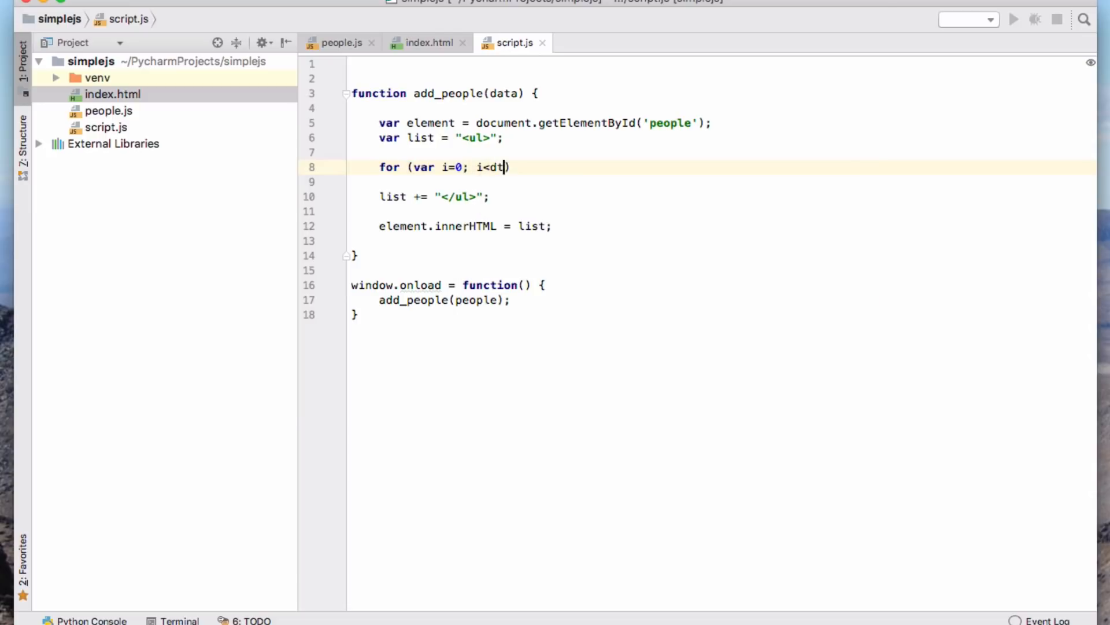
{"action": "type", "text": "data.l"}
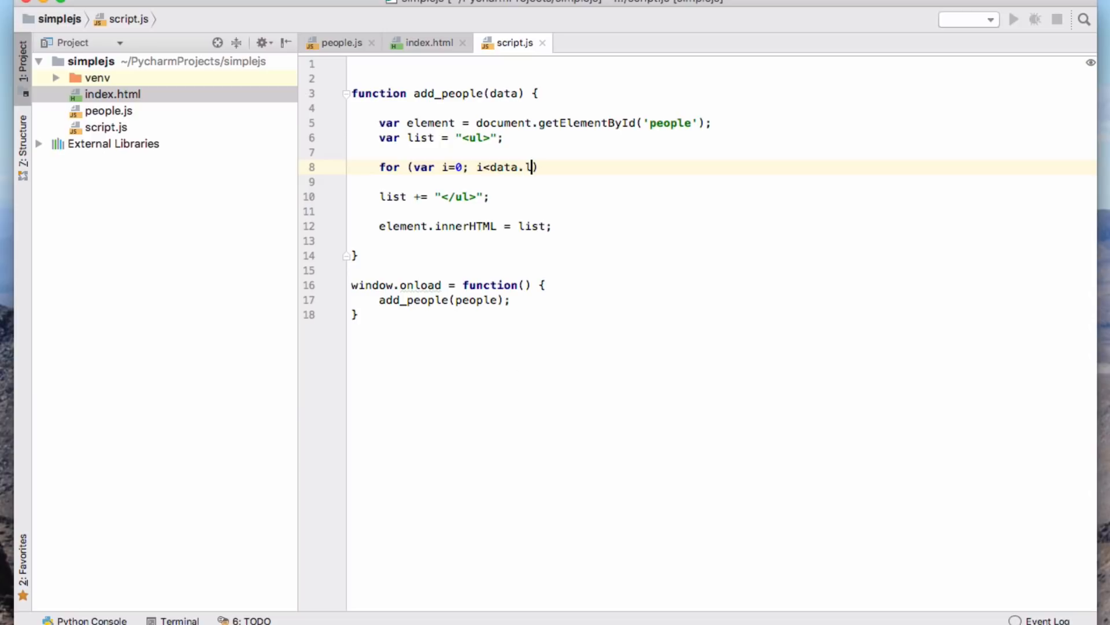
{"action": "type", "text": "enght;"}
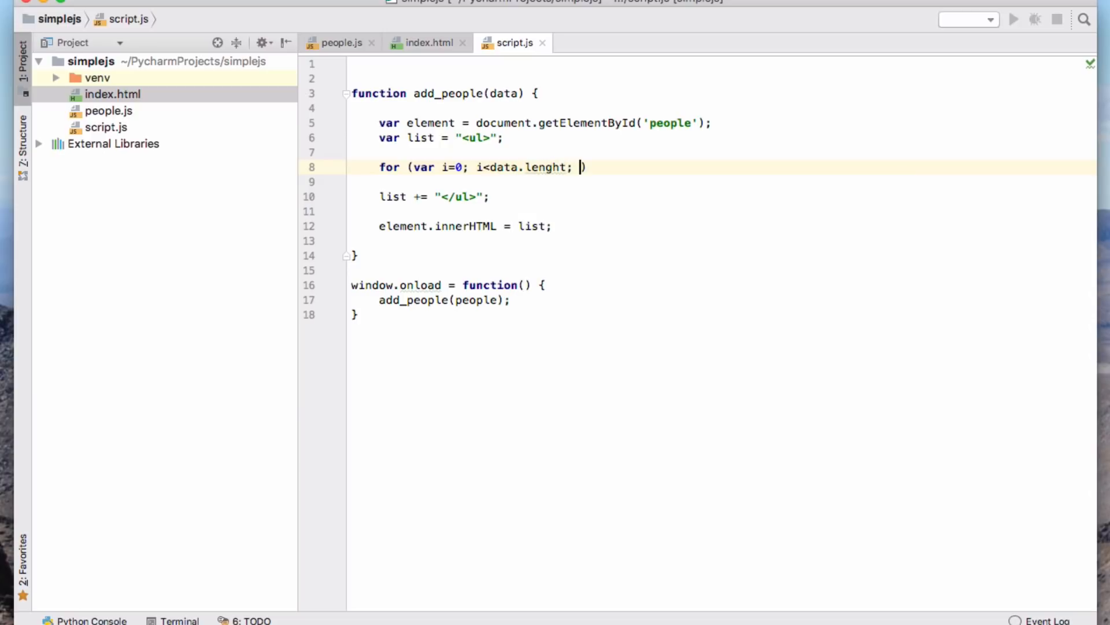
{"action": "type", "text": "i++) {"}
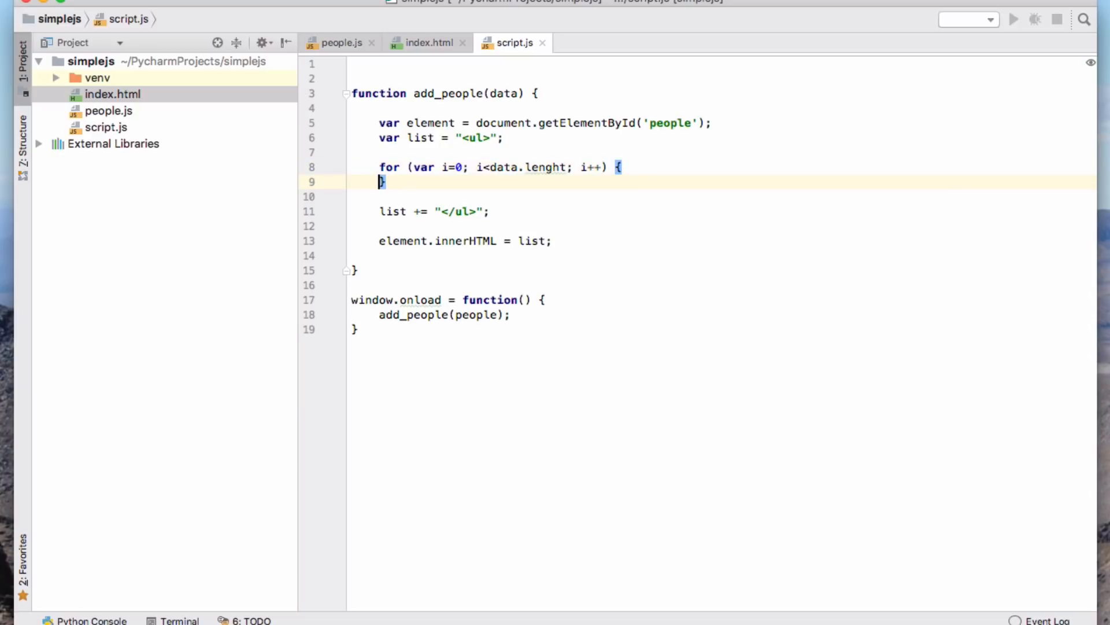
{"action": "key", "text": "enter"}
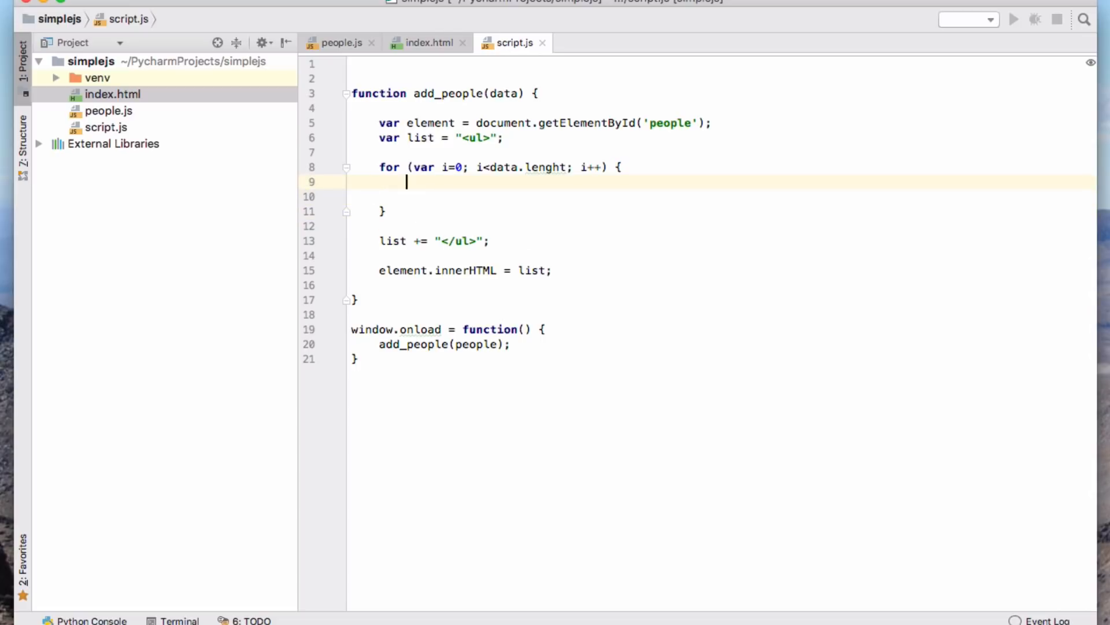
{"action": "left_click", "coordinate": [549, 167]}
{"action": "type", "text": "t"}
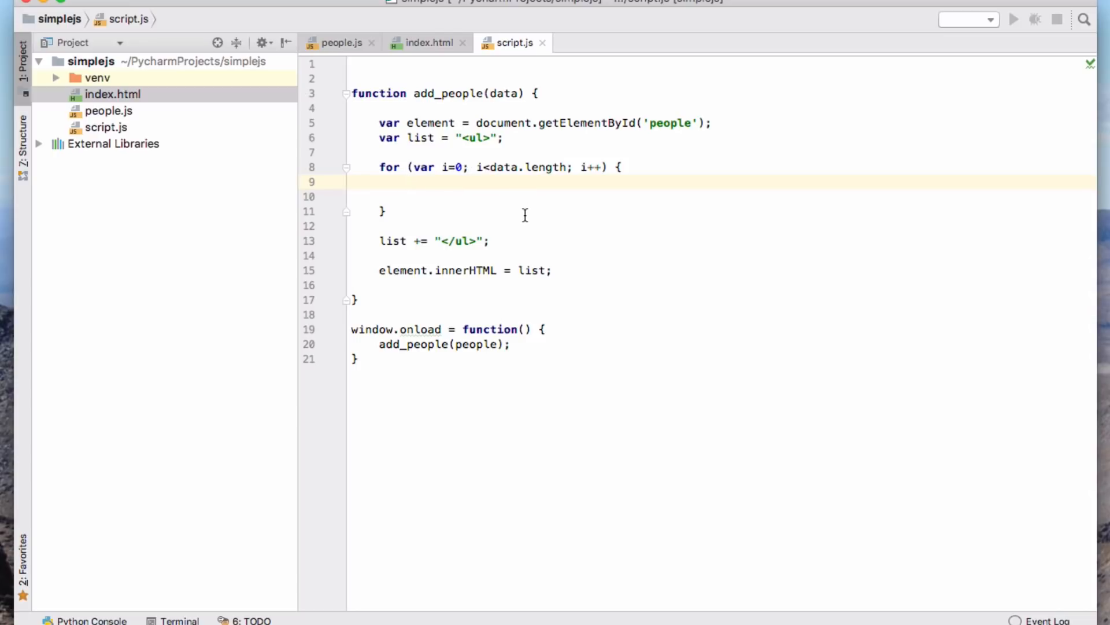
{"action": "type", "text": "l"}
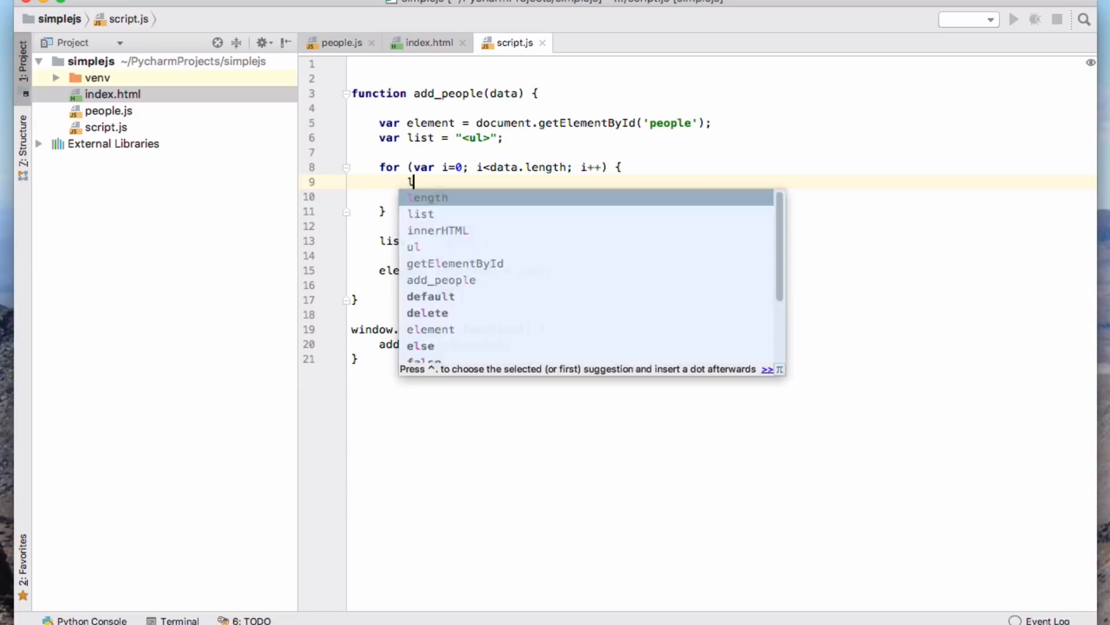
Fill the loop body with list += "<li>" + data[i].name + "</li>"; and remove the blank line
{"action": "type", "text": "ist +="}
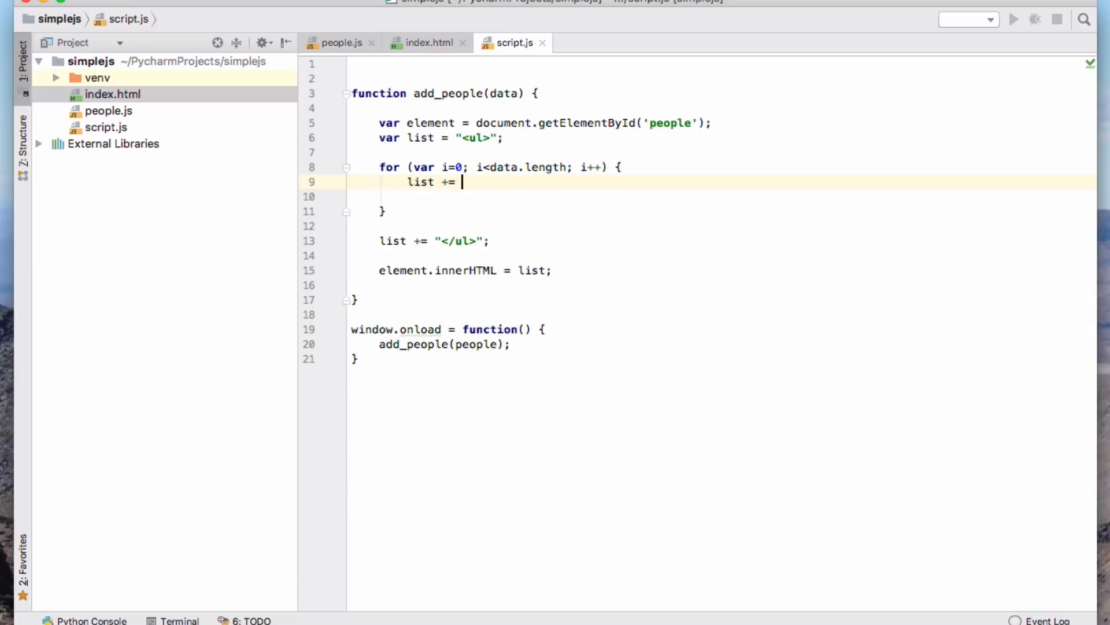
{"action": "type", "text": "\"<li\""}
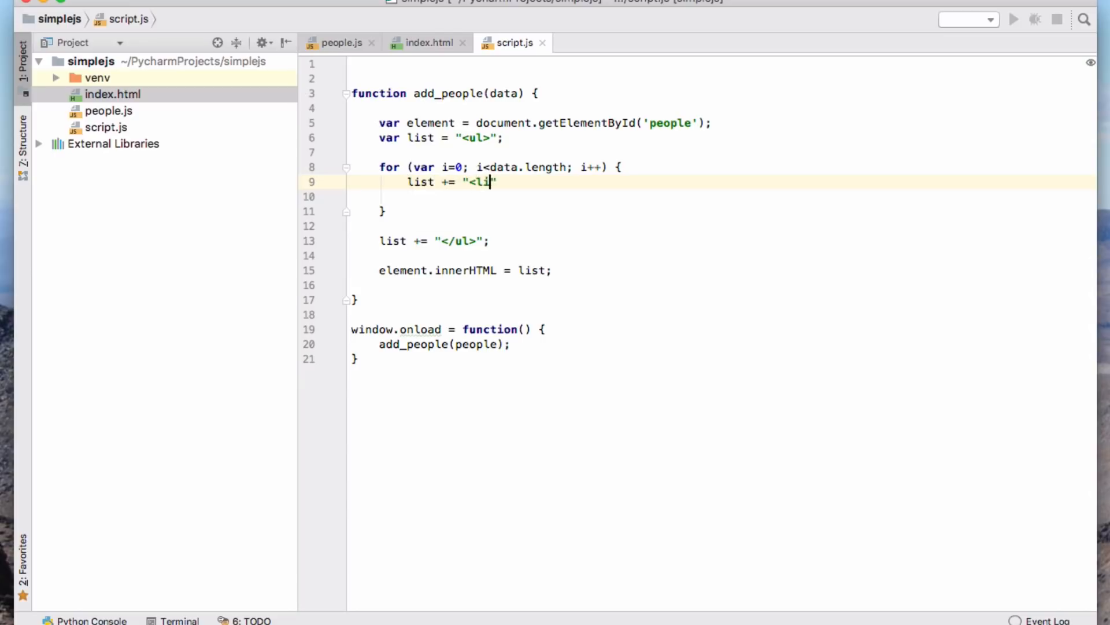
{"action": "type", "text": ">\" +"}
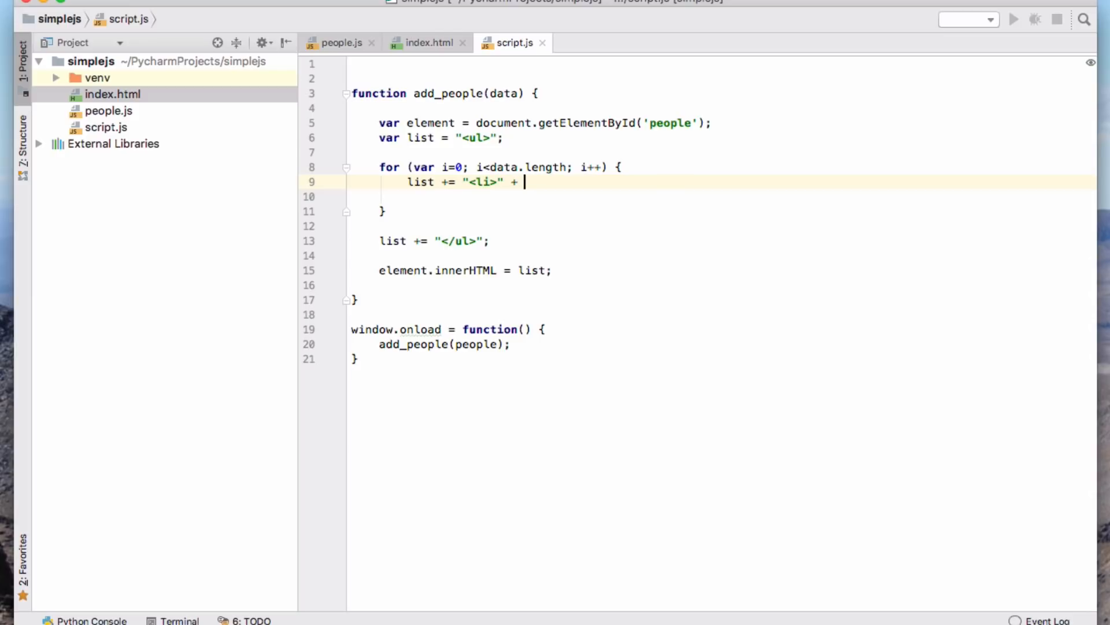
{"action": "type", "text": "data[i]"}
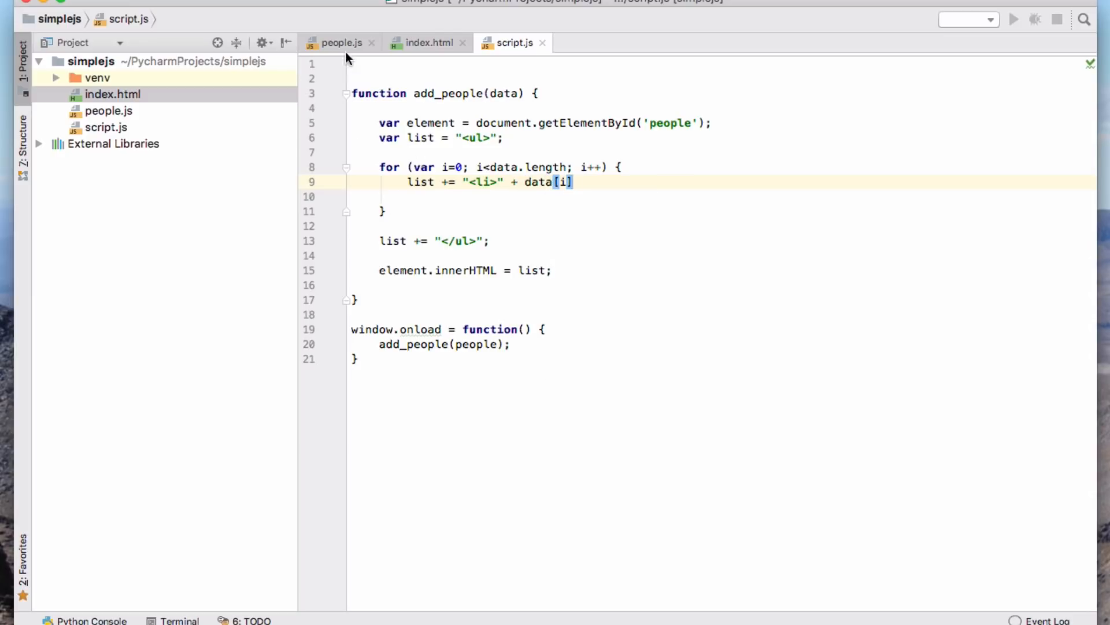
{"action": "left_click", "coordinate": [340, 42]}
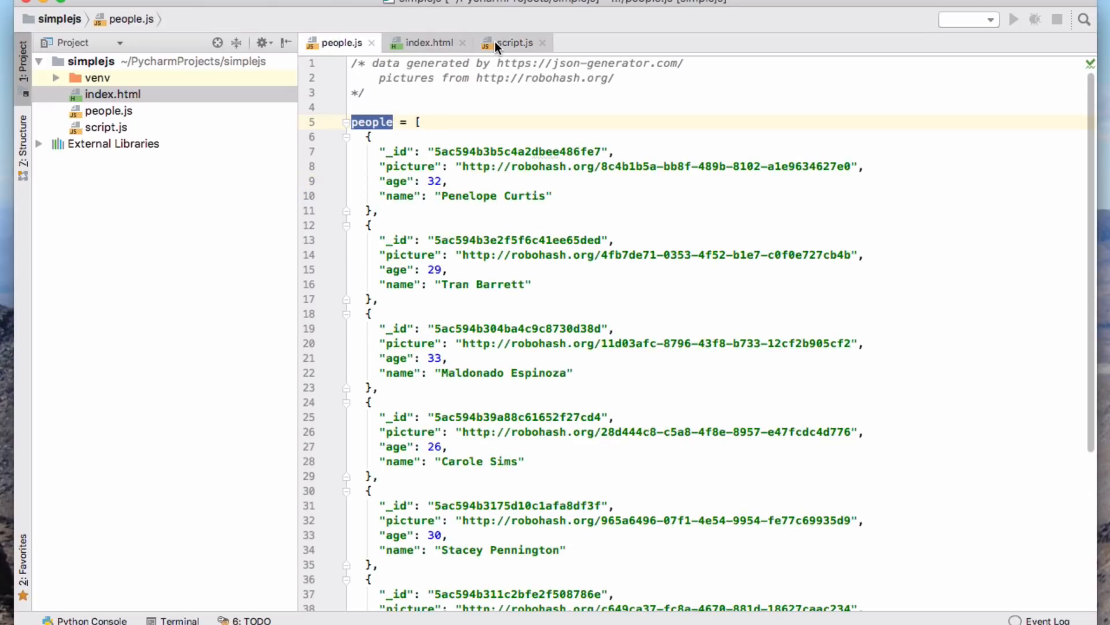
{"action": "left_click", "coordinate": [512, 43]}
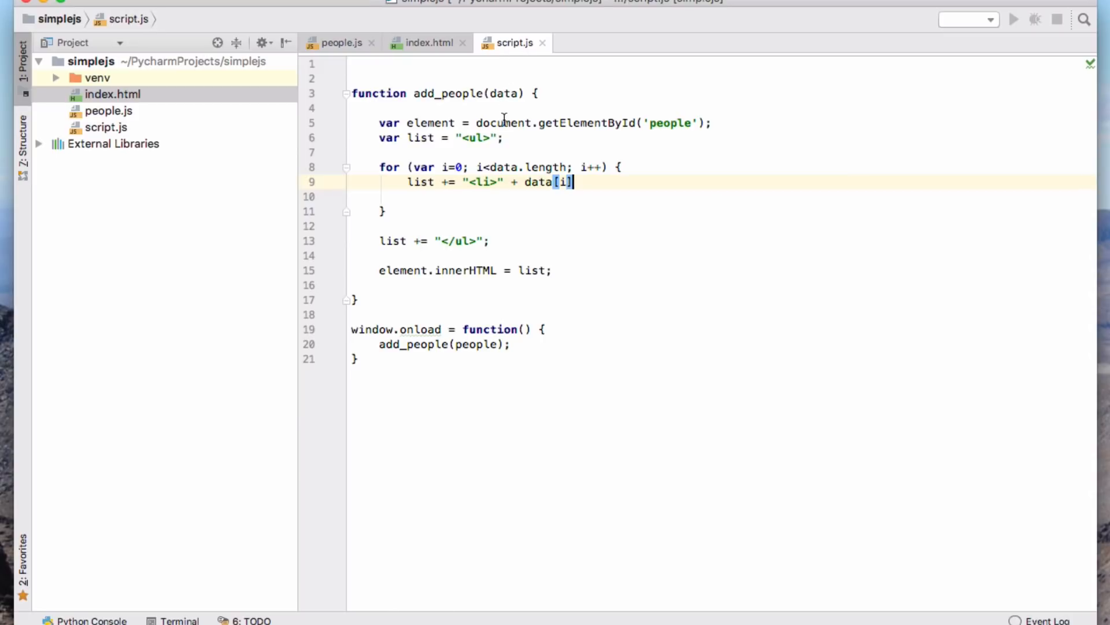
{"action": "type", "text": "."}
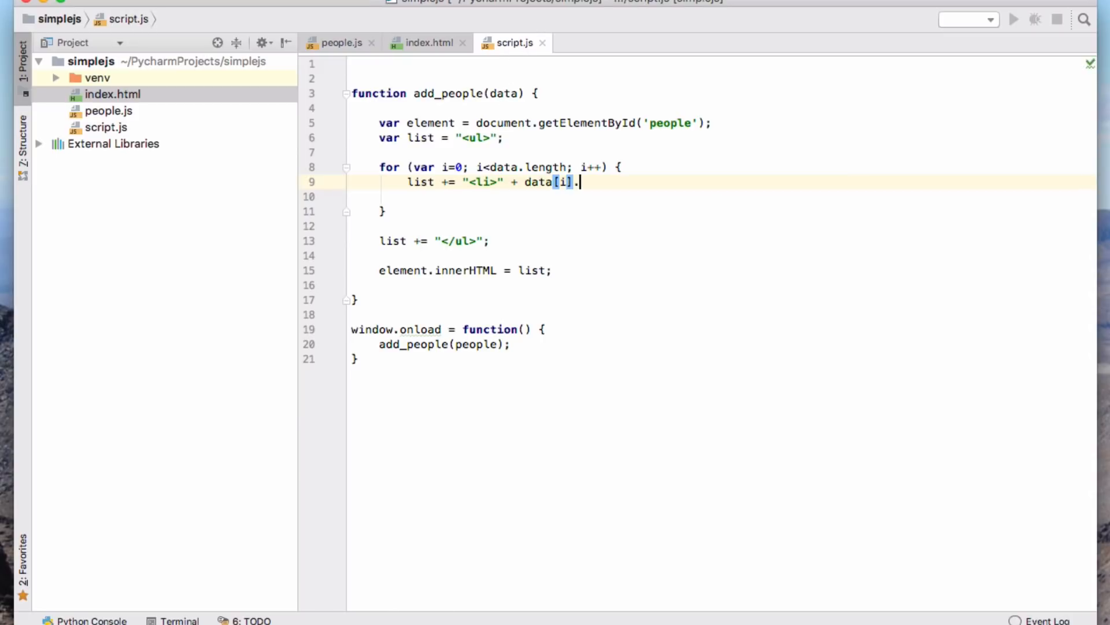
{"action": "type", "text": "name + \"</li>\";"}
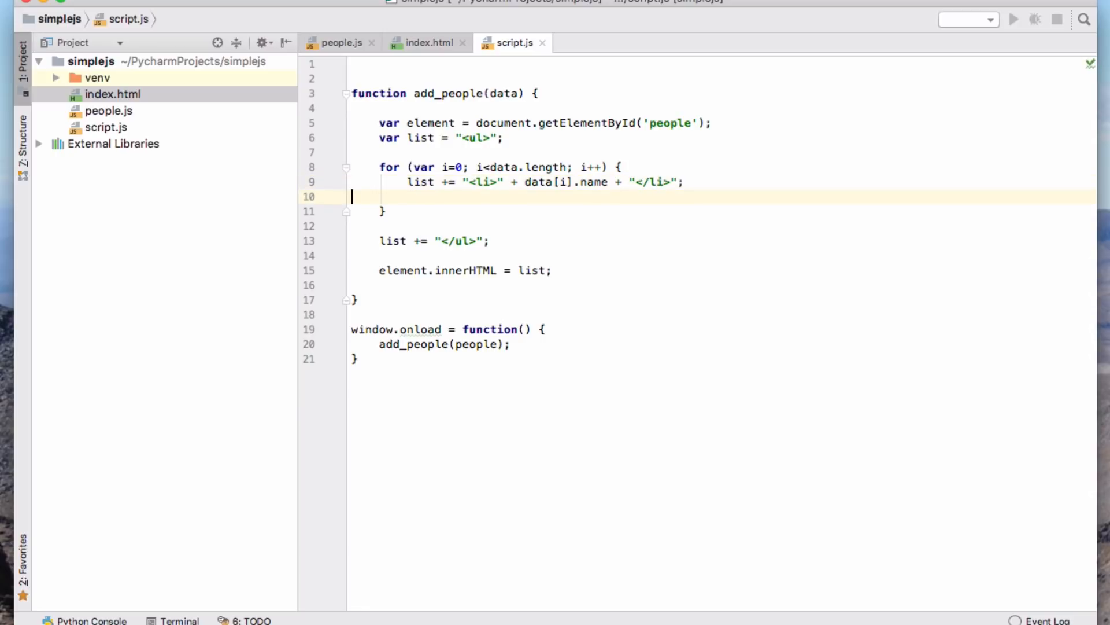
{"action": "key", "text": "Backspace"}
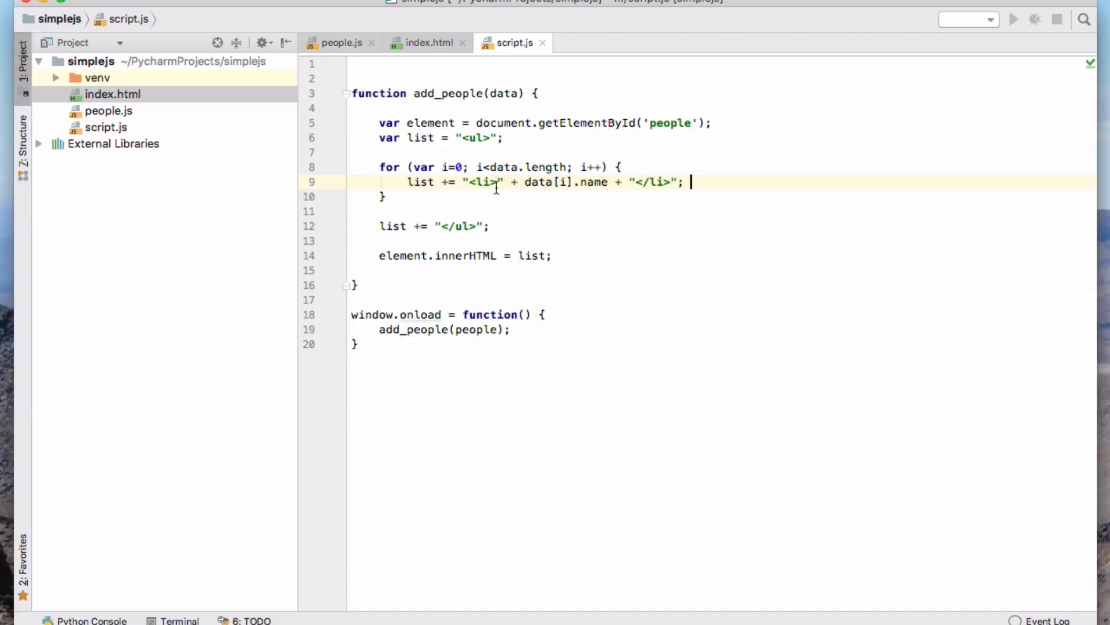
{"action": "mouse_move", "coordinate": [417, 218]}
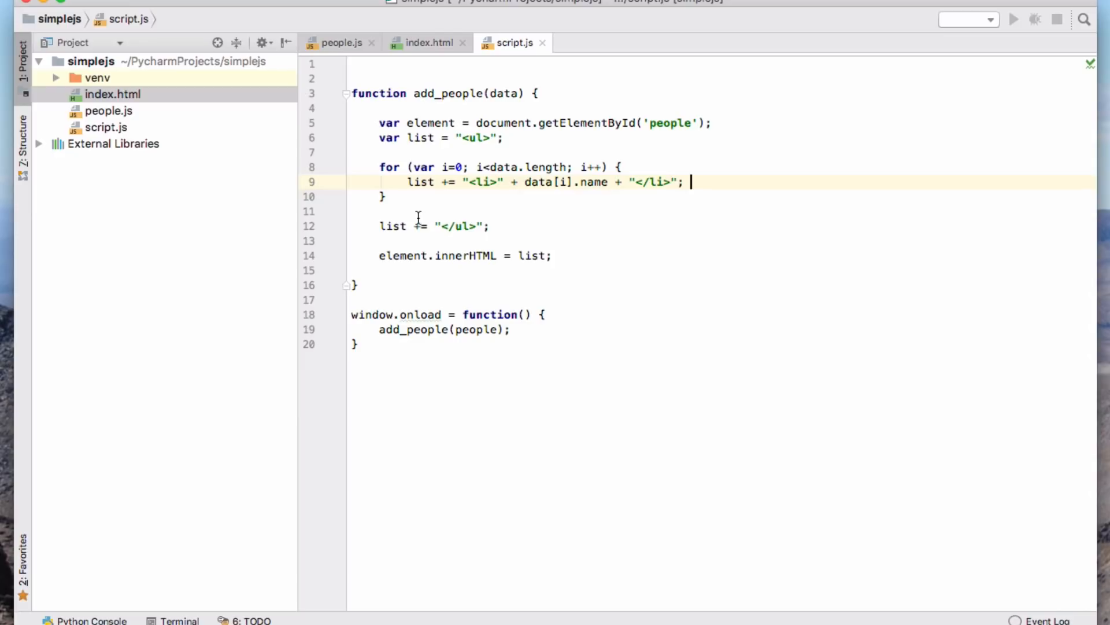
{"action": "mouse_move", "coordinate": [479, 229]}
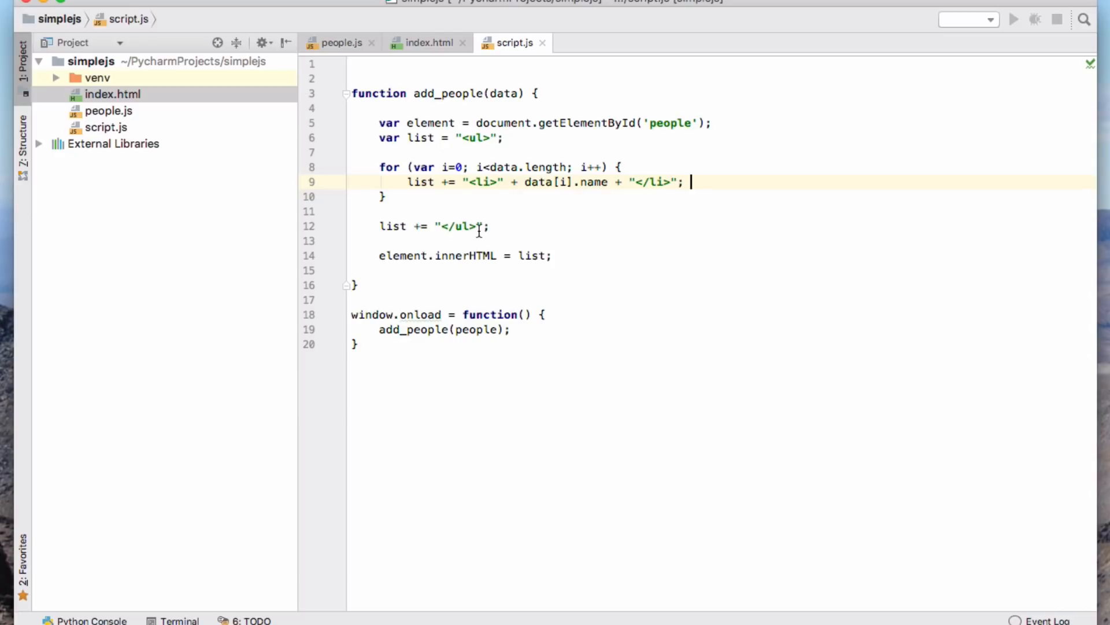
{"action": "mouse_move", "coordinate": [523, 259]}
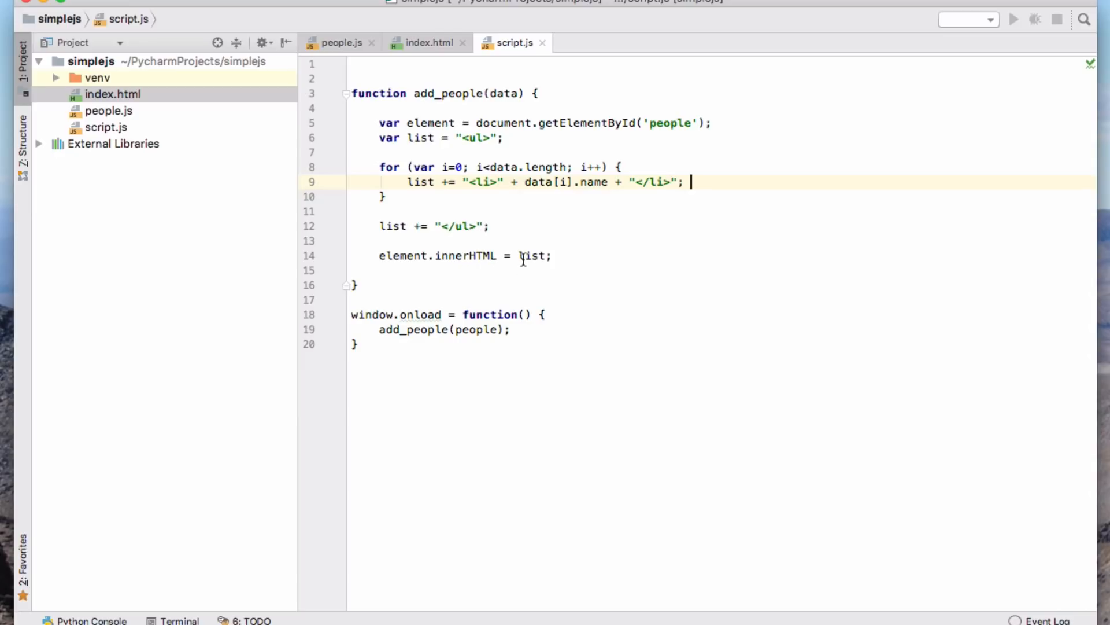
{"action": "mouse_move", "coordinate": [545, 256]}
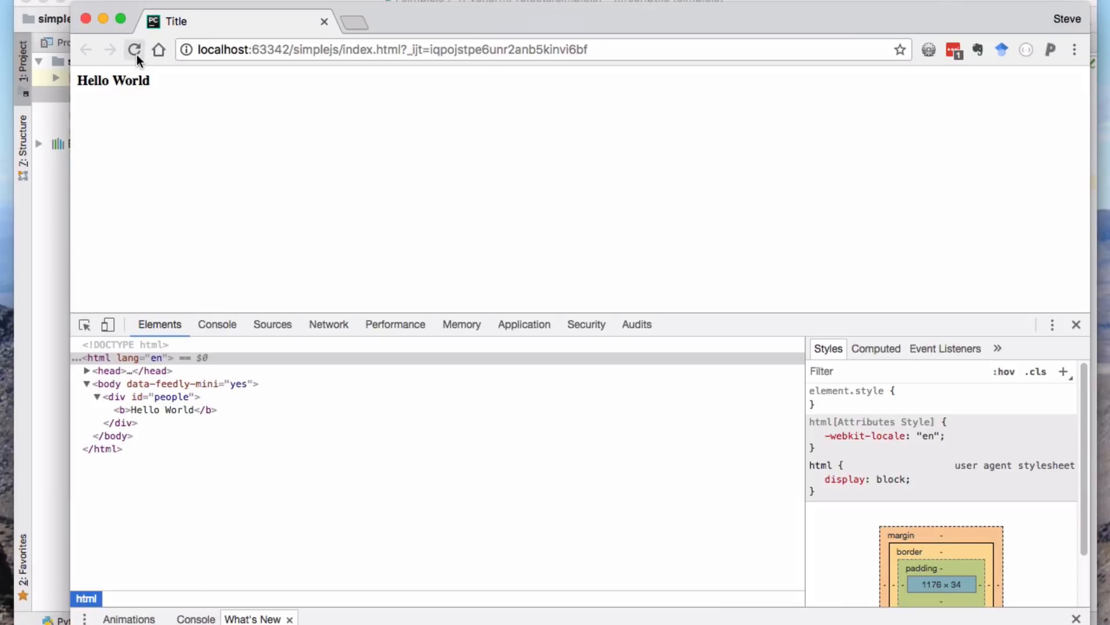
Reload Chrome and expand body and the people div to view the generated ul
{"action": "left_click", "coordinate": [135, 50]}
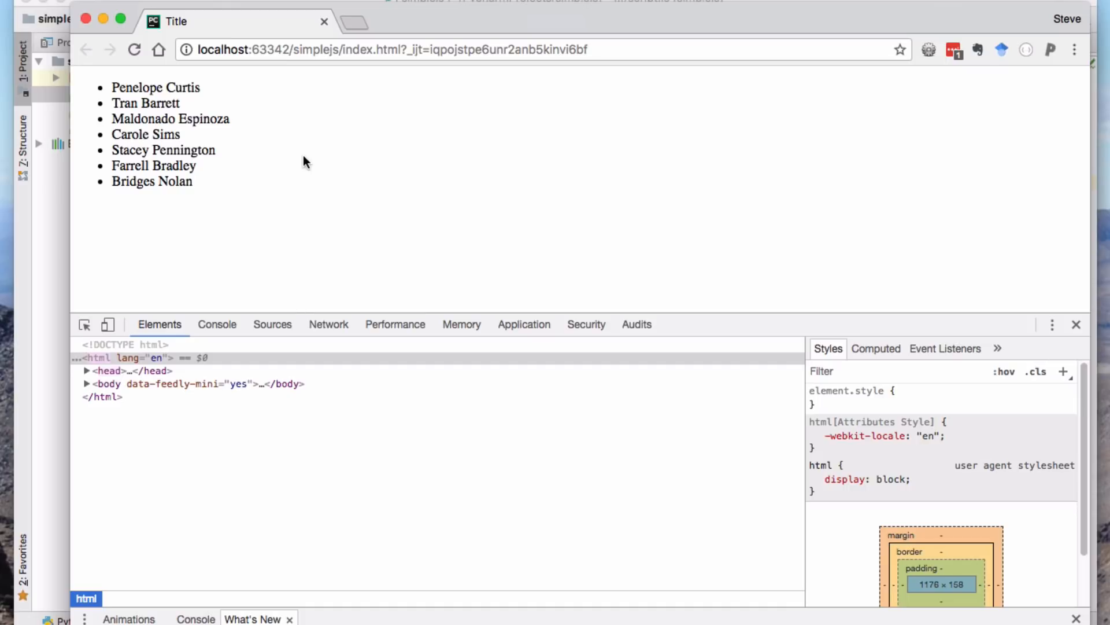
{"action": "mouse_move", "coordinate": [178, 202]}
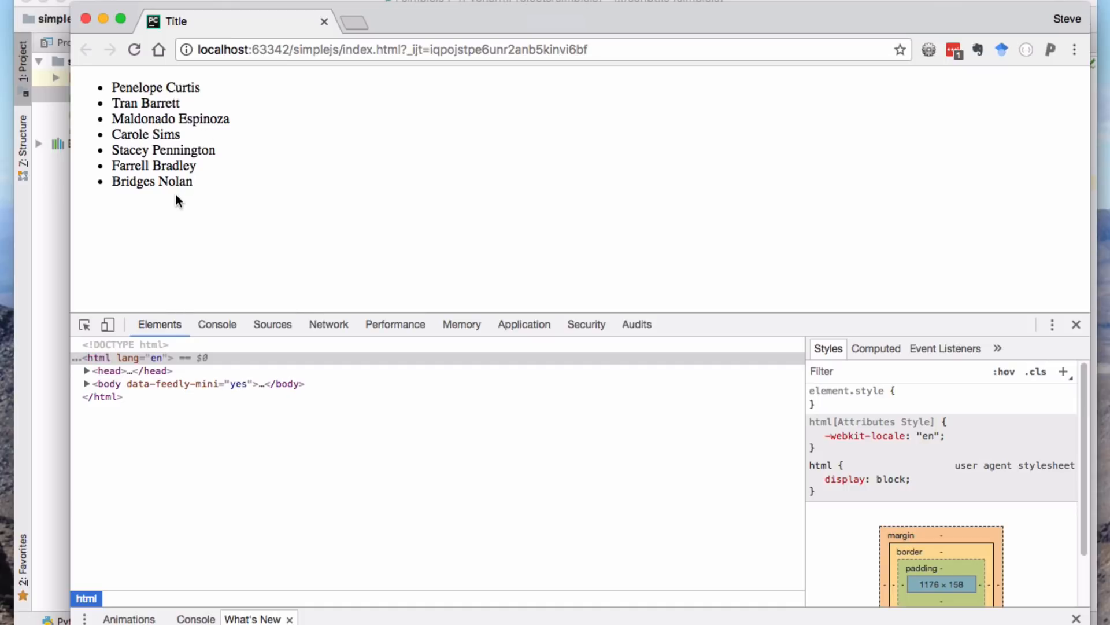
{"action": "mouse_move", "coordinate": [108, 384]}
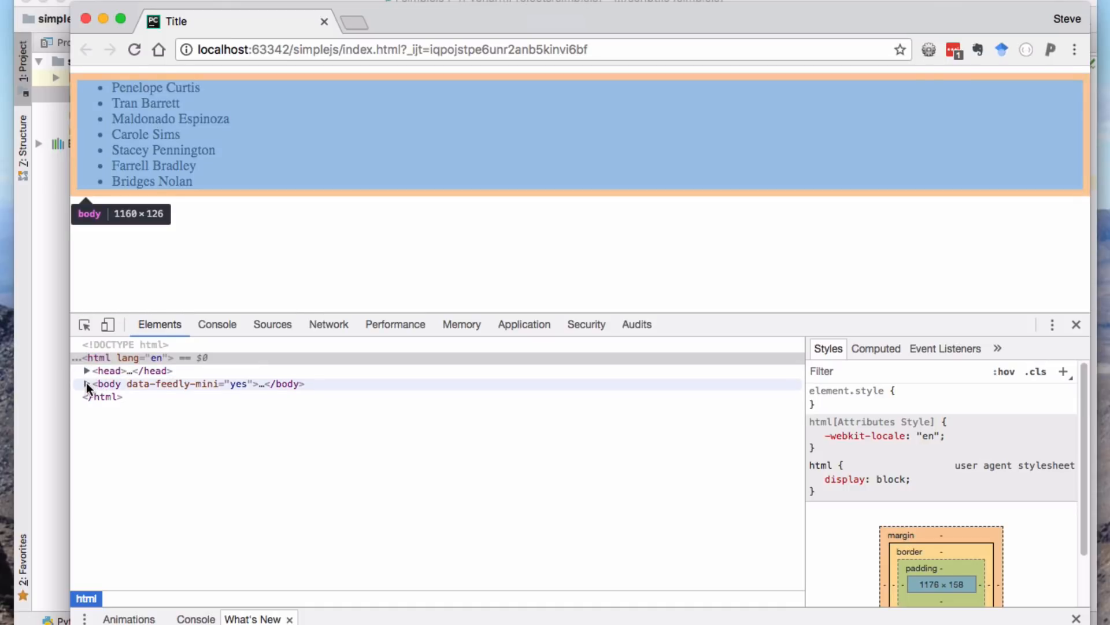
{"action": "left_click", "coordinate": [85, 384]}
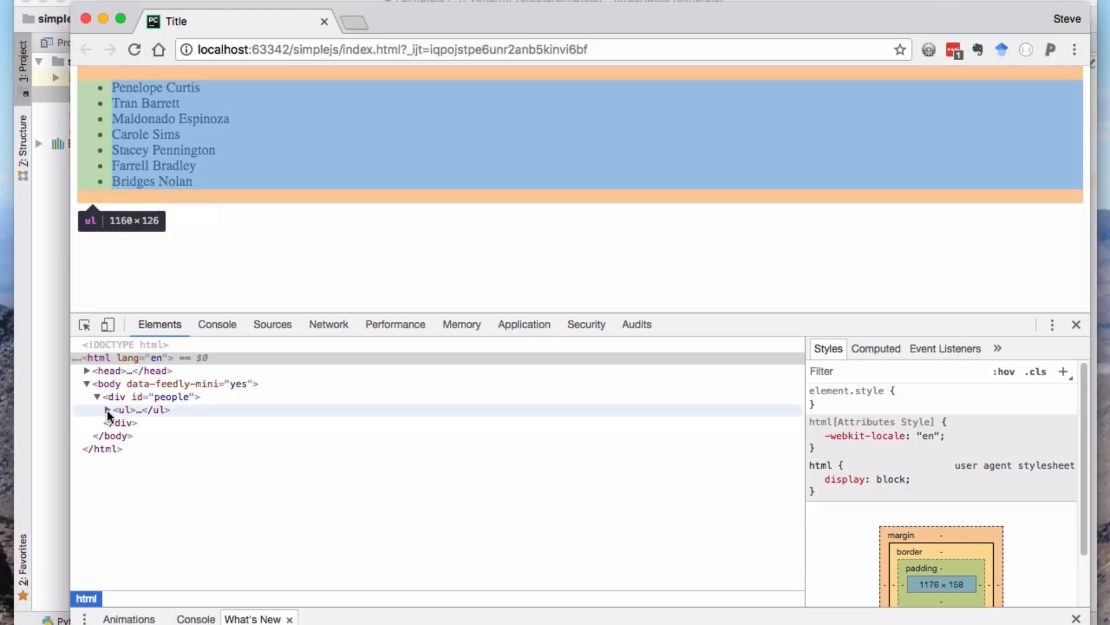
{"action": "left_click", "coordinate": [98, 410]}
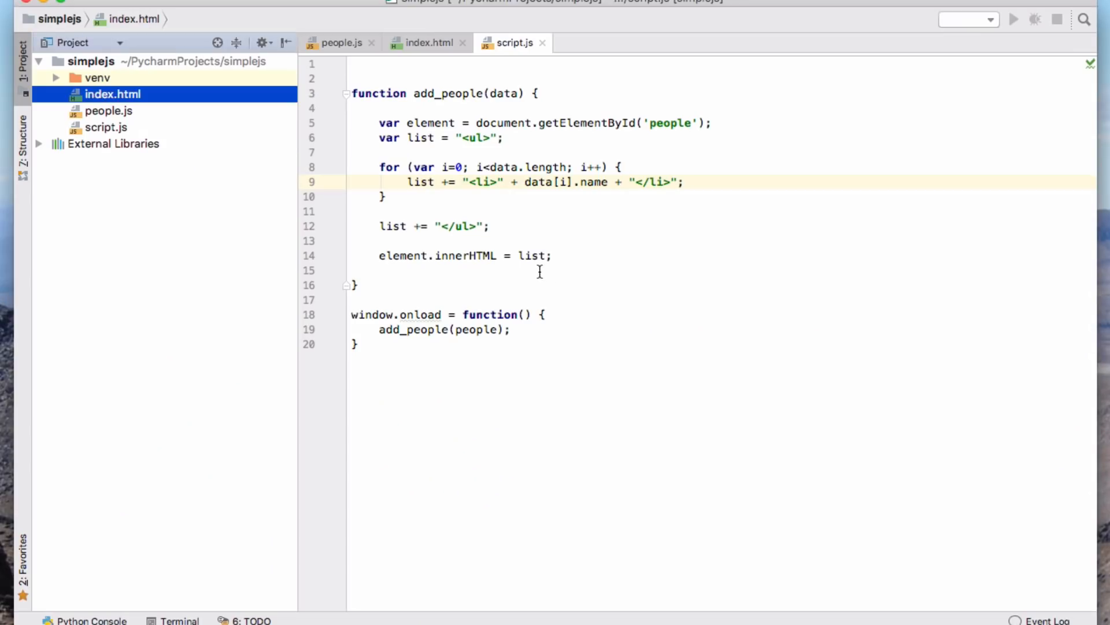
{"action": "mouse_move", "coordinate": [485, 285]}
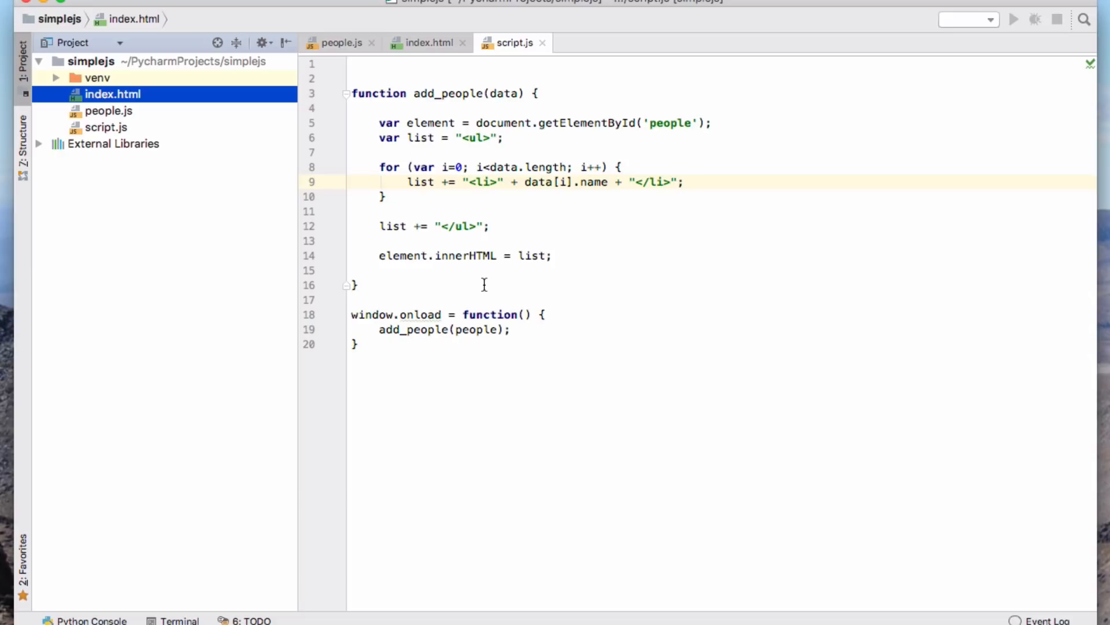
{"action": "mouse_move", "coordinate": [472, 283]}
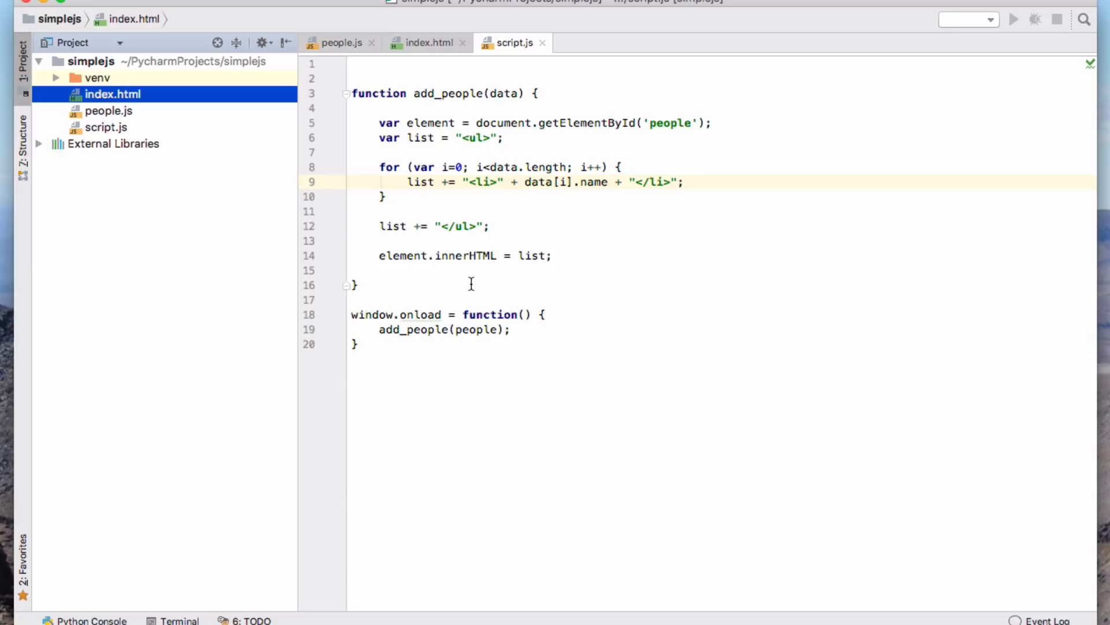
{"action": "mouse_move", "coordinate": [422, 47]}
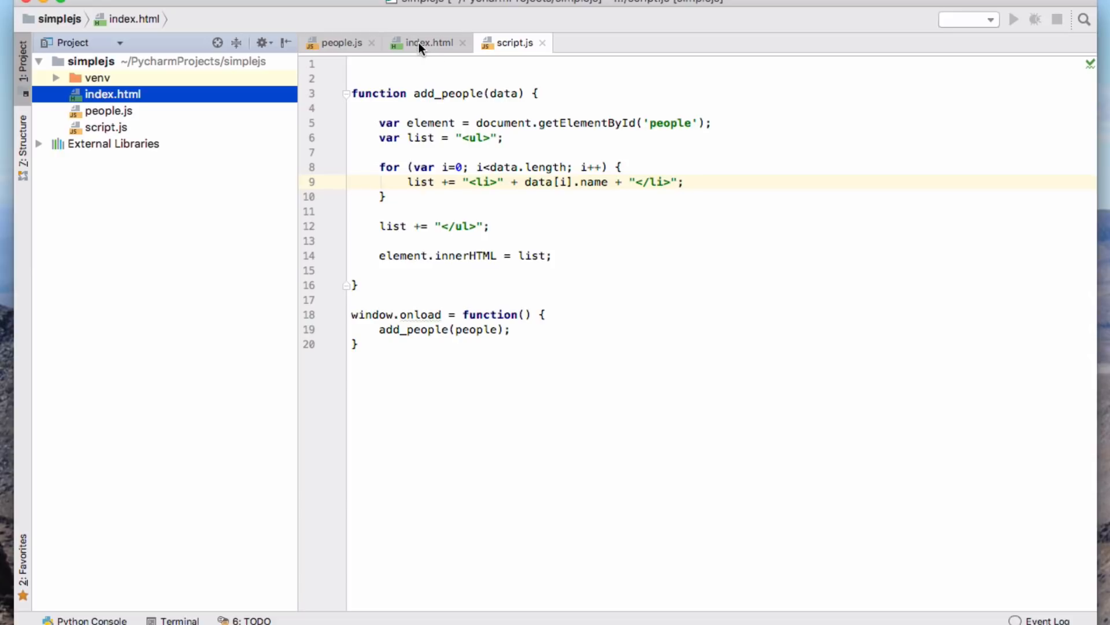
{"action": "left_click", "coordinate": [426, 42]}
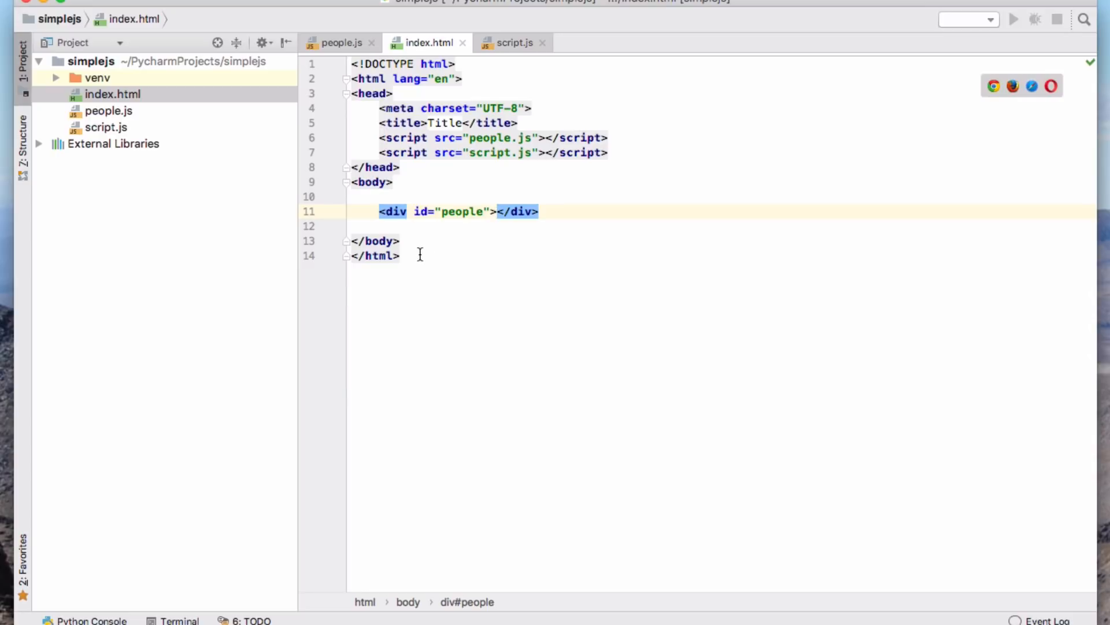
{"action": "mouse_move", "coordinate": [343, 50]}
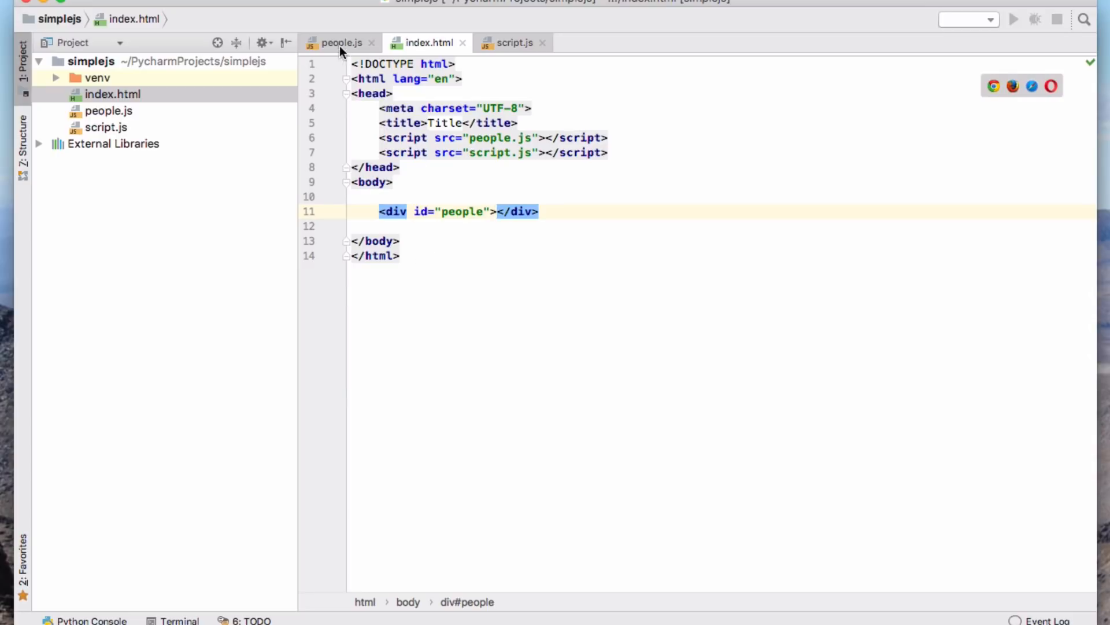
{"action": "left_click", "coordinate": [340, 42]}
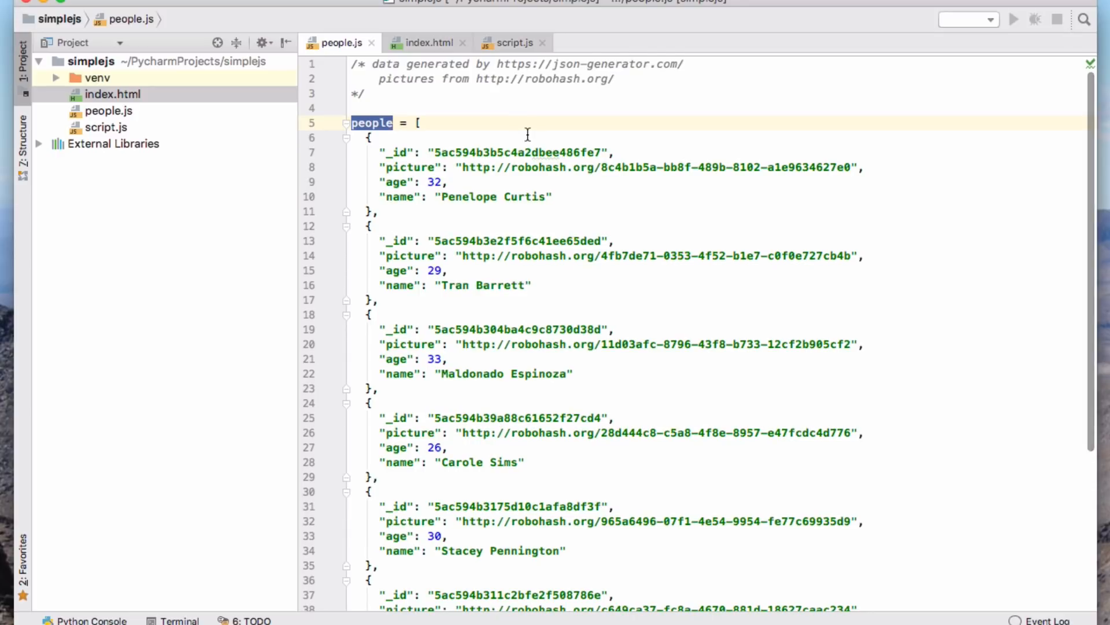
{"action": "left_click", "coordinate": [514, 42]}
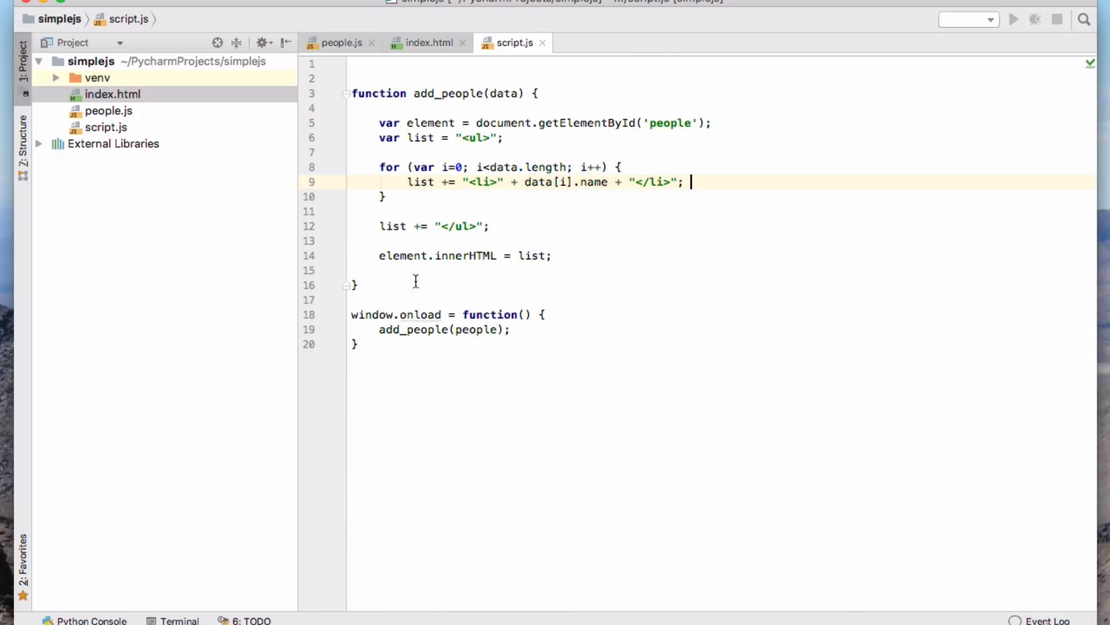